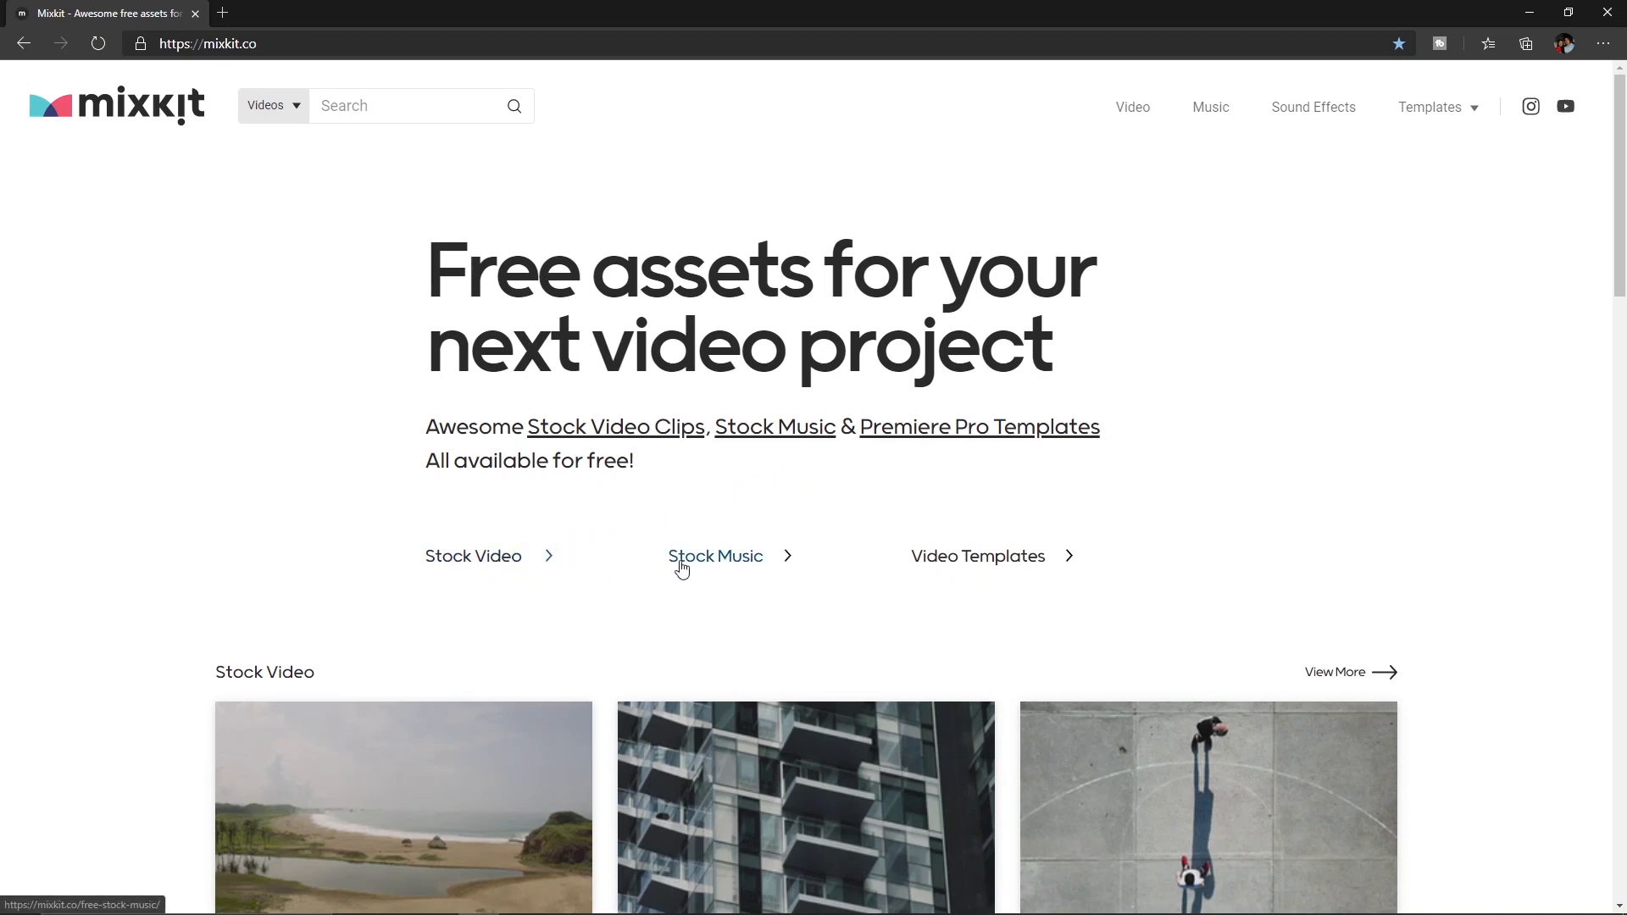
pyautogui.moveTo(976, 556)
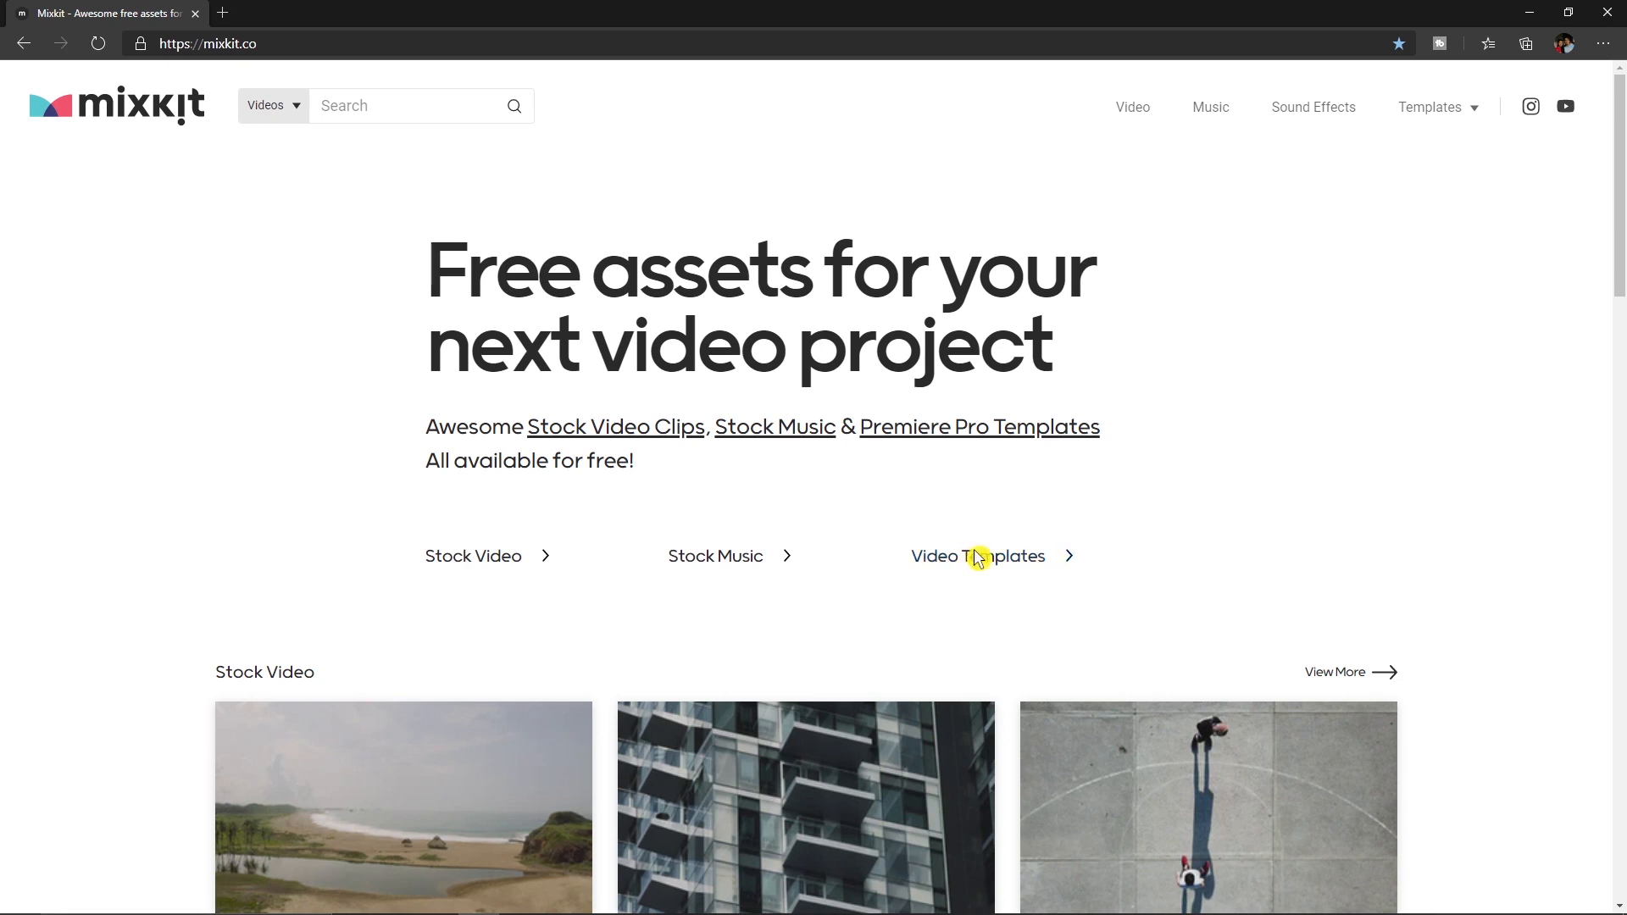
pyautogui.moveTo(1134, 527)
pyautogui.write('mixkit.c')
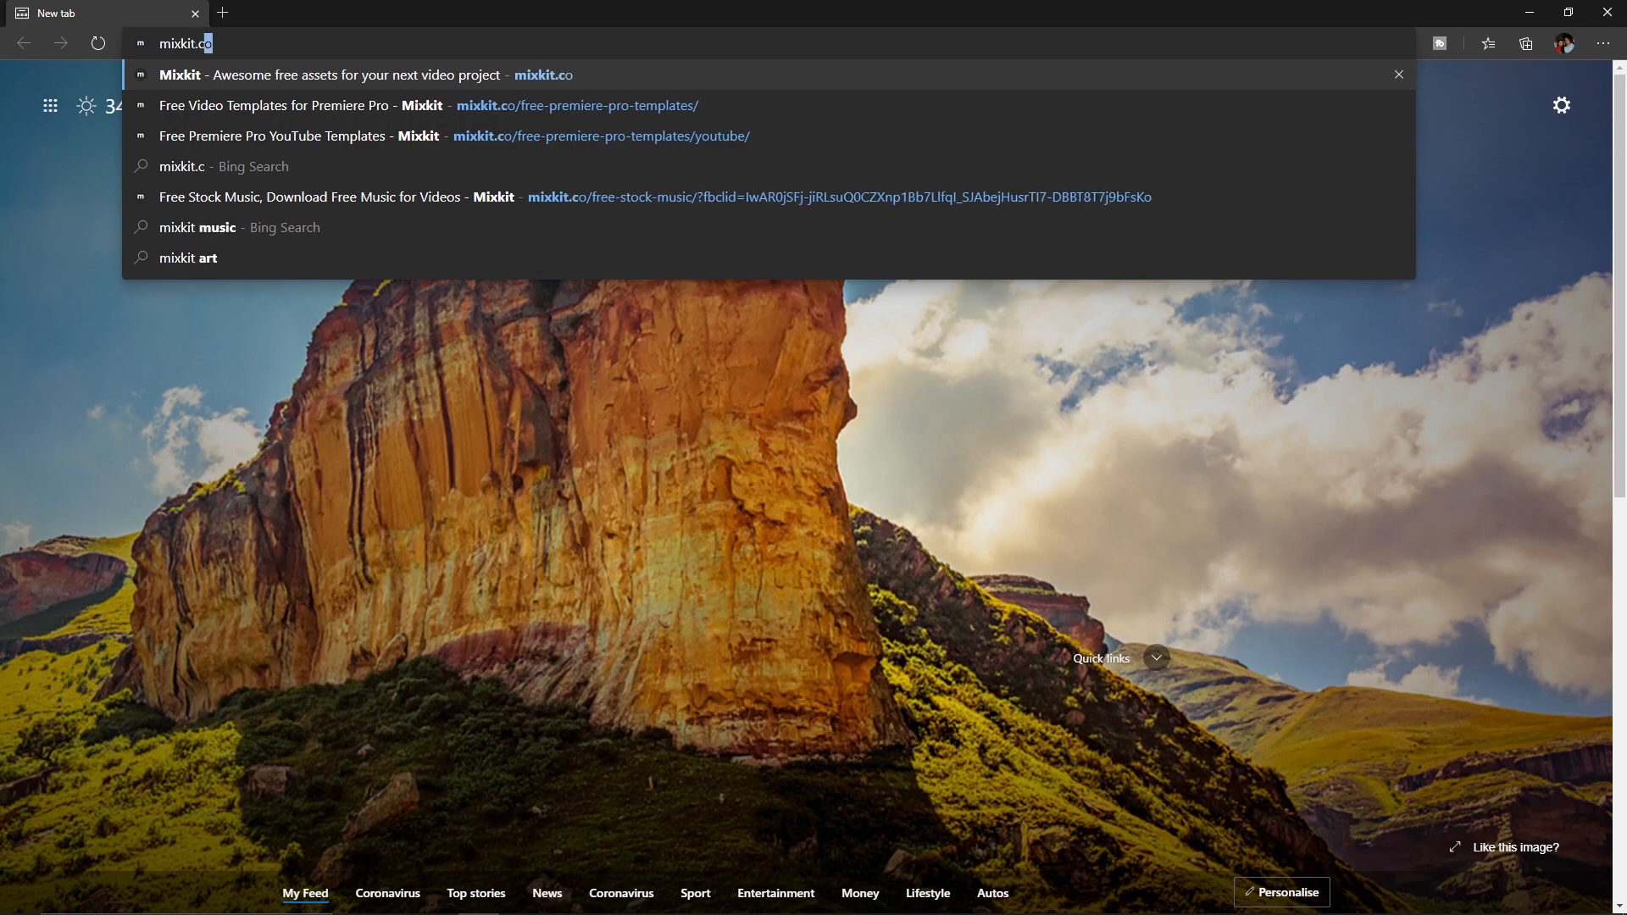
# - Load mixkit.co from the address bar, picking the Mixkit suggestion
pyautogui.write('o')
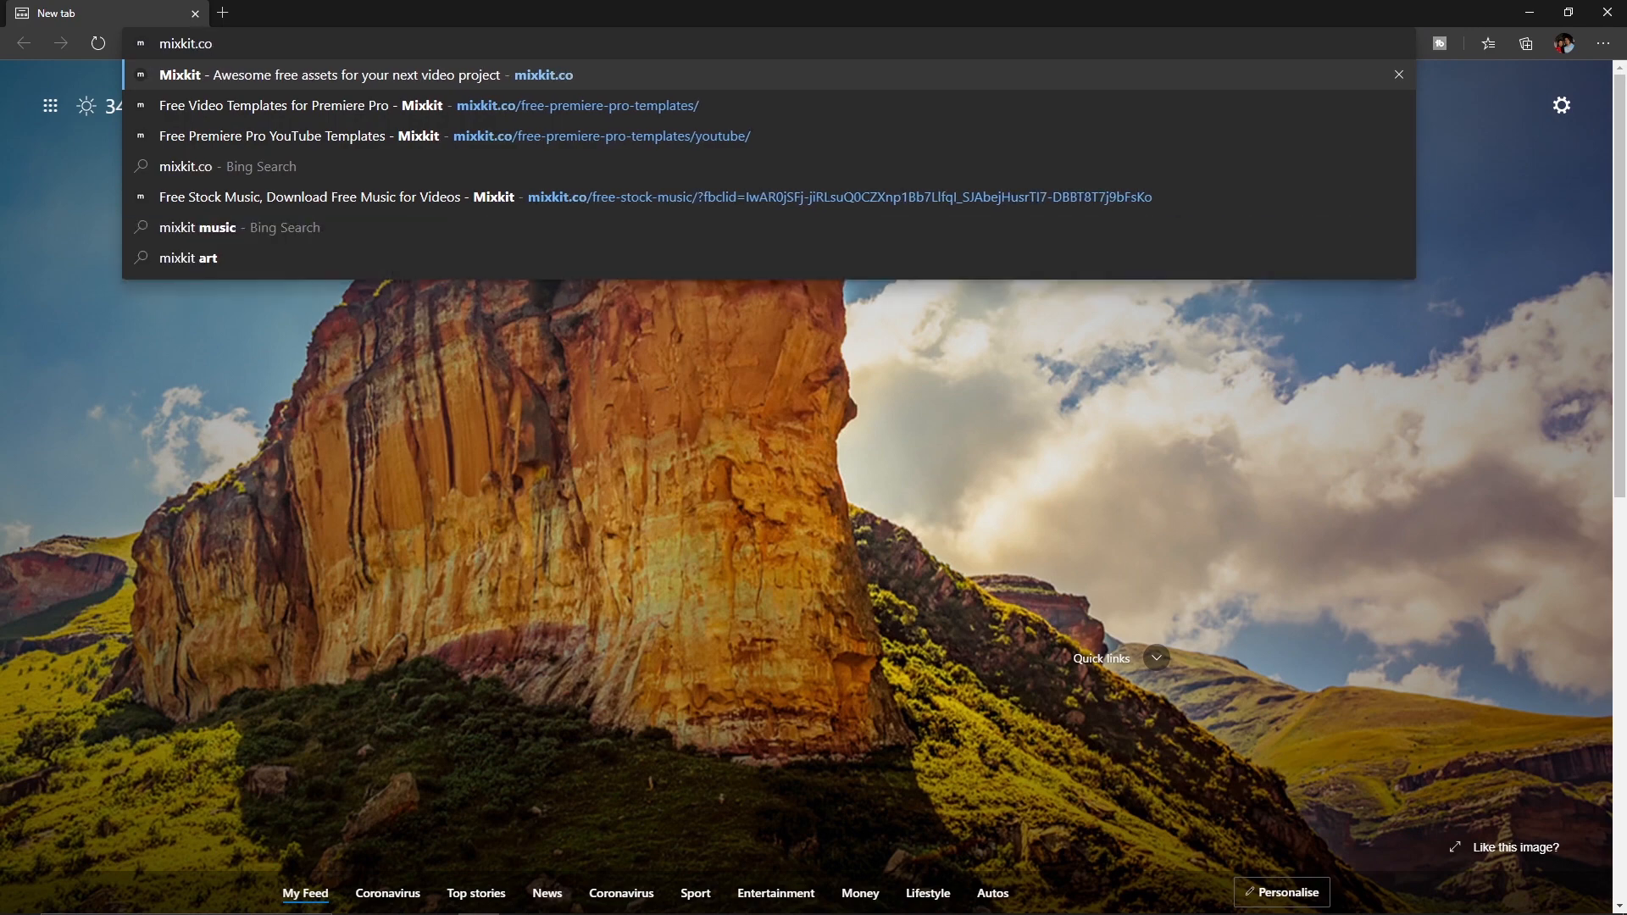
pyautogui.click(330, 74)
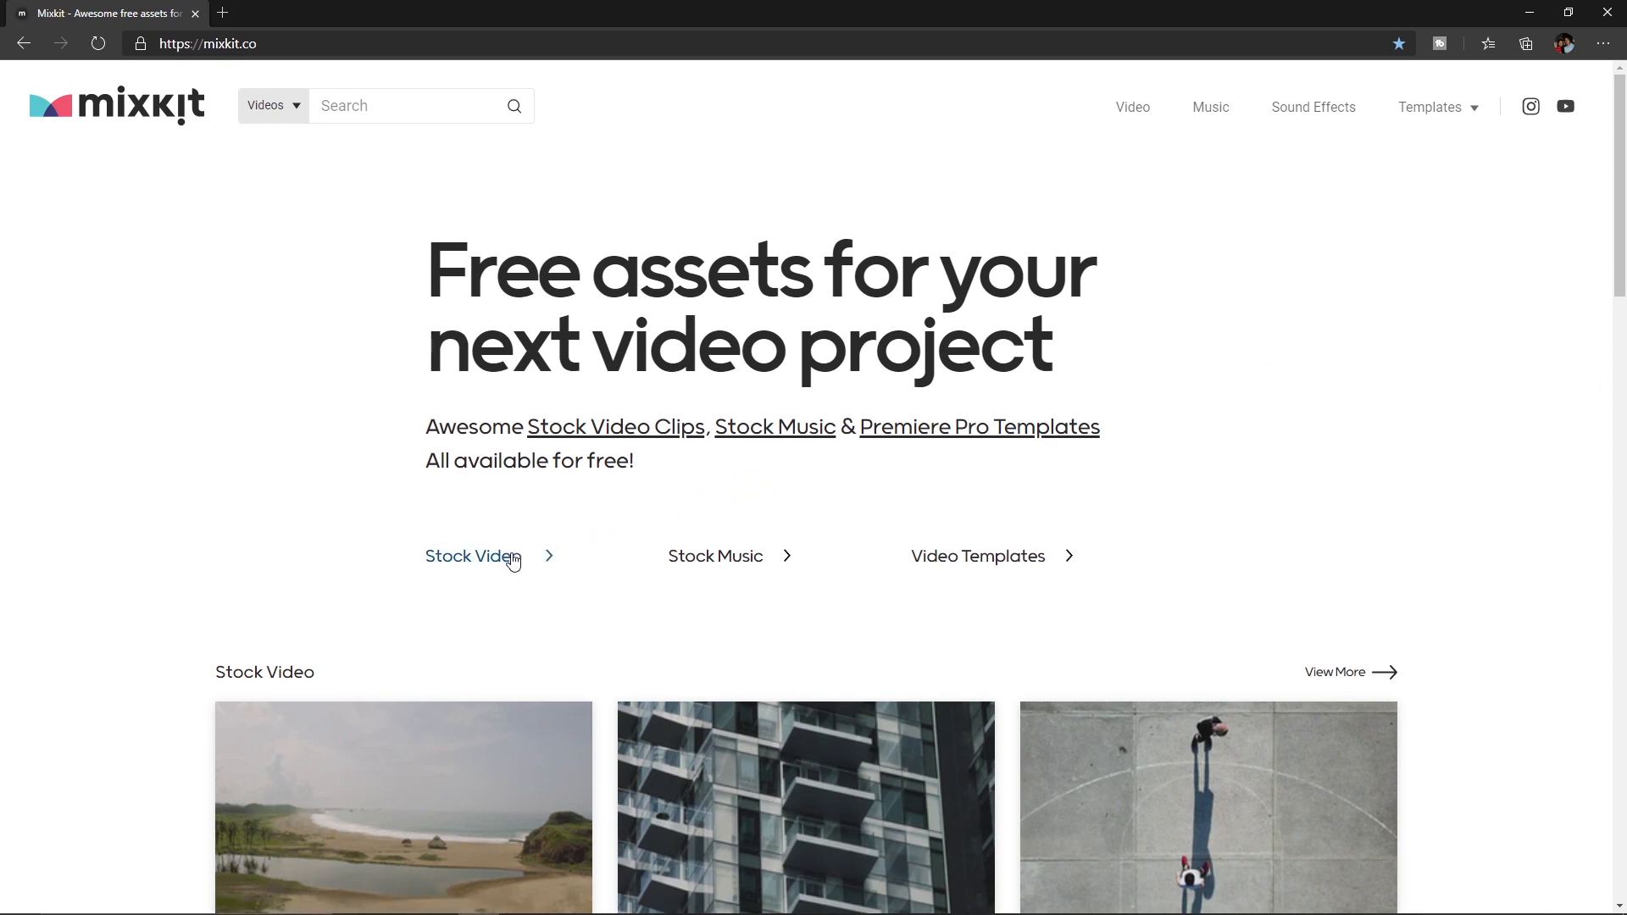
pyautogui.moveTo(728, 571)
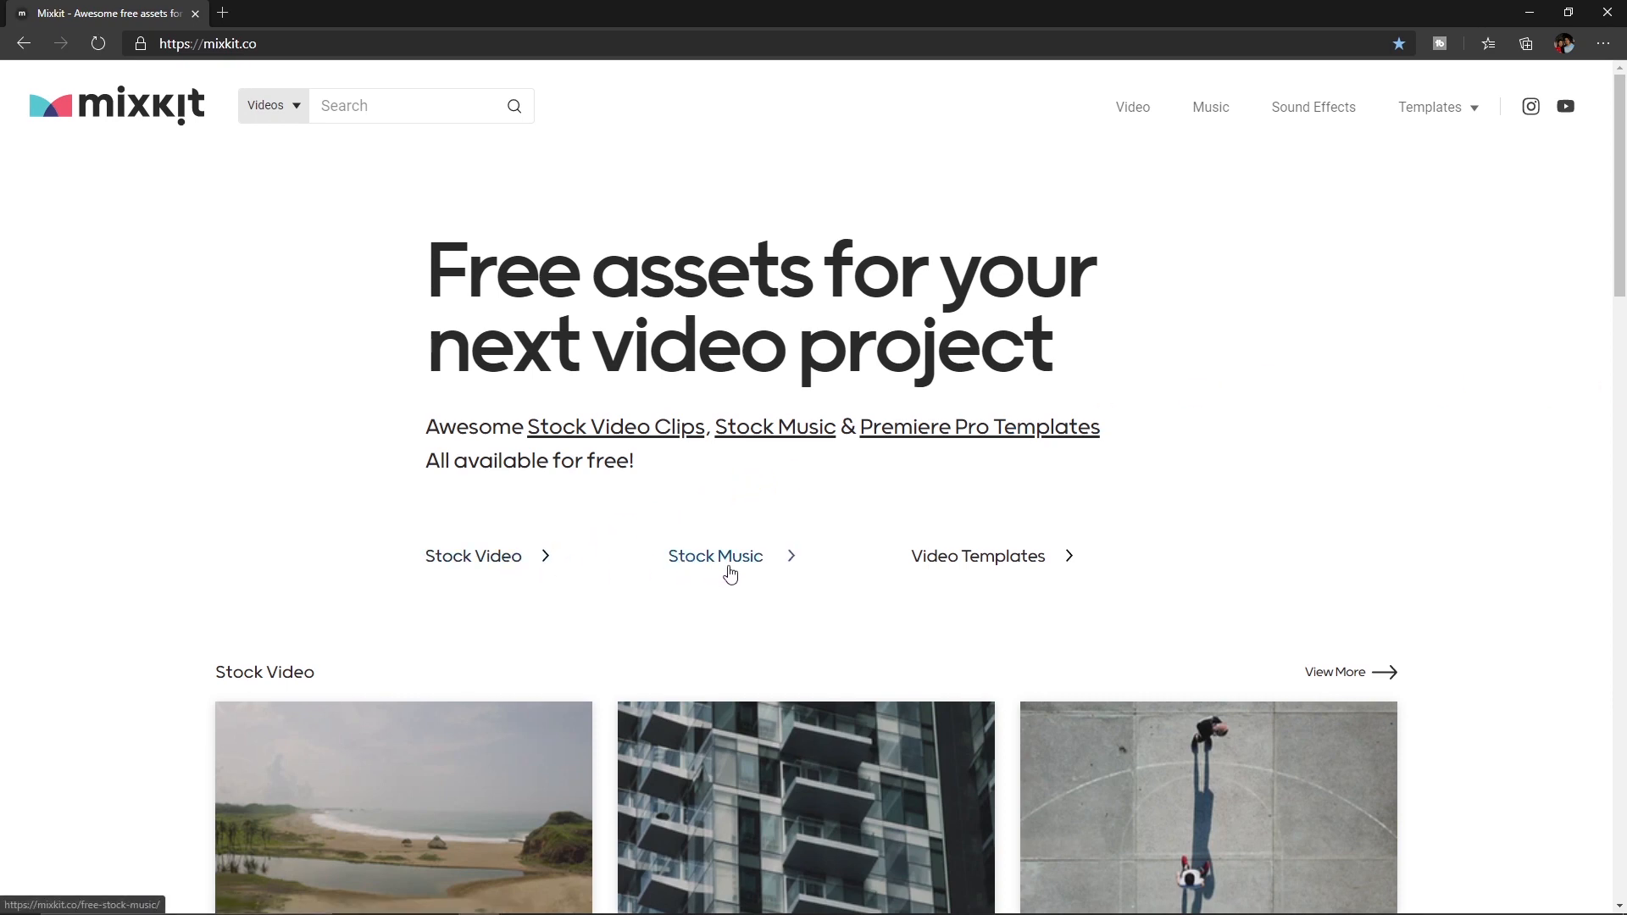
pyautogui.moveTo(943, 564)
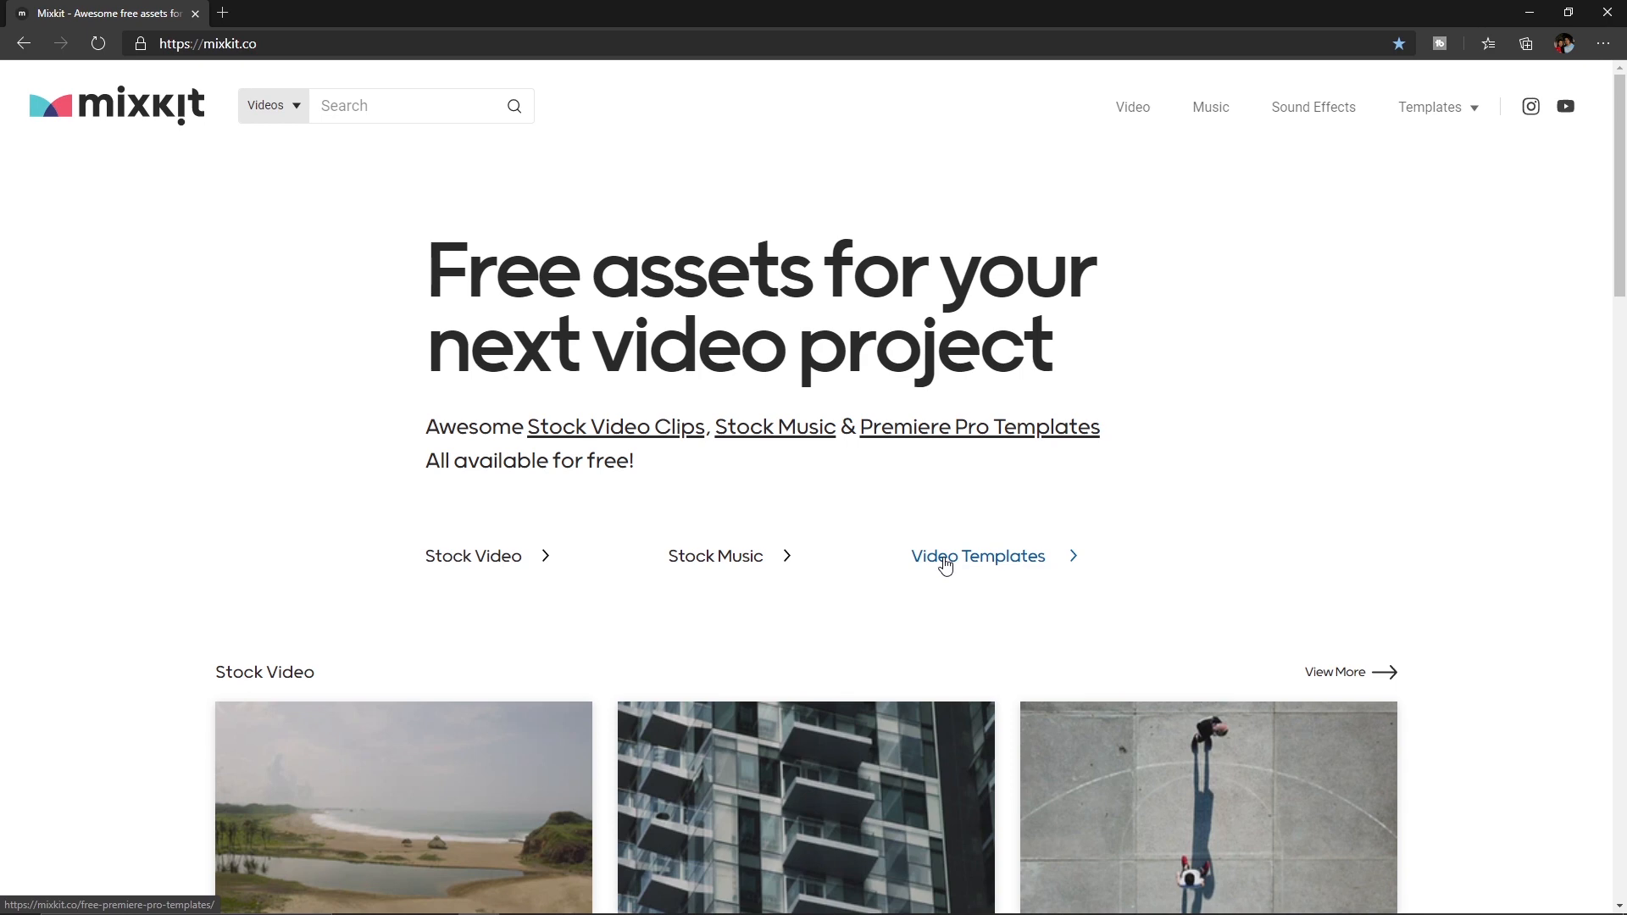
pyautogui.moveTo(968, 558)
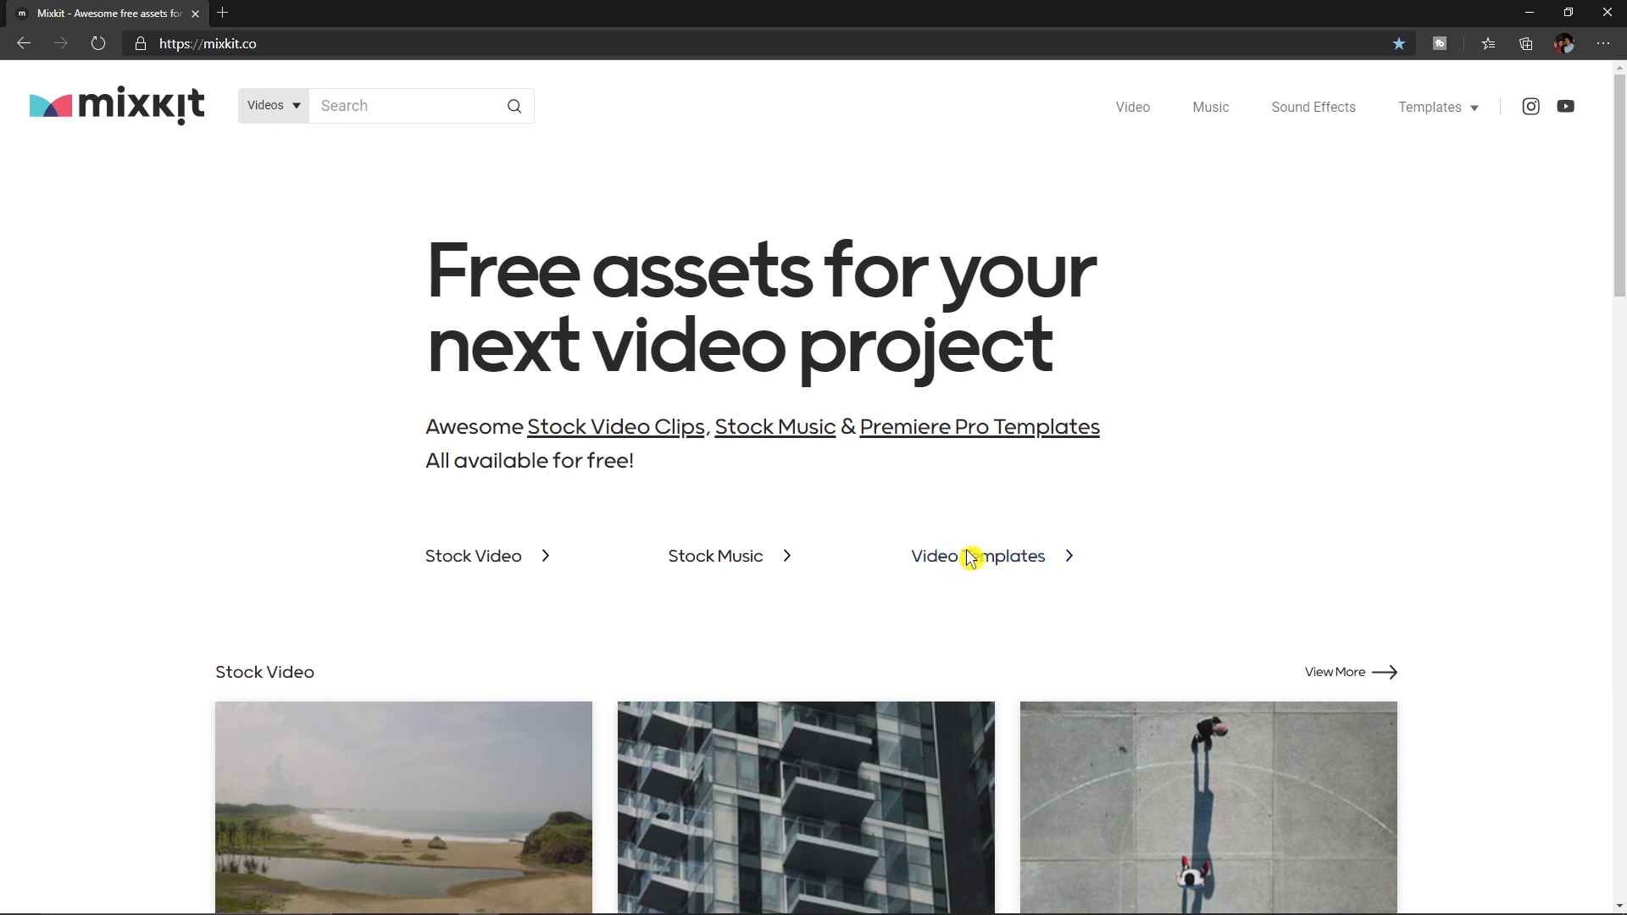
pyautogui.moveTo(1139, 526)
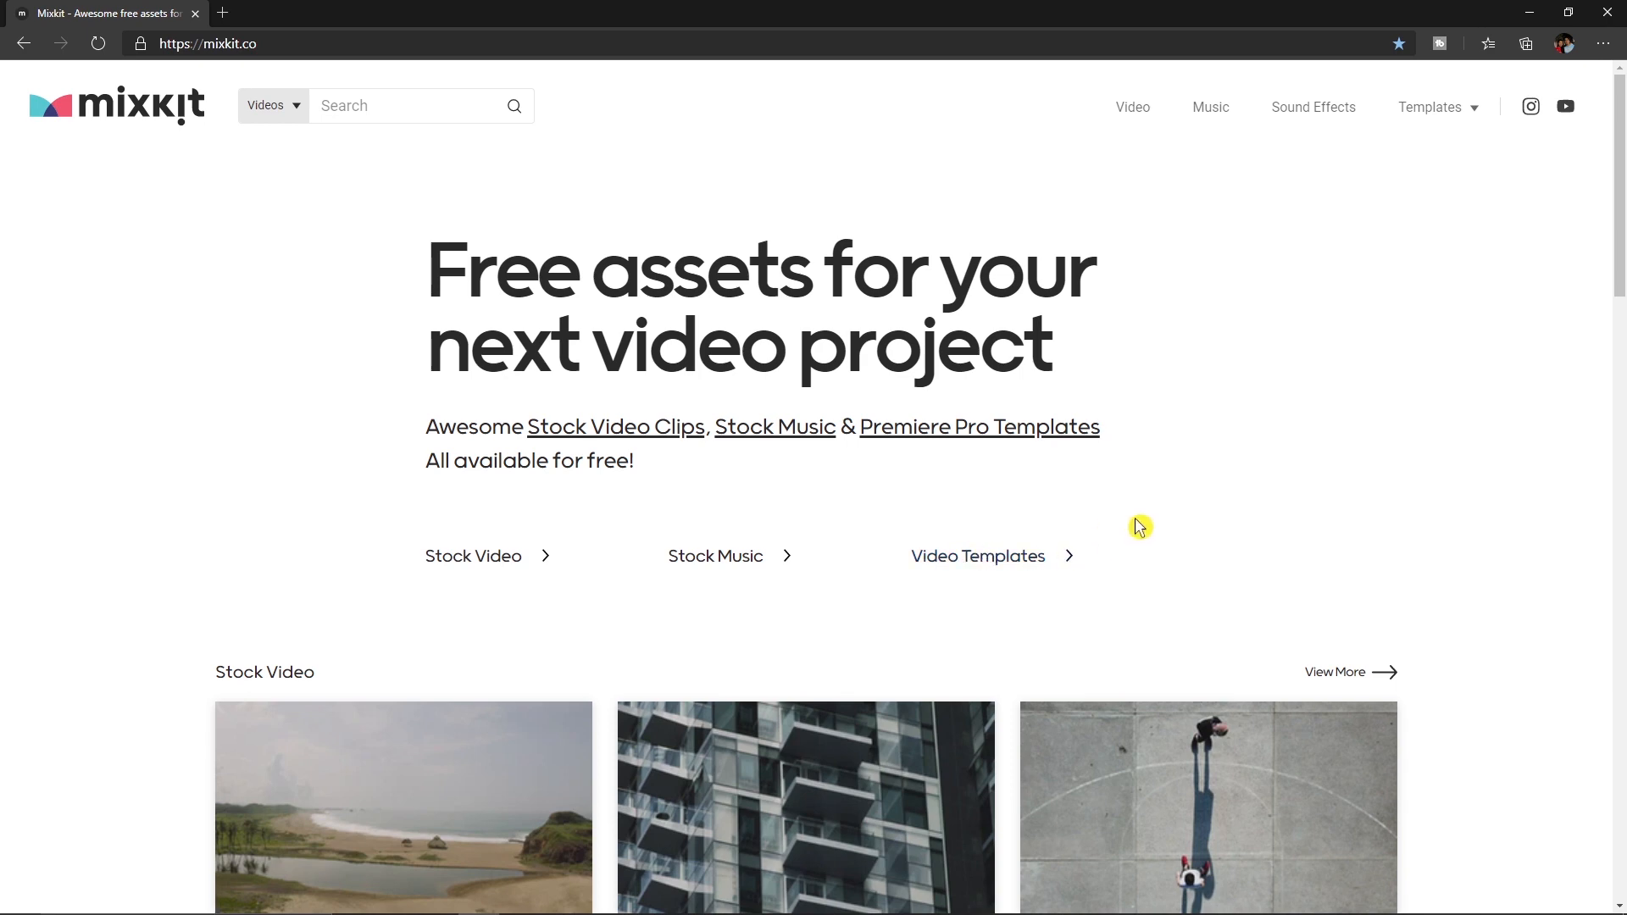
pyautogui.moveTo(1130, 526)
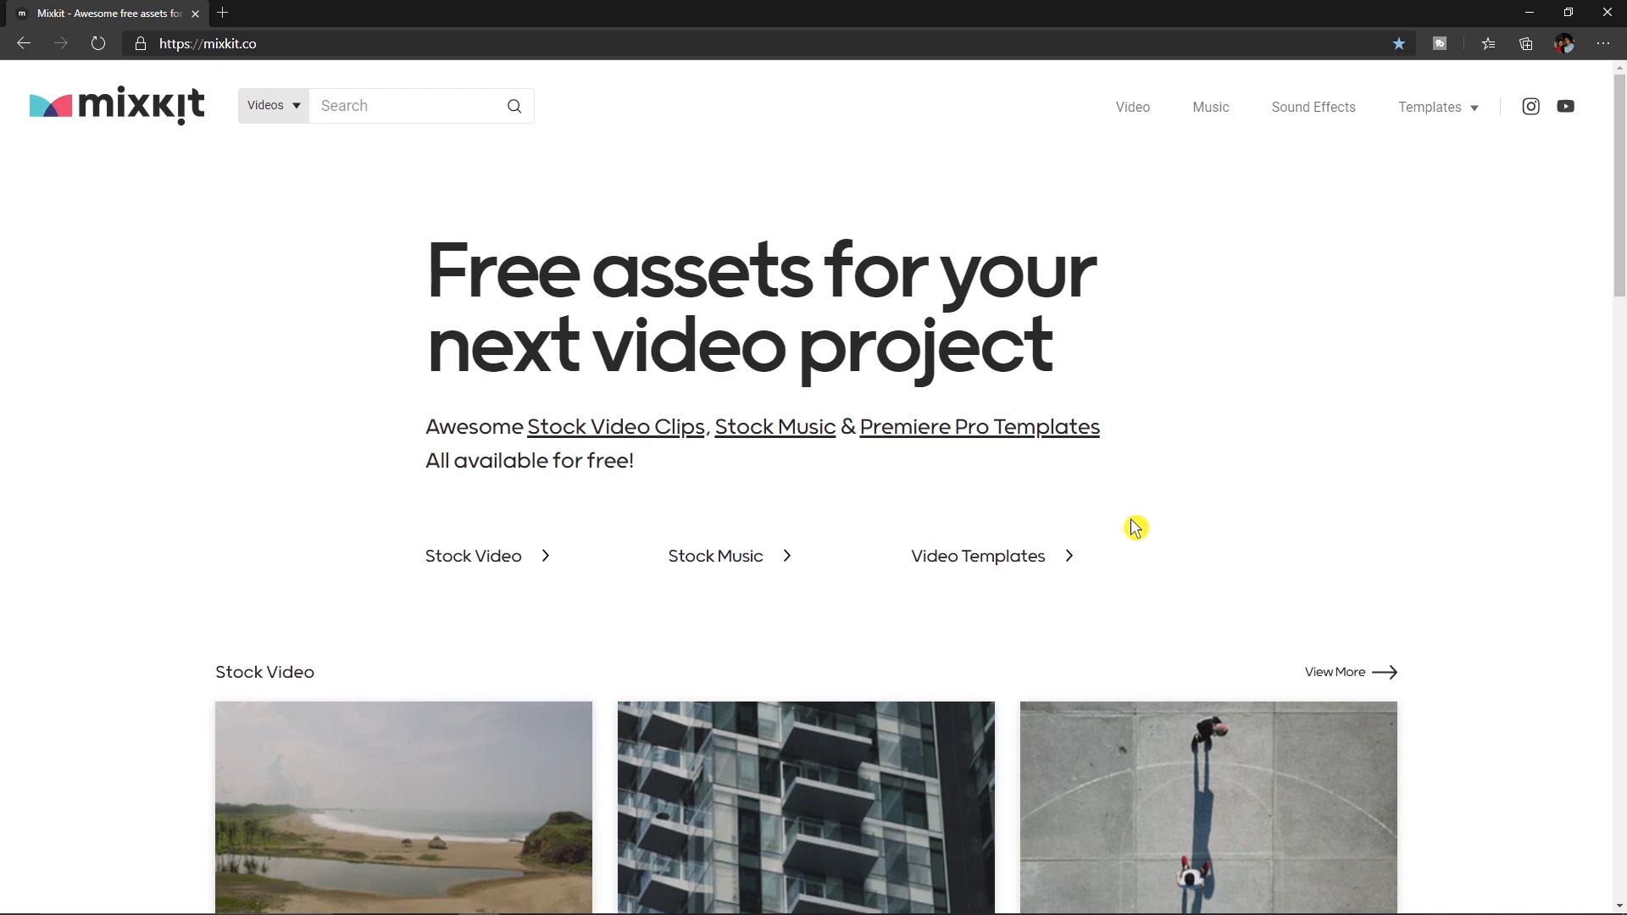
# - Go to the free Premiere Pro templates page via the Templates dropdown
pyautogui.click(1430, 107)
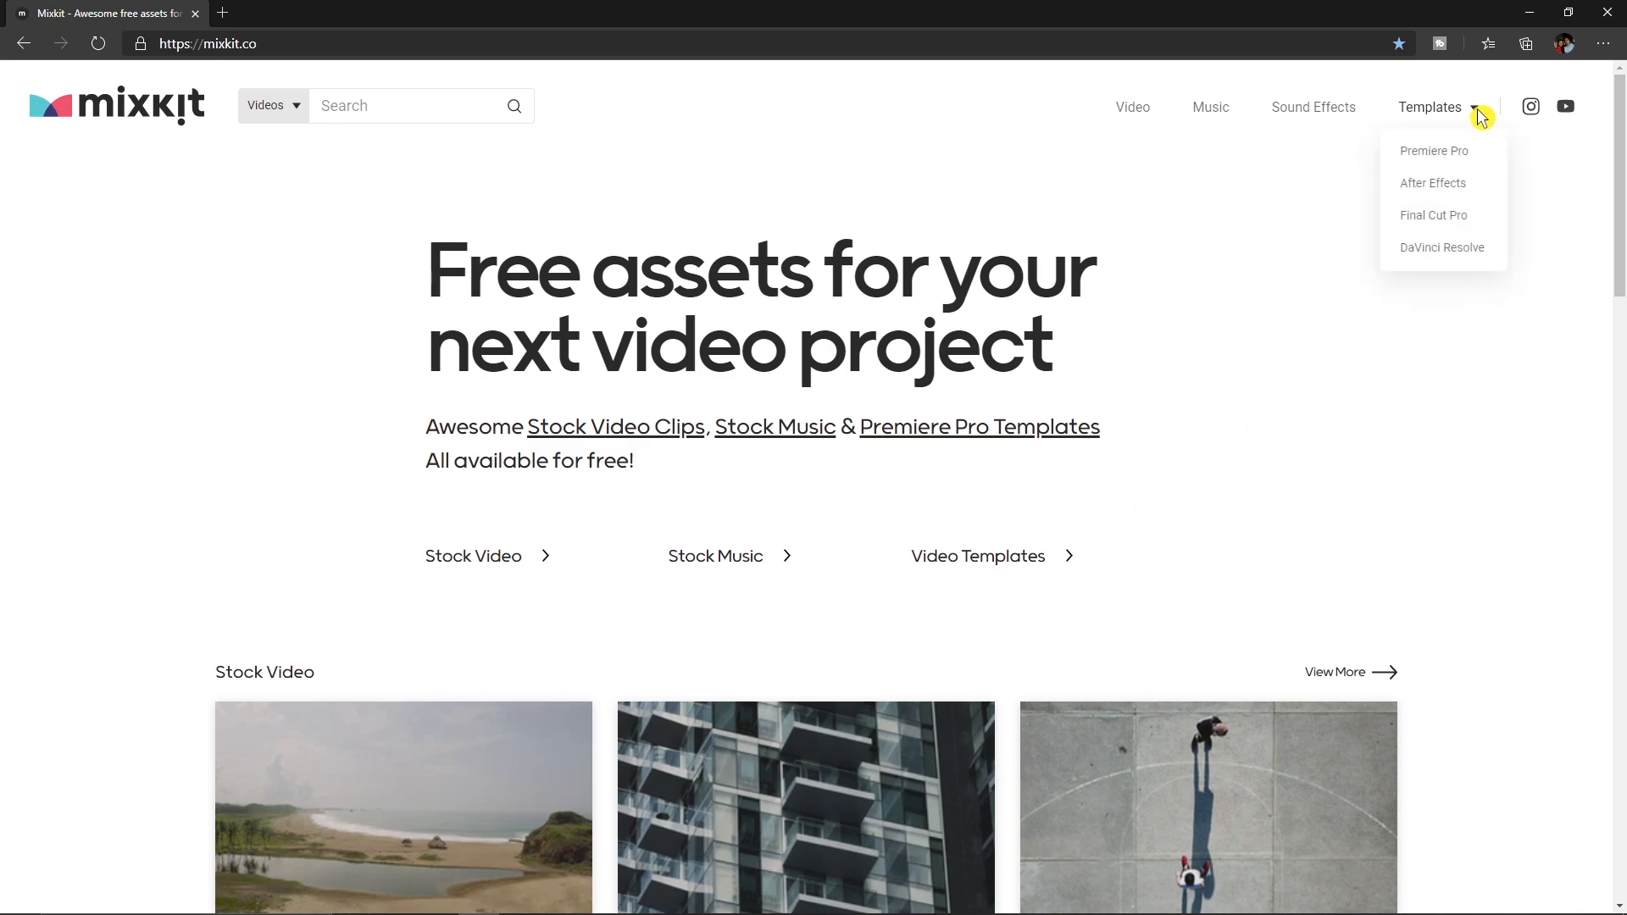
pyautogui.moveTo(1434, 151)
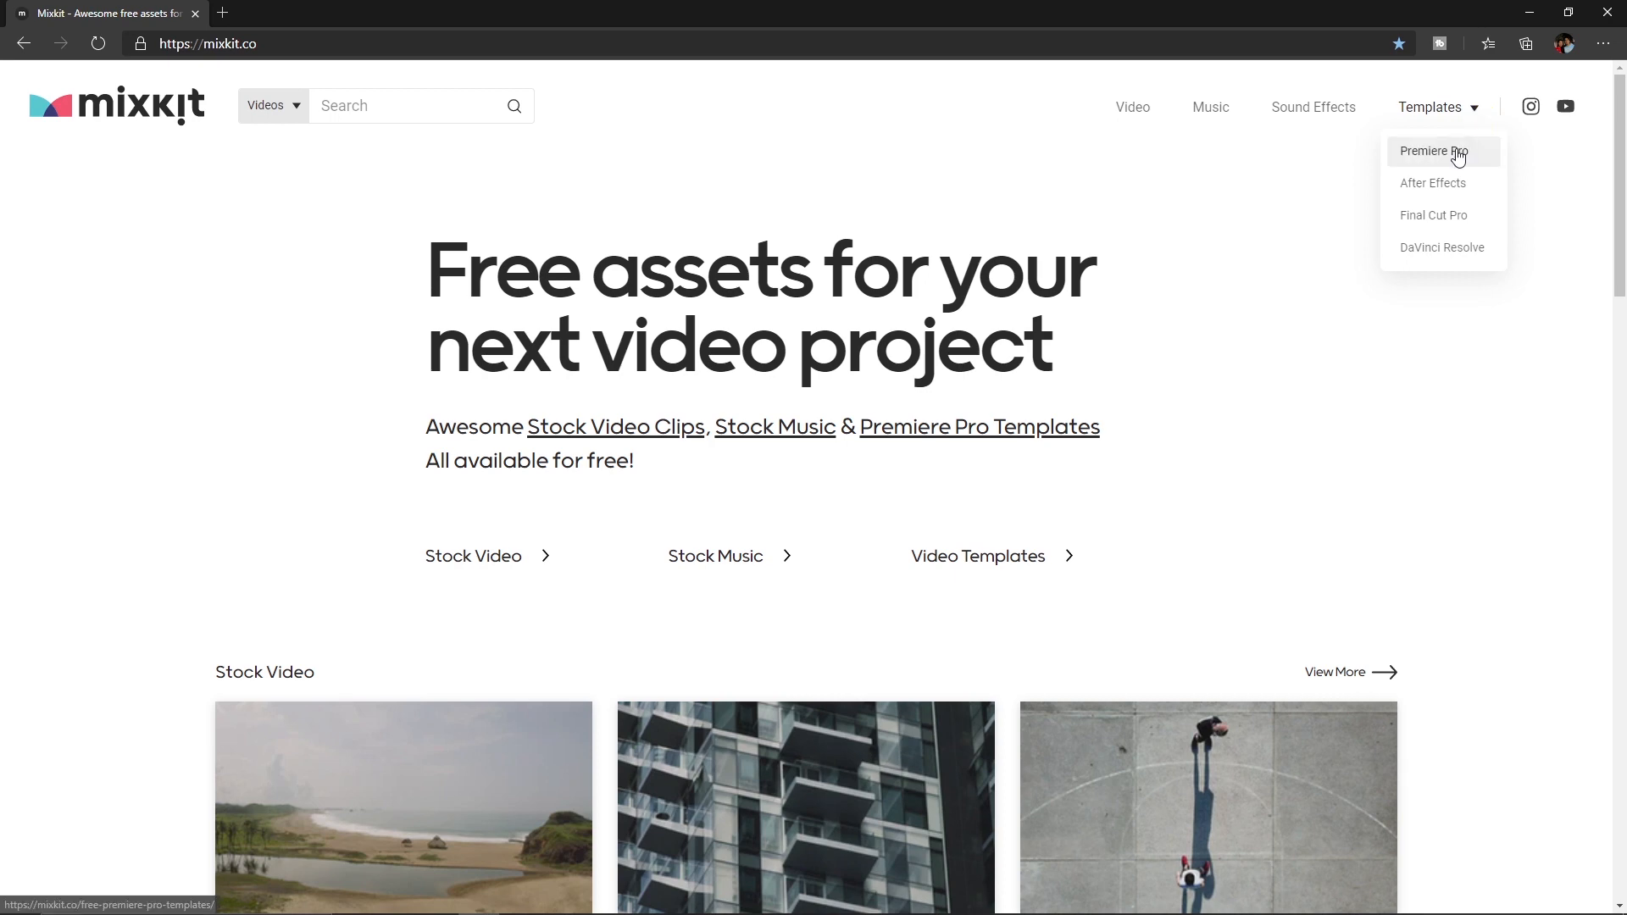
pyautogui.moveTo(1471, 163)
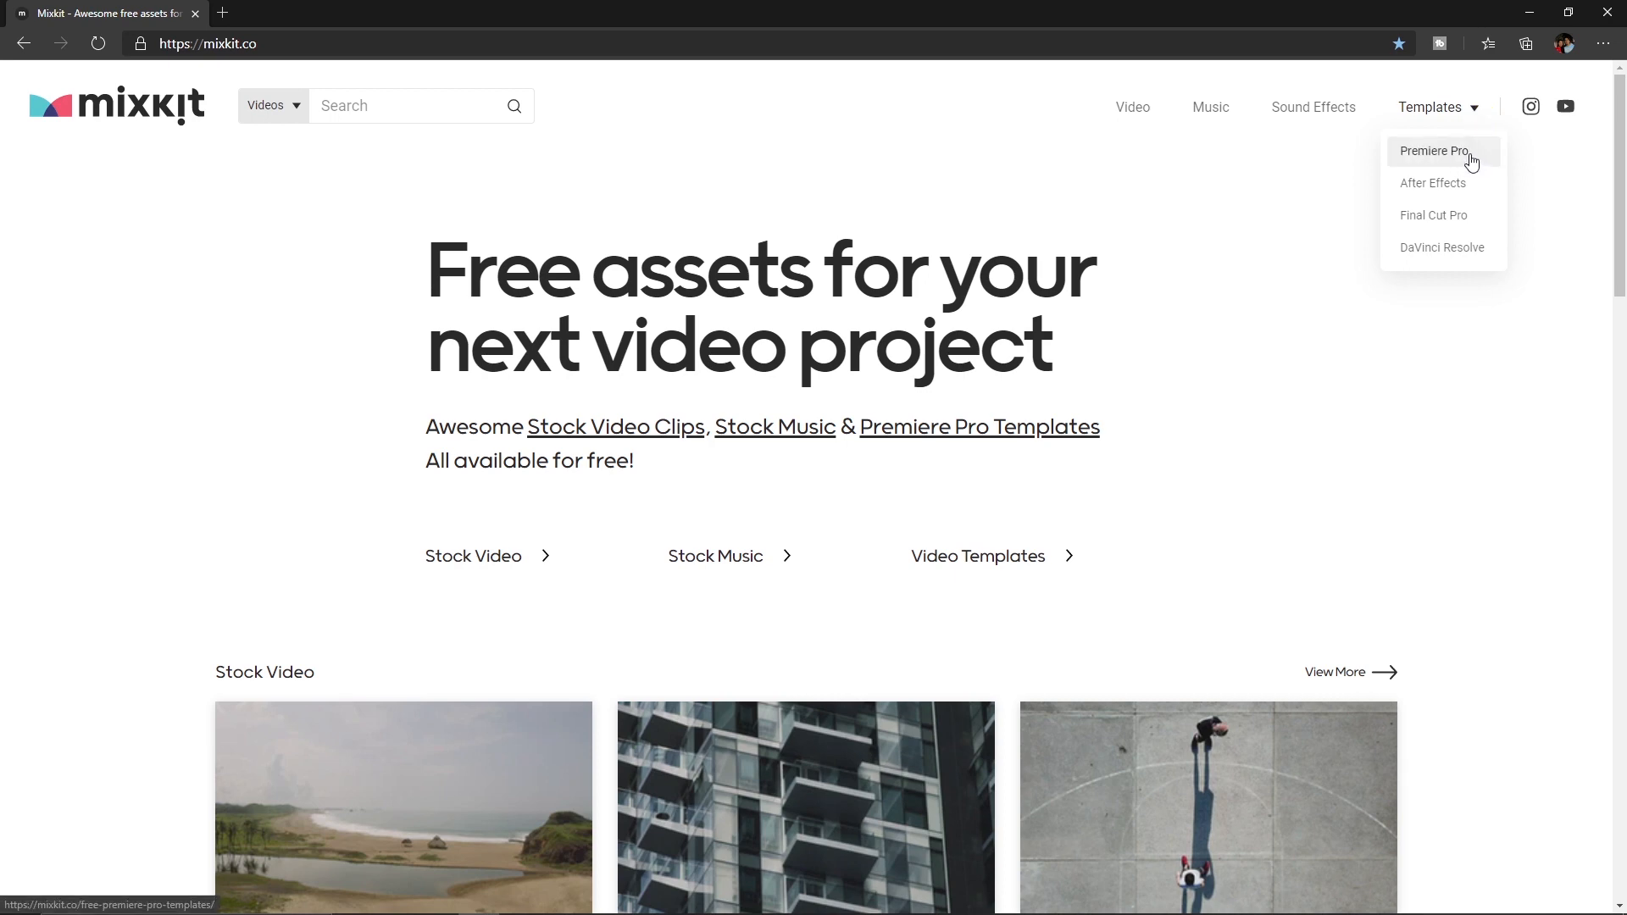
pyautogui.click(1433, 150)
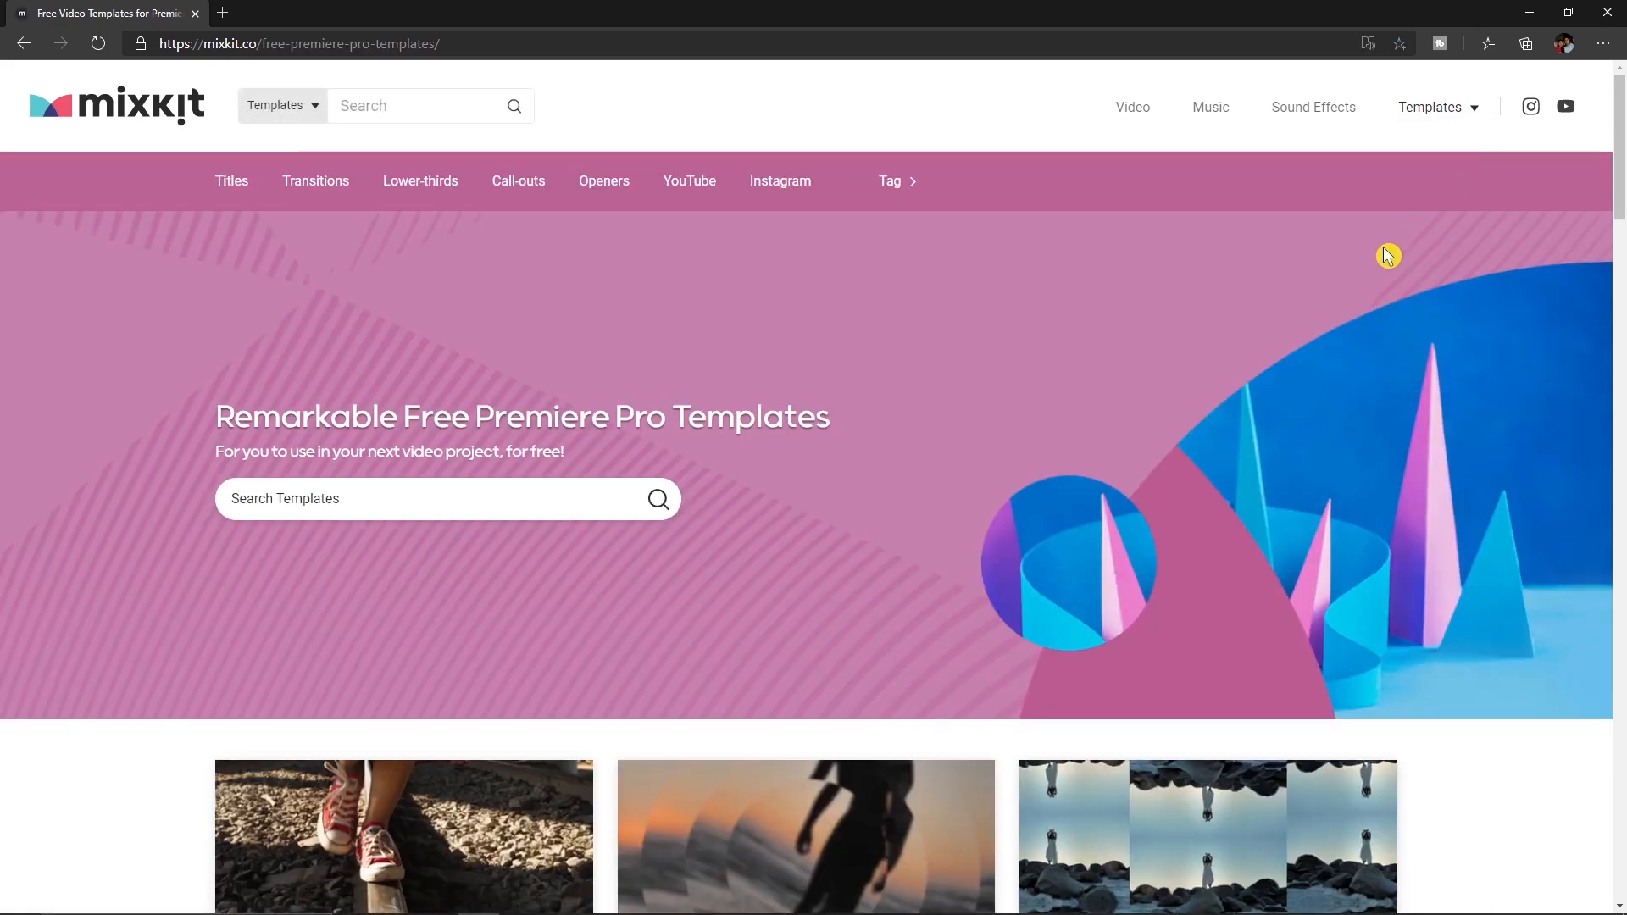
pyautogui.moveTo(232, 181)
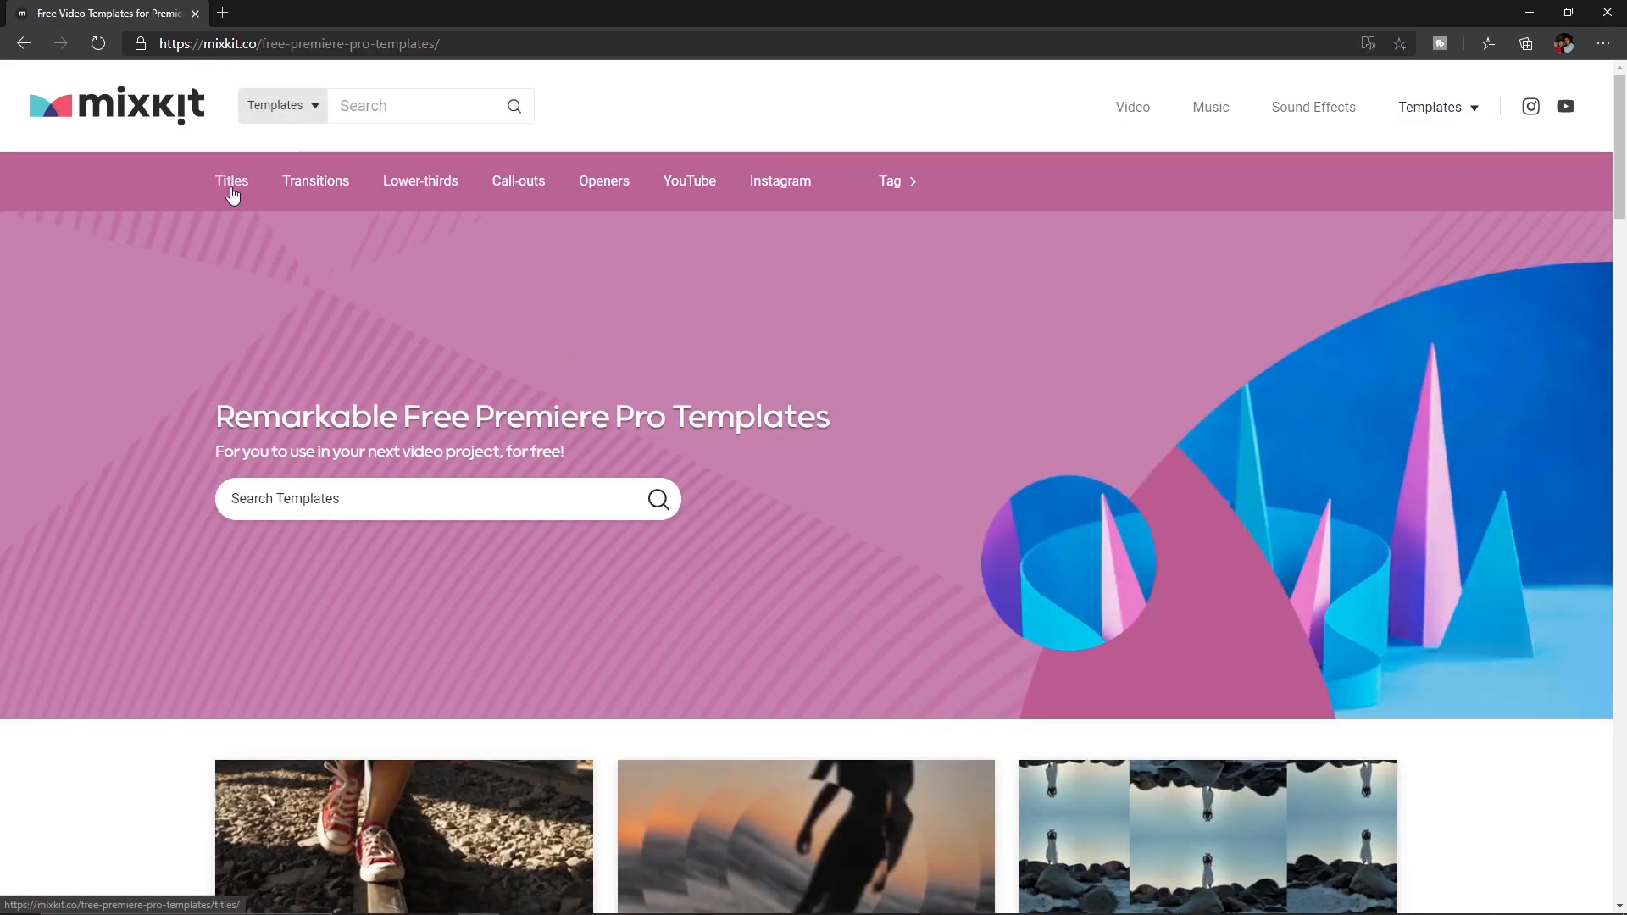
pyautogui.moveTo(420, 181)
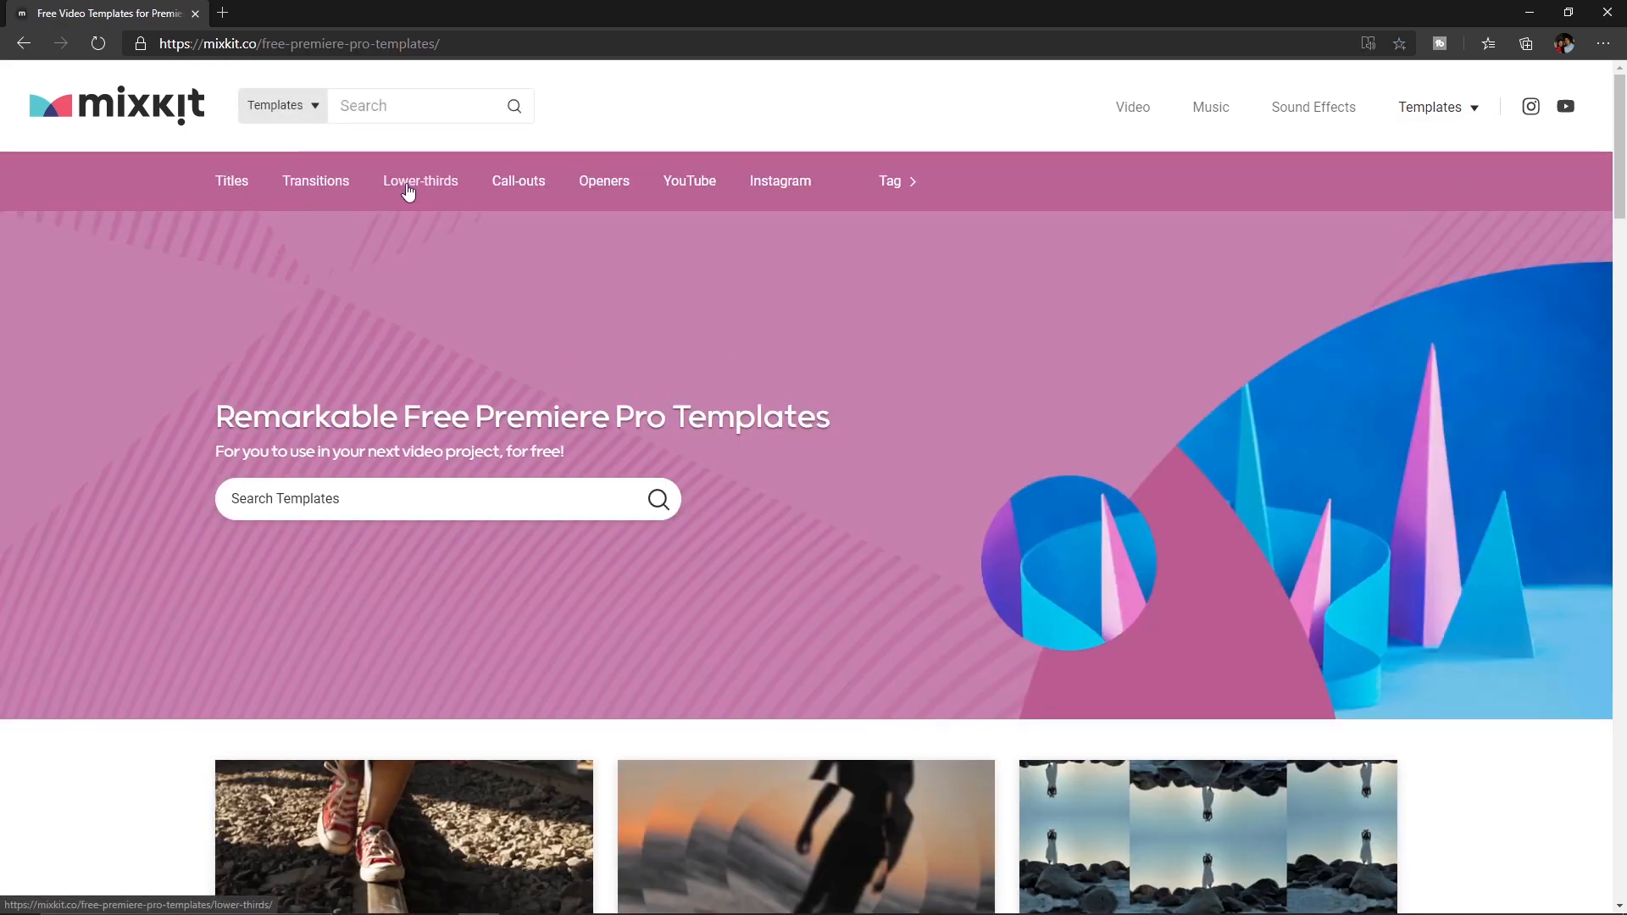
pyautogui.moveTo(567, 197)
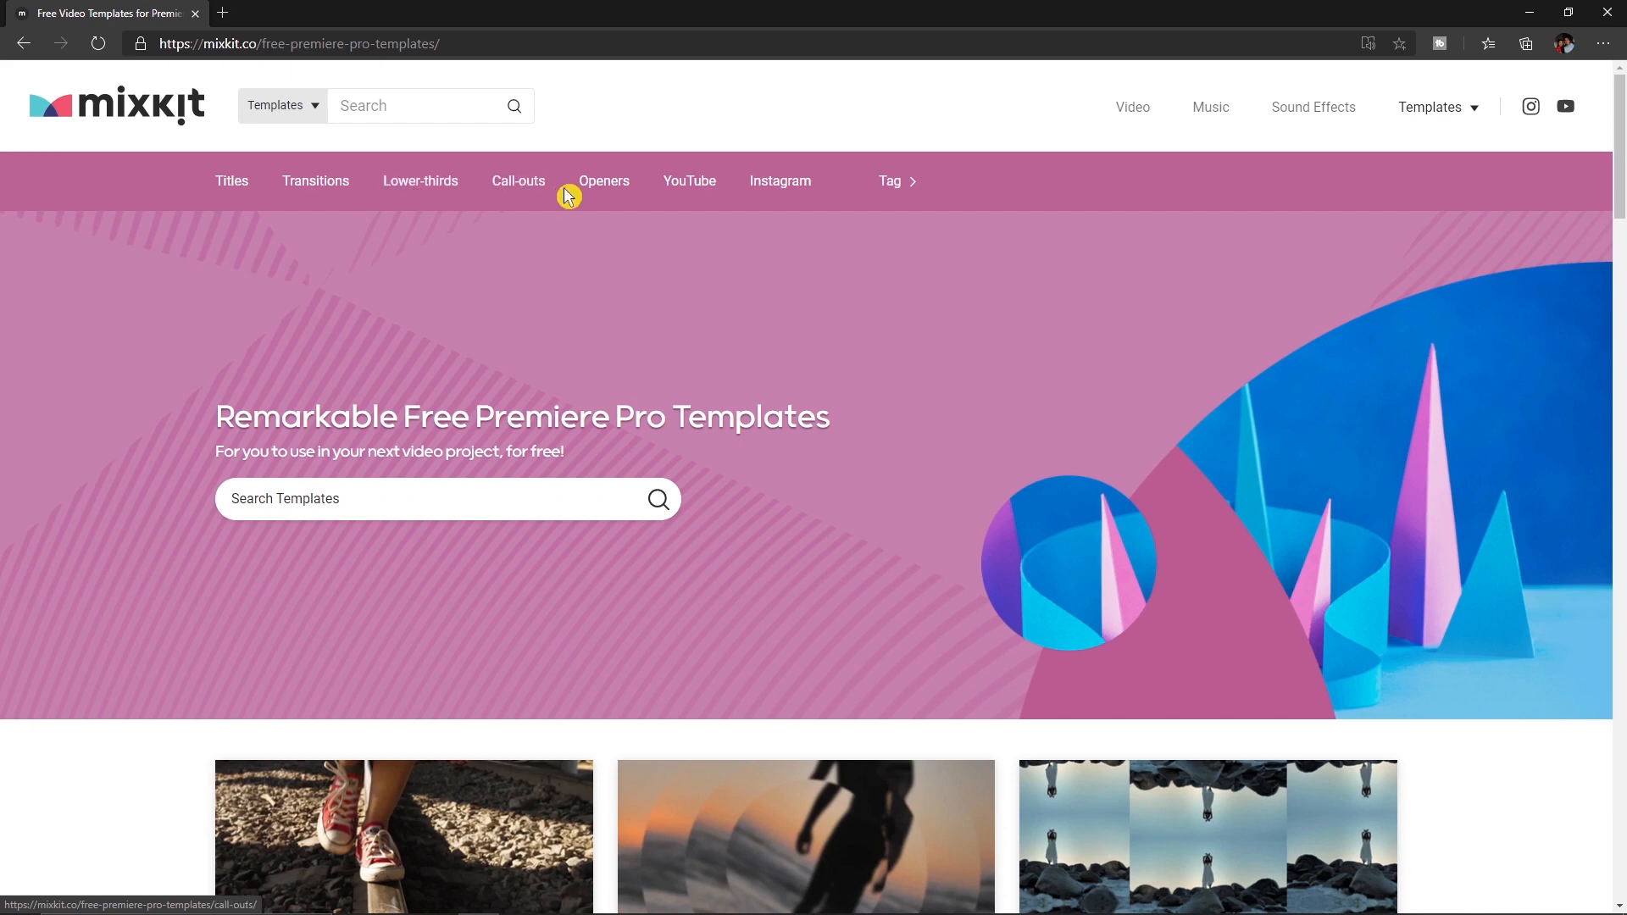
pyautogui.moveTo(688, 181)
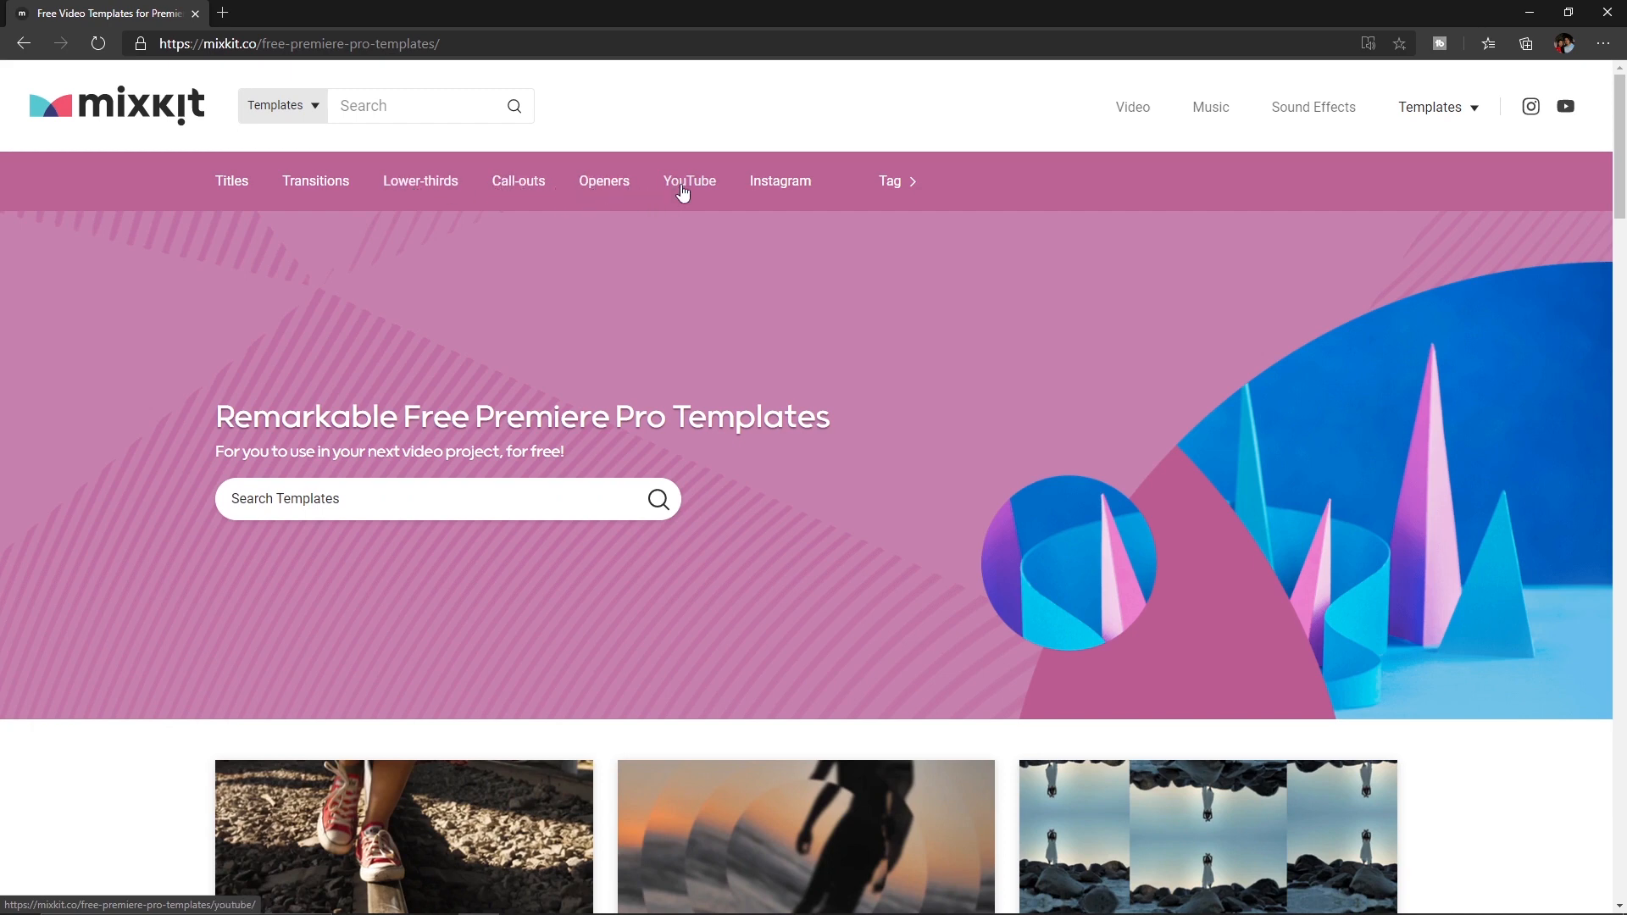
pyautogui.moveTo(764, 181)
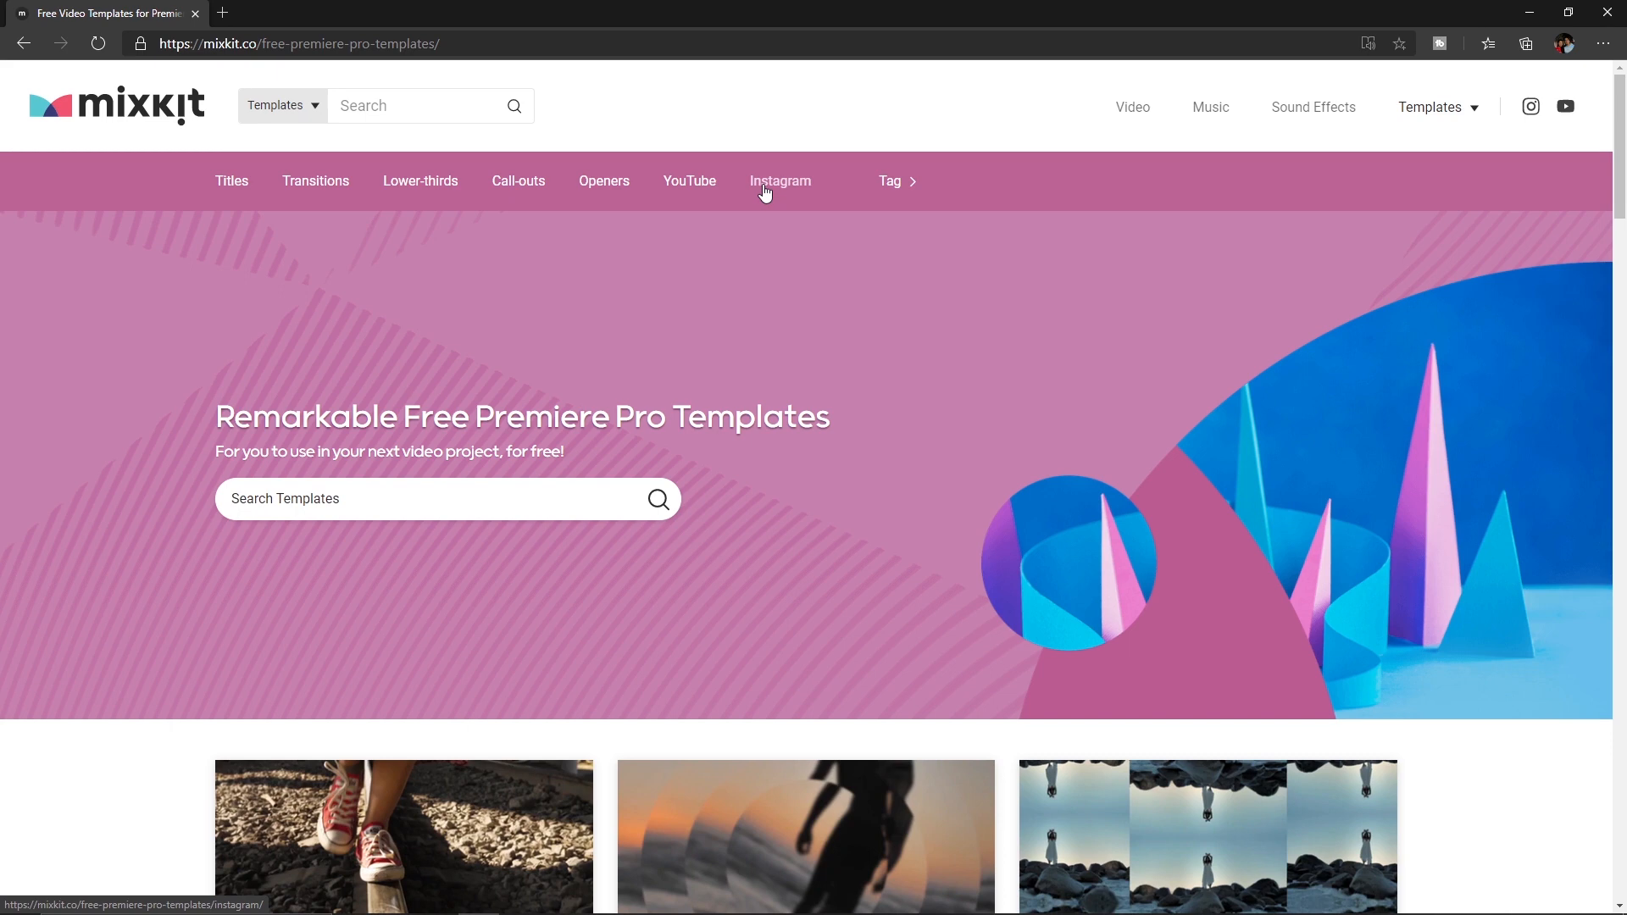
pyautogui.click(890, 182)
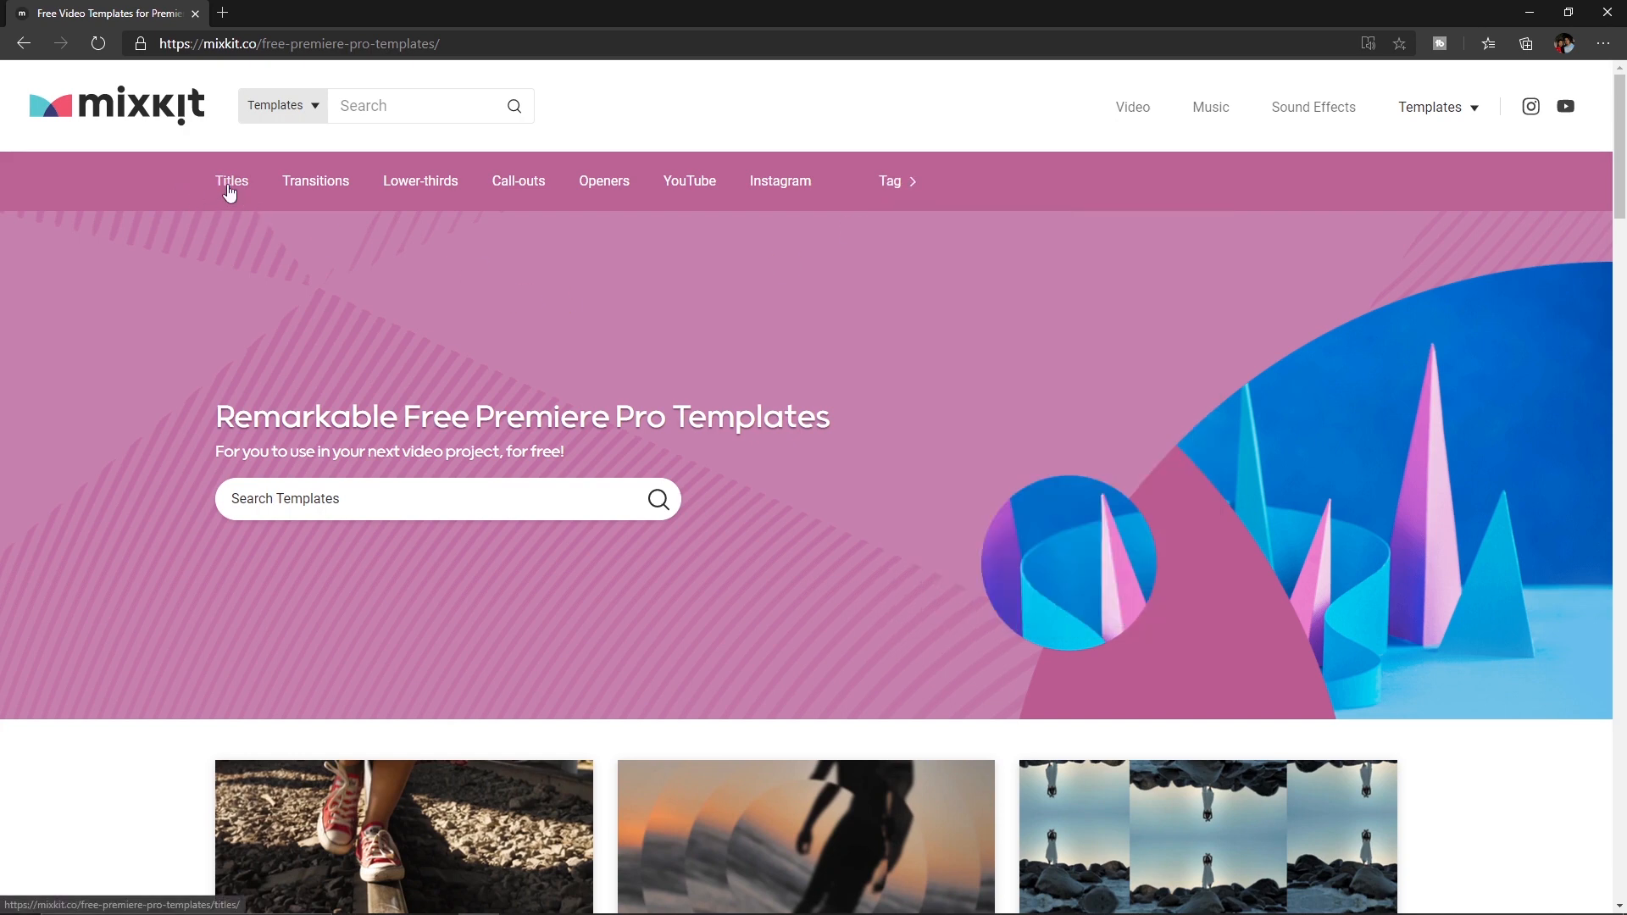
pyautogui.moveTo(524, 232)
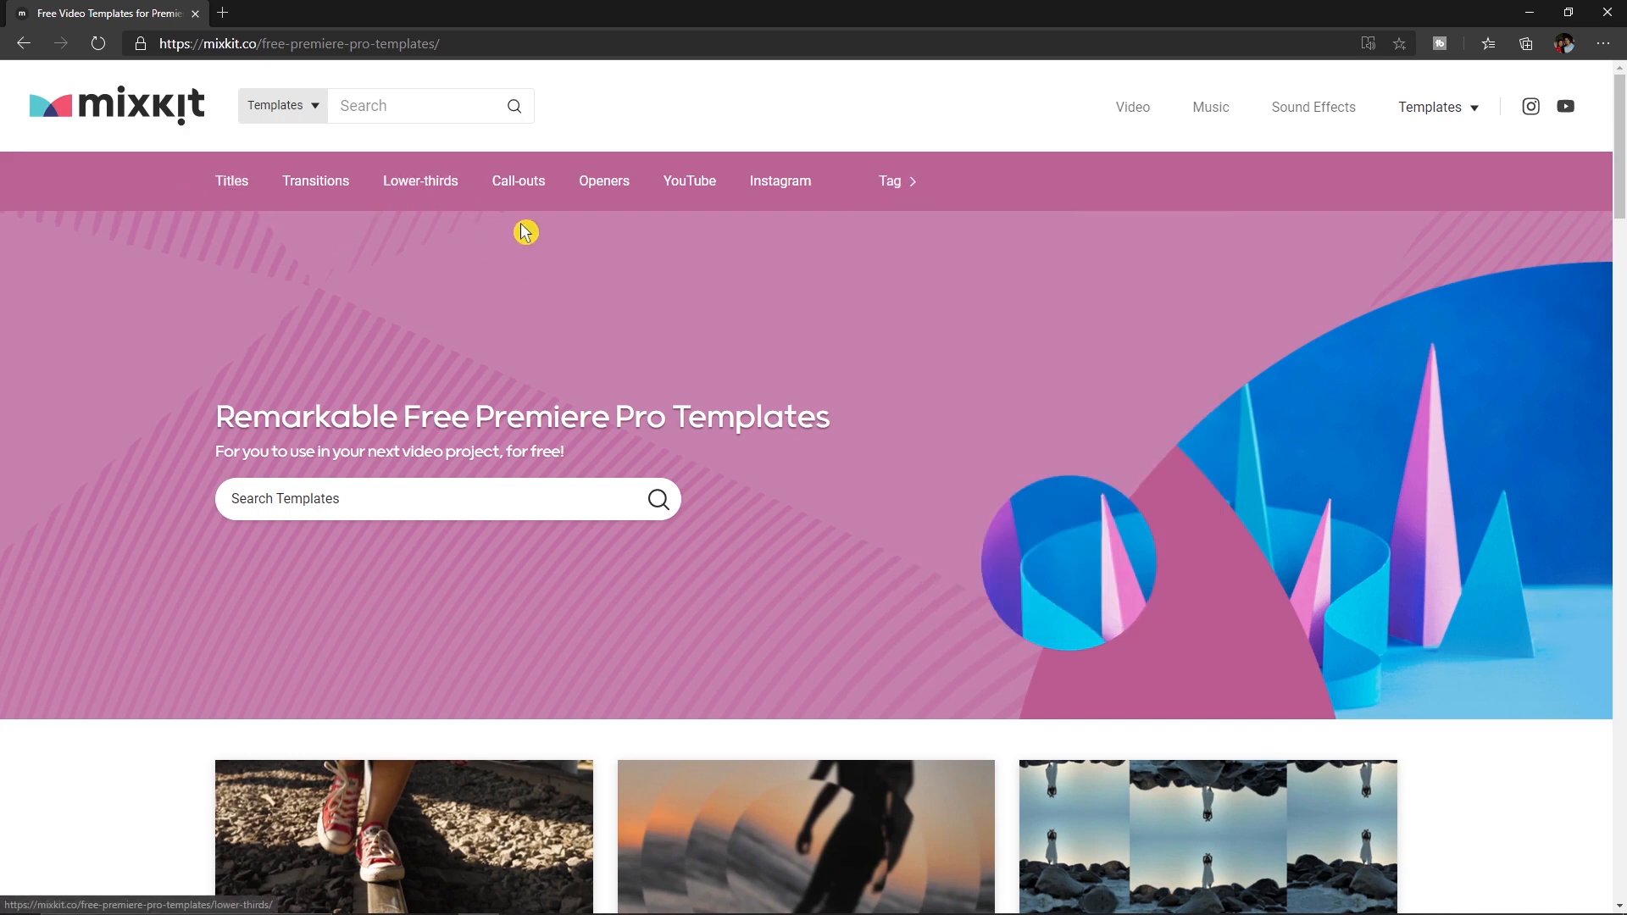
pyautogui.moveTo(603, 181)
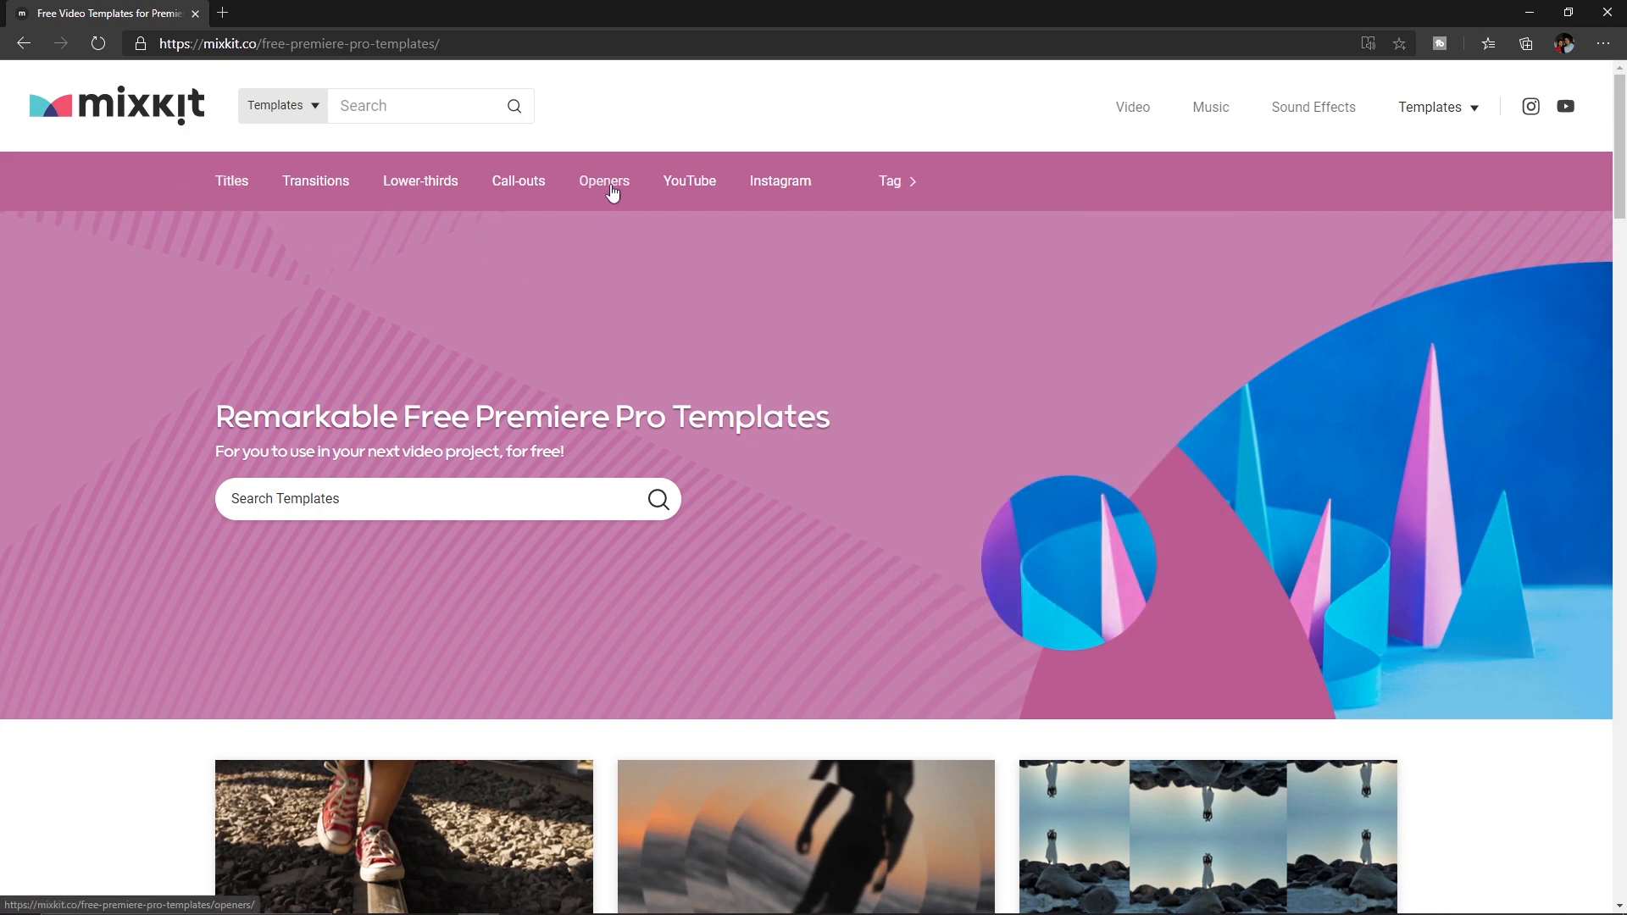
pyautogui.moveTo(231, 181)
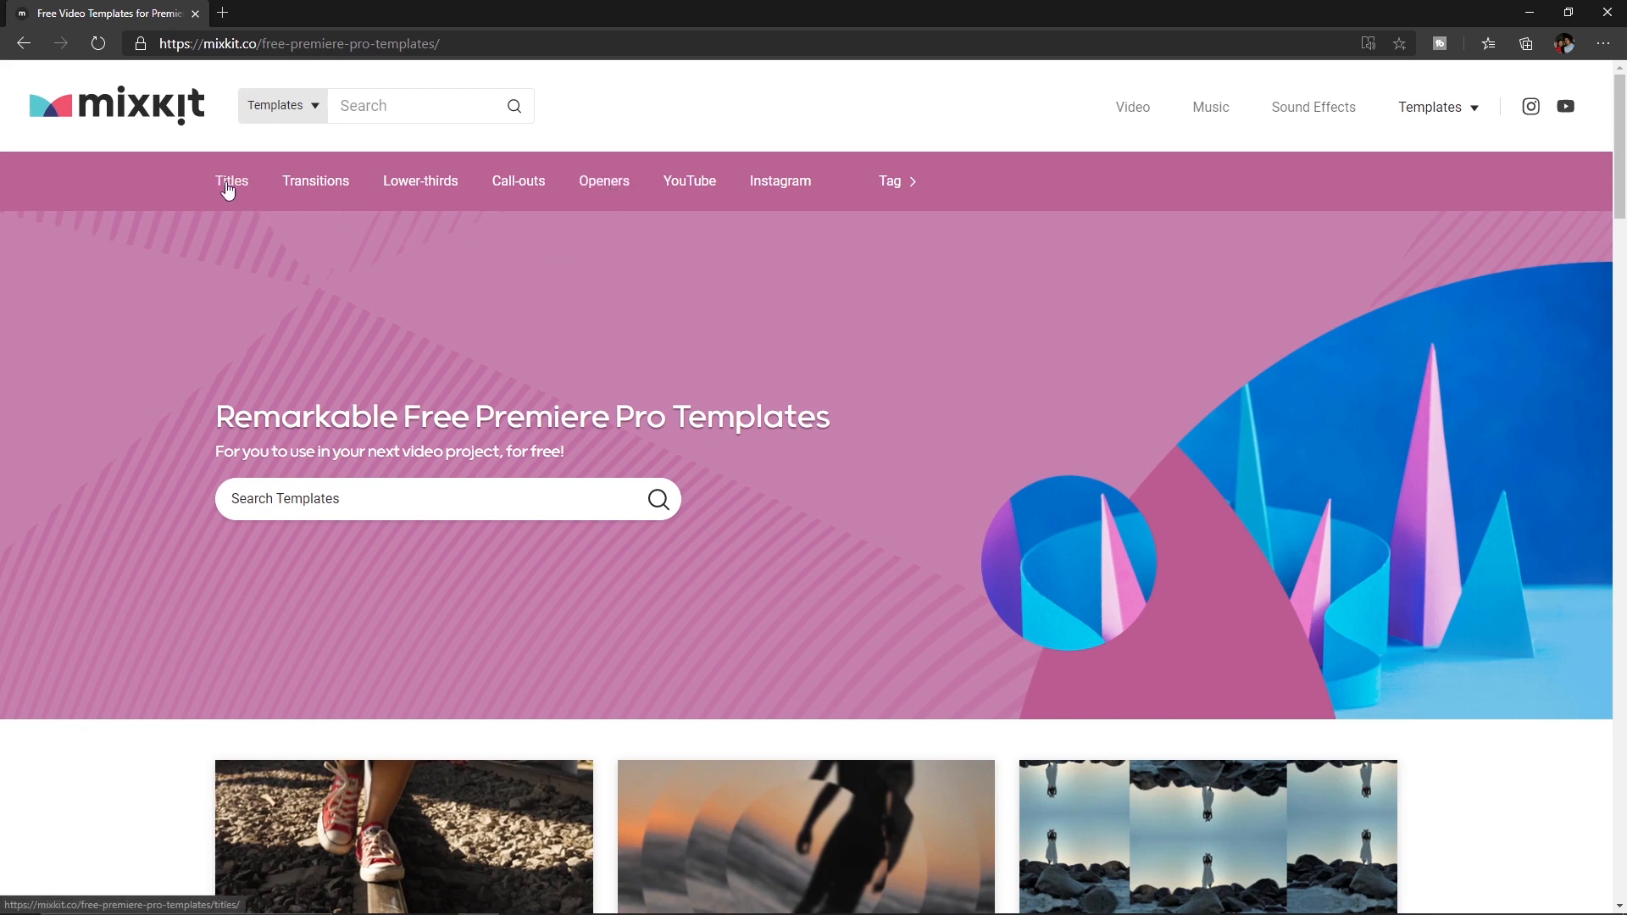
# - Download the Quick Bold Title template from the Titles category and dismiss the popup
pyautogui.click(232, 181)
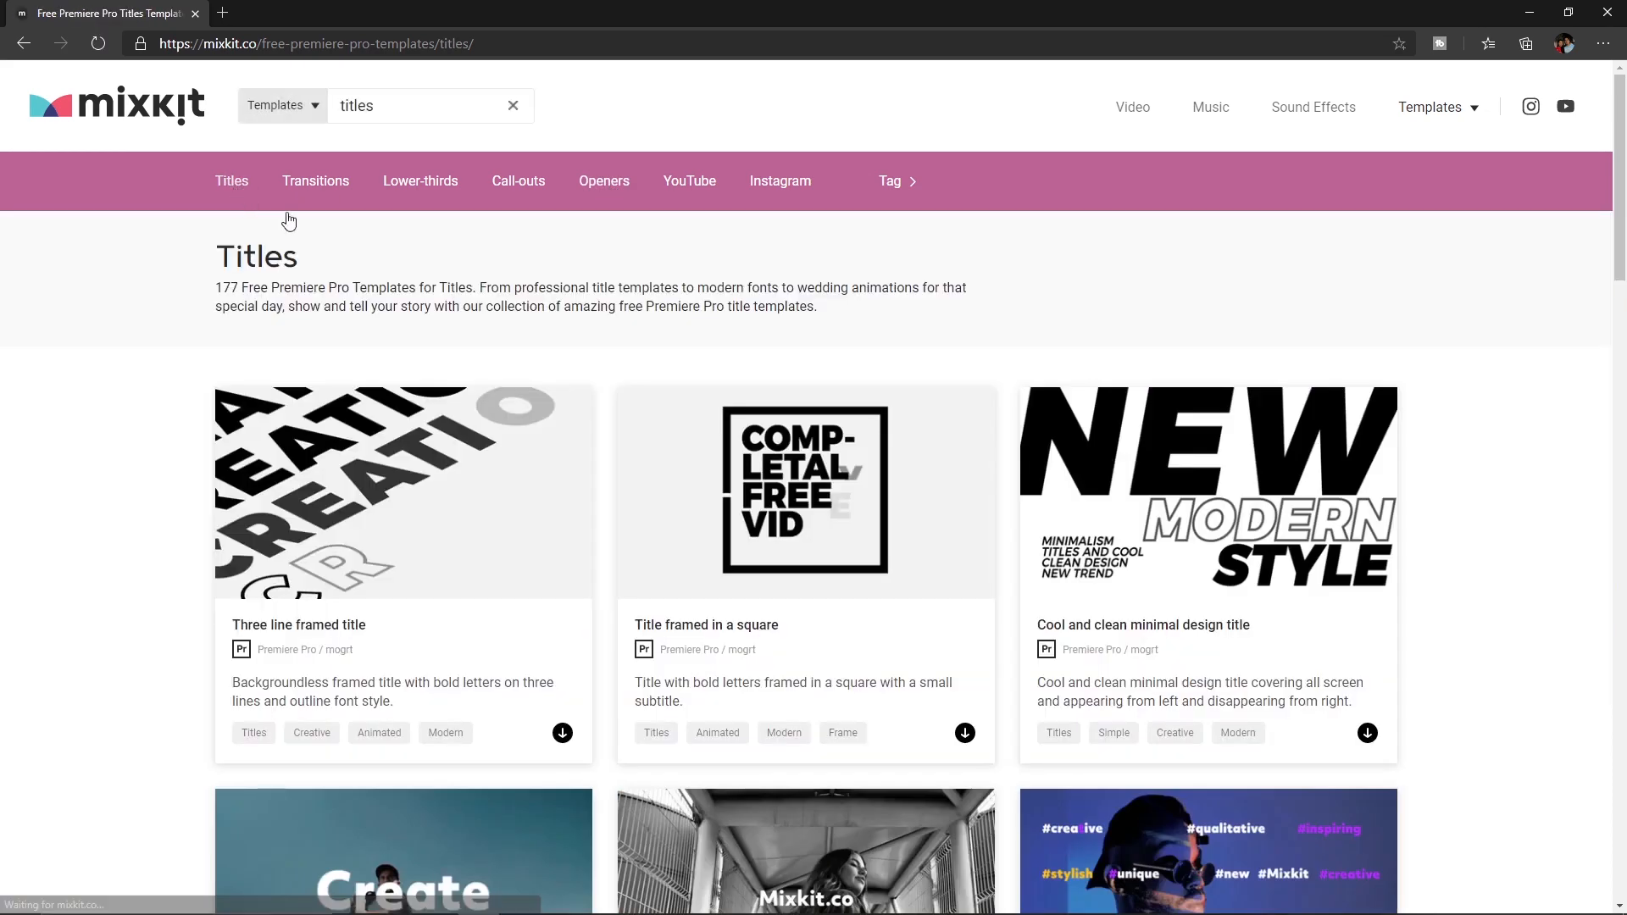
pyautogui.moveTo(991, 366)
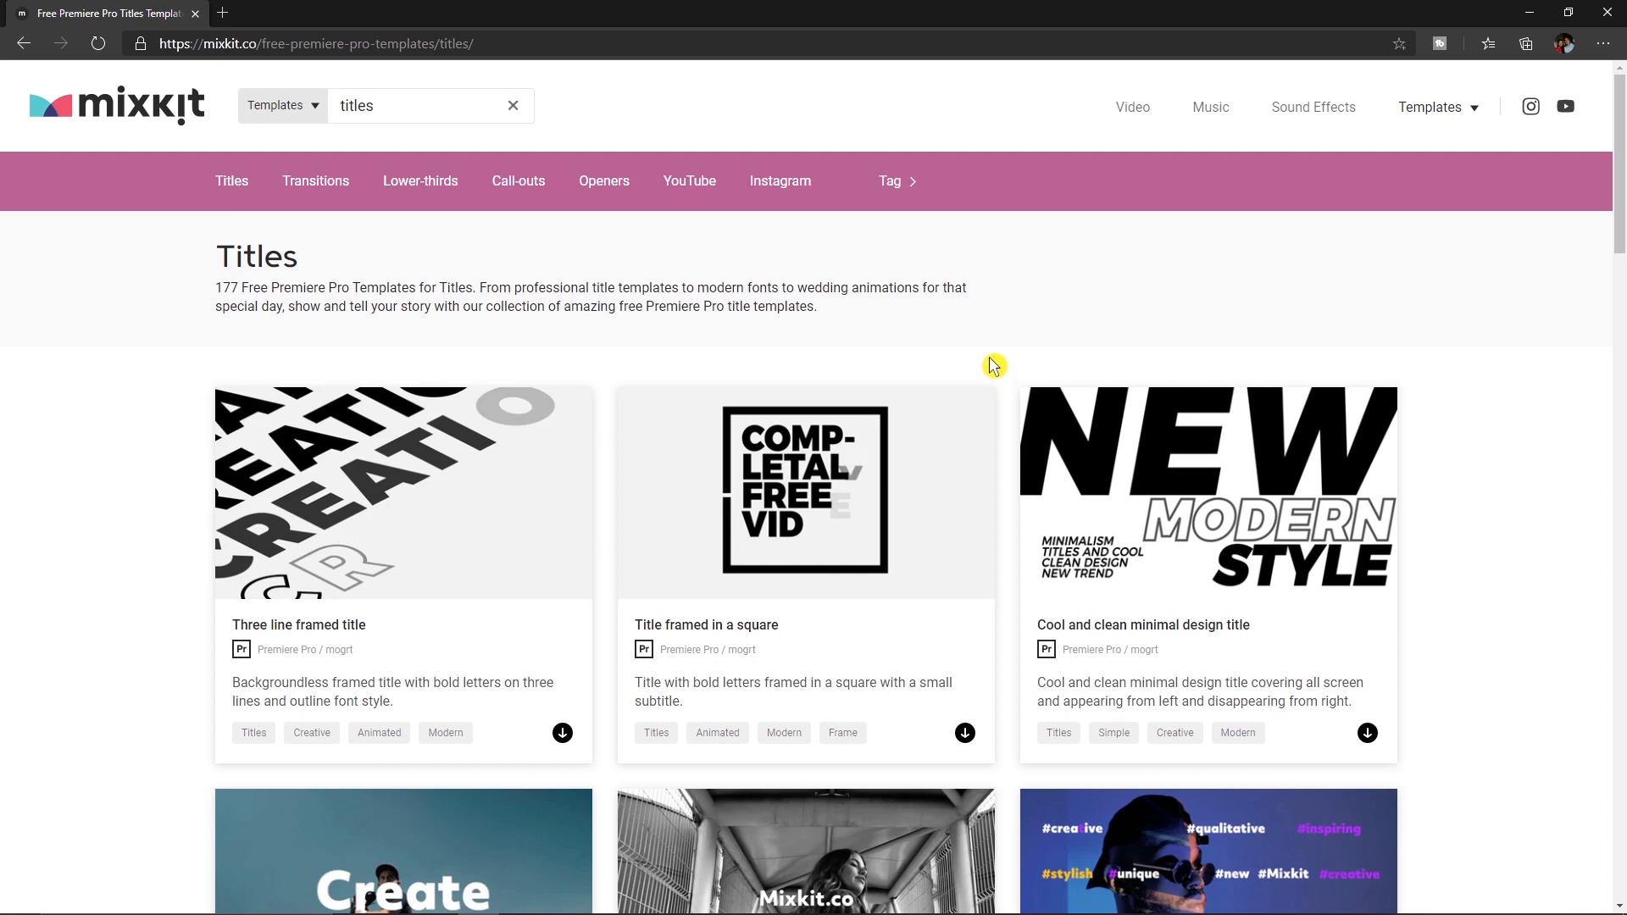
pyautogui.moveTo(886, 469)
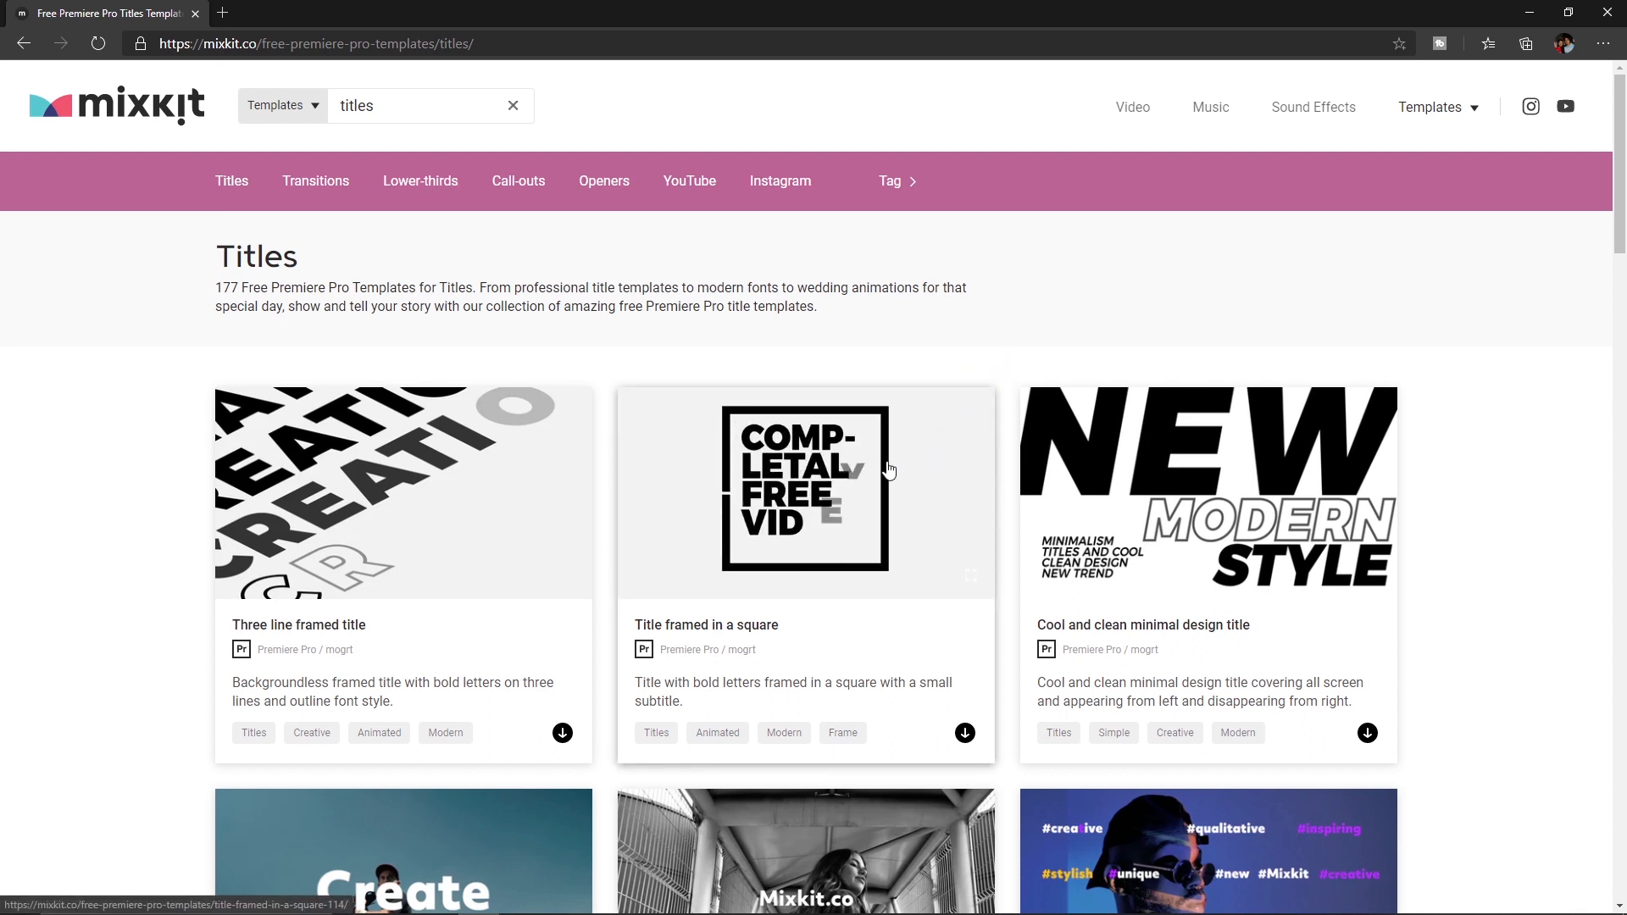
pyautogui.moveTo(906, 479)
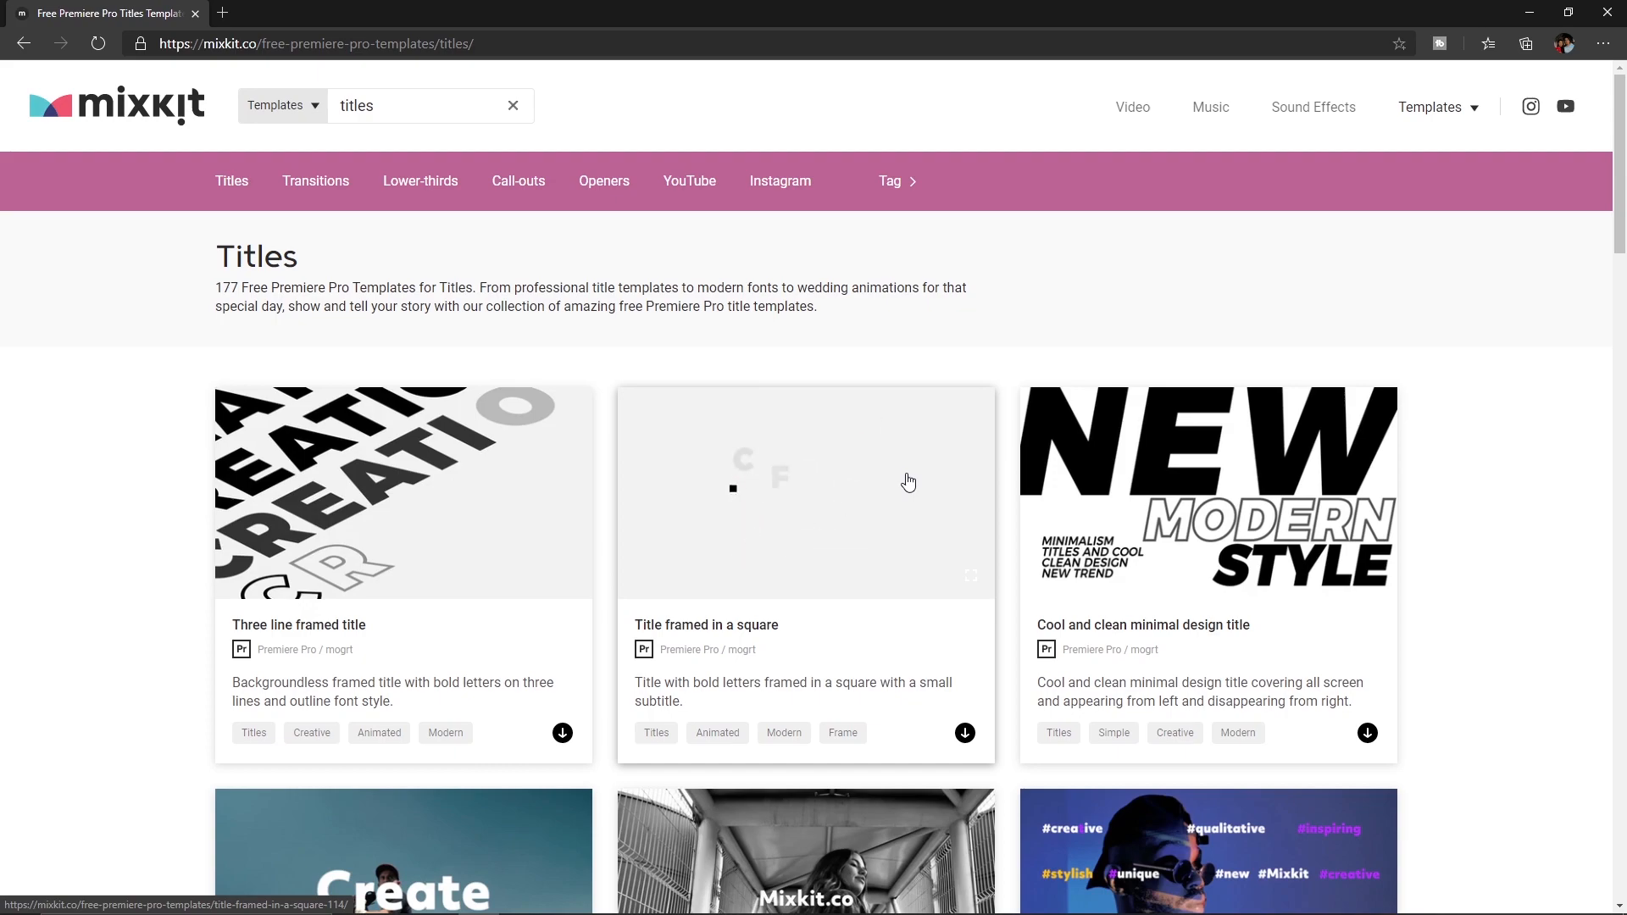
pyautogui.scroll(-3)
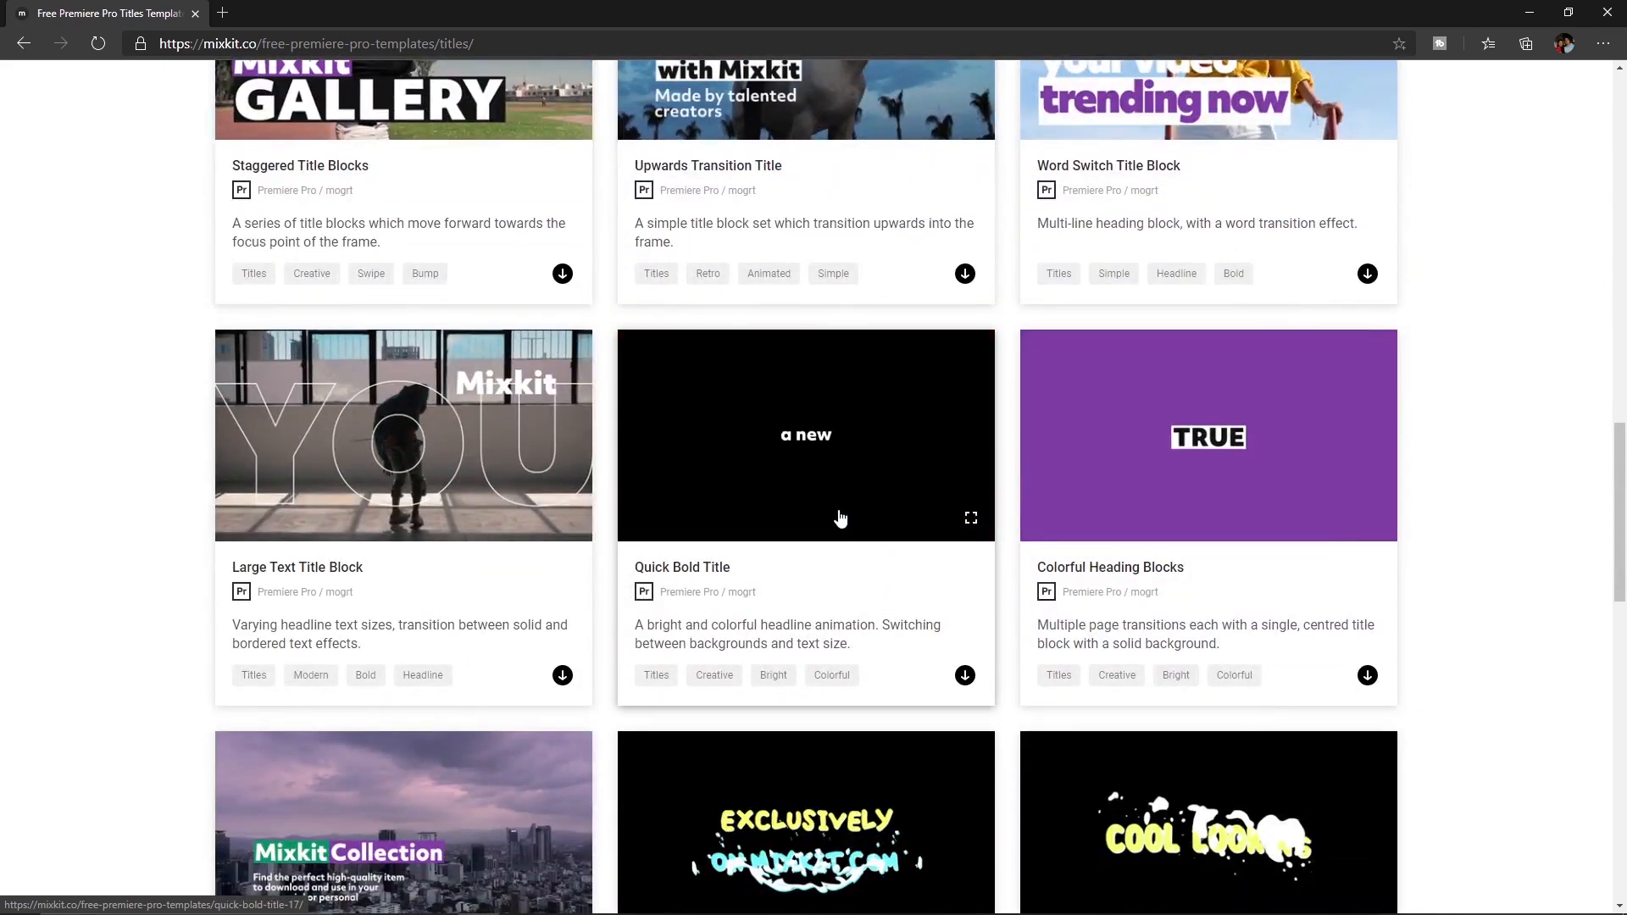
pyautogui.click(964, 676)
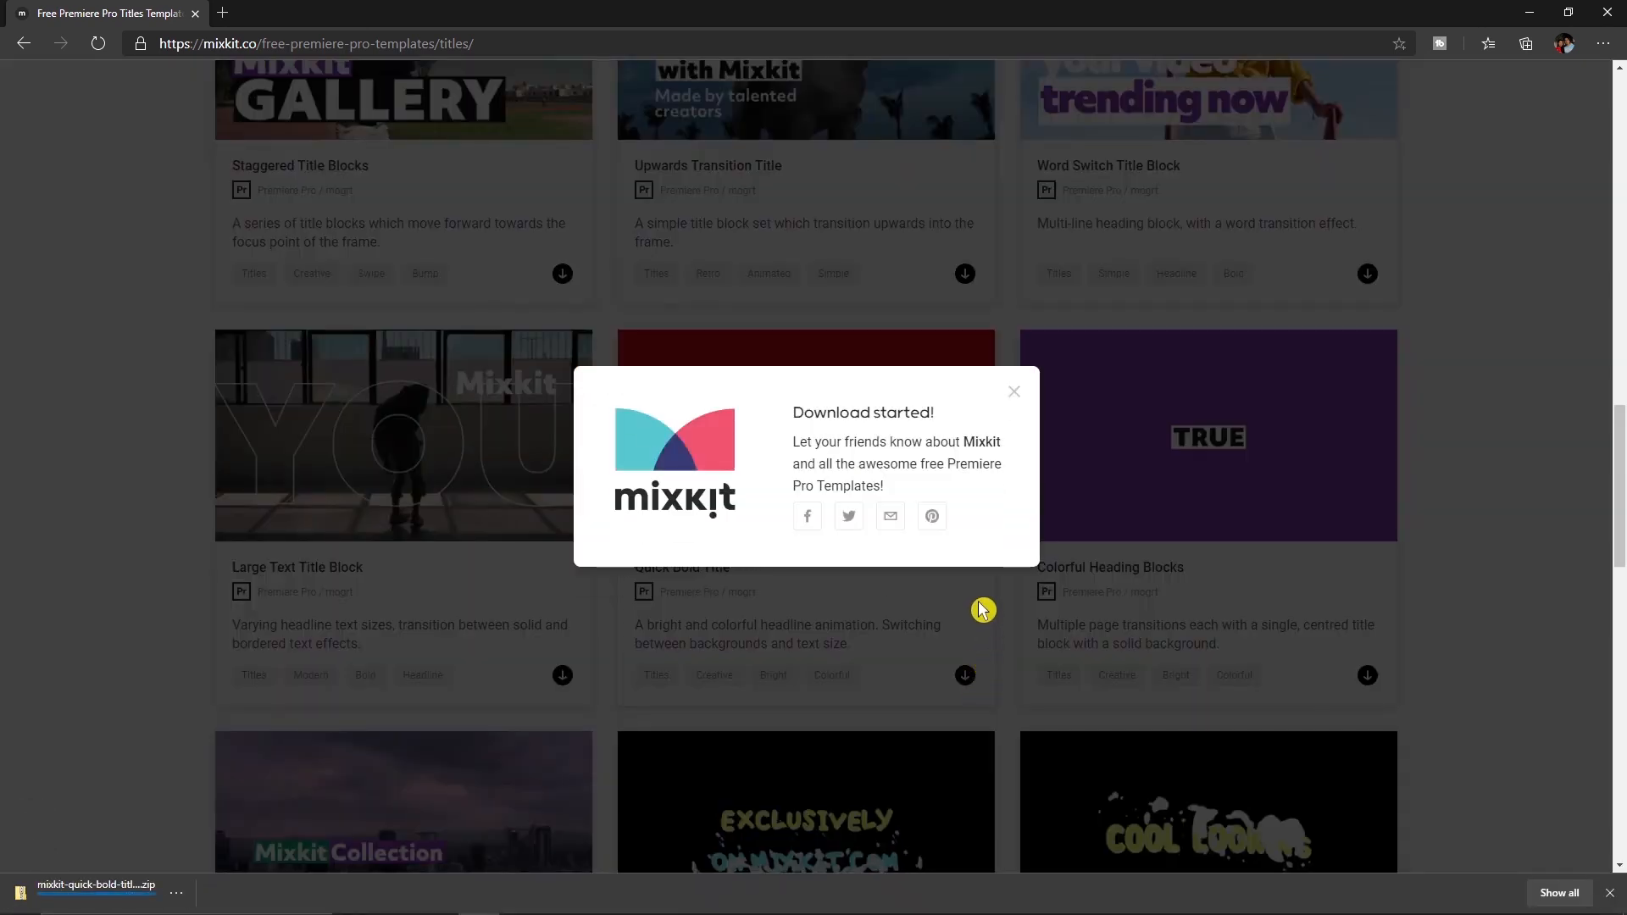
pyautogui.click(1013, 392)
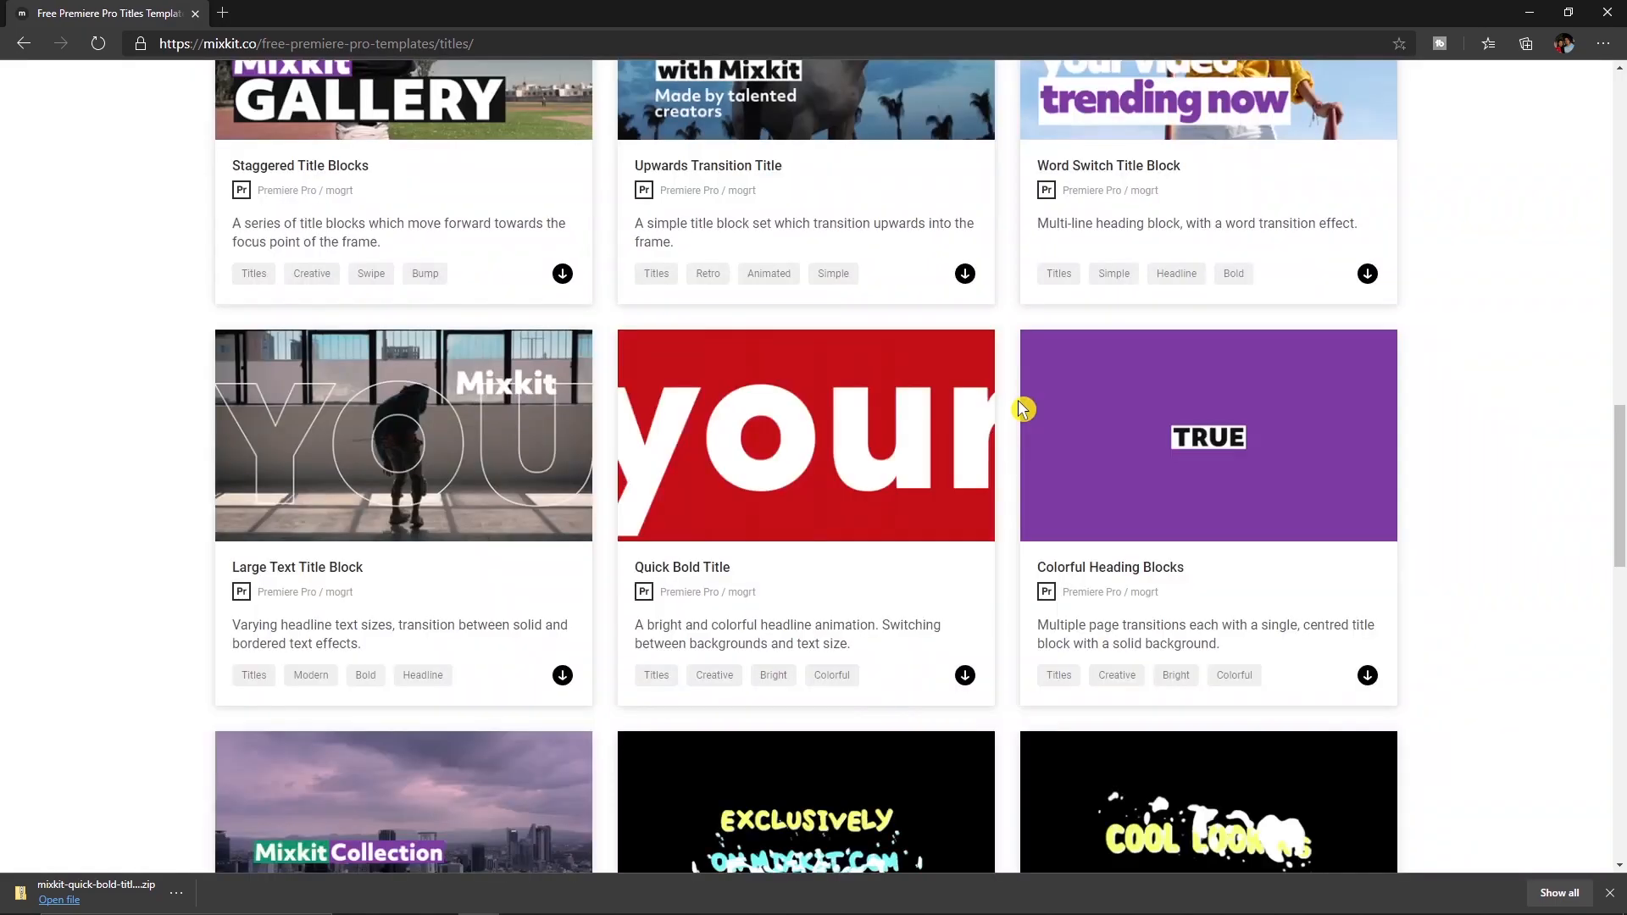
pyautogui.scroll(-3)
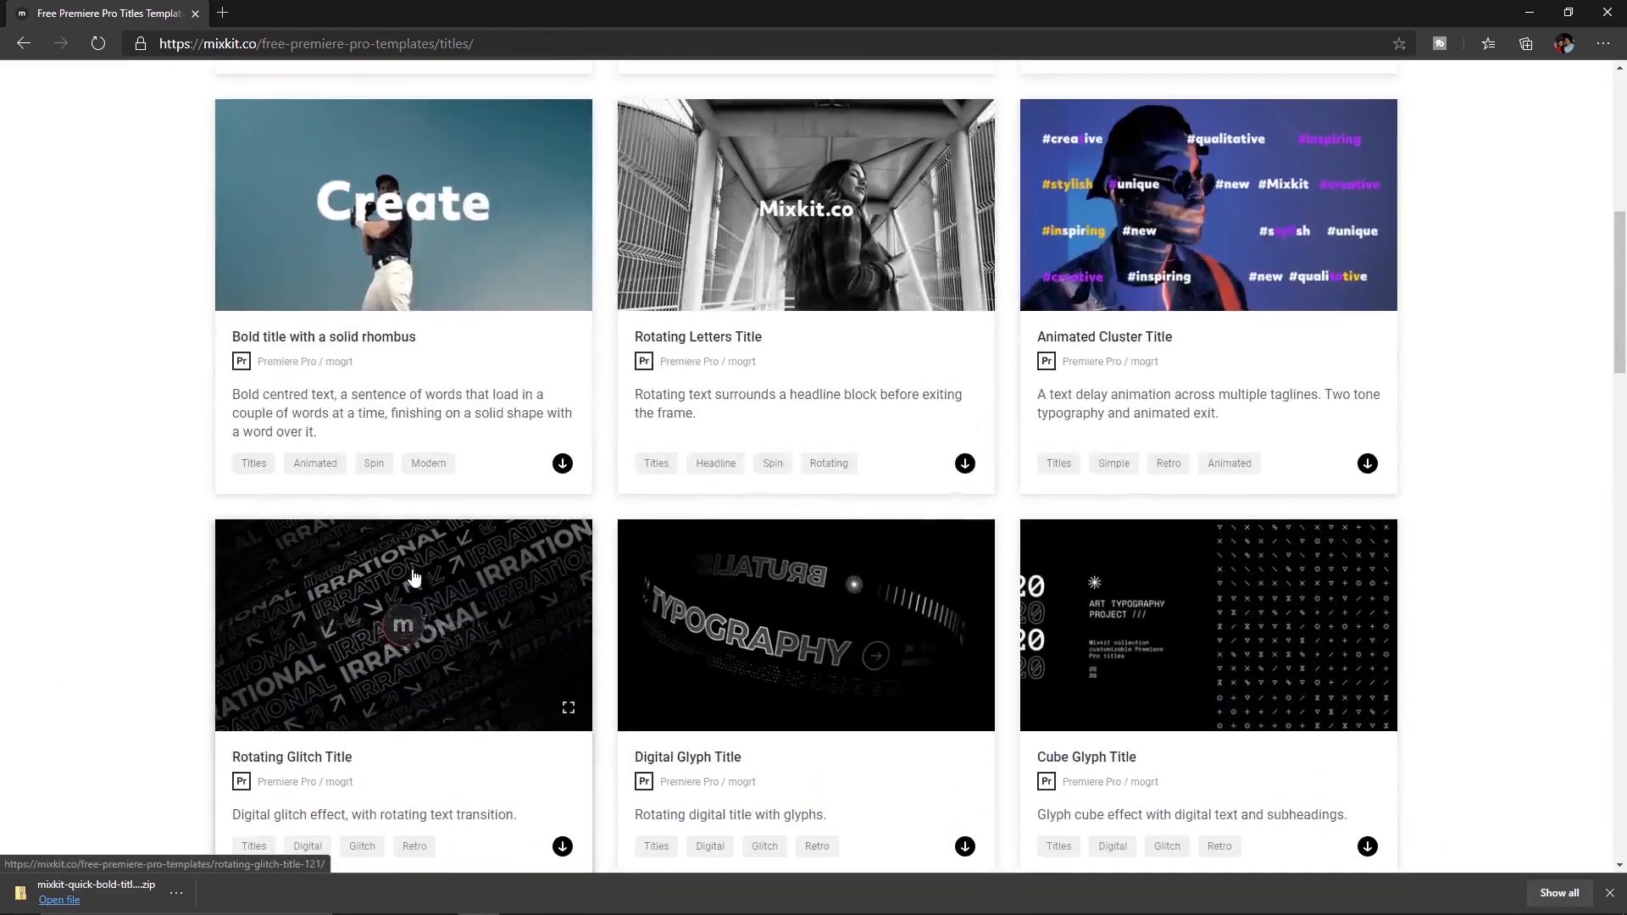
pyautogui.scroll(3)
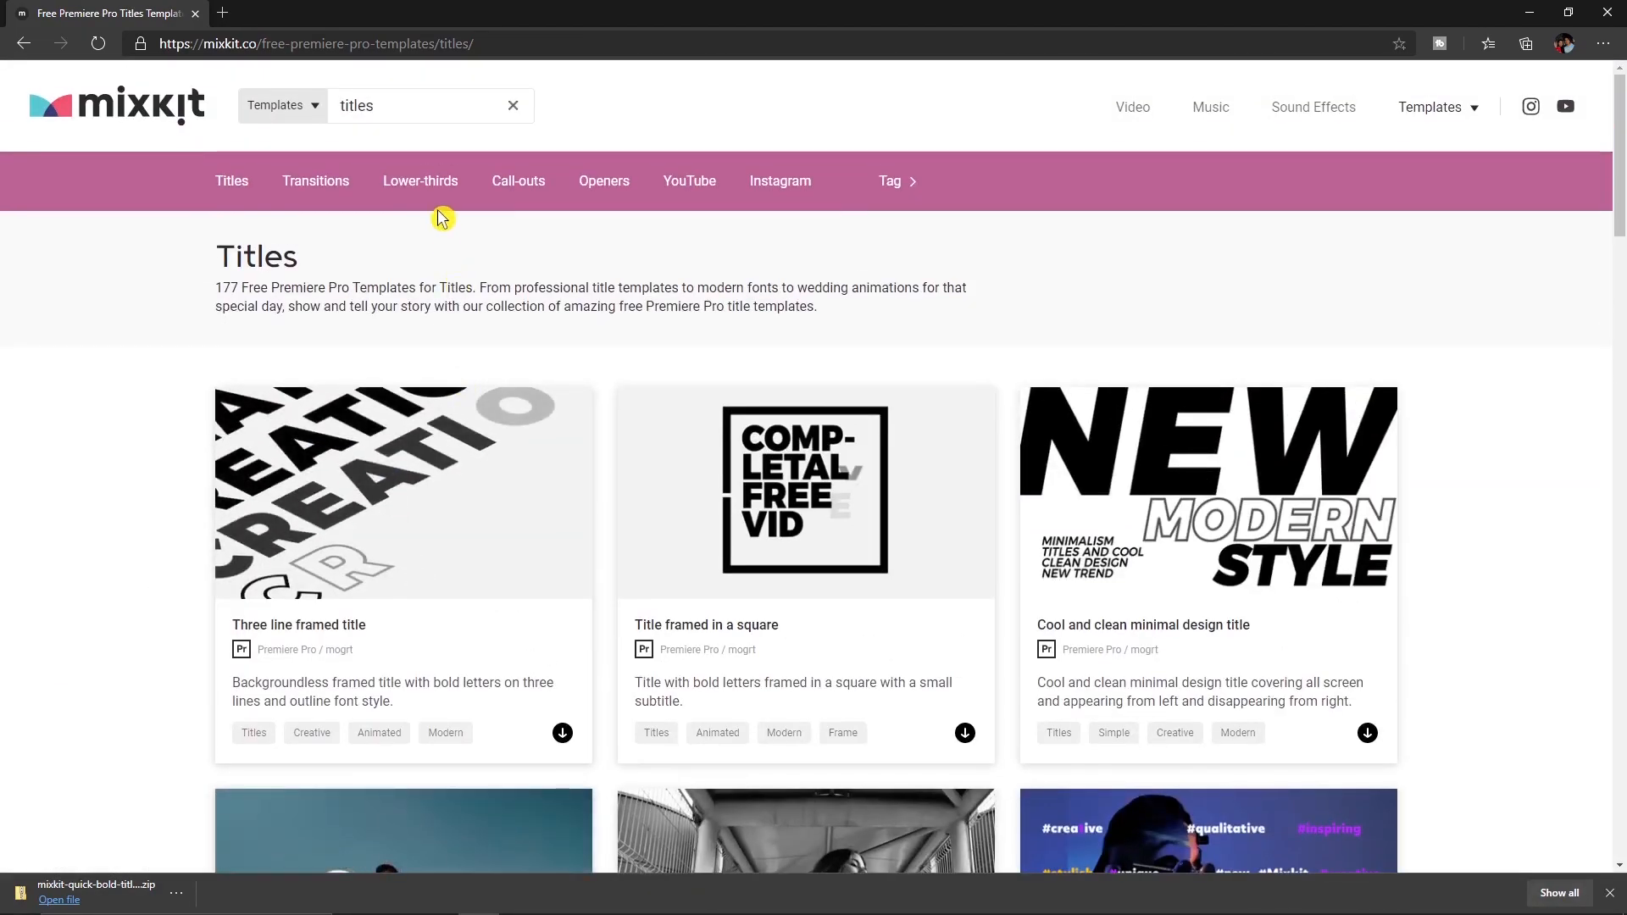
# - Download the Simple bottom third template from the Lower-thirds category and dismiss the popup
pyautogui.click(420, 181)
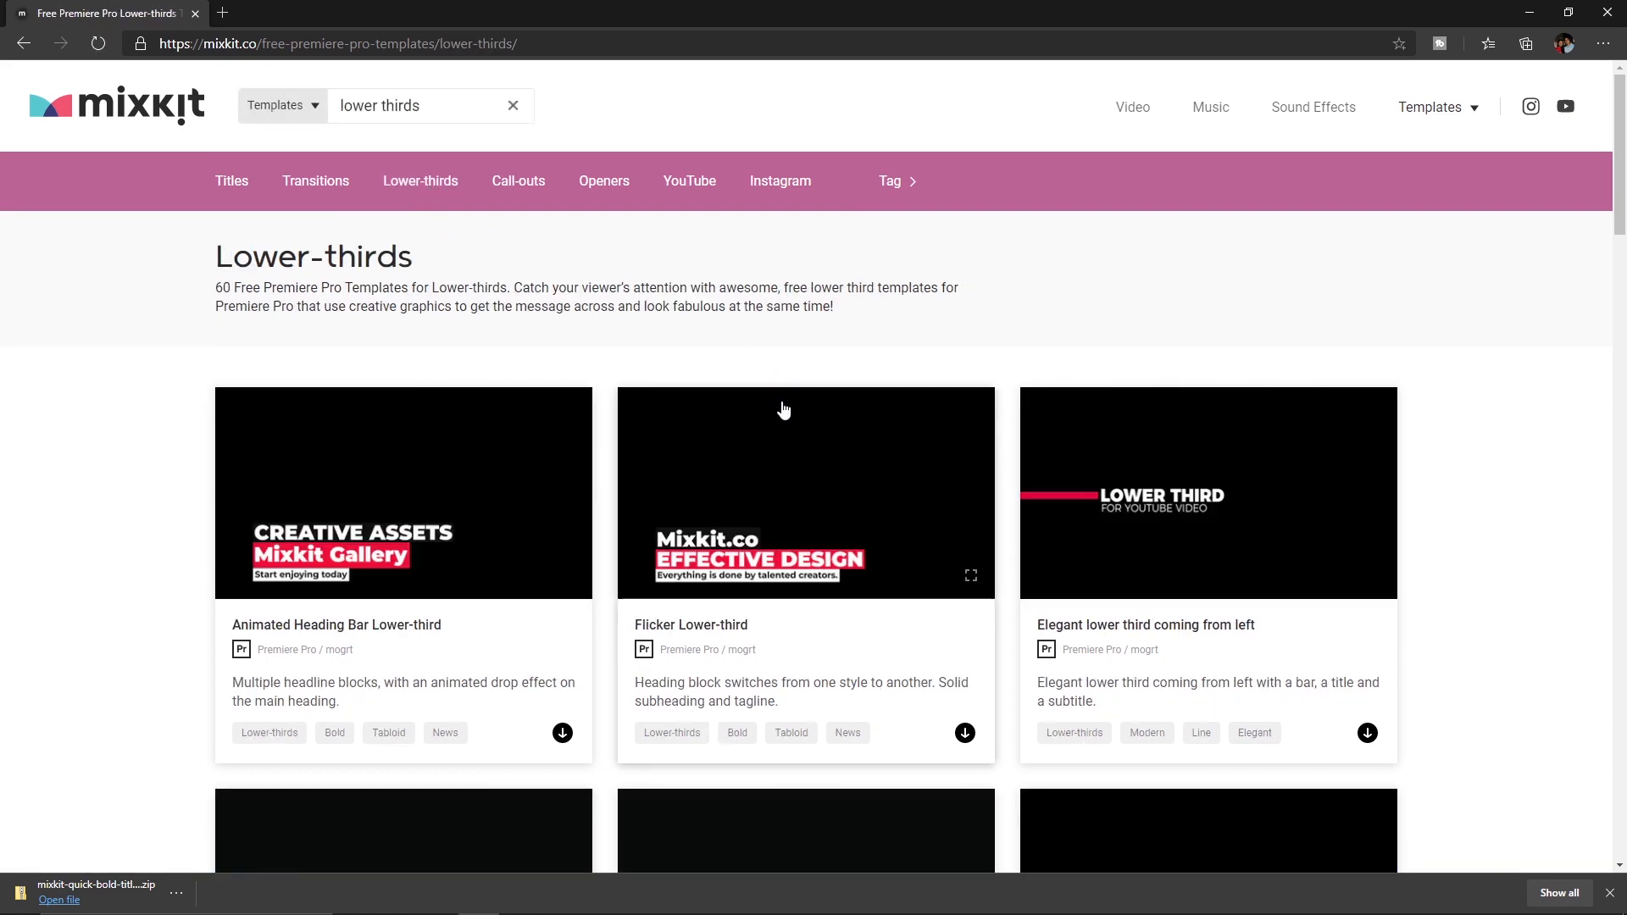
pyautogui.scroll(-3)
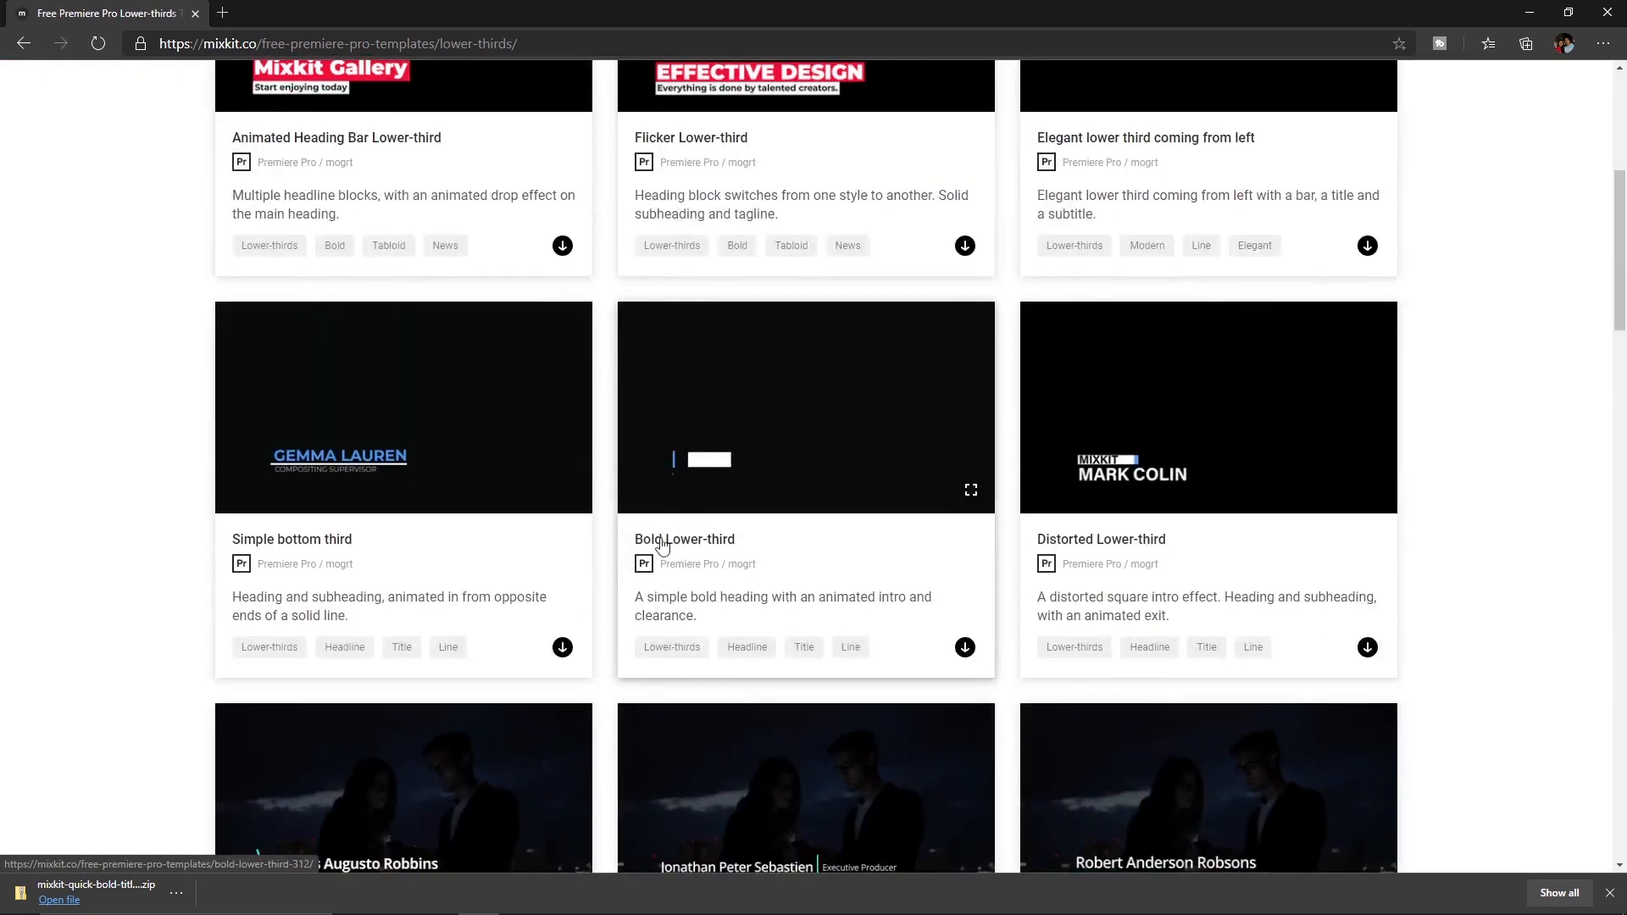
pyautogui.click(562, 646)
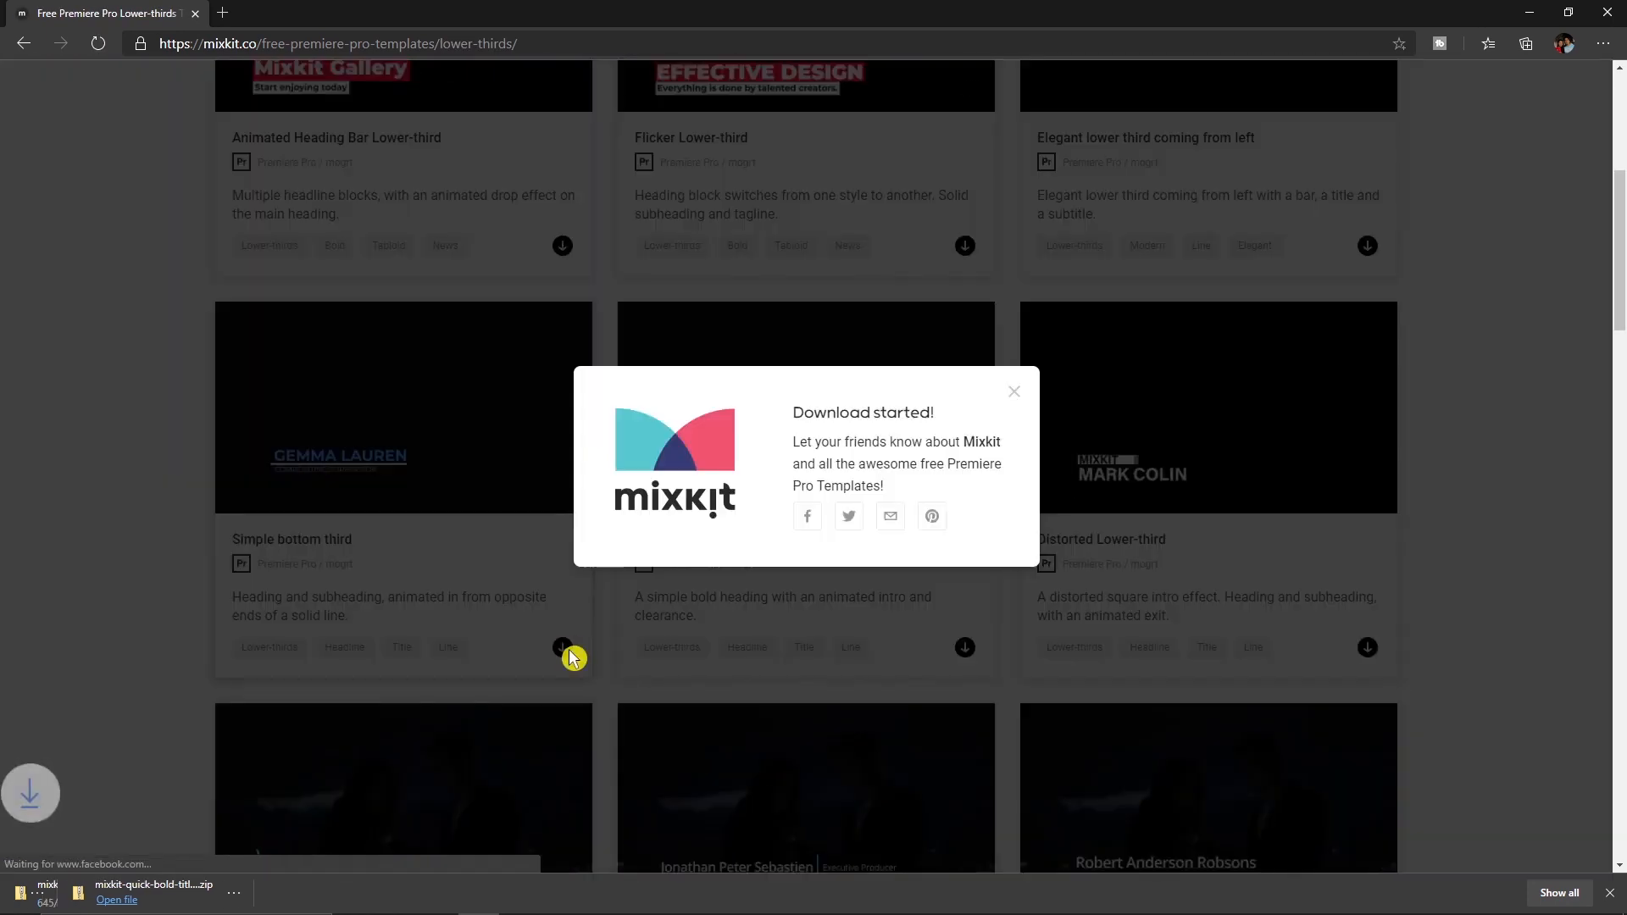
pyautogui.click(1013, 391)
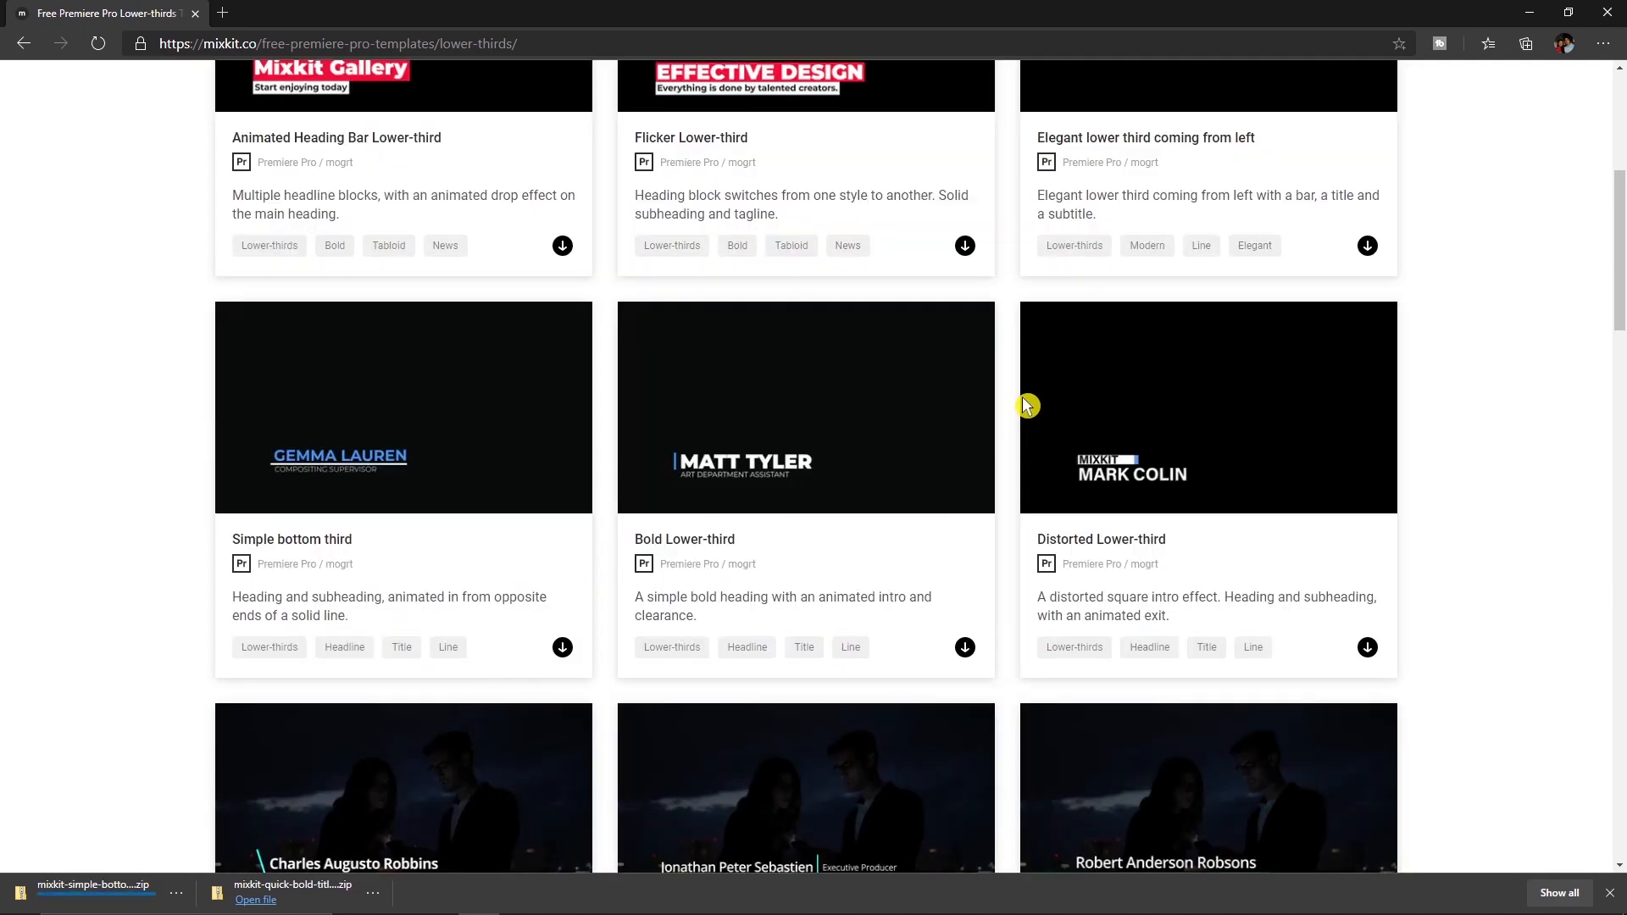
pyautogui.scroll(3)
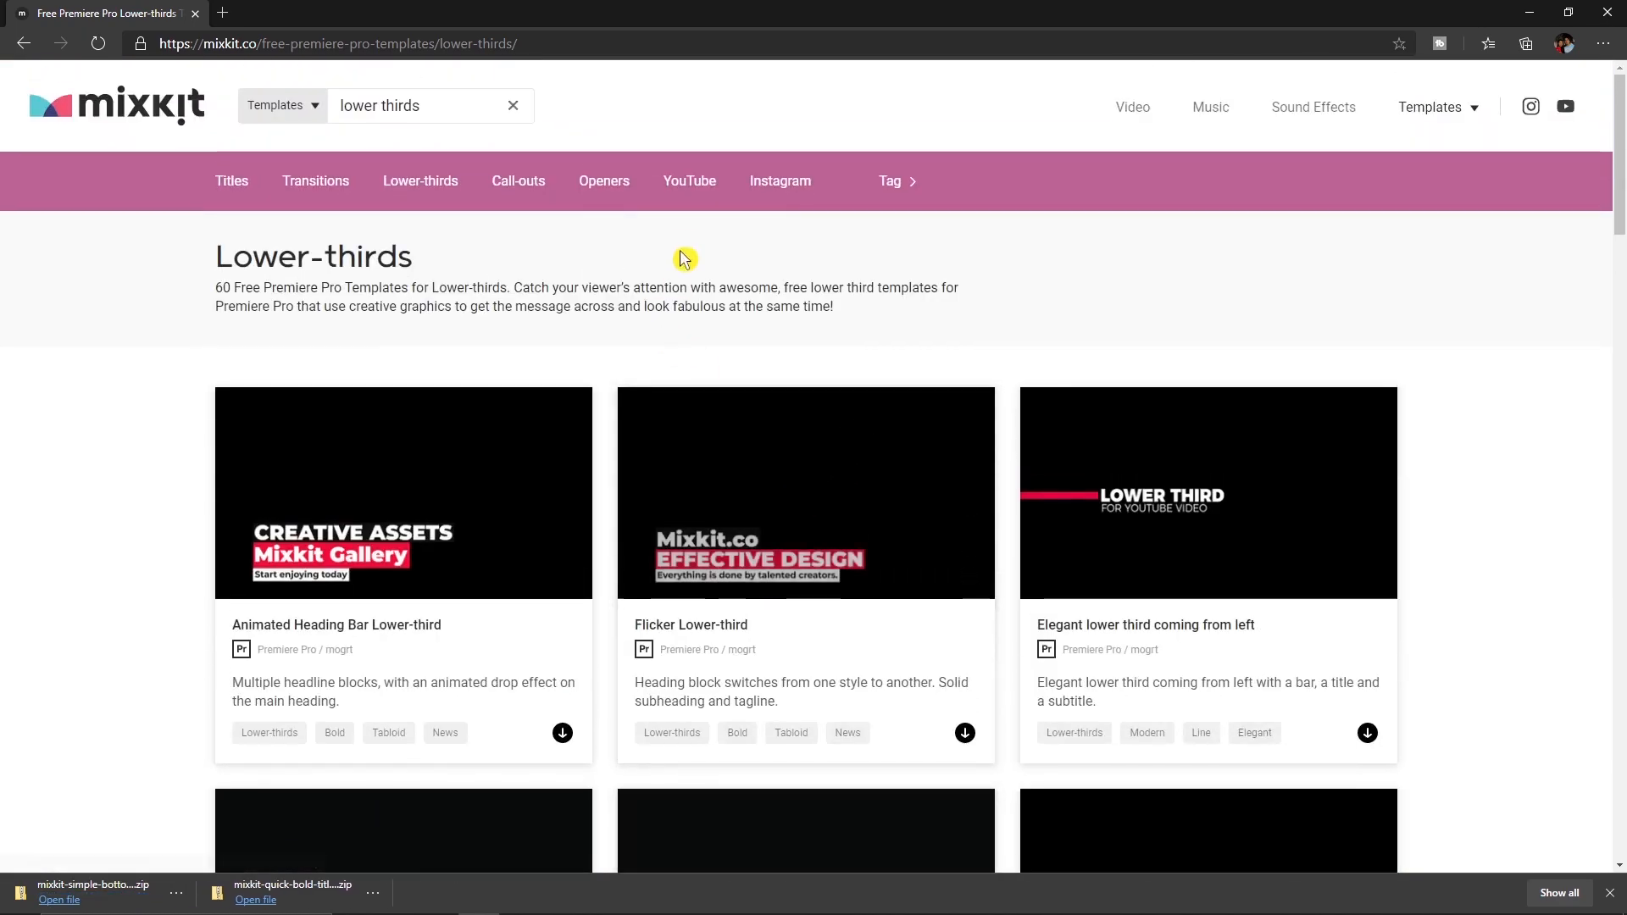
# - Browse the YouTube templates category to its second page
pyautogui.click(688, 182)
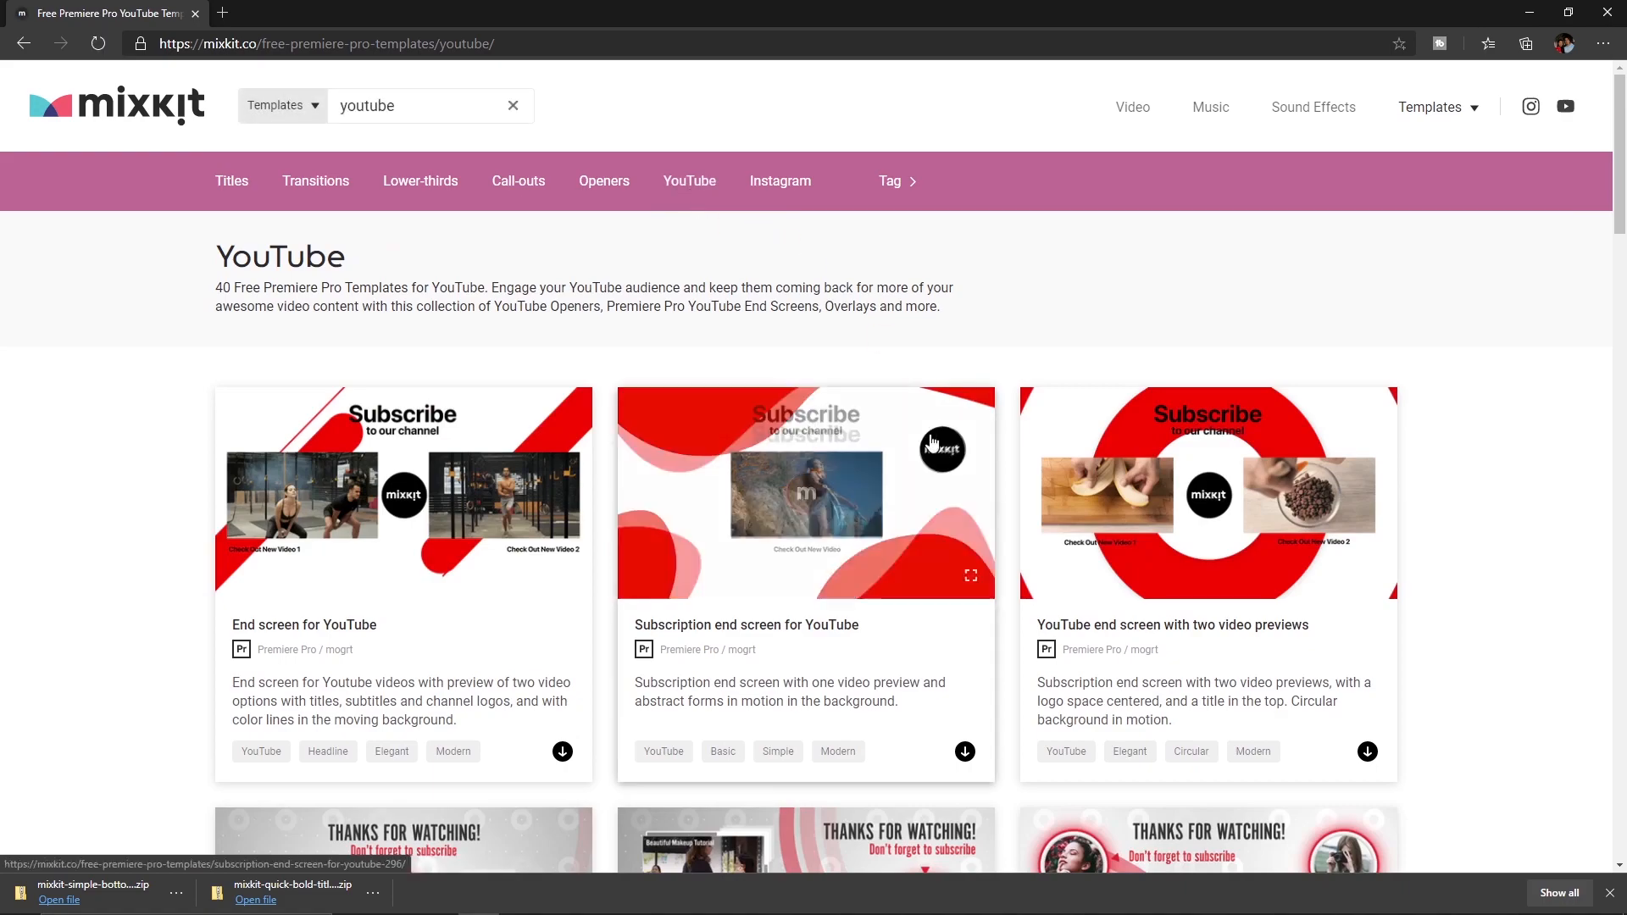
pyautogui.scroll(-3)
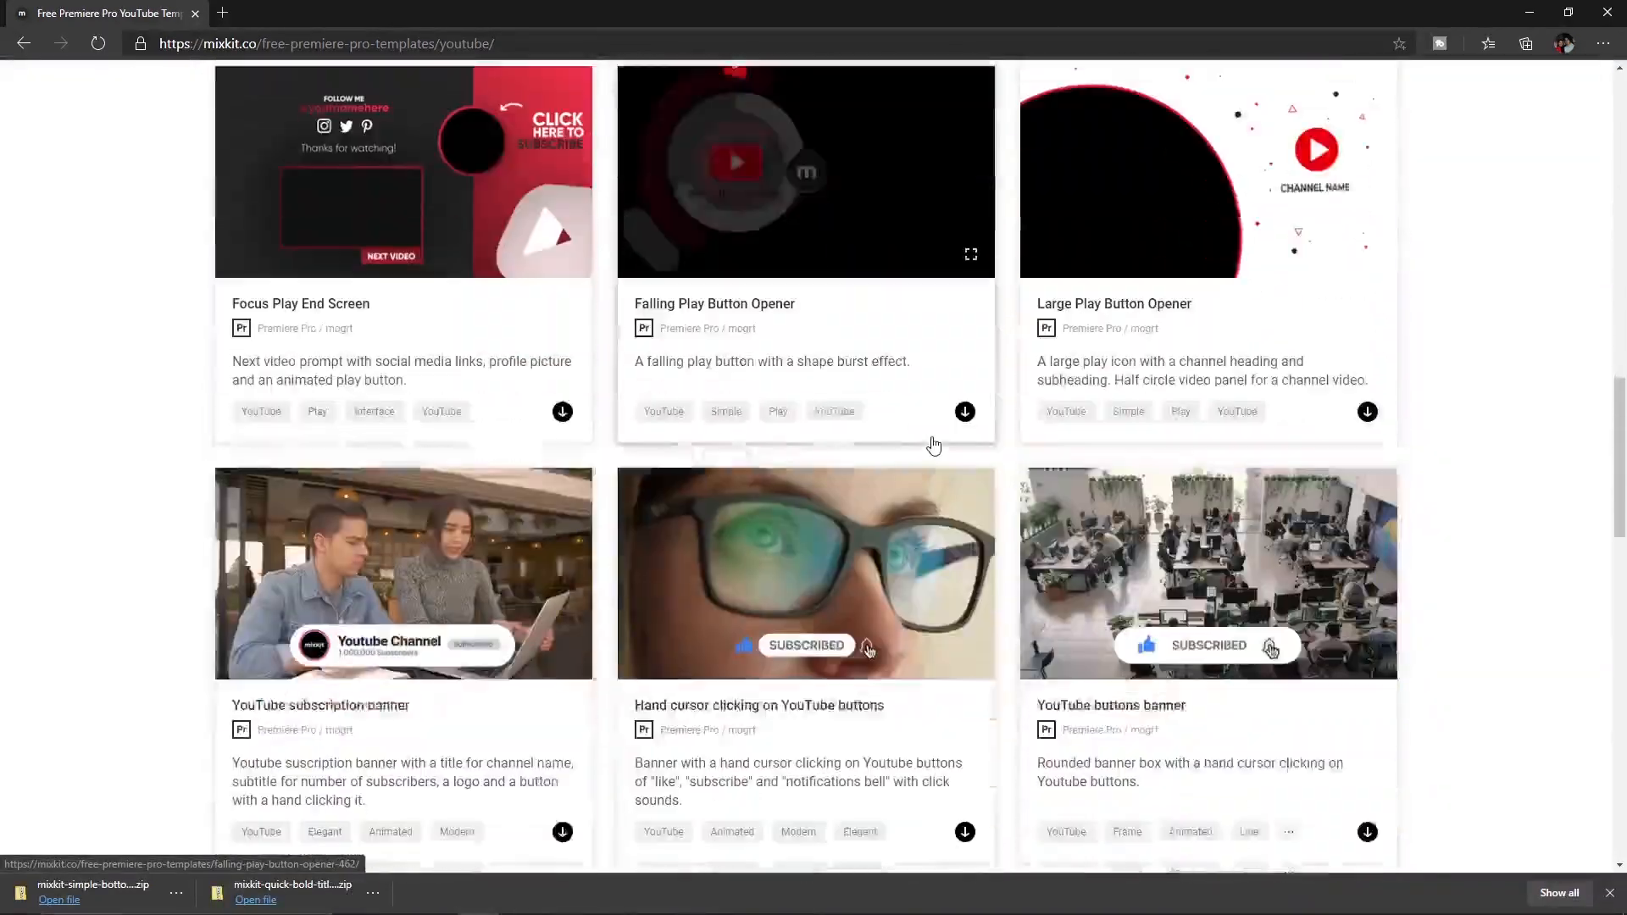
pyautogui.scroll(-3)
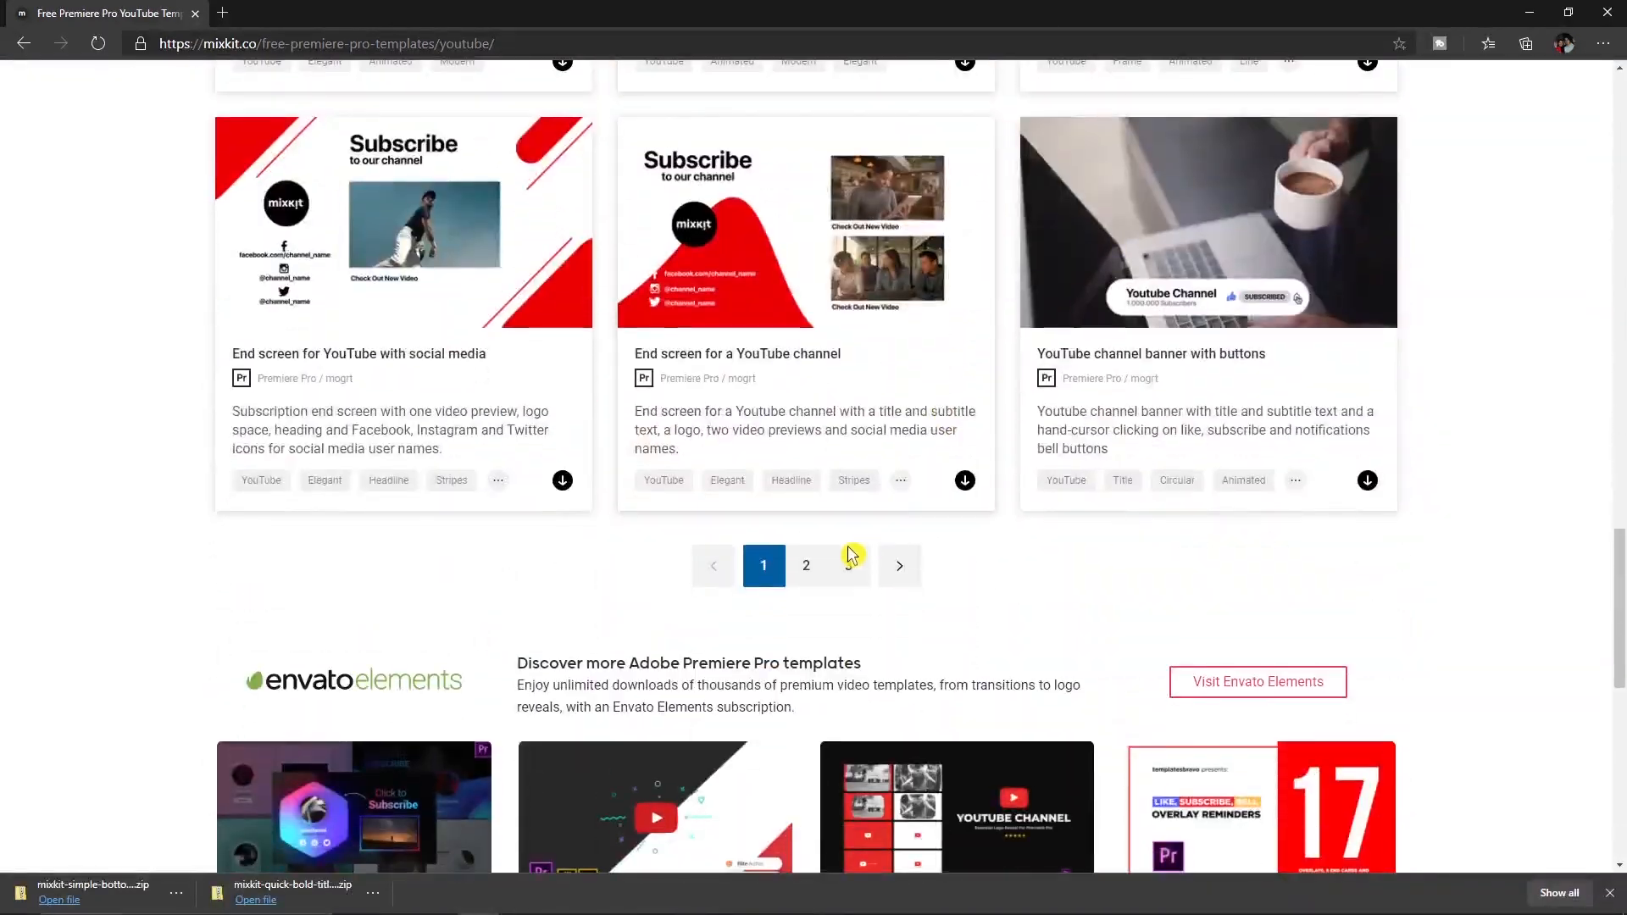
pyautogui.click(804, 566)
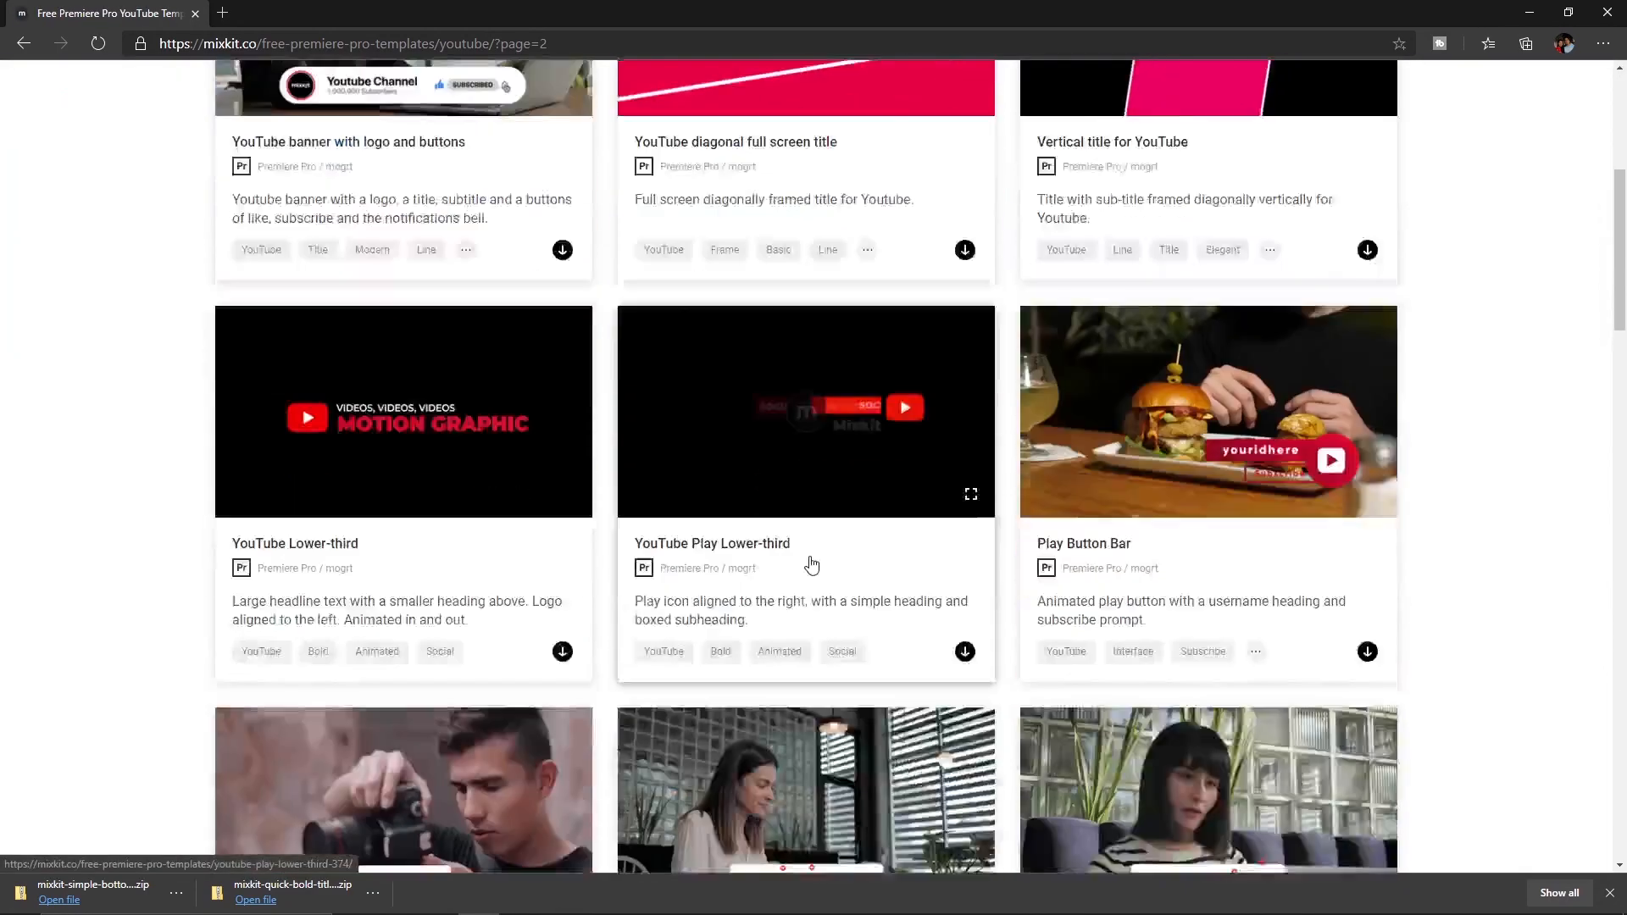
pyautogui.scroll(-3)
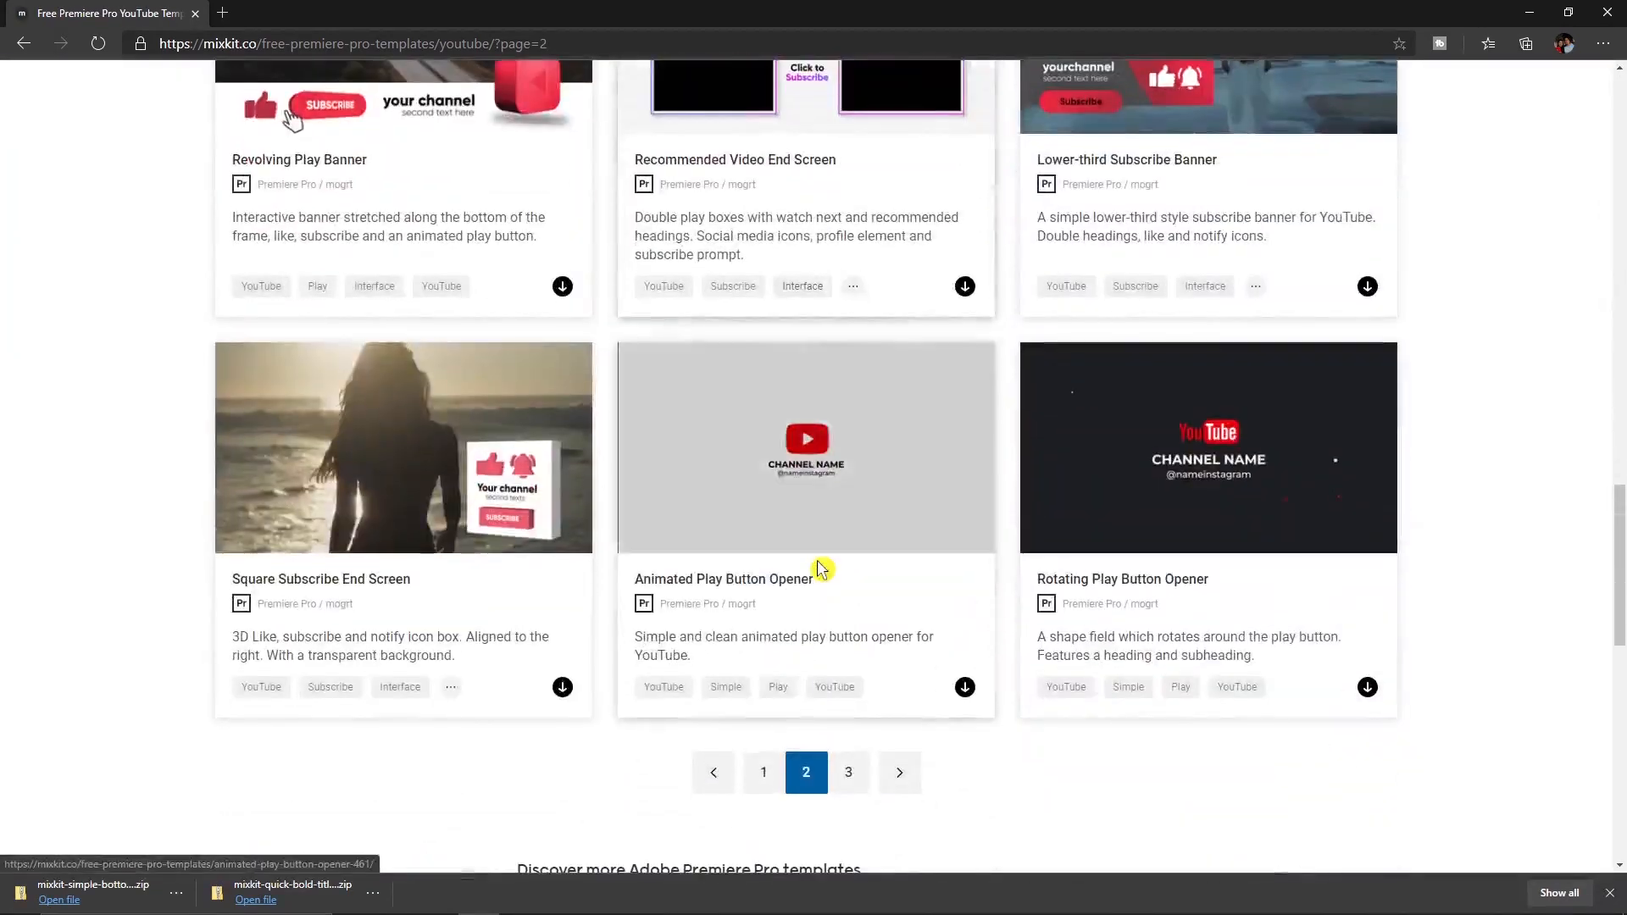
pyautogui.moveTo(890, 568)
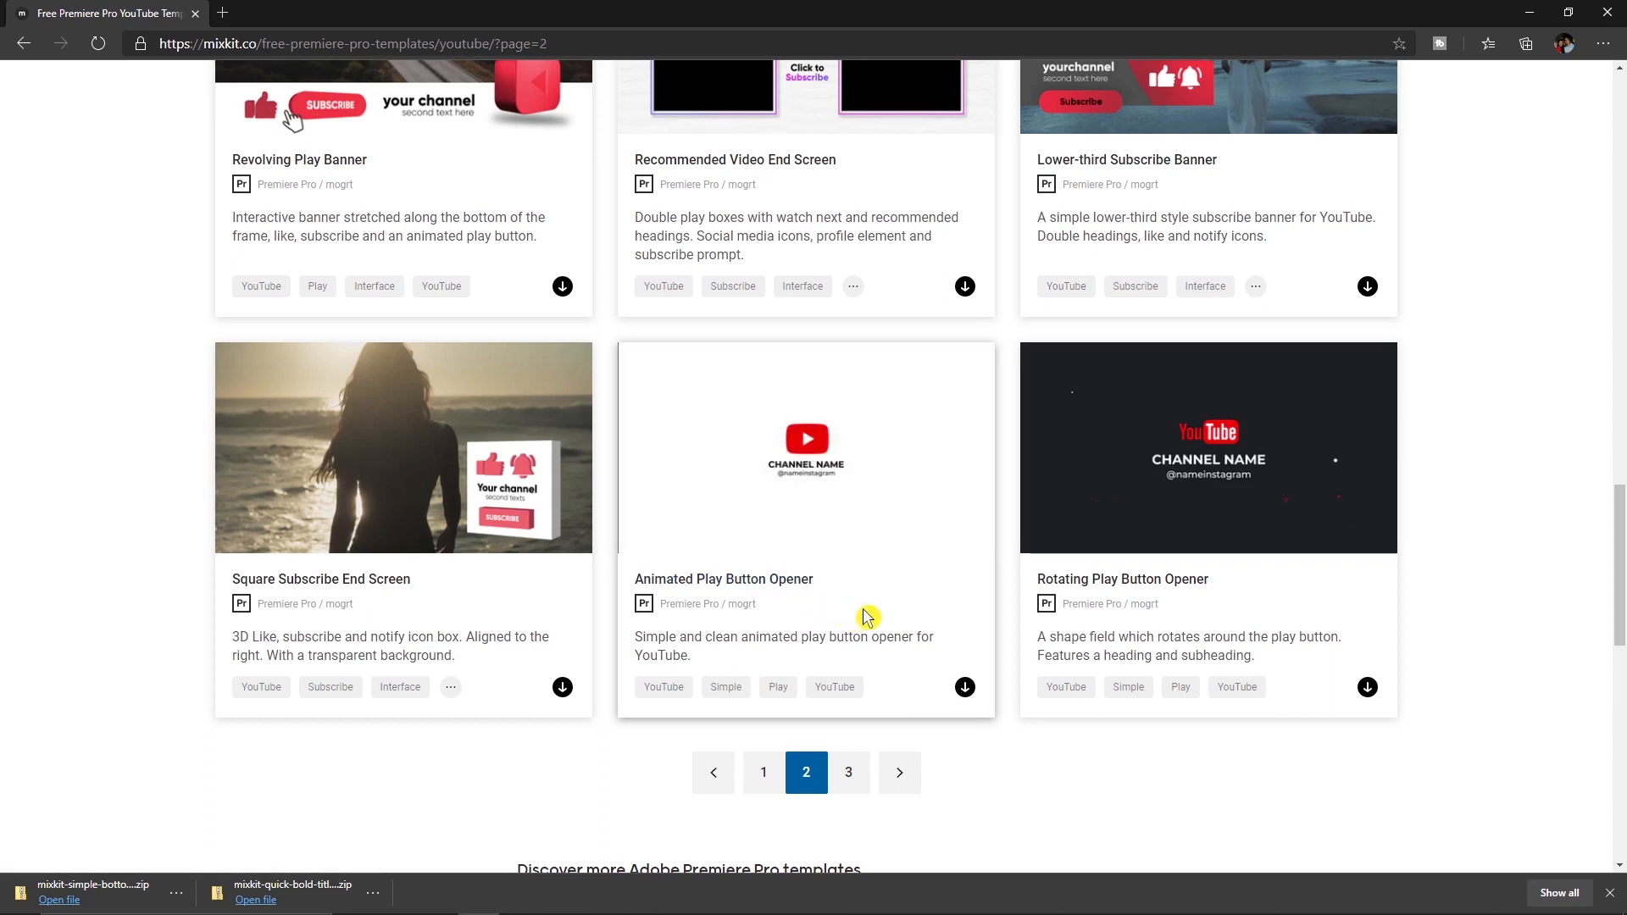
pyautogui.moveTo(915, 630)
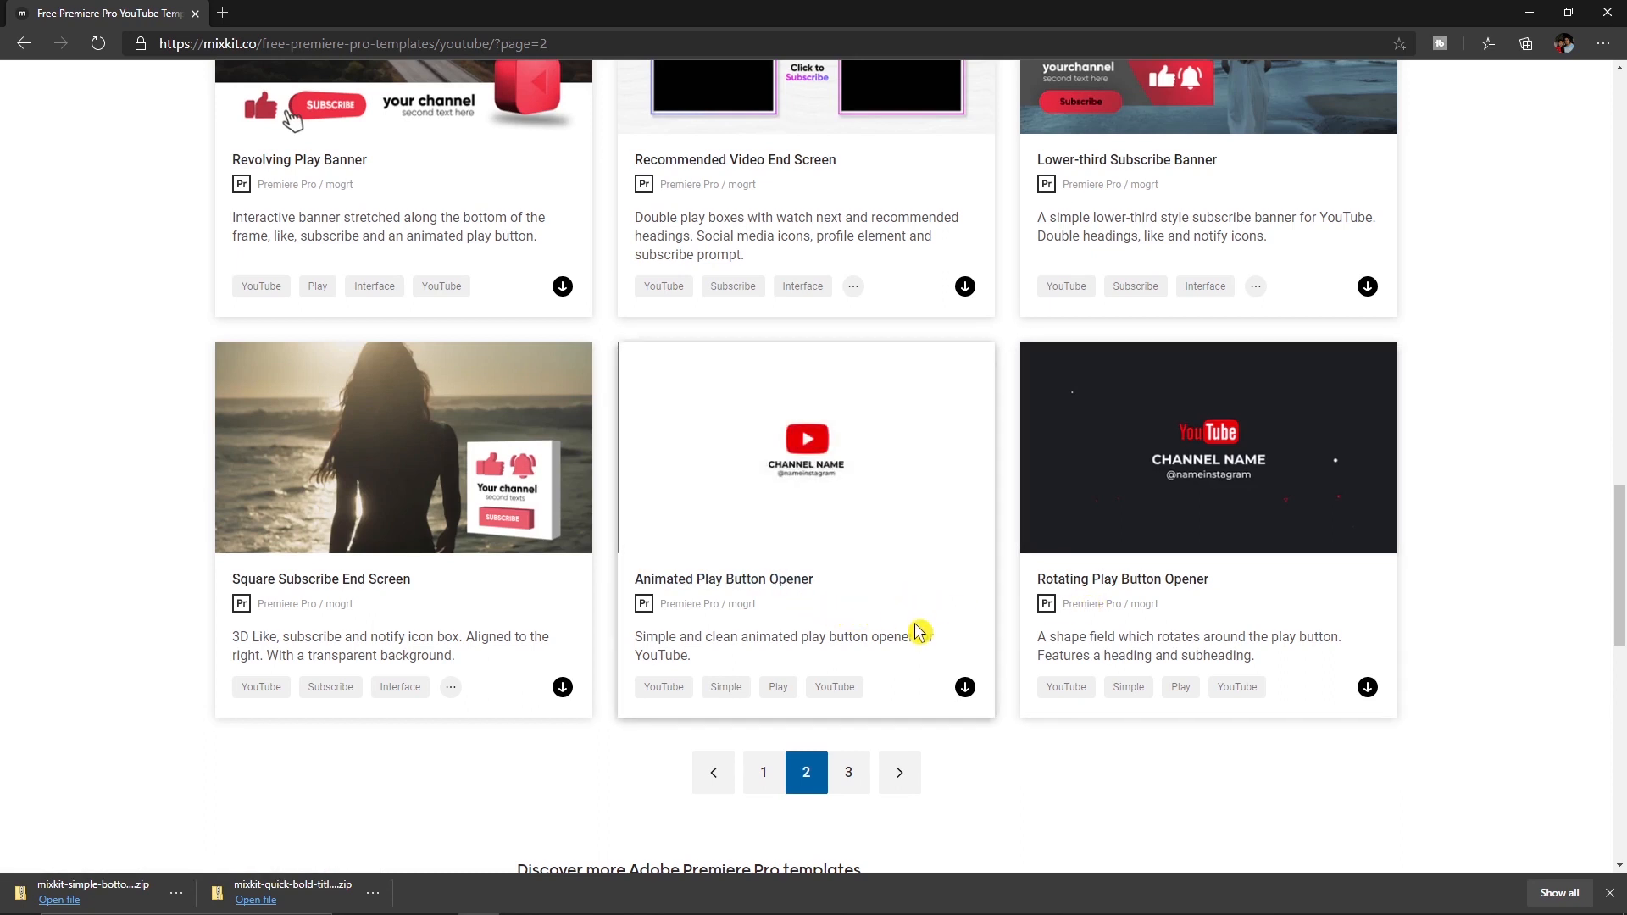
pyautogui.moveTo(1090, 581)
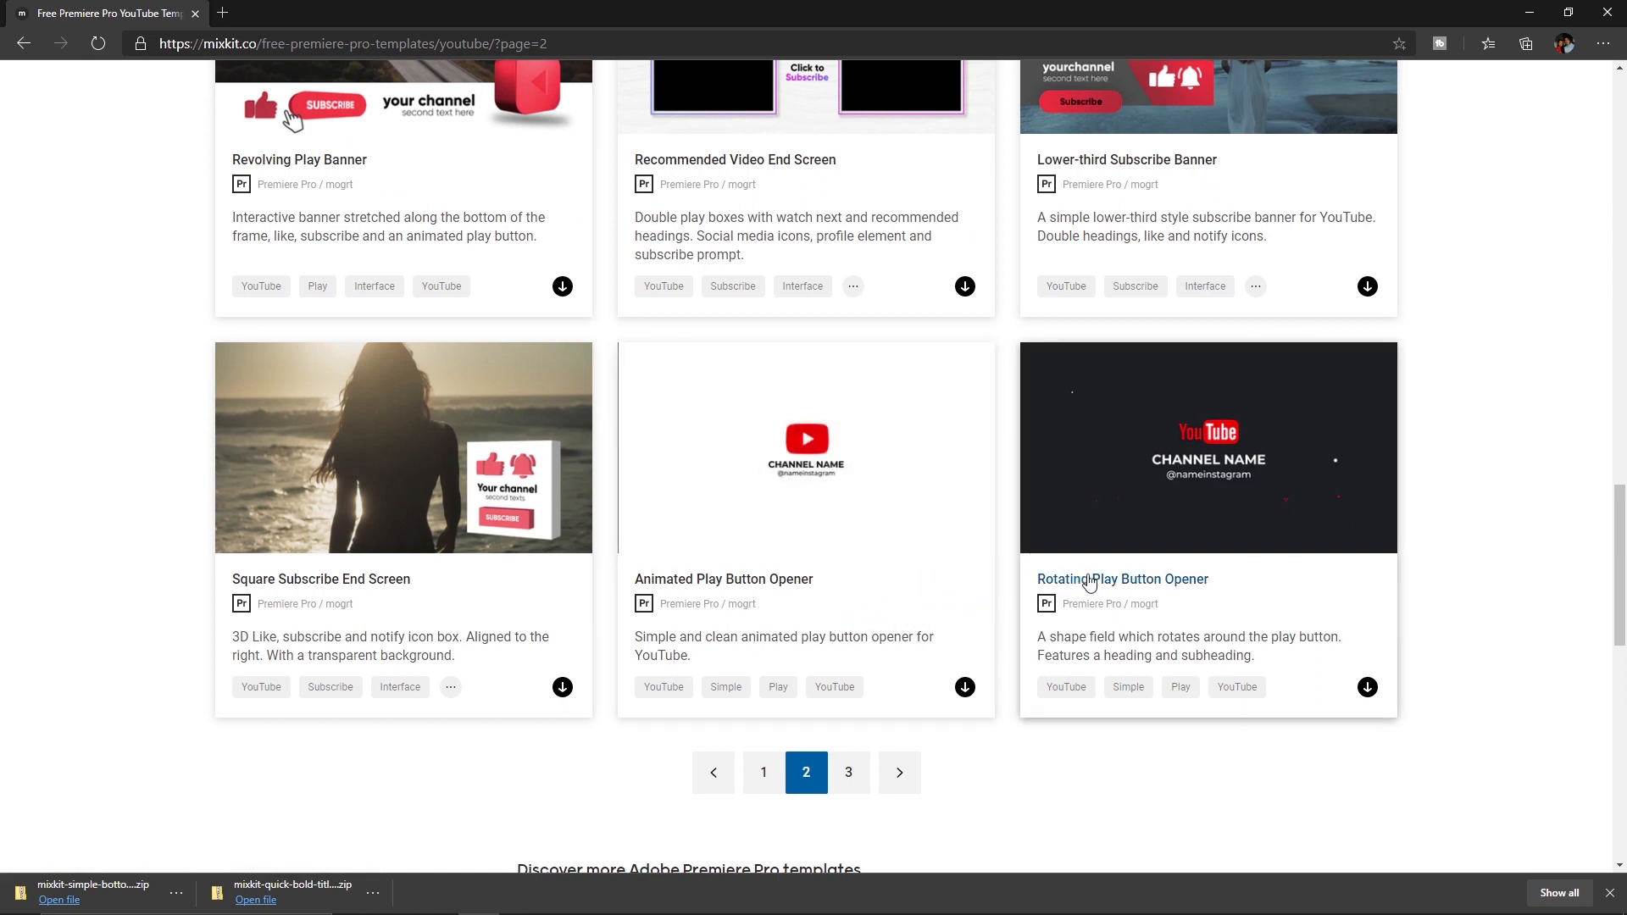
pyautogui.moveTo(1304, 510)
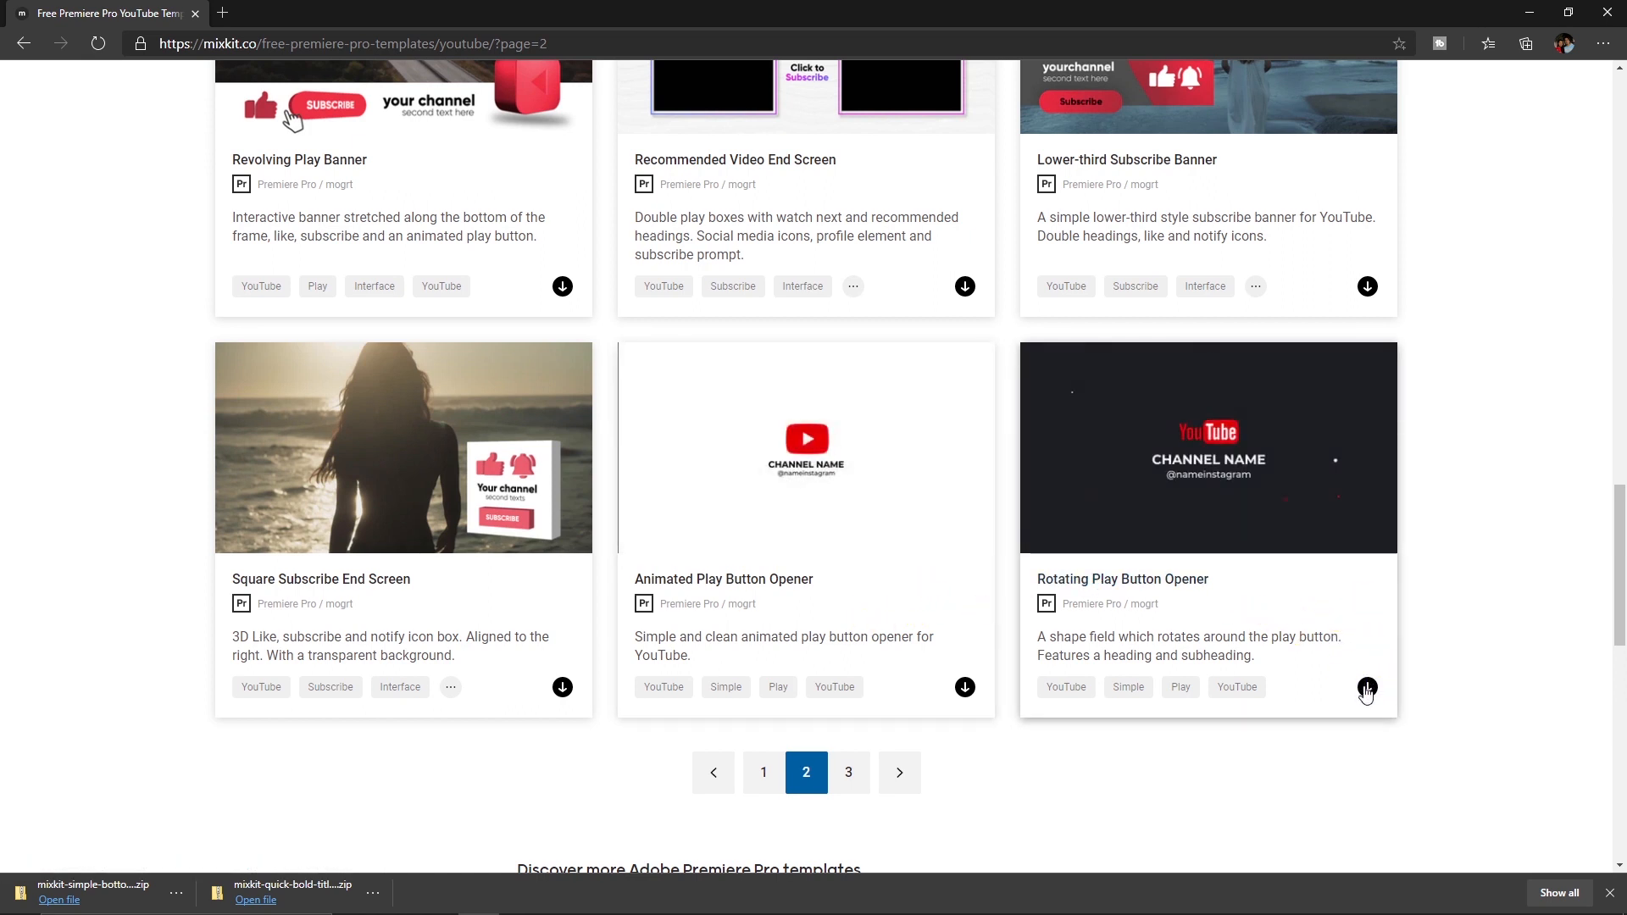
# - Download the Rotating Play Button Opener template and dismiss the popup
pyautogui.click(1366, 689)
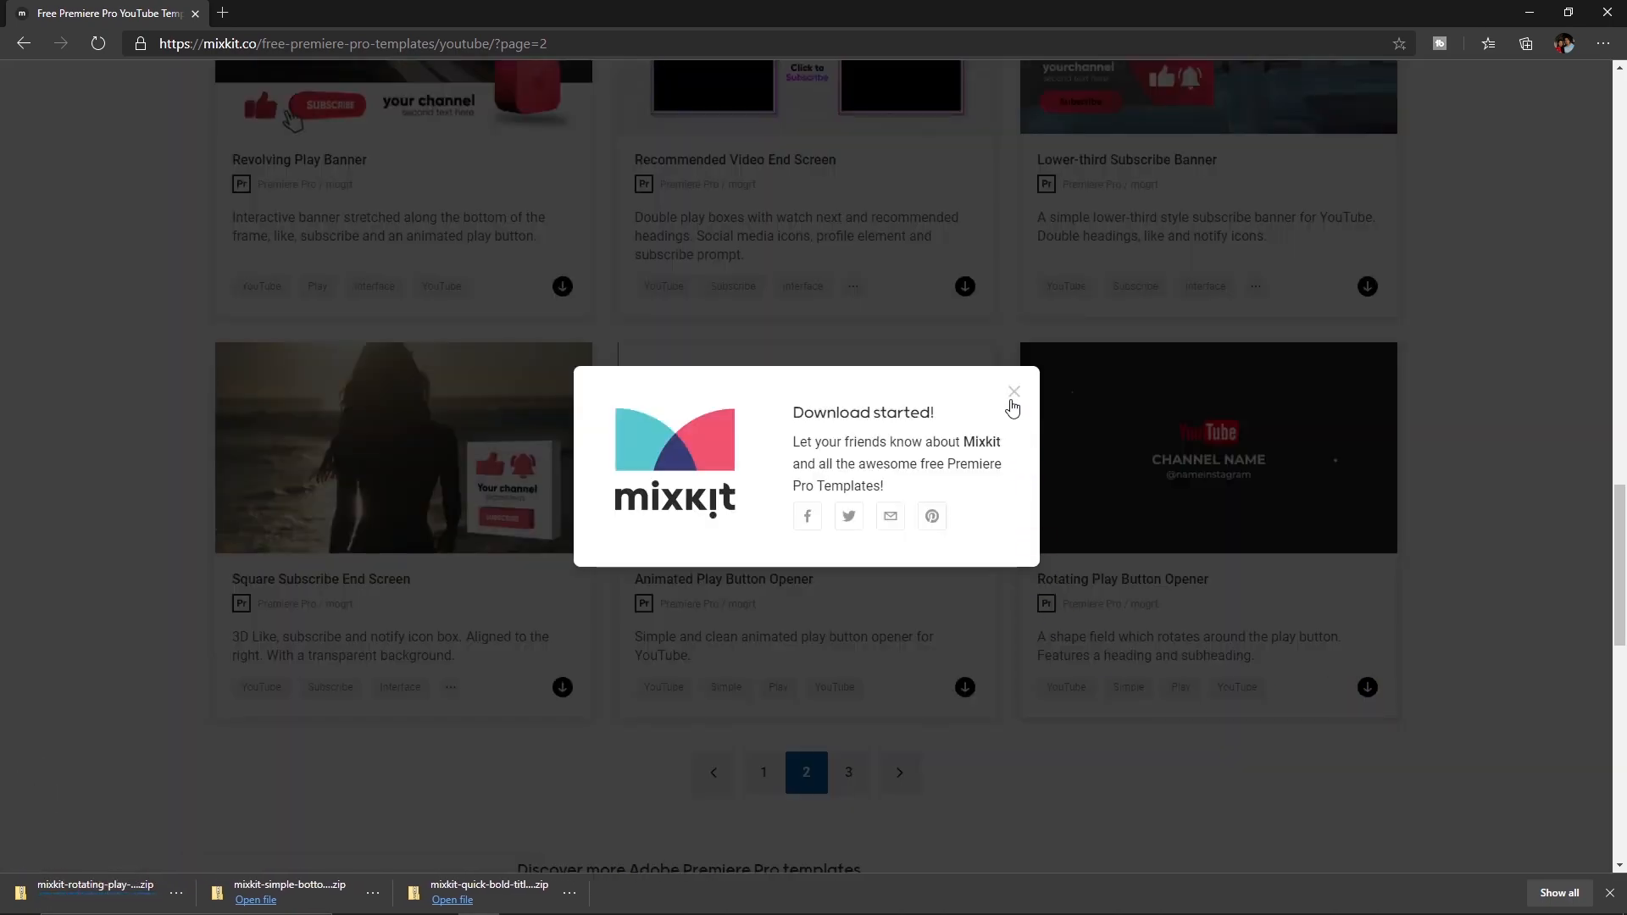
pyautogui.click(1013, 391)
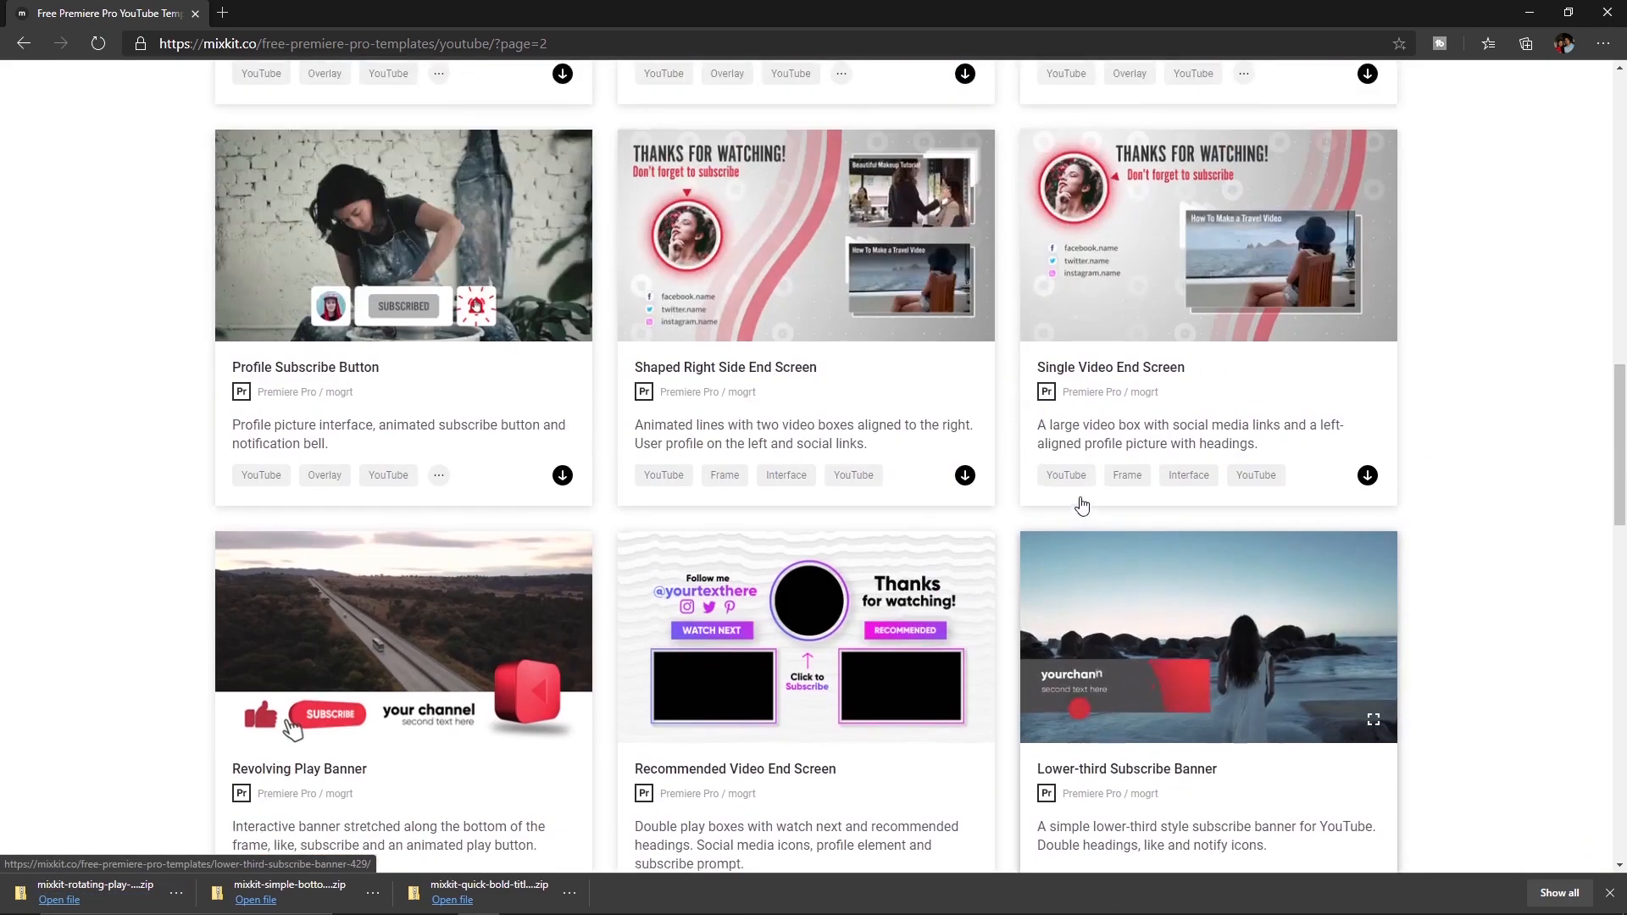
# - Download the Like, Subscribe Button template
pyautogui.scroll(3)
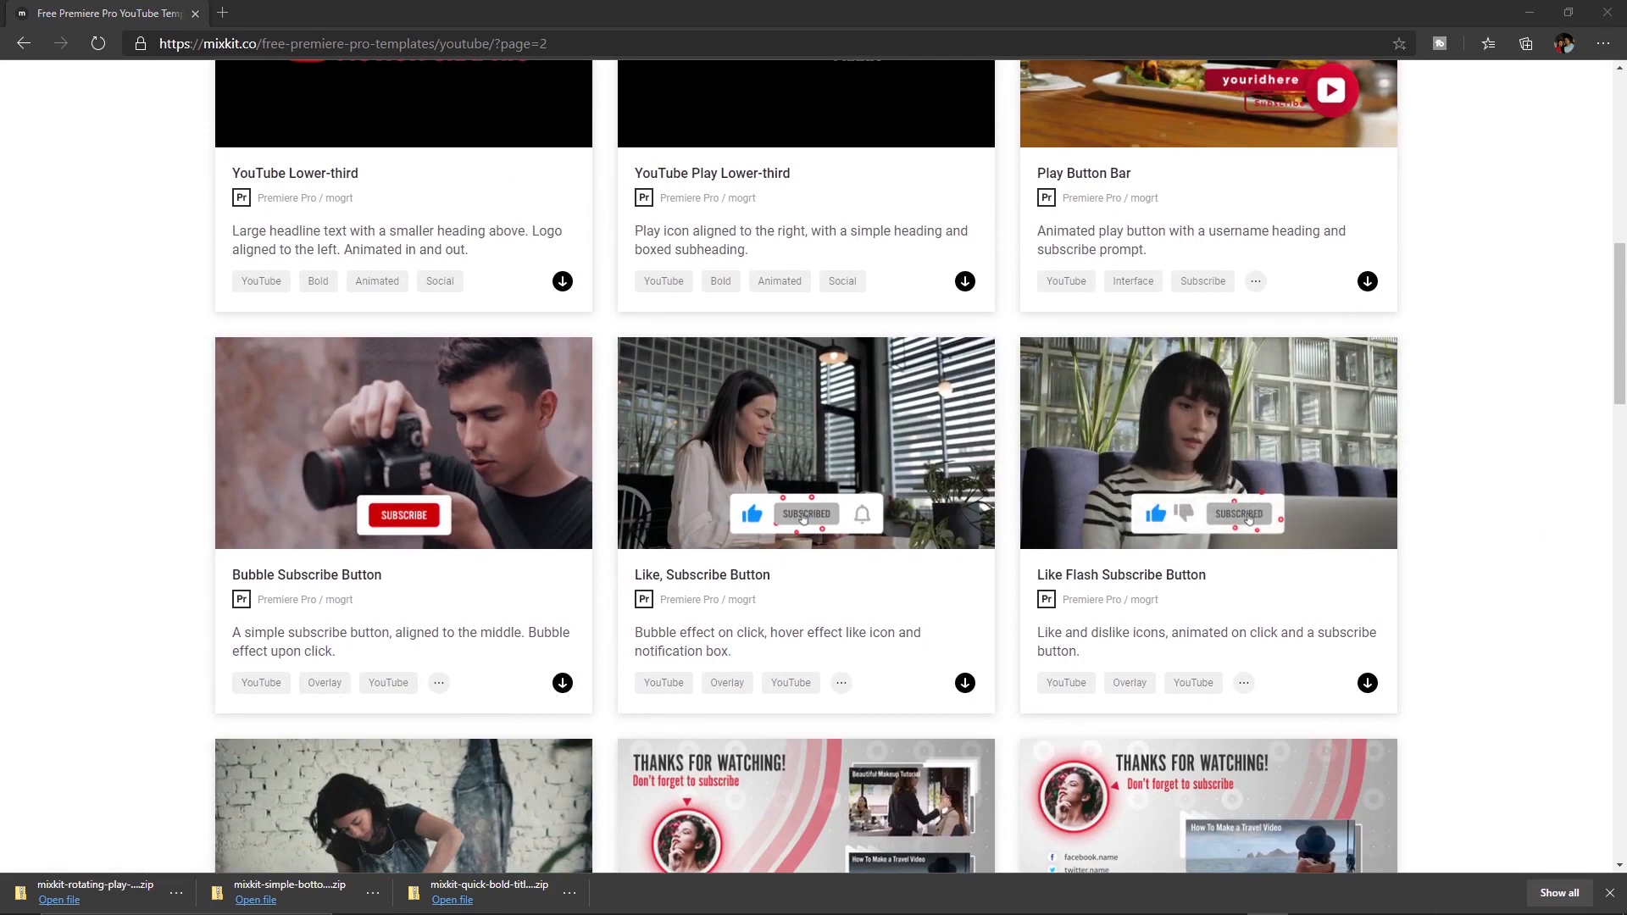
pyautogui.moveTo(867, 519)
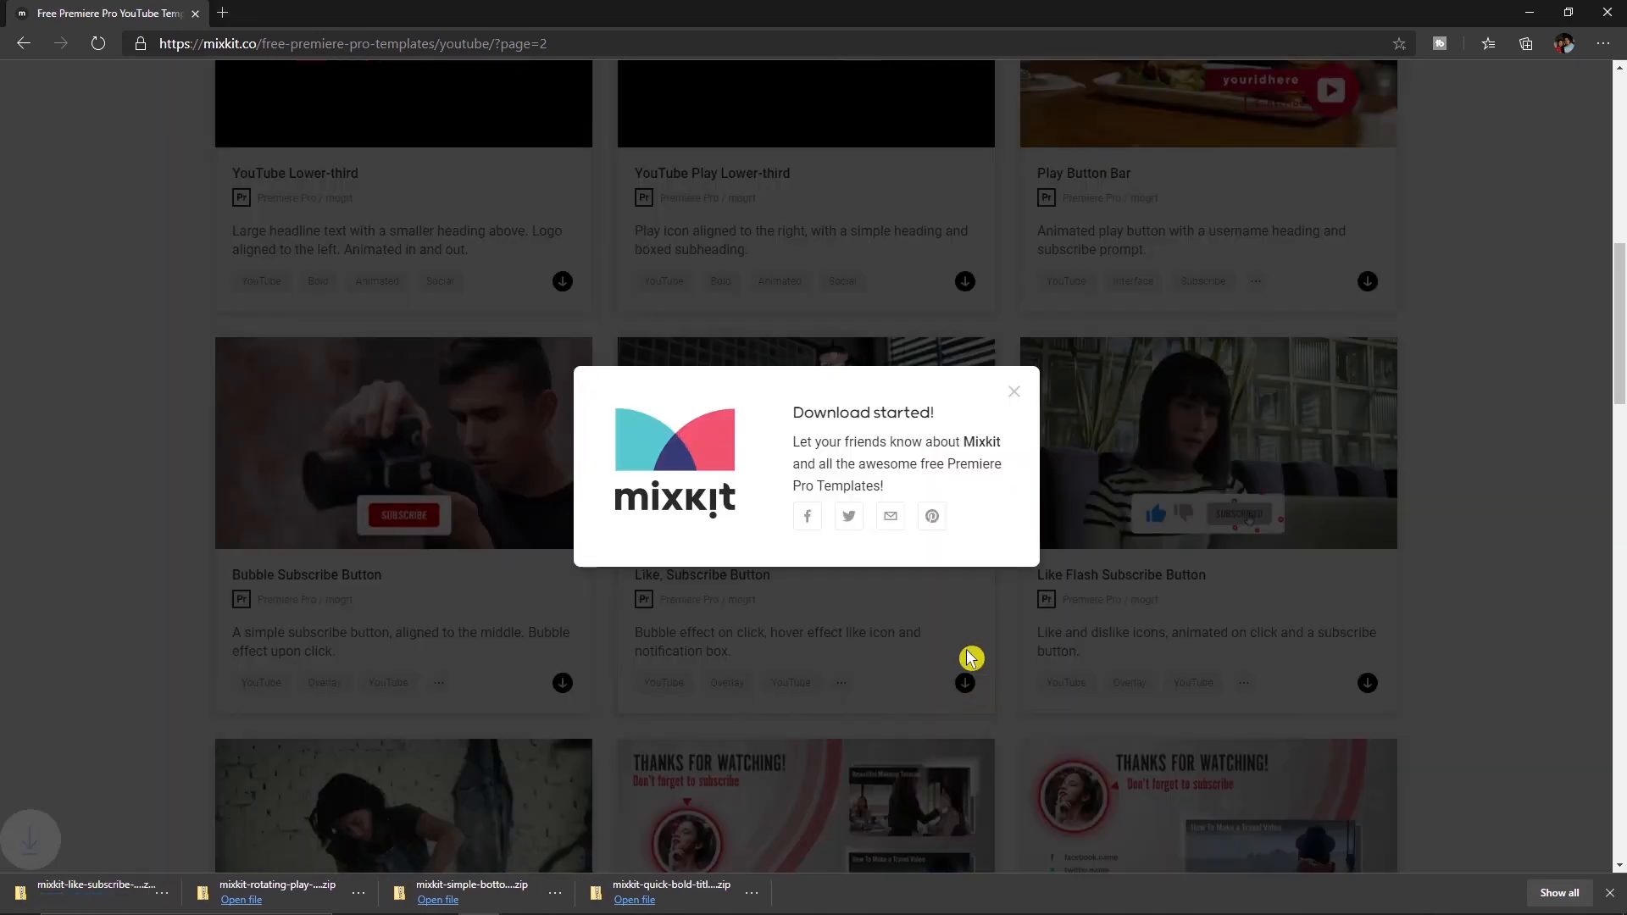
pyautogui.click(1013, 391)
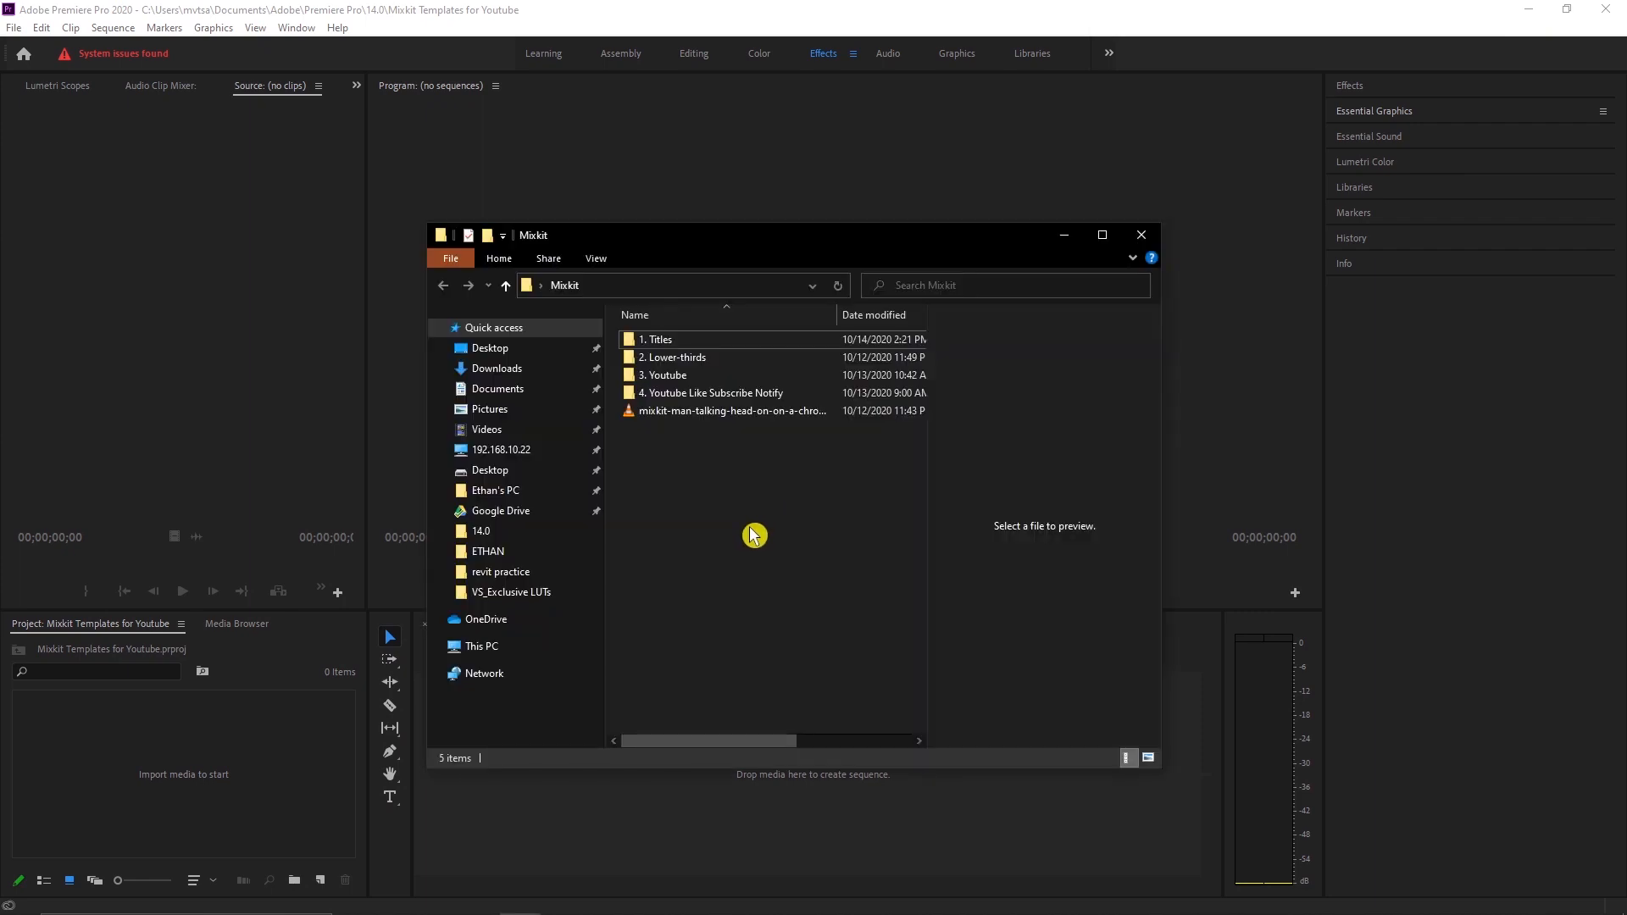
pyautogui.moveTo(760, 513)
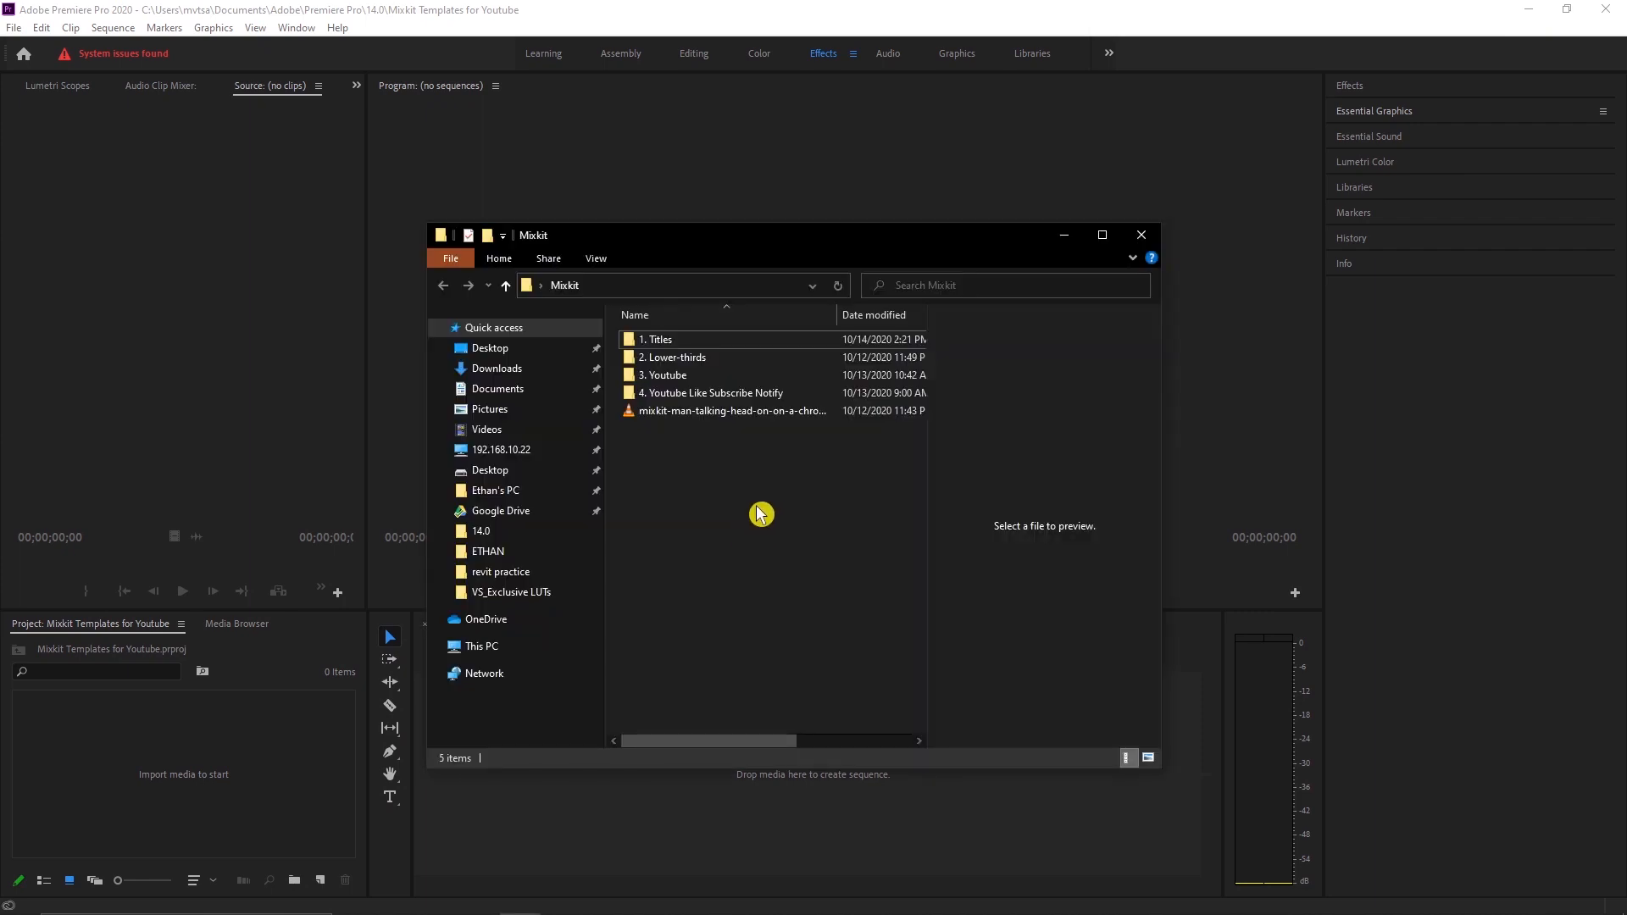
pyautogui.moveTo(747, 498)
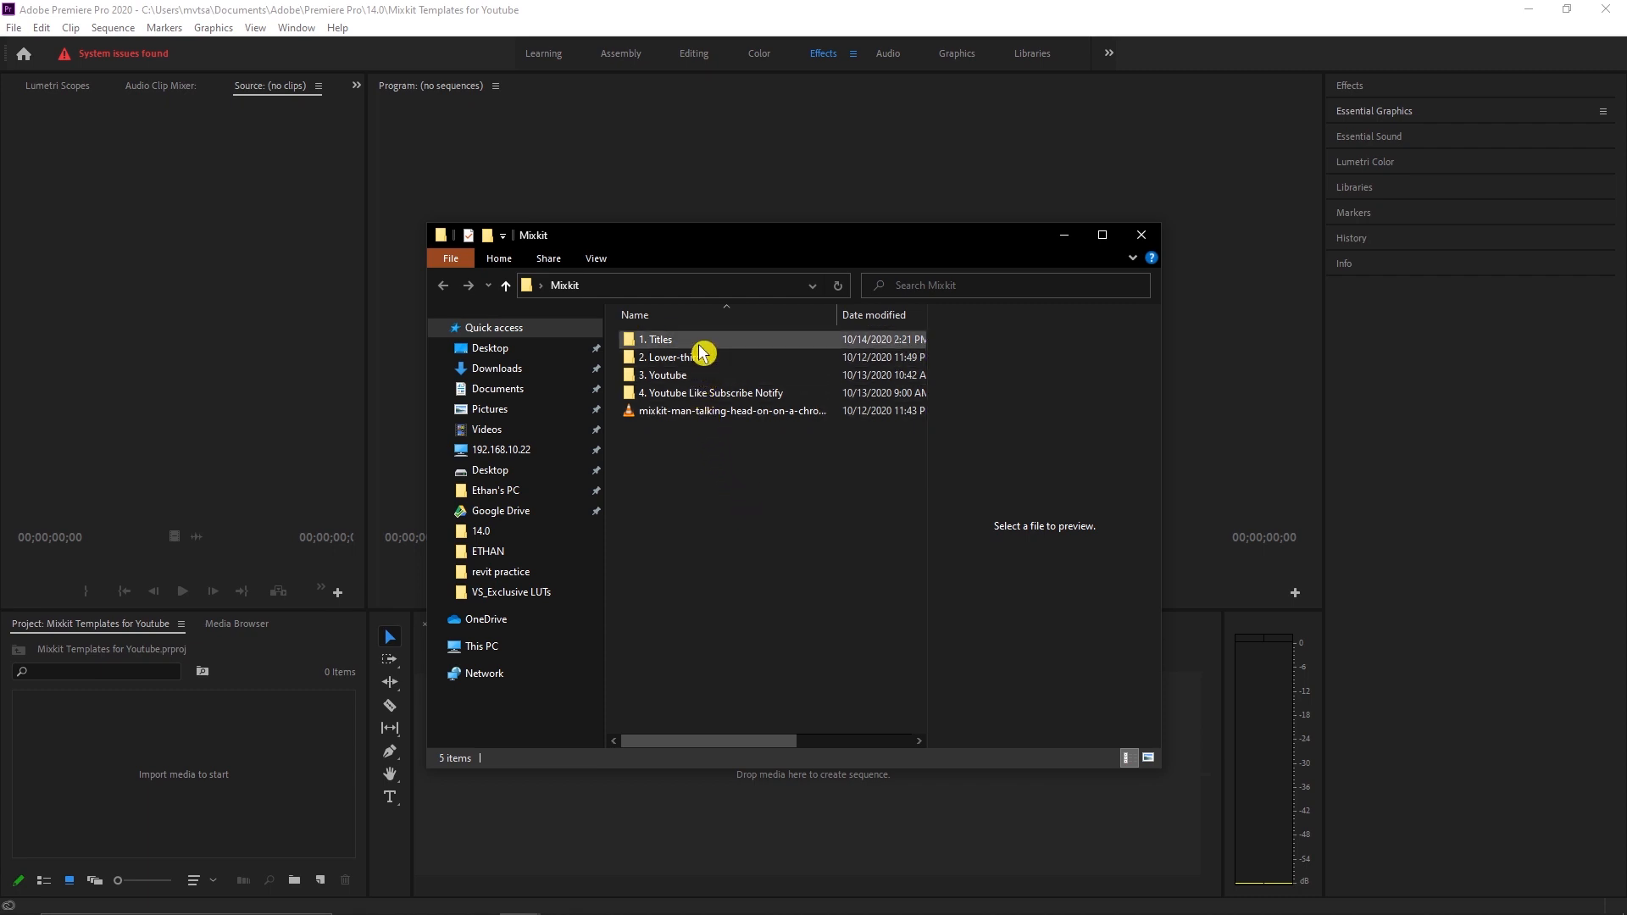
# - Extract the Quick Bold Title zip inside the 1. Titles folder
pyautogui.doubleClick(657, 339)
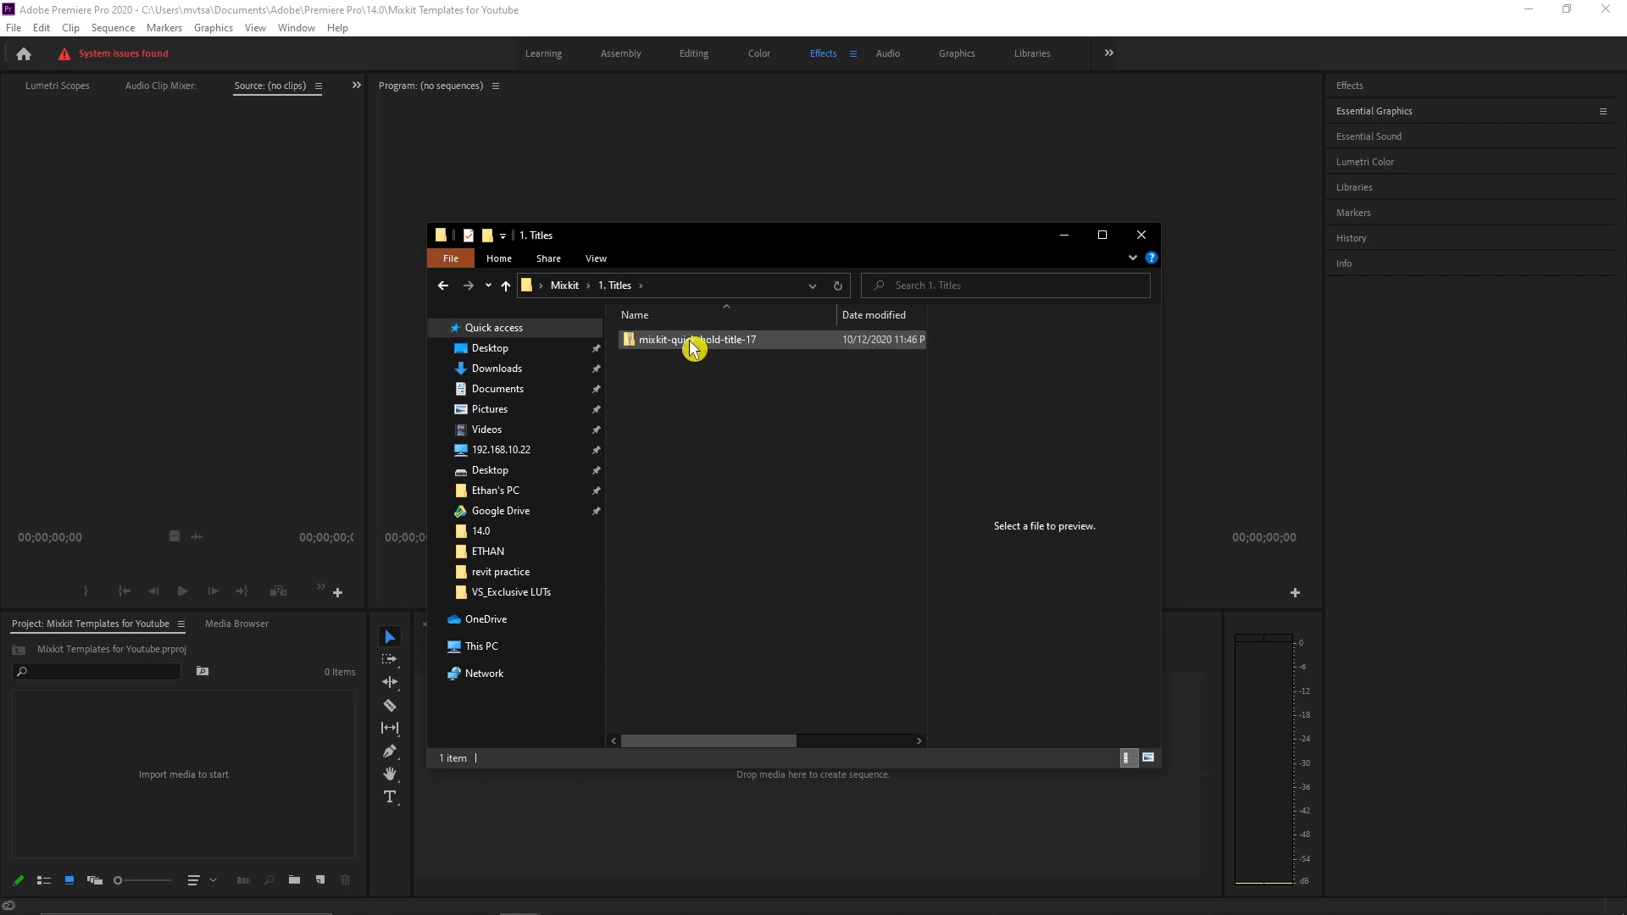
pyautogui.moveTo(672, 347)
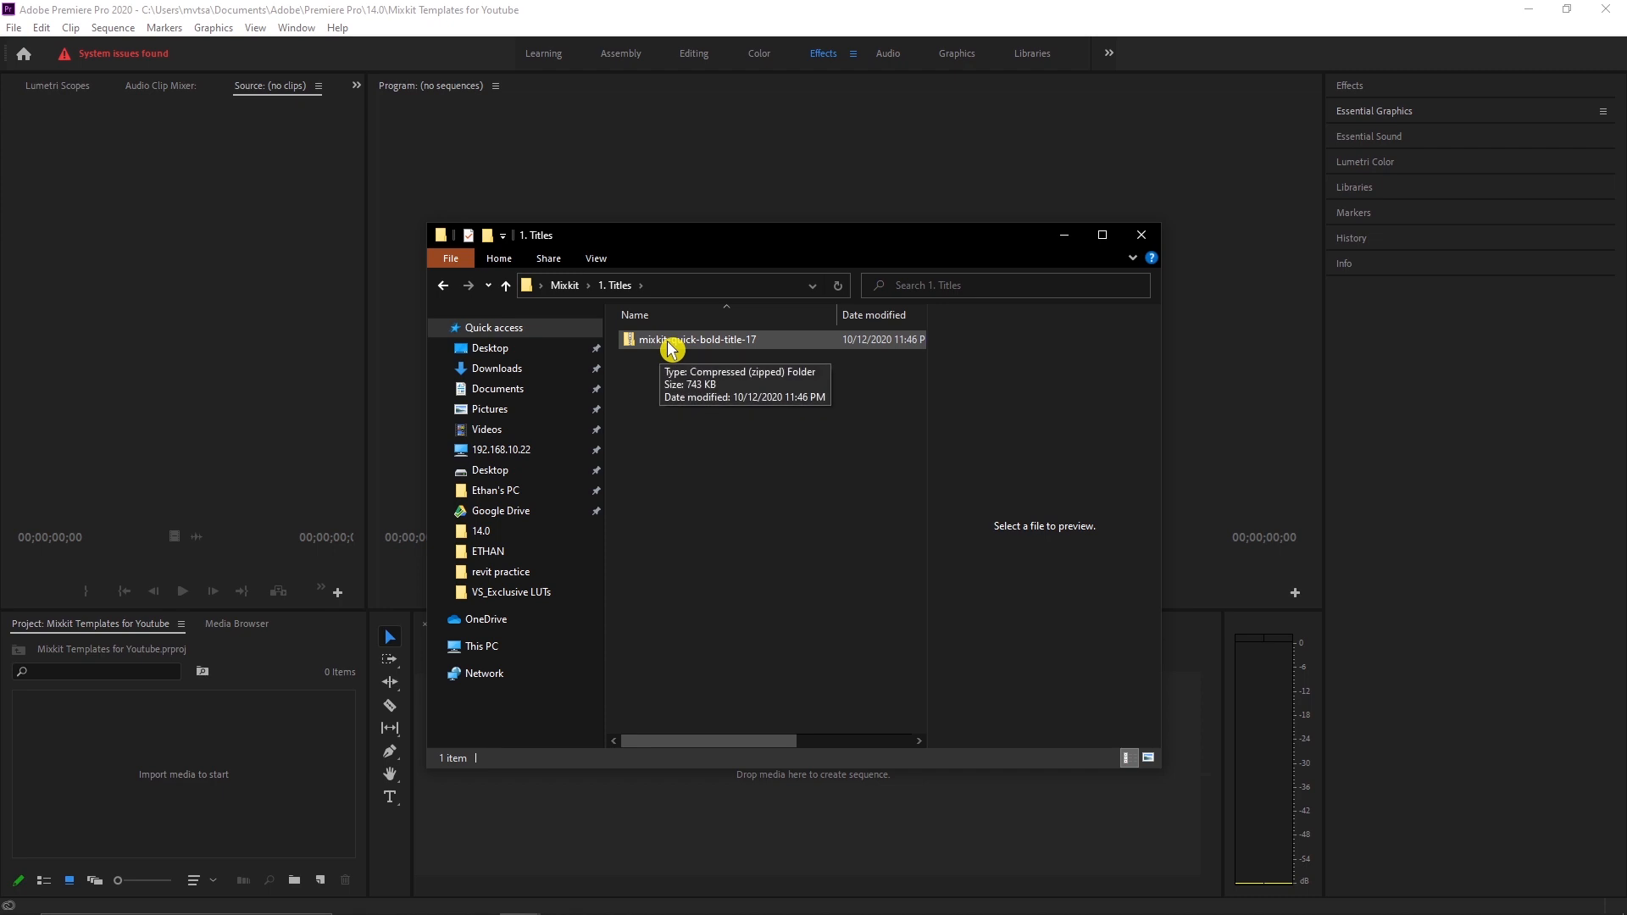
pyautogui.click(698, 339)
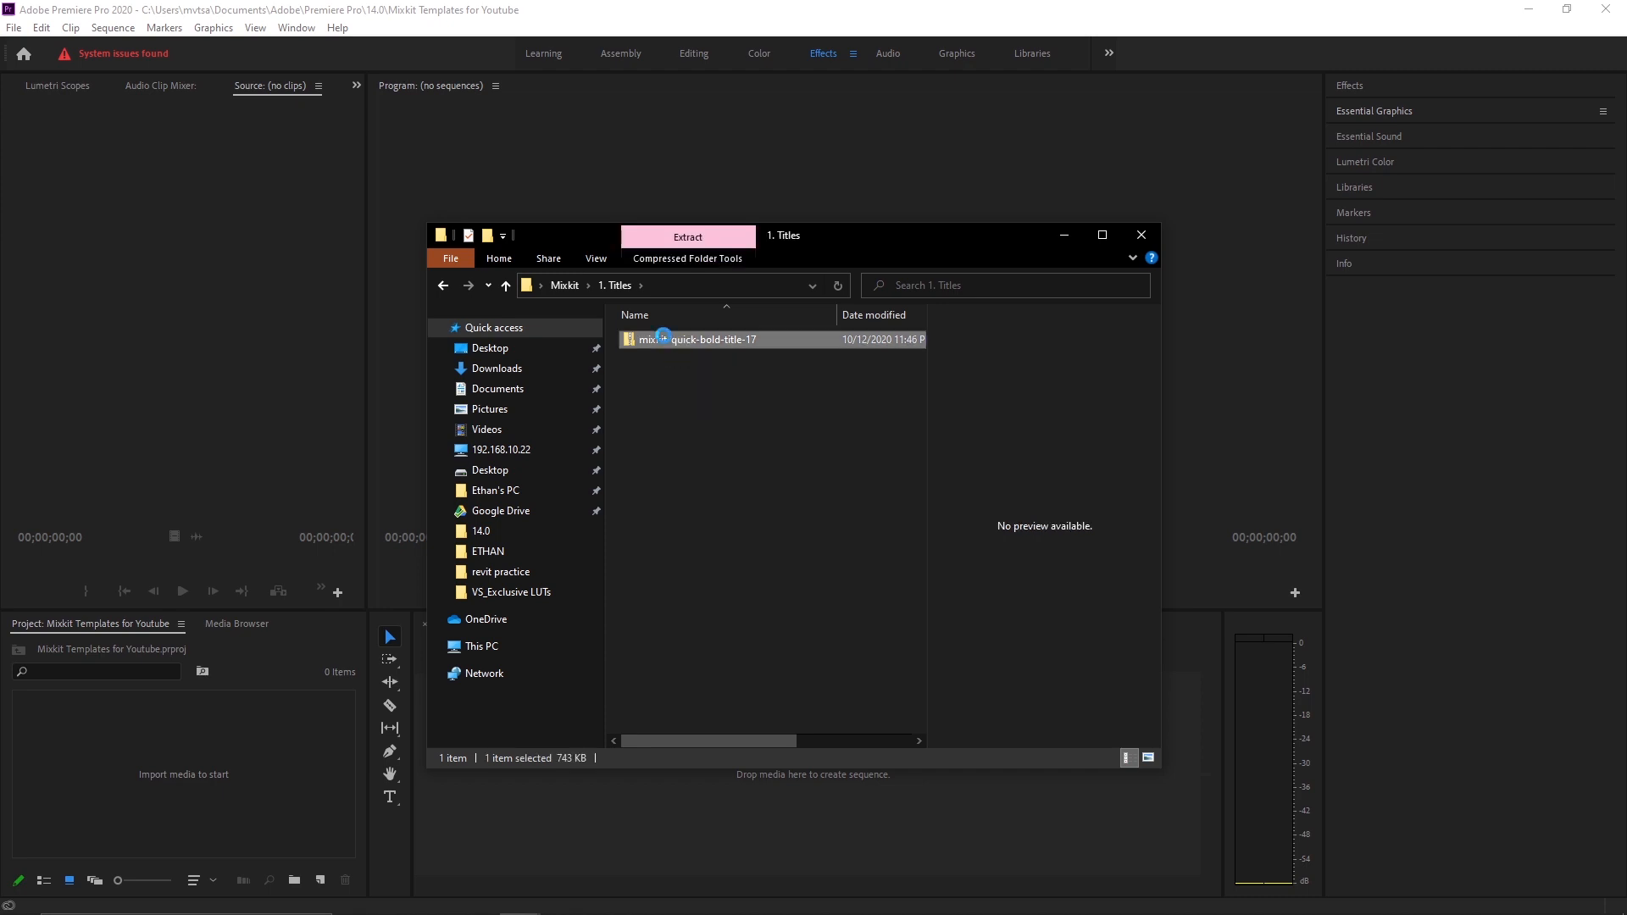
pyautogui.rightClick(662, 339)
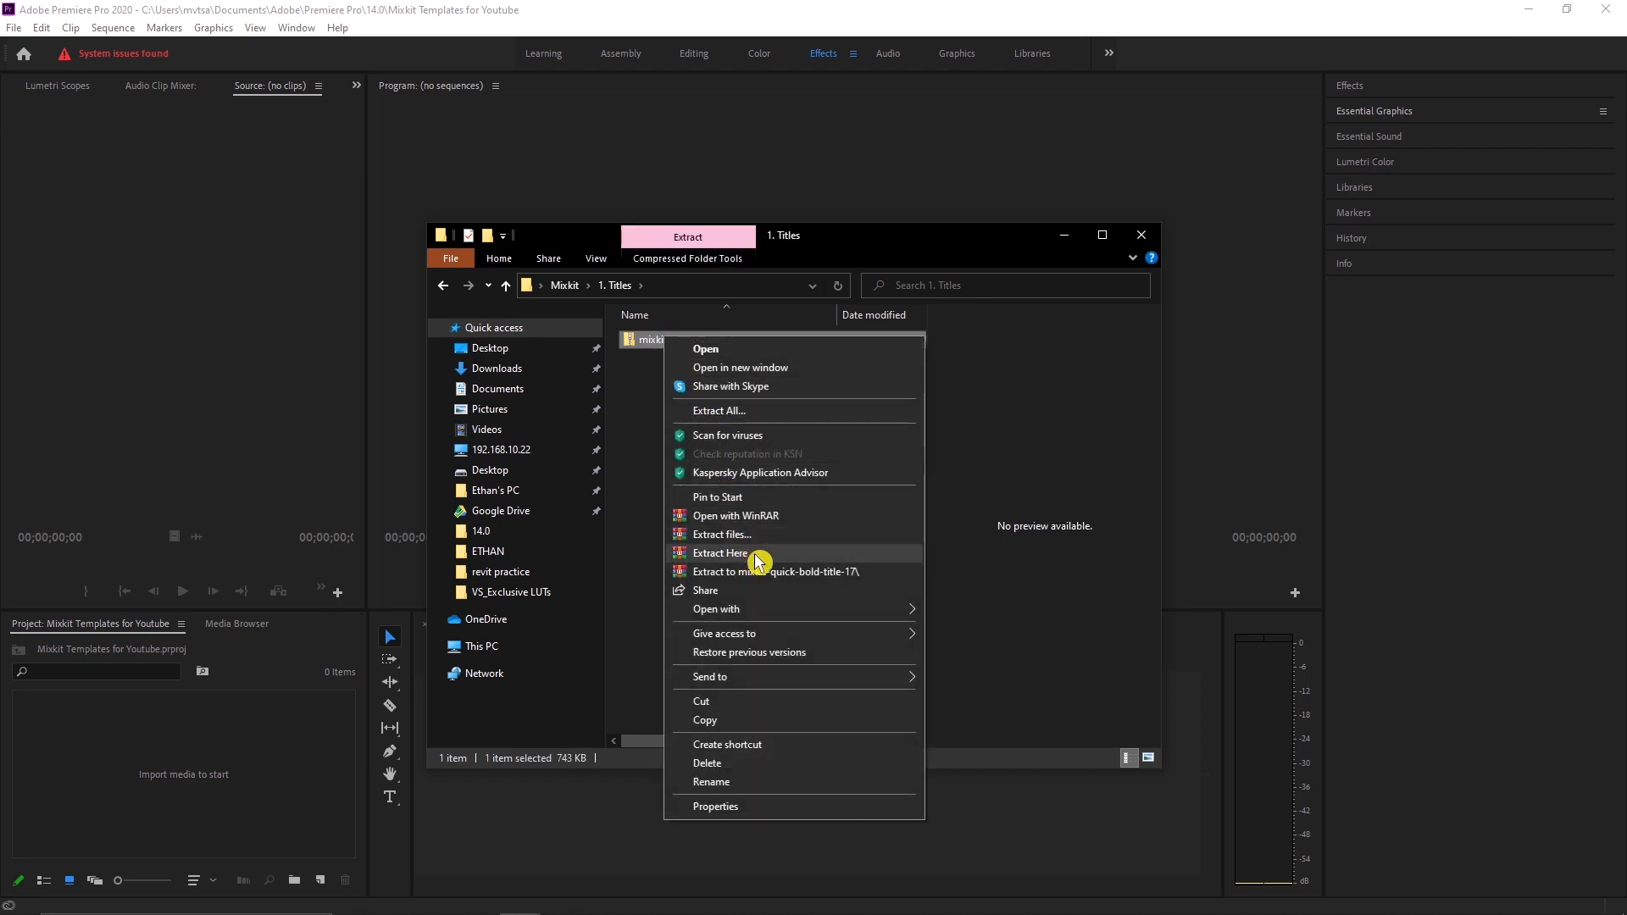
pyautogui.click(720, 552)
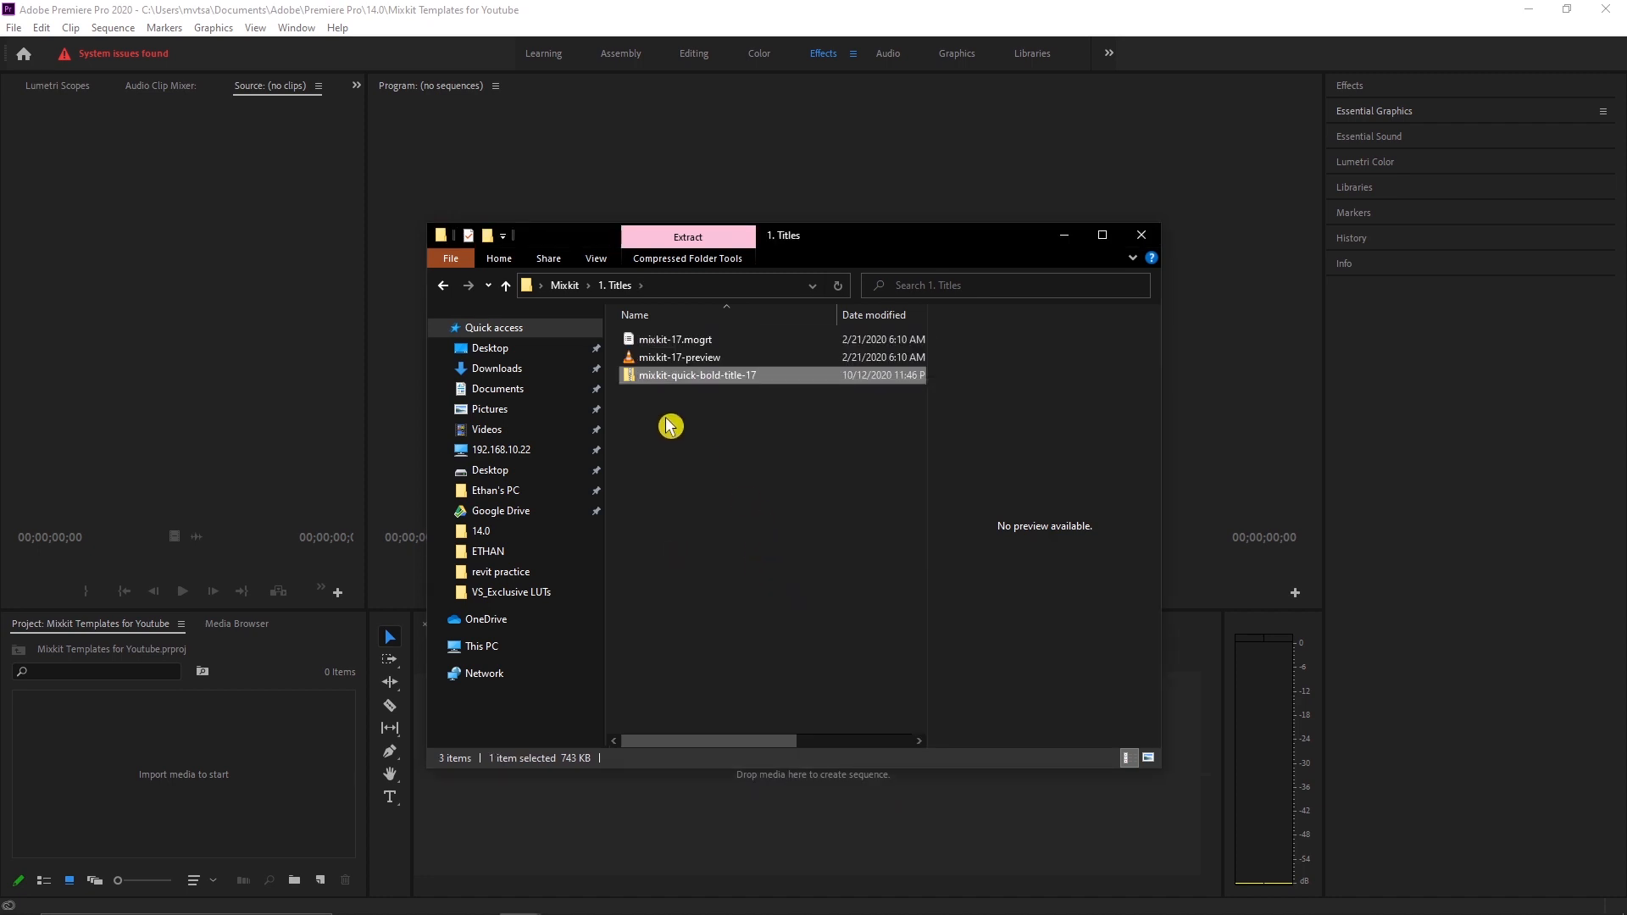
# - Browse into the 4. Youtube Like Subscribe Notify template folder
pyautogui.click(505, 284)
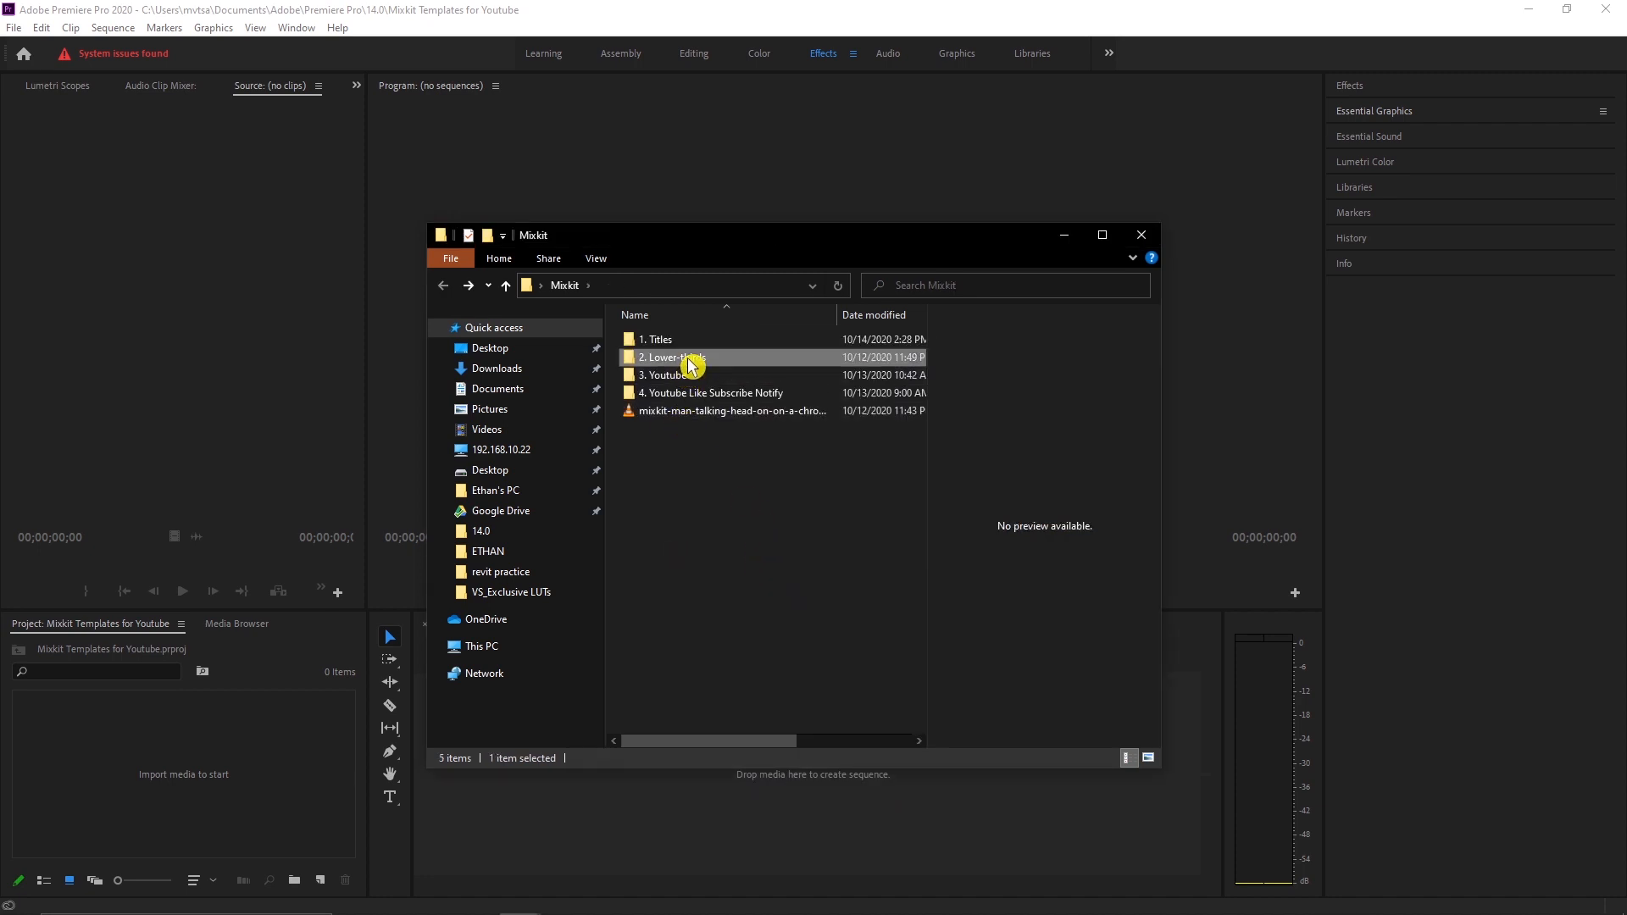
pyautogui.doubleClick(670, 357)
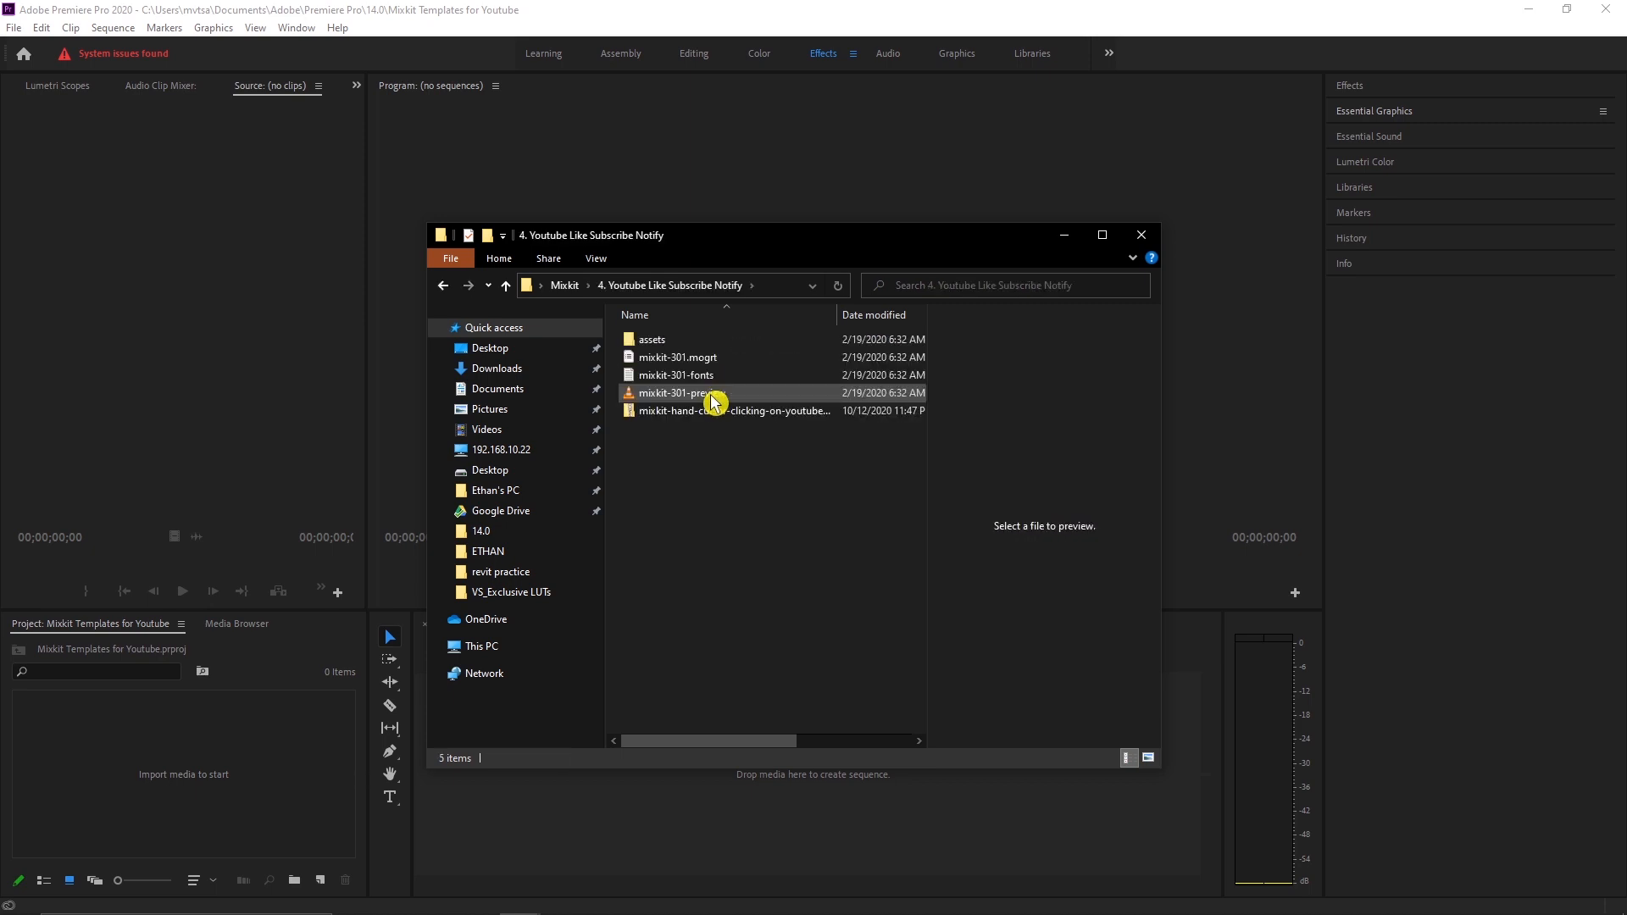
# - Import the man-talking green-screen clip into the project and close the file browser
pyautogui.click(505, 285)
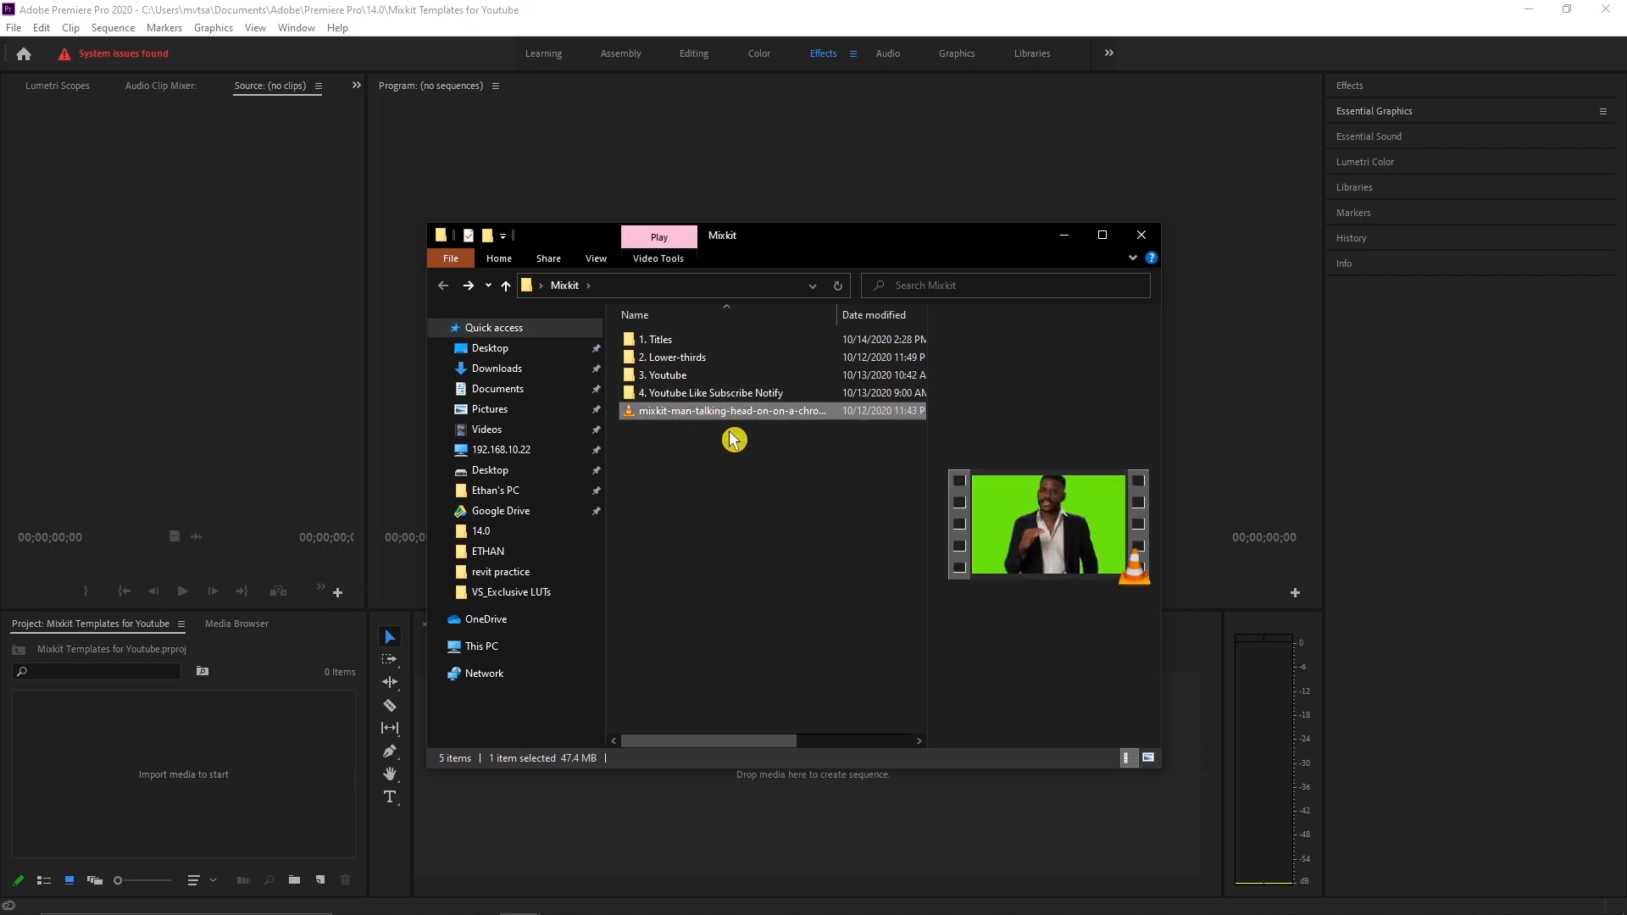
pyautogui.moveTo(754, 419)
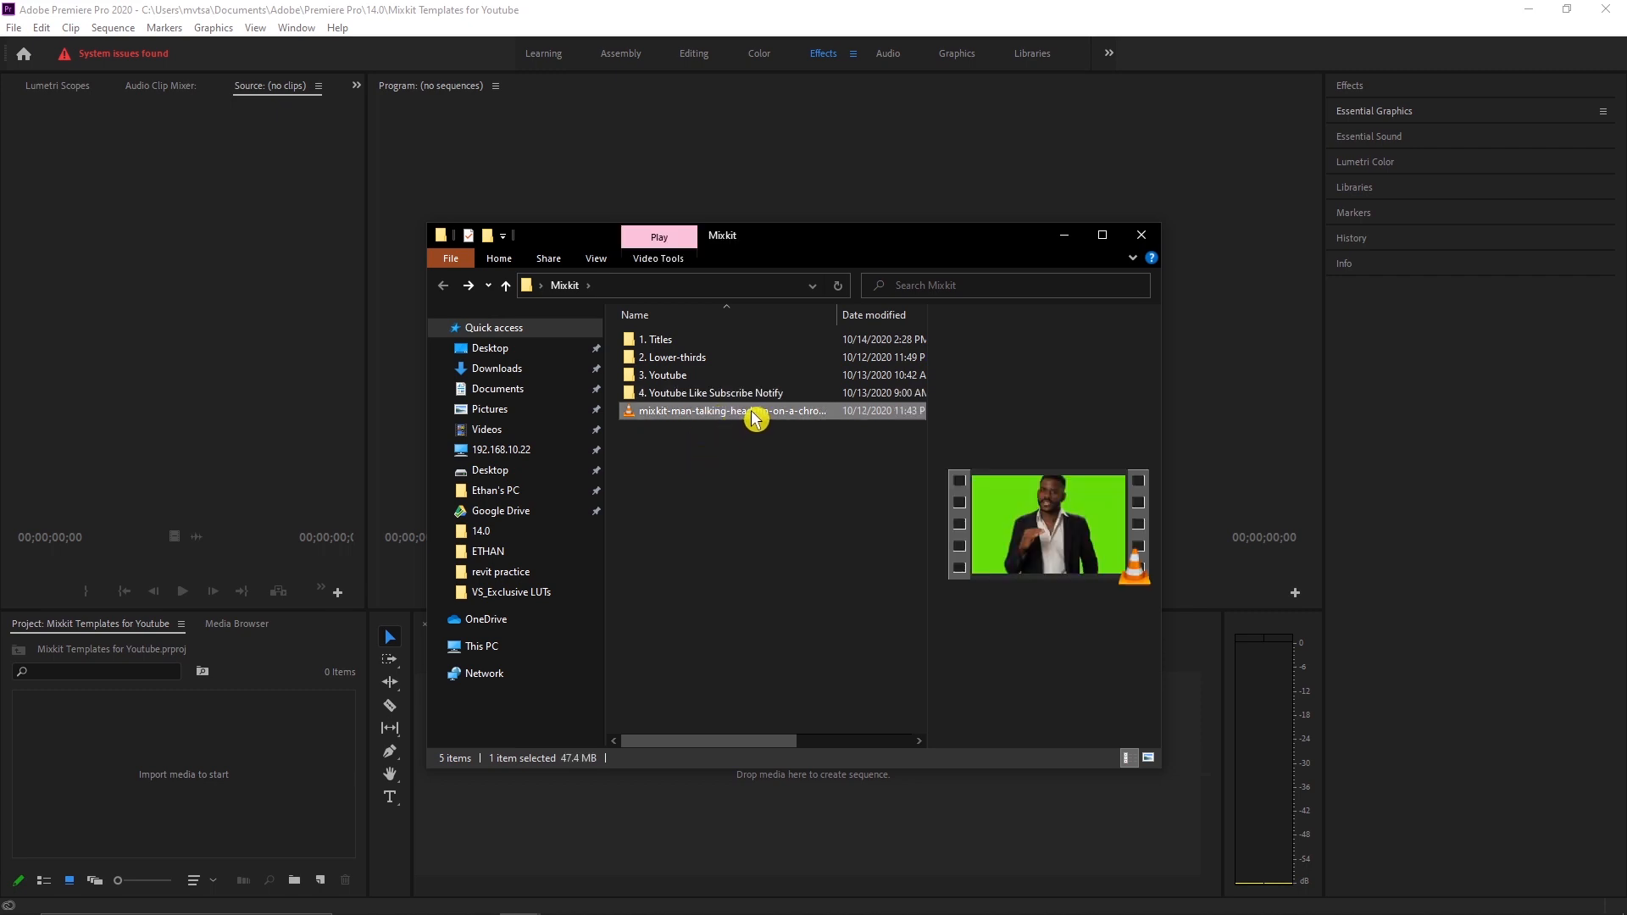
pyautogui.moveTo(749, 416)
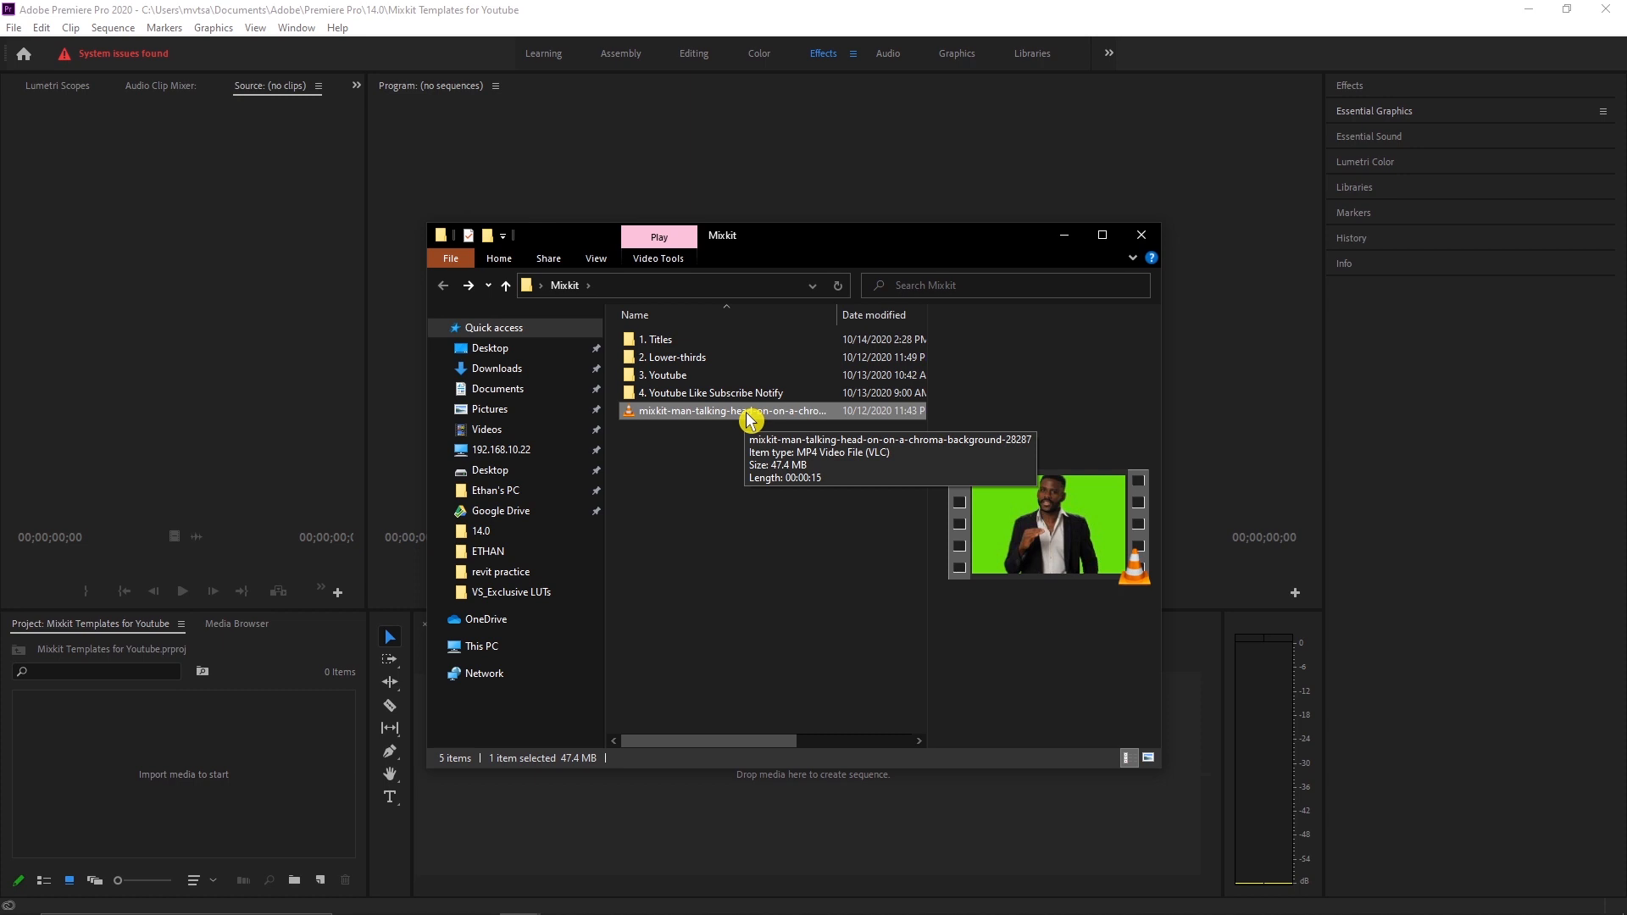
pyautogui.moveTo(919, 483)
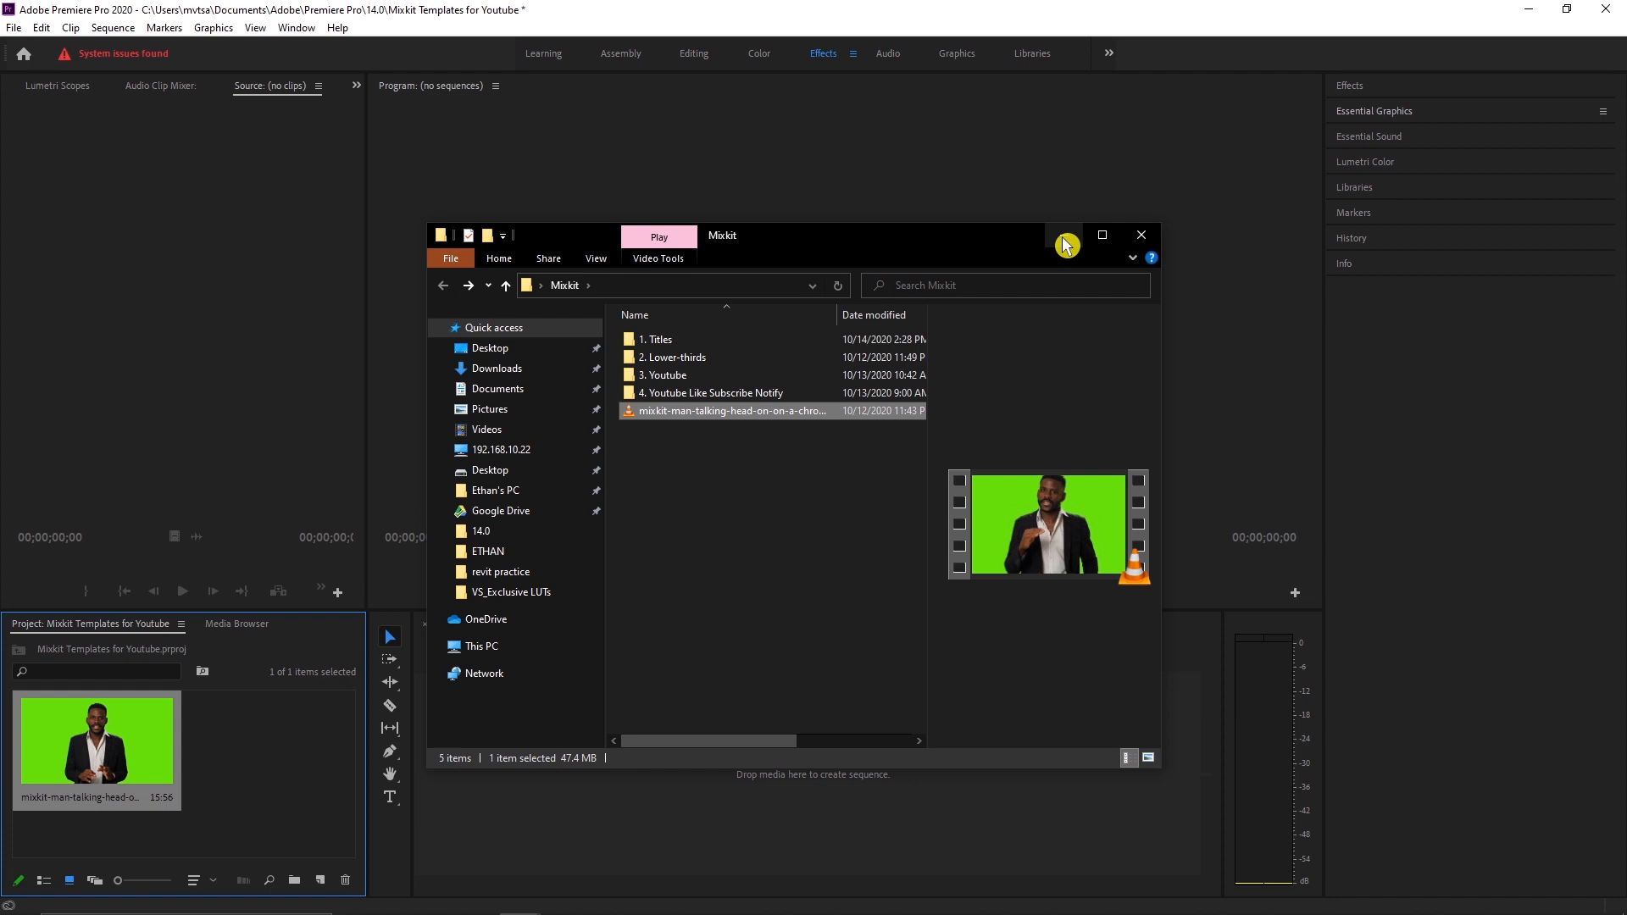
pyautogui.click(1141, 234)
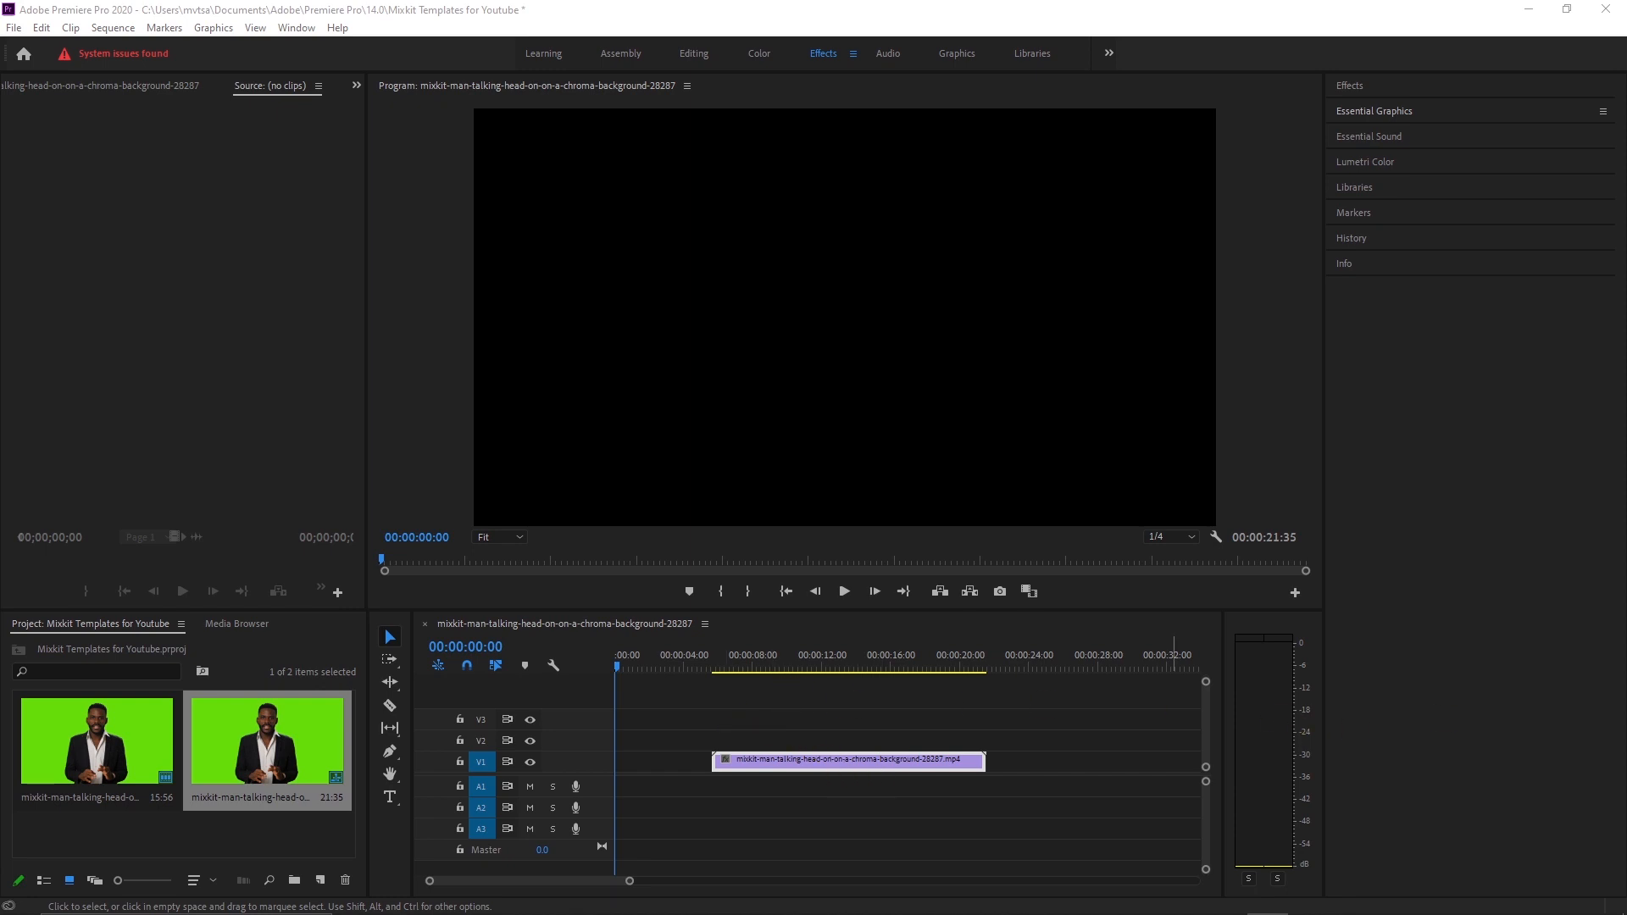
pyautogui.moveTo(1615, 555)
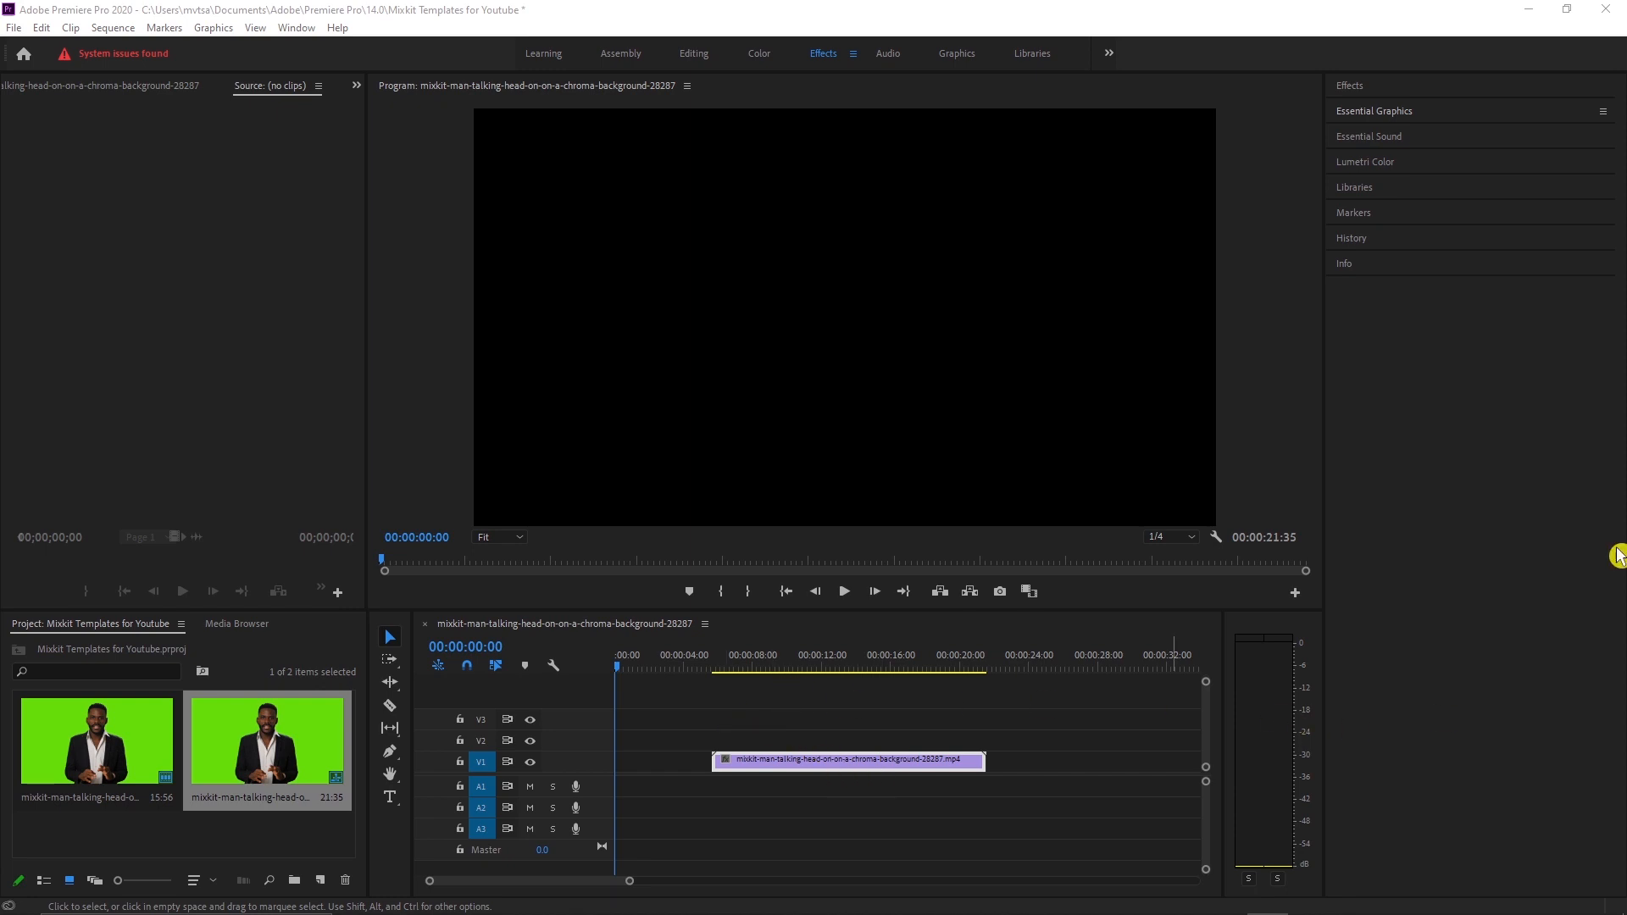
# - Install the mixkit-17.mogrt title template from 1. Titles via Essential Graphics
pyautogui.click(1374, 110)
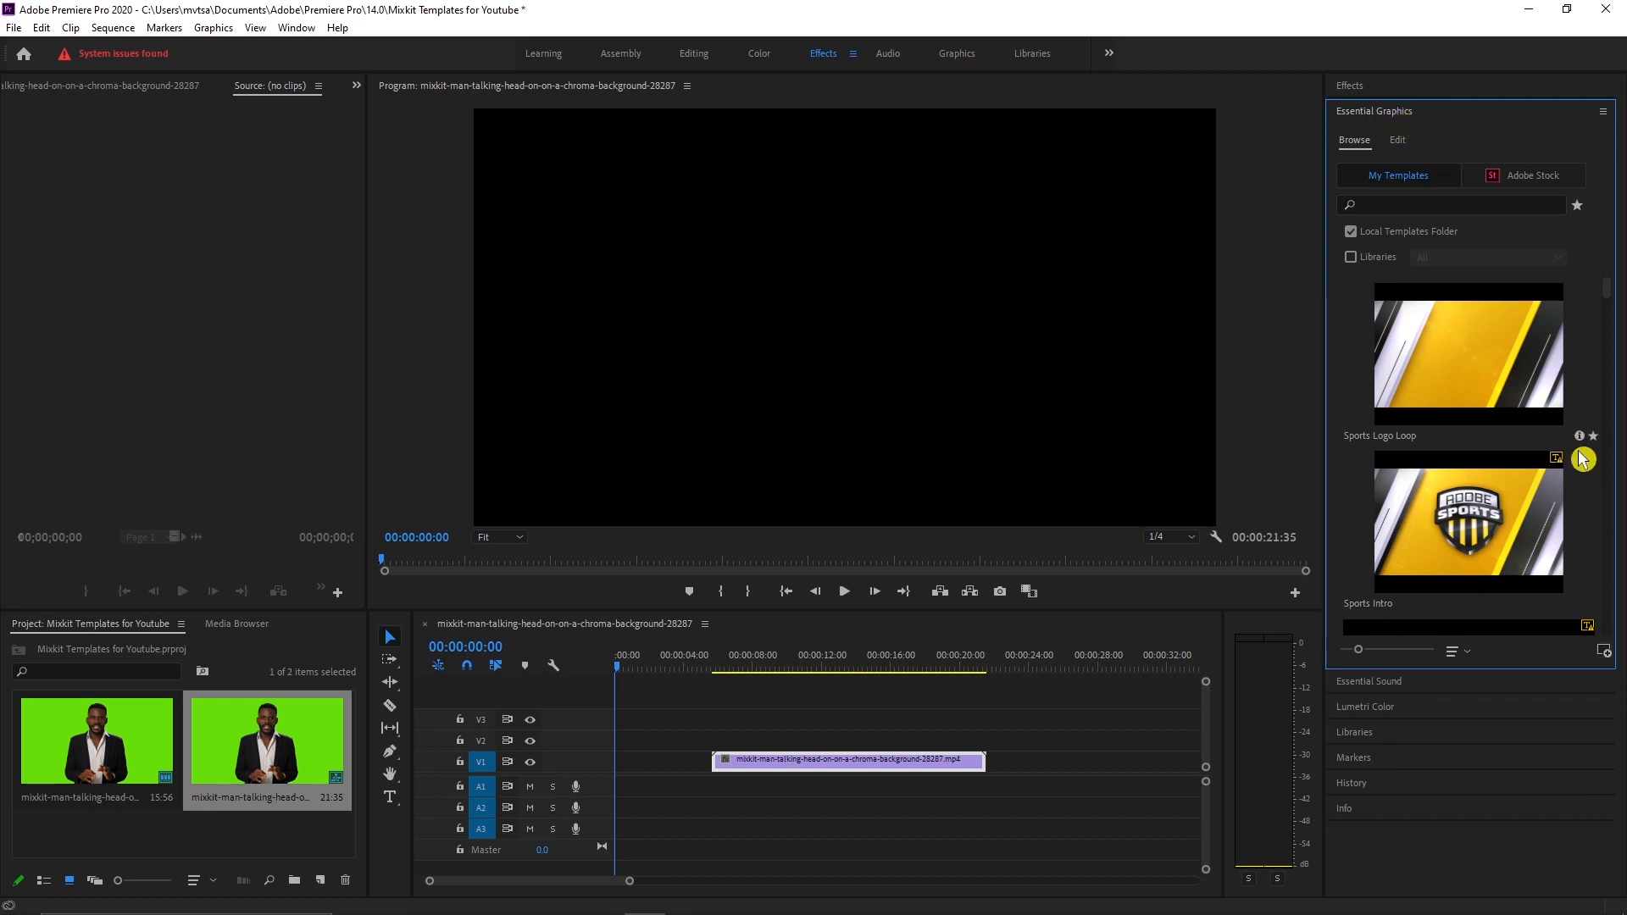
pyautogui.moveTo(1603, 656)
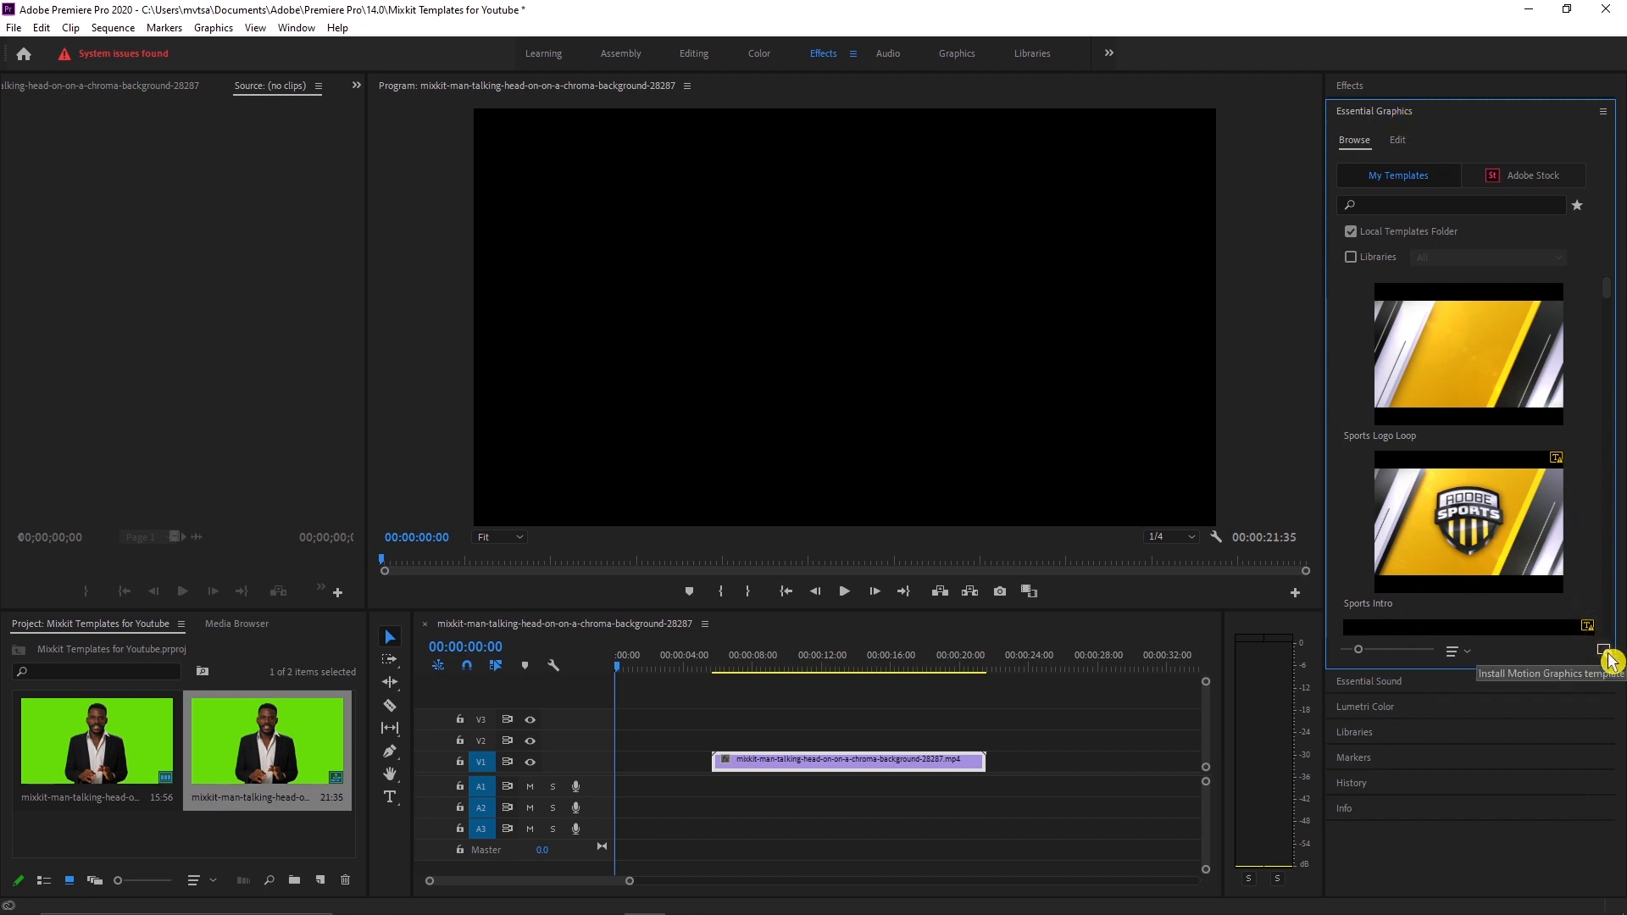
pyautogui.moveTo(1606, 670)
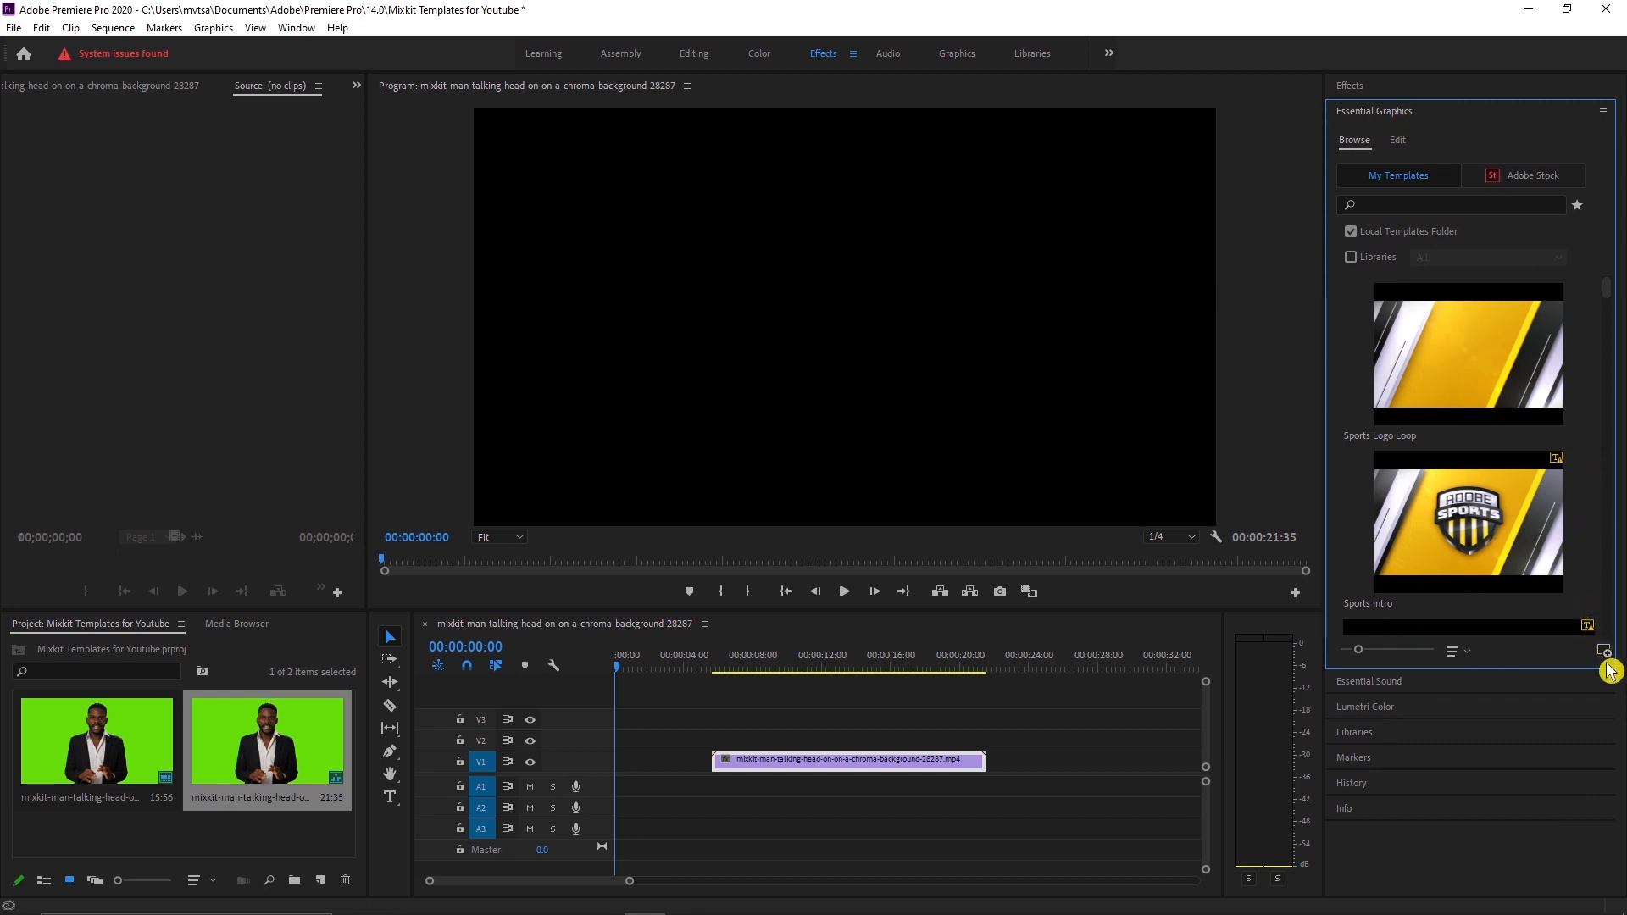
pyautogui.moveTo(1604, 651)
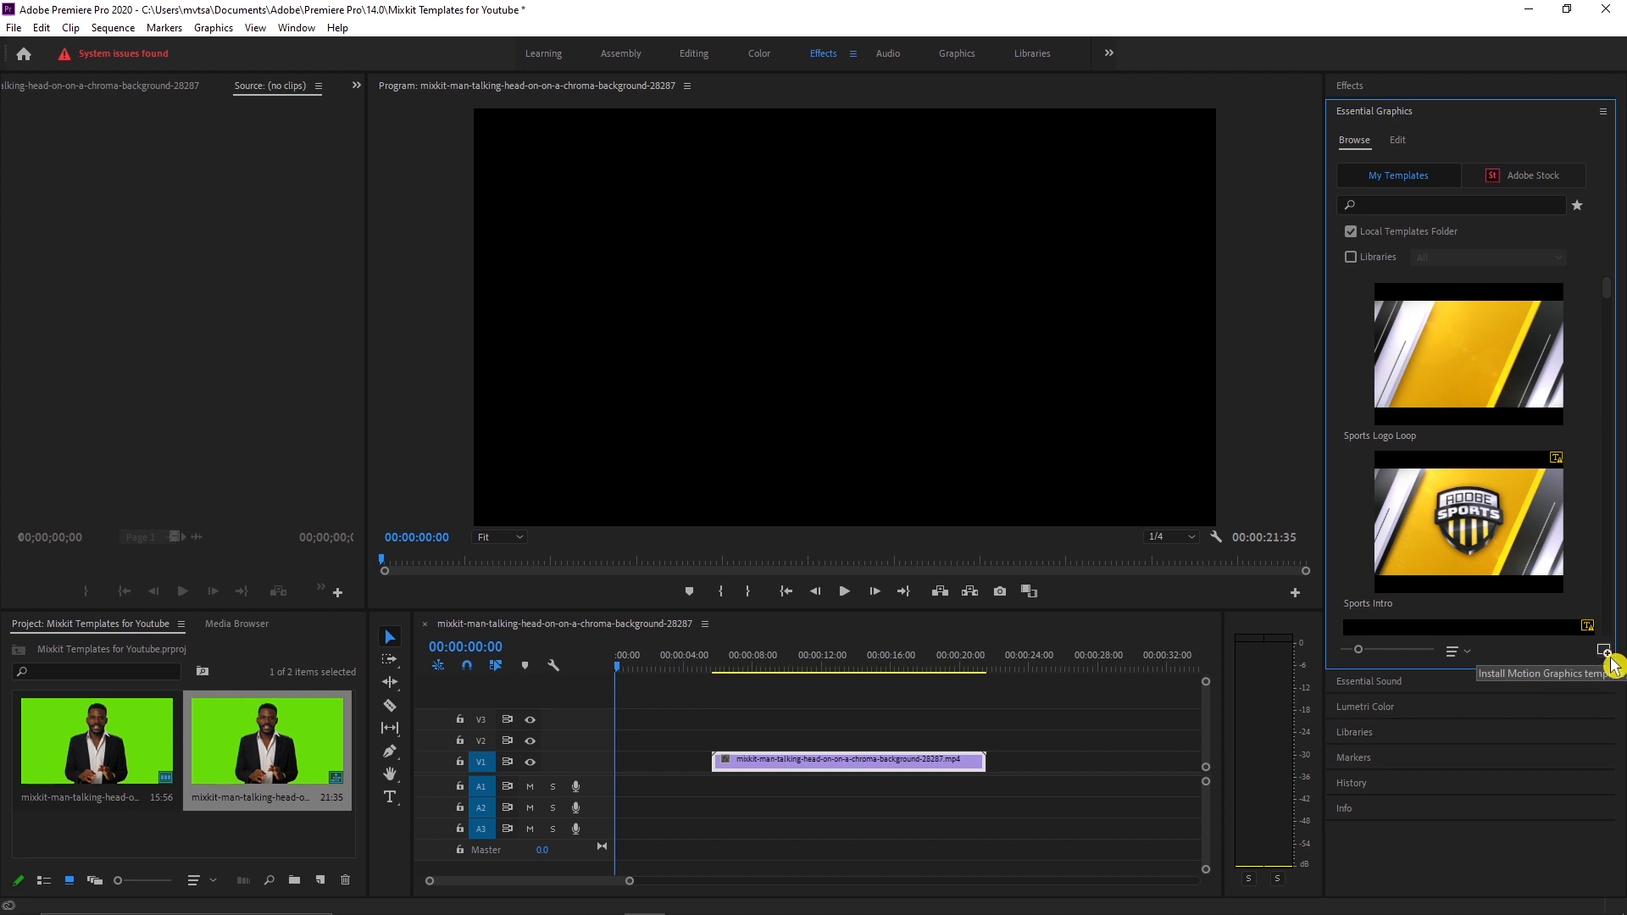
pyautogui.click(1604, 651)
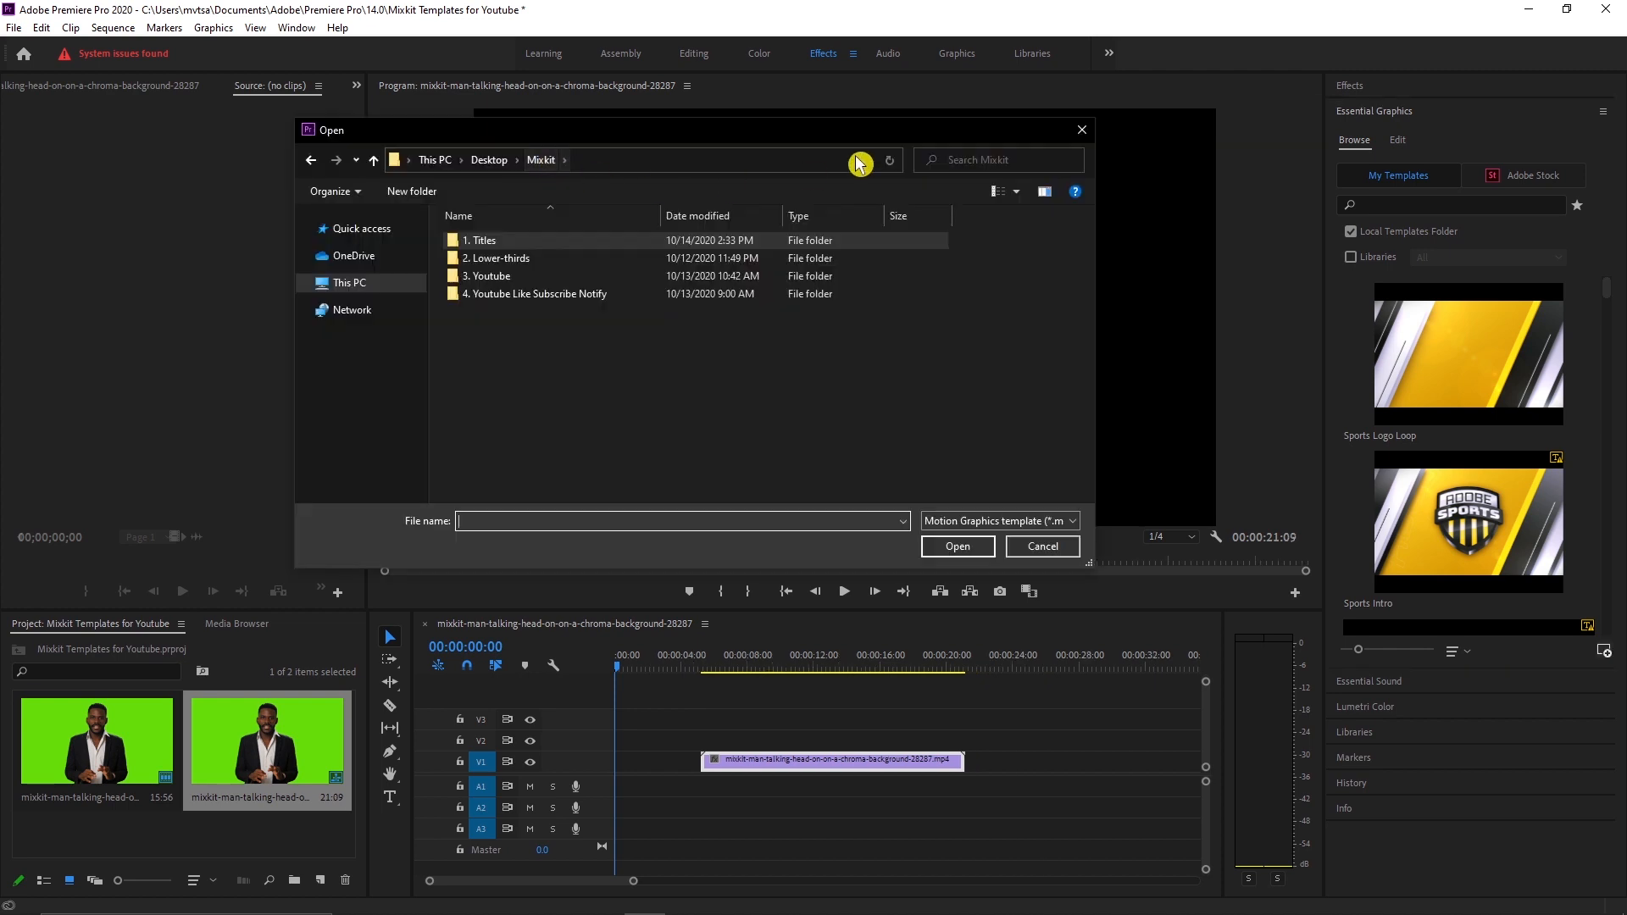
pyautogui.moveTo(556, 361)
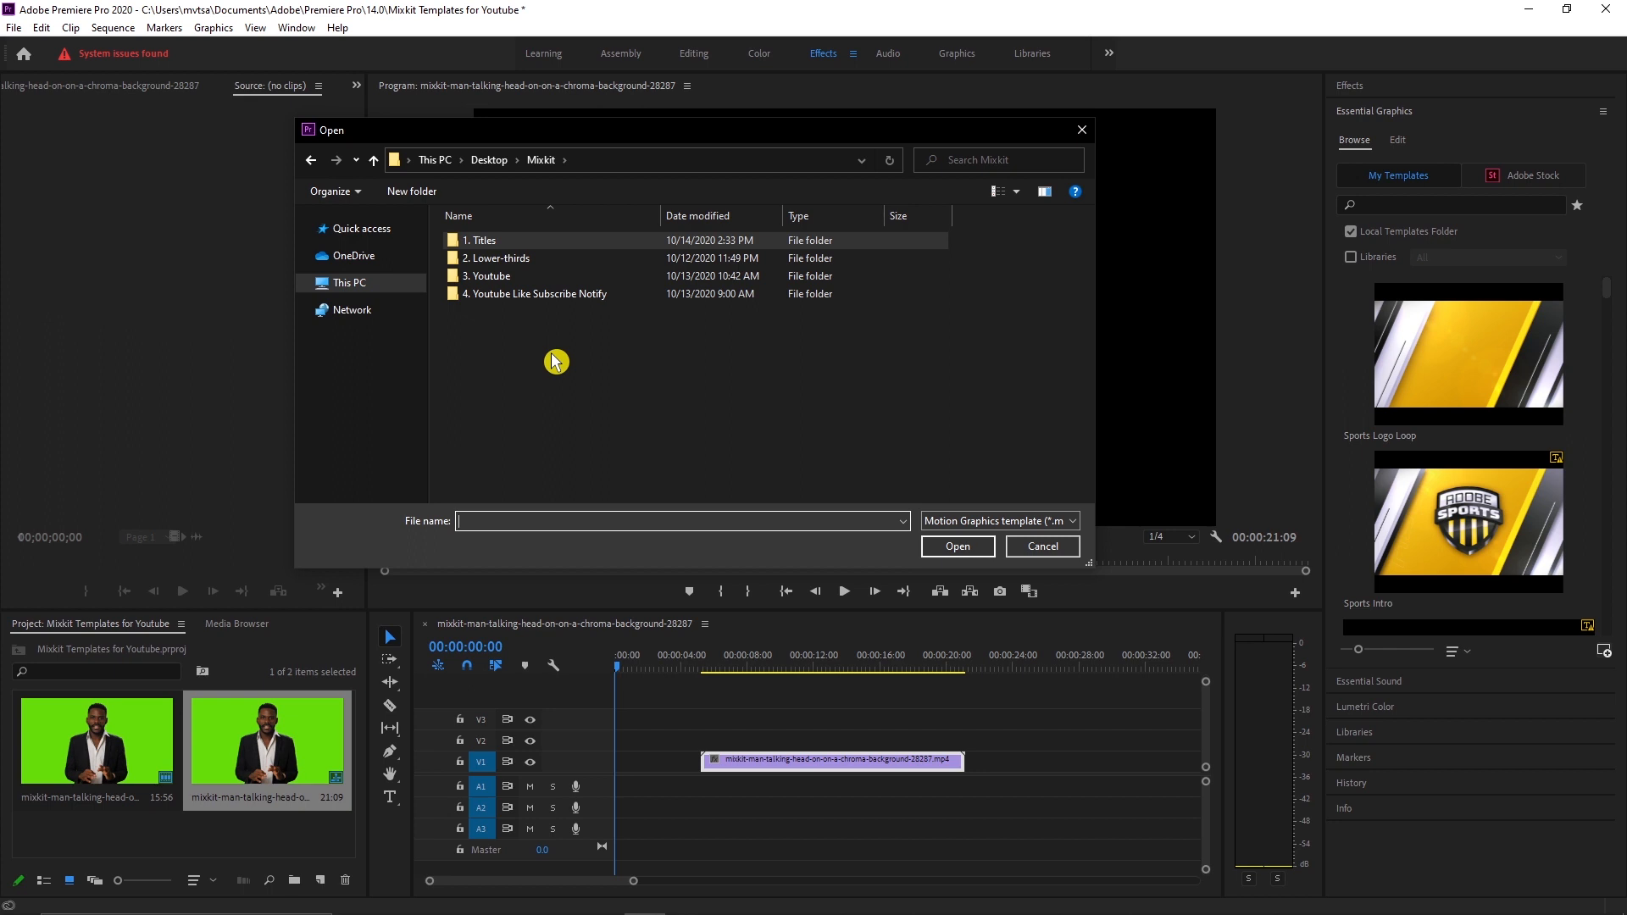
pyautogui.moveTo(488, 239)
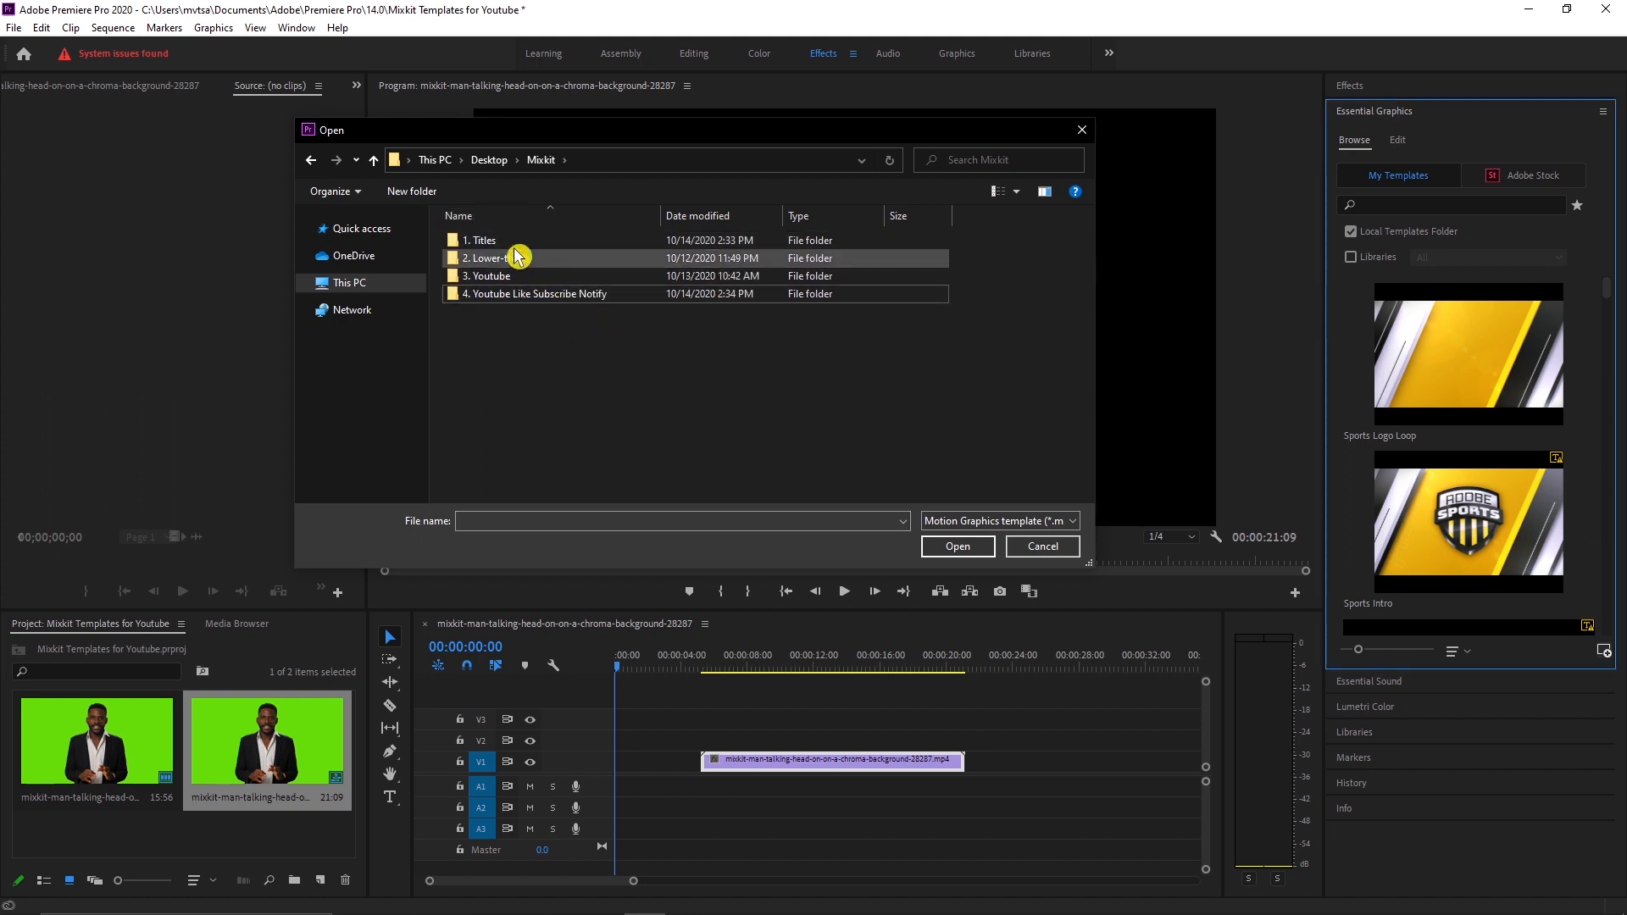
pyautogui.doubleClick(483, 239)
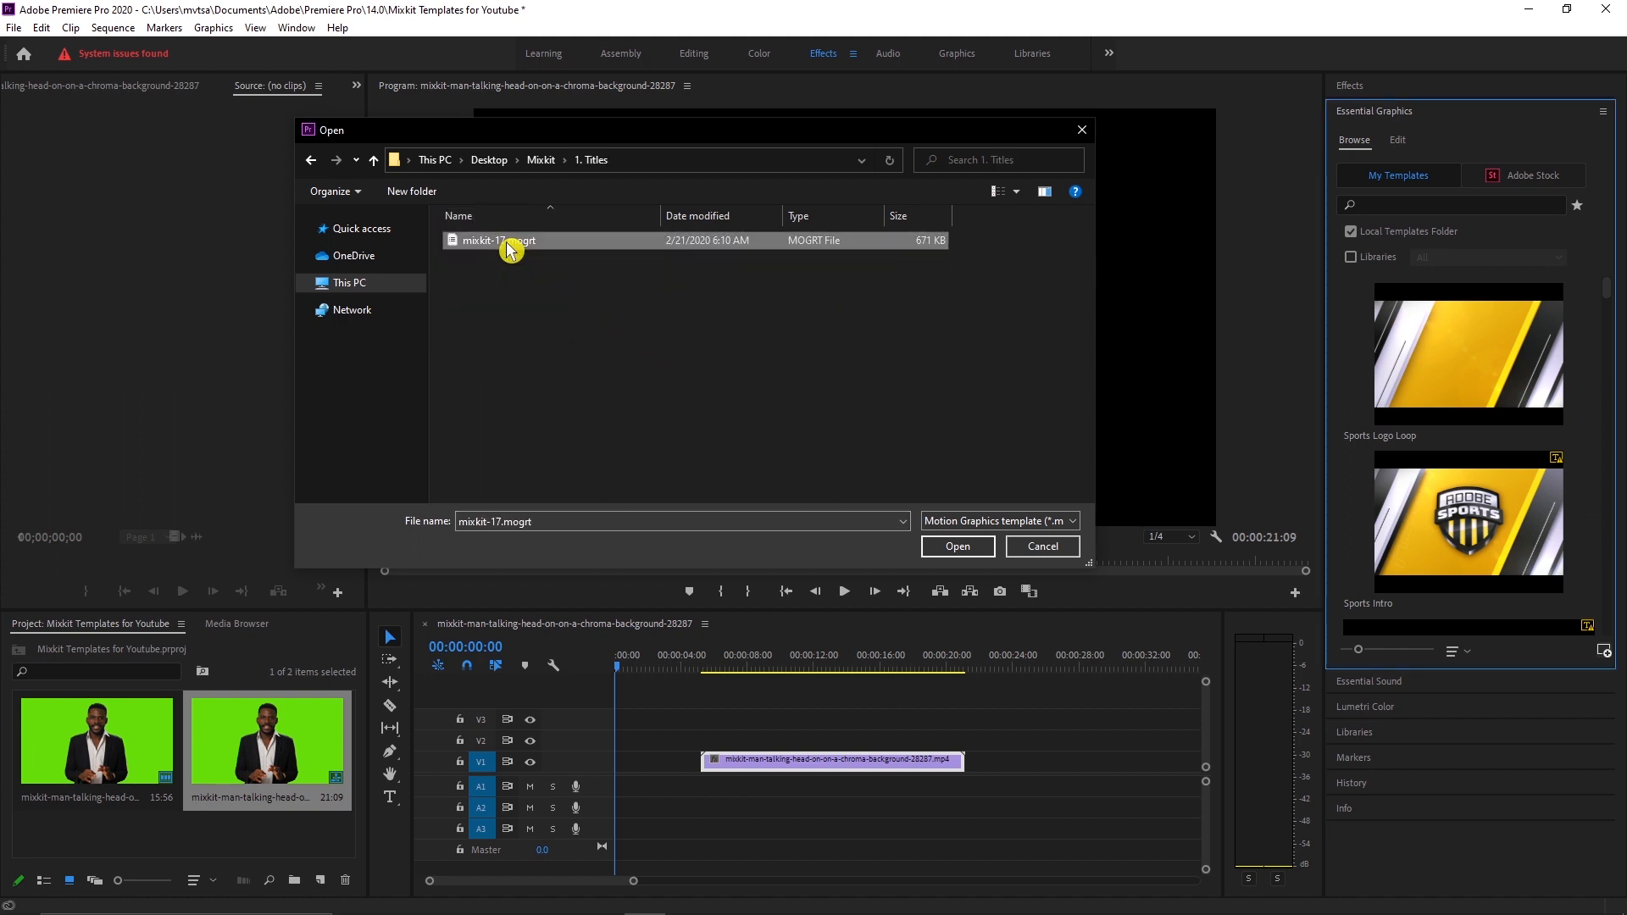
pyautogui.click(956, 547)
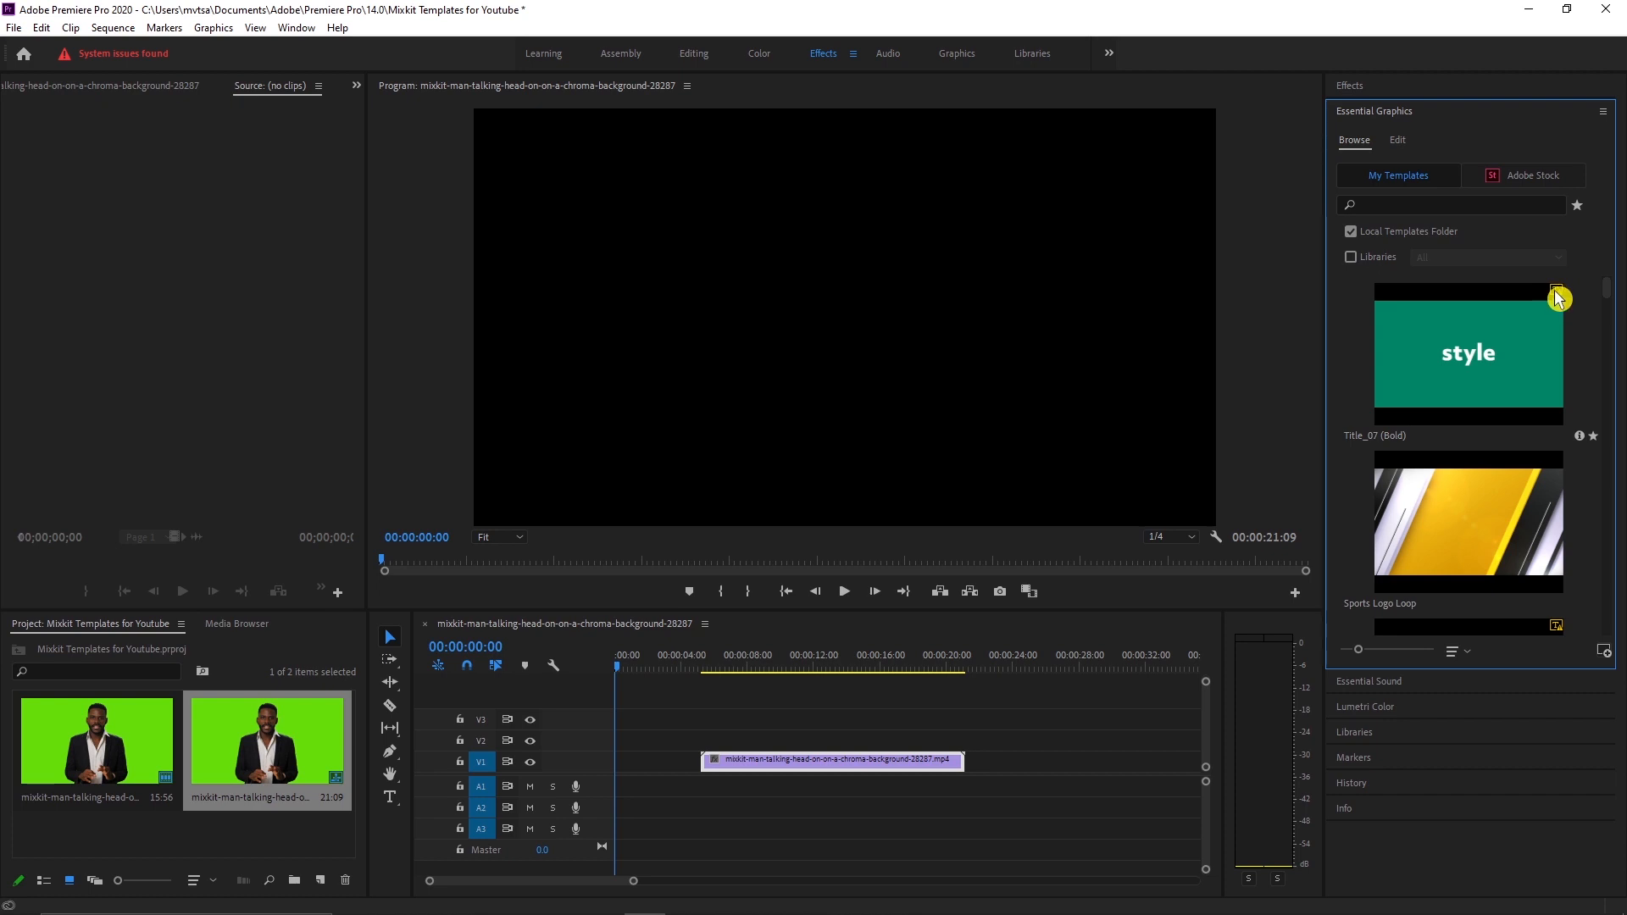
pyautogui.moveTo(1526, 343)
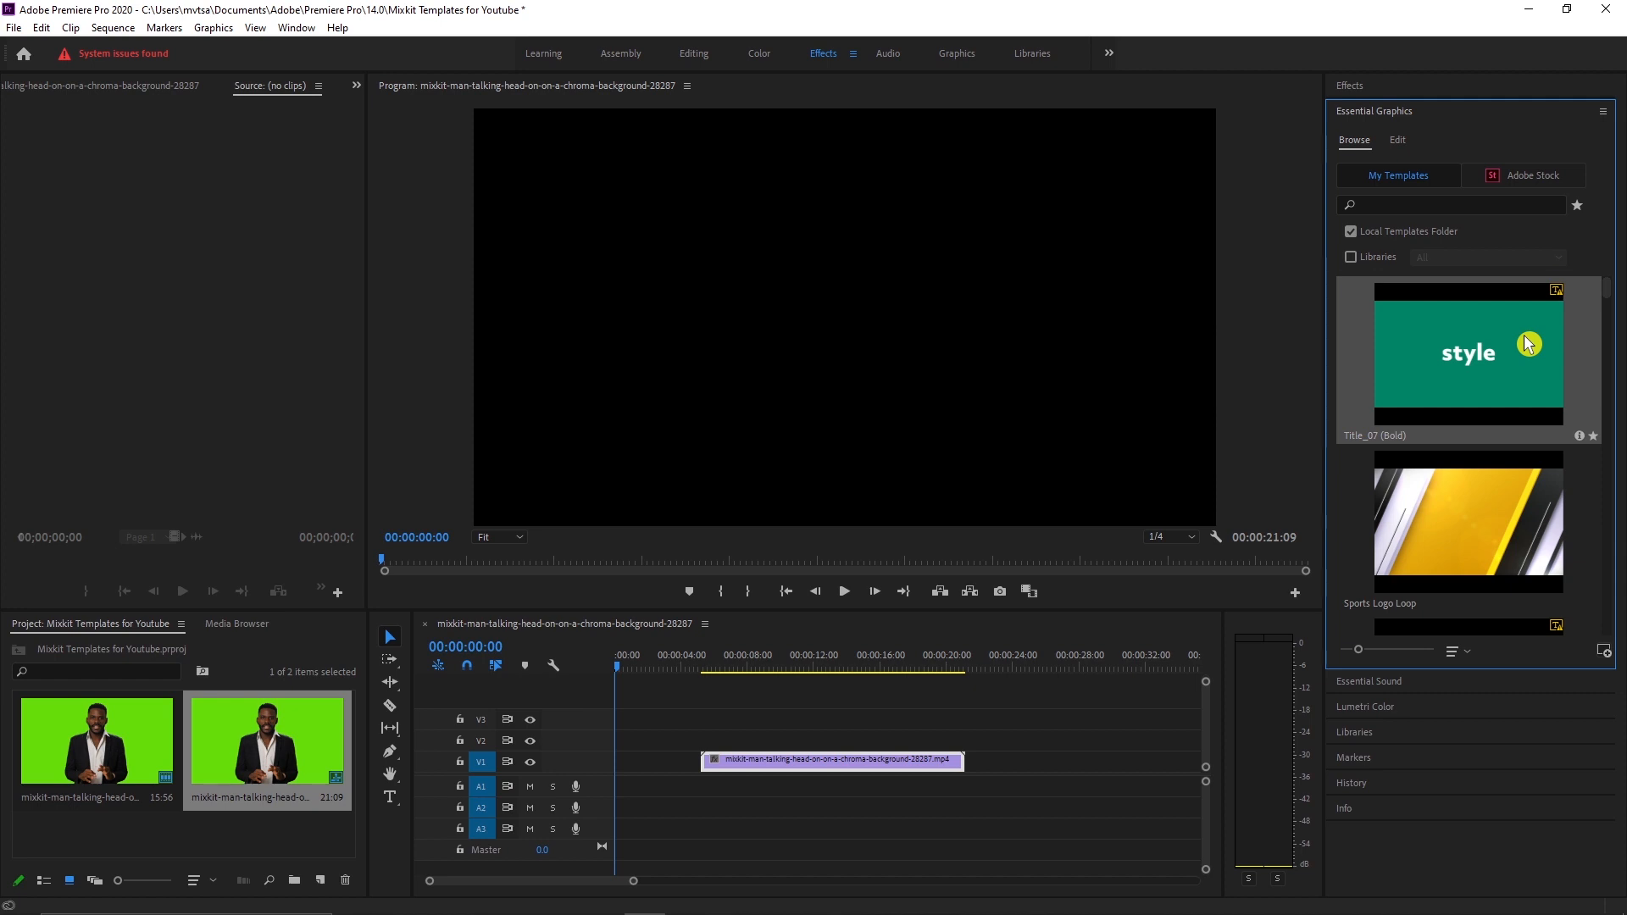
pyautogui.moveTo(1569, 299)
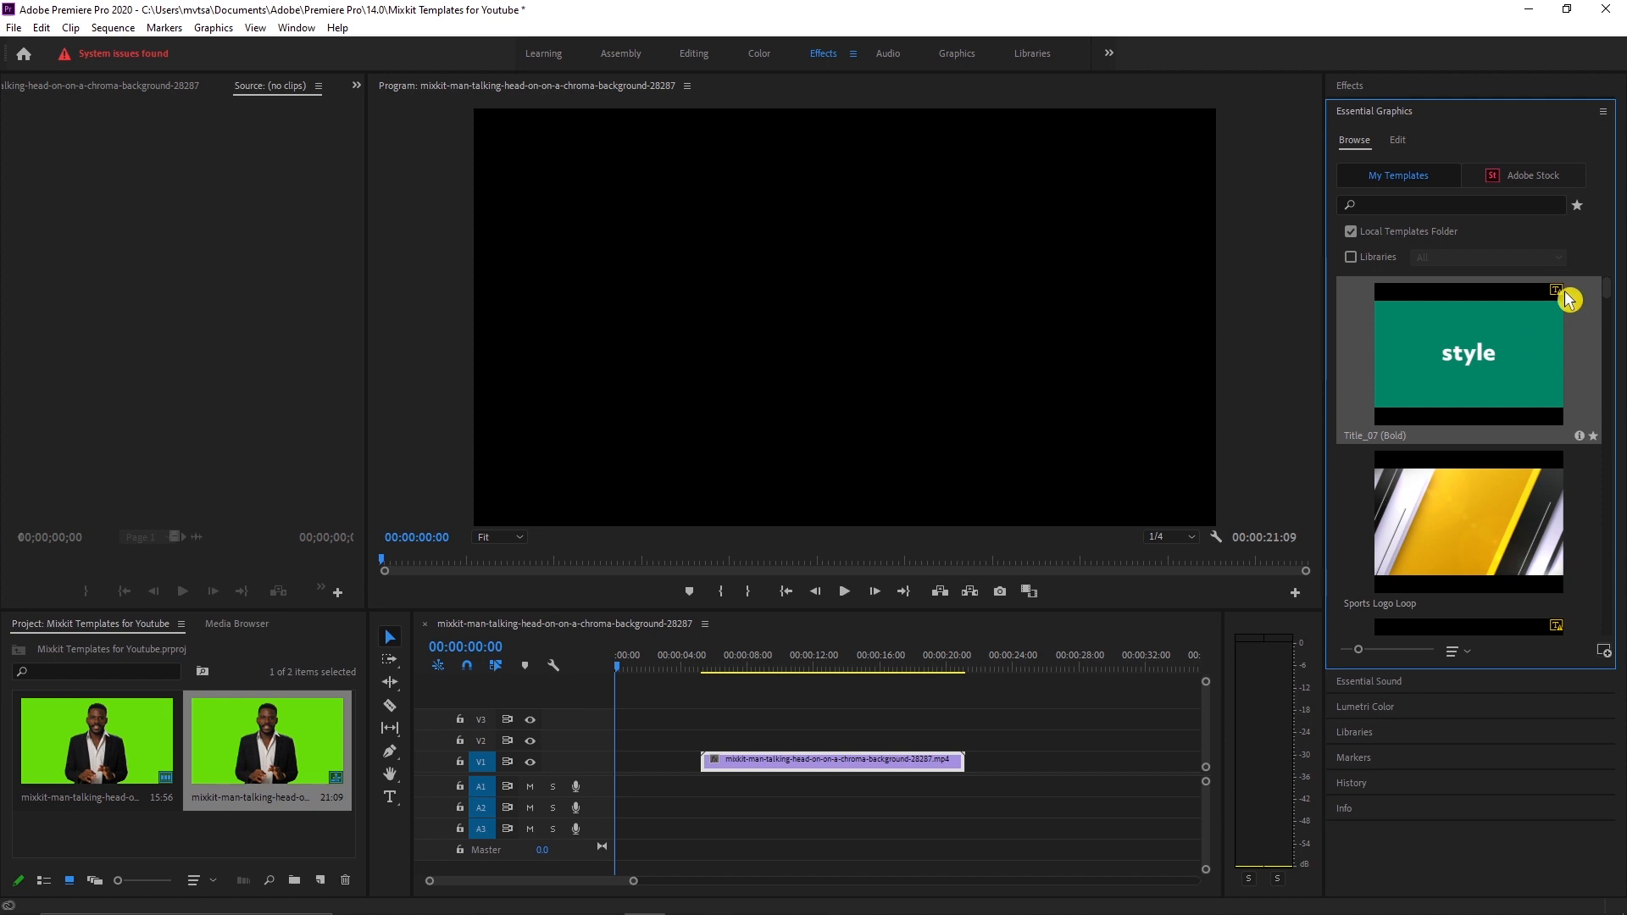
pyautogui.moveTo(1569, 353)
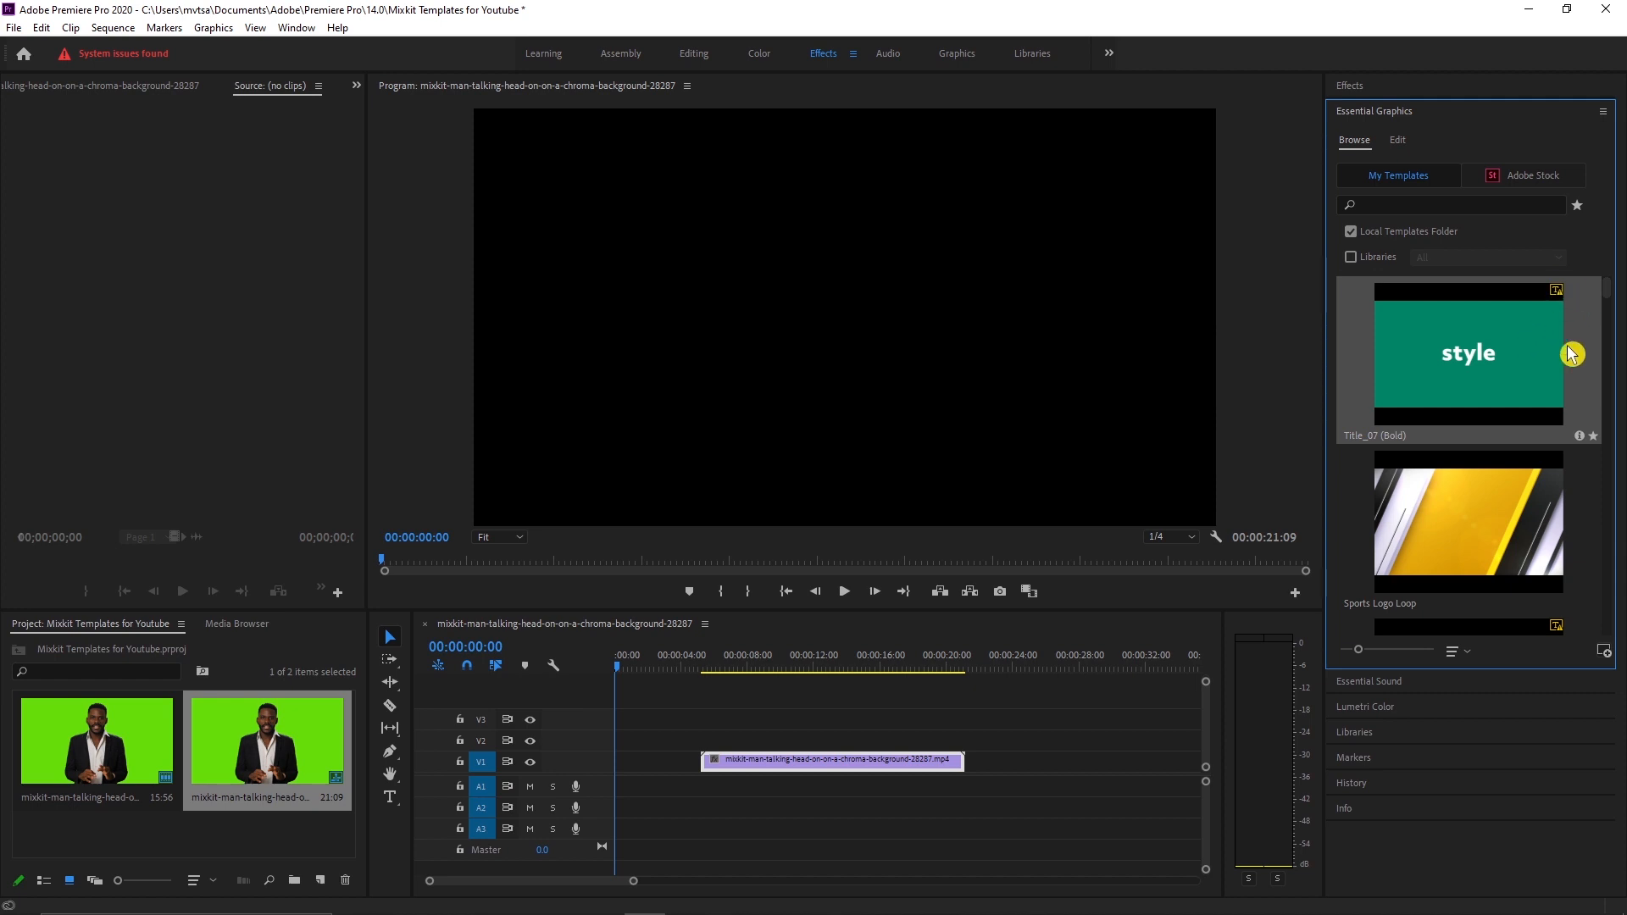
pyautogui.moveTo(1586, 444)
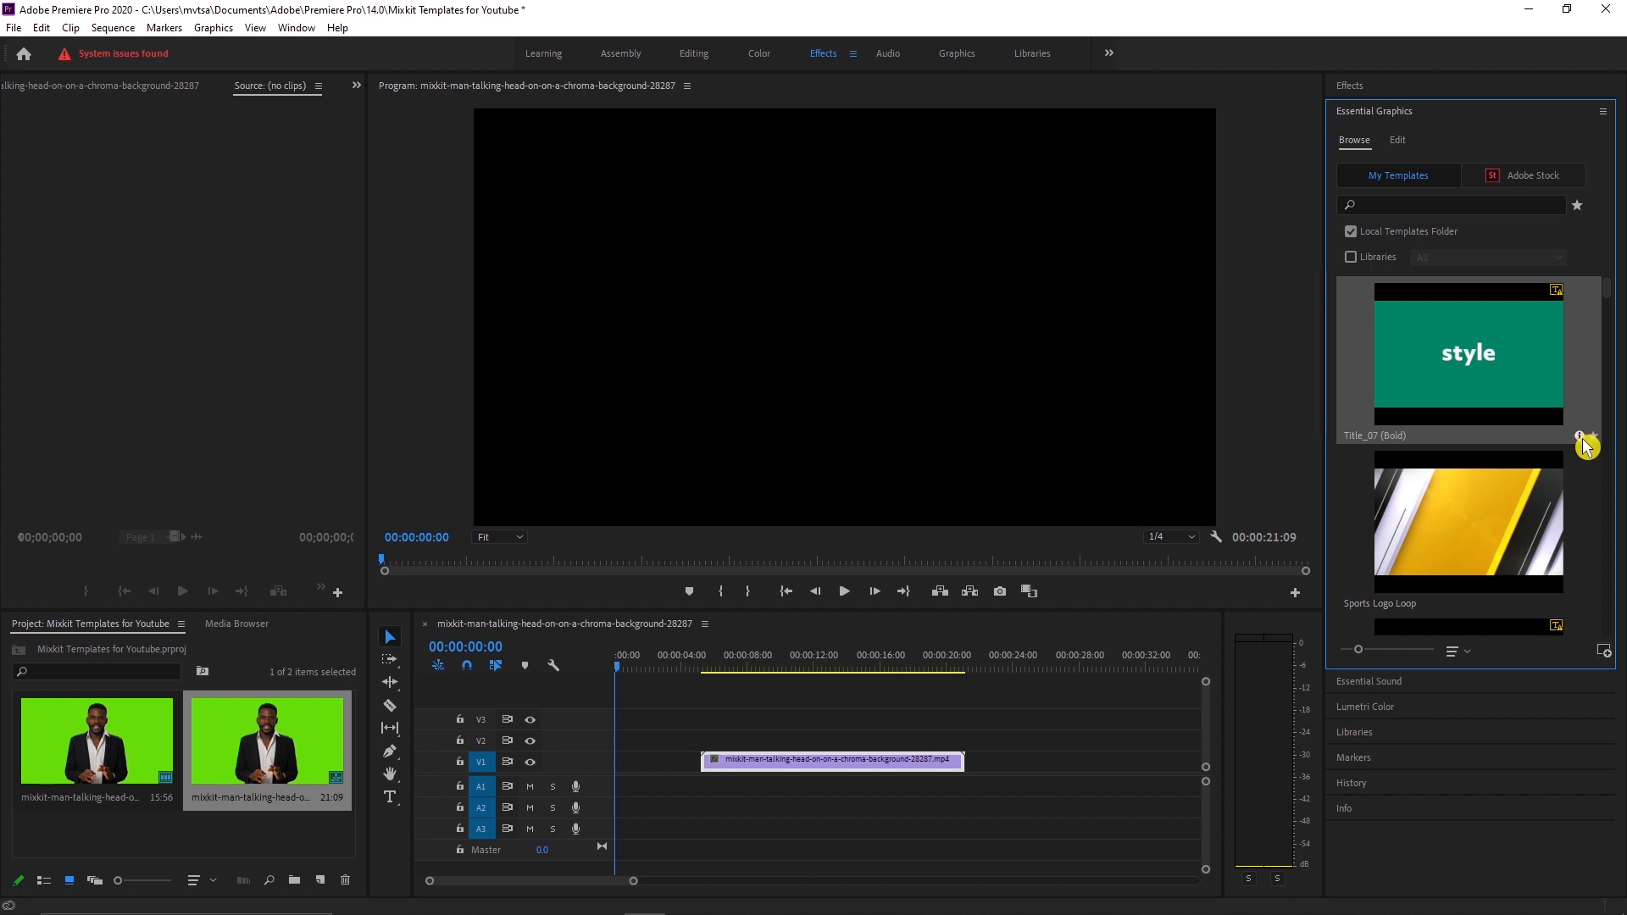
# - Show the Title_07 (Bold) template's info: 3.3s duration, ObjektivMk2-XBold font
pyautogui.click(1586, 435)
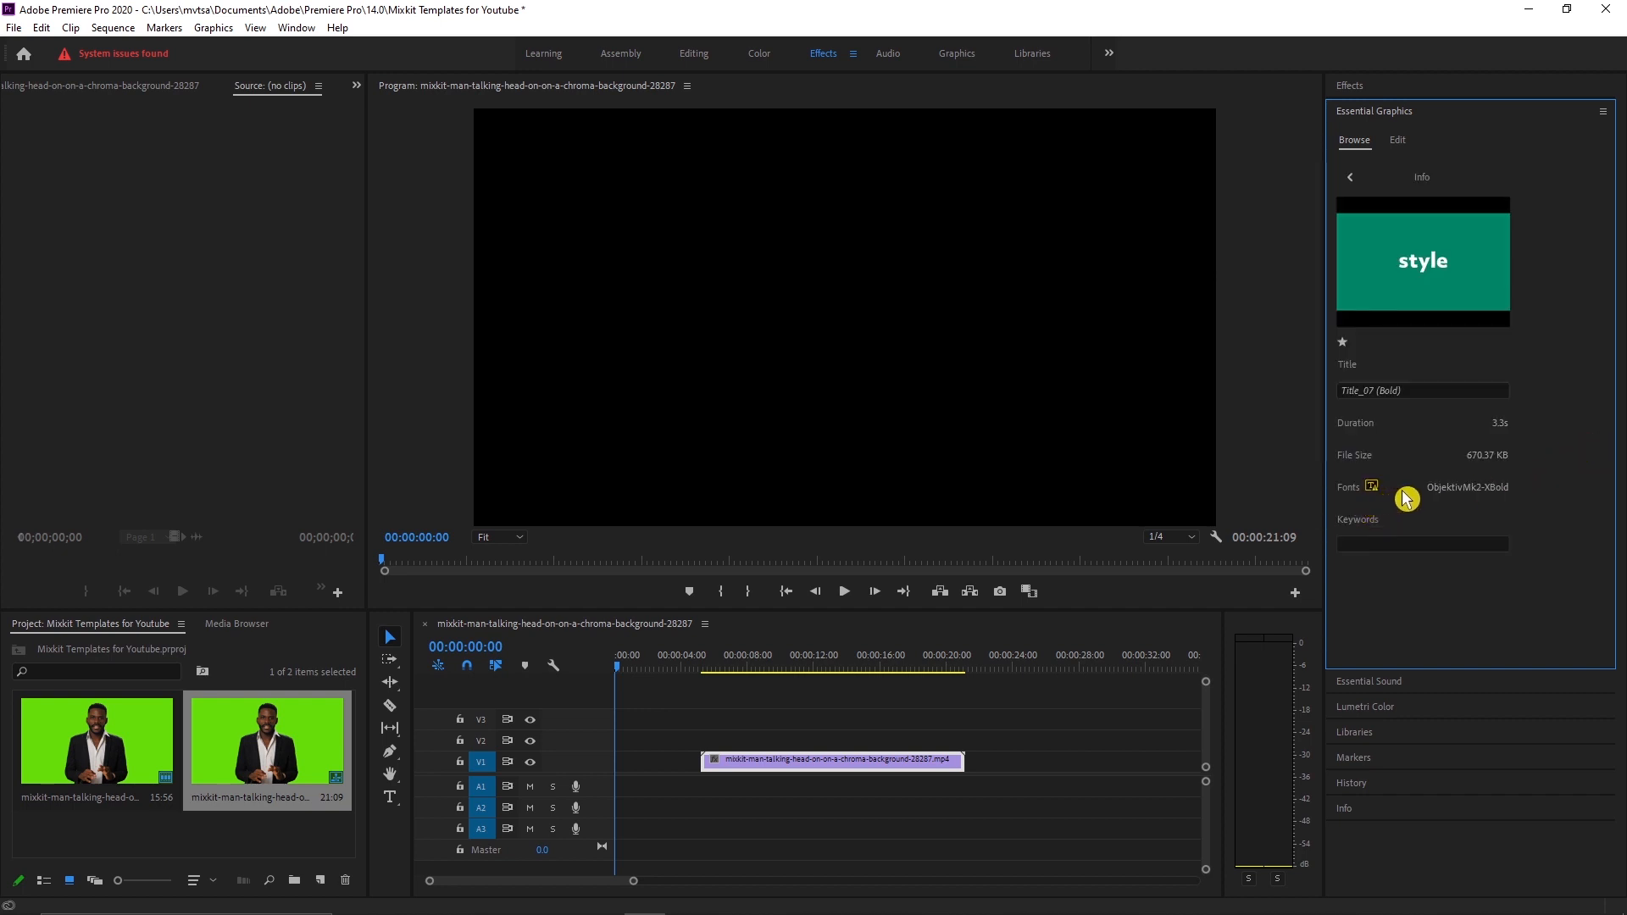
pyautogui.moveTo(1368, 469)
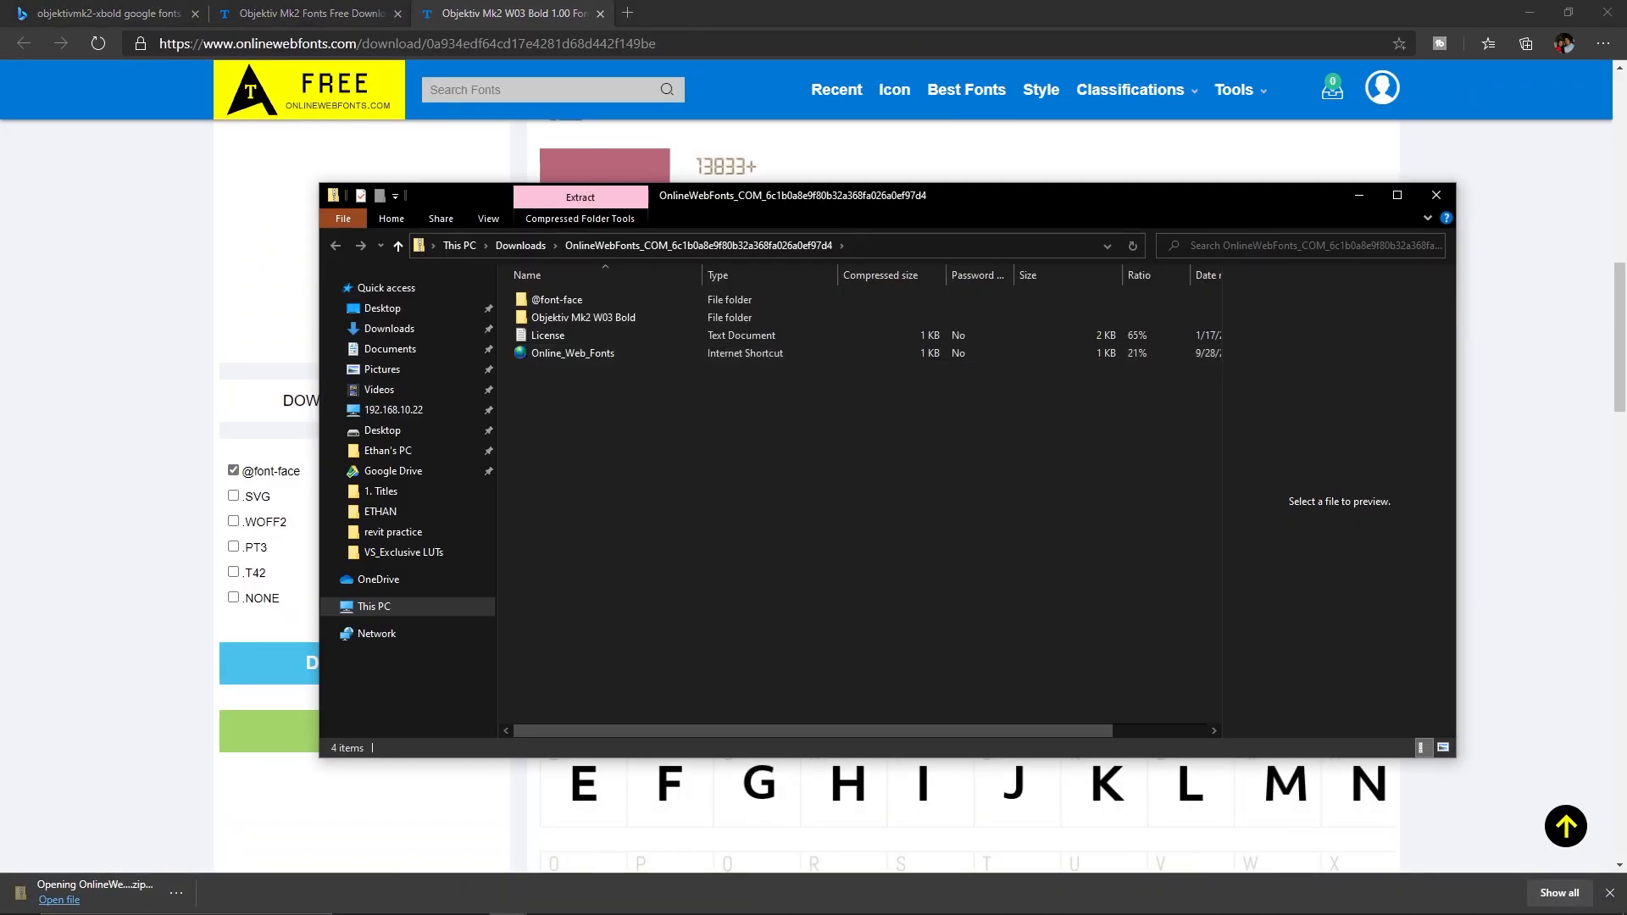
# - Open the downloaded Objektiv Mk2 W03 Bold font archive and return to Premiere Pro
pyautogui.doubleClick(583, 317)
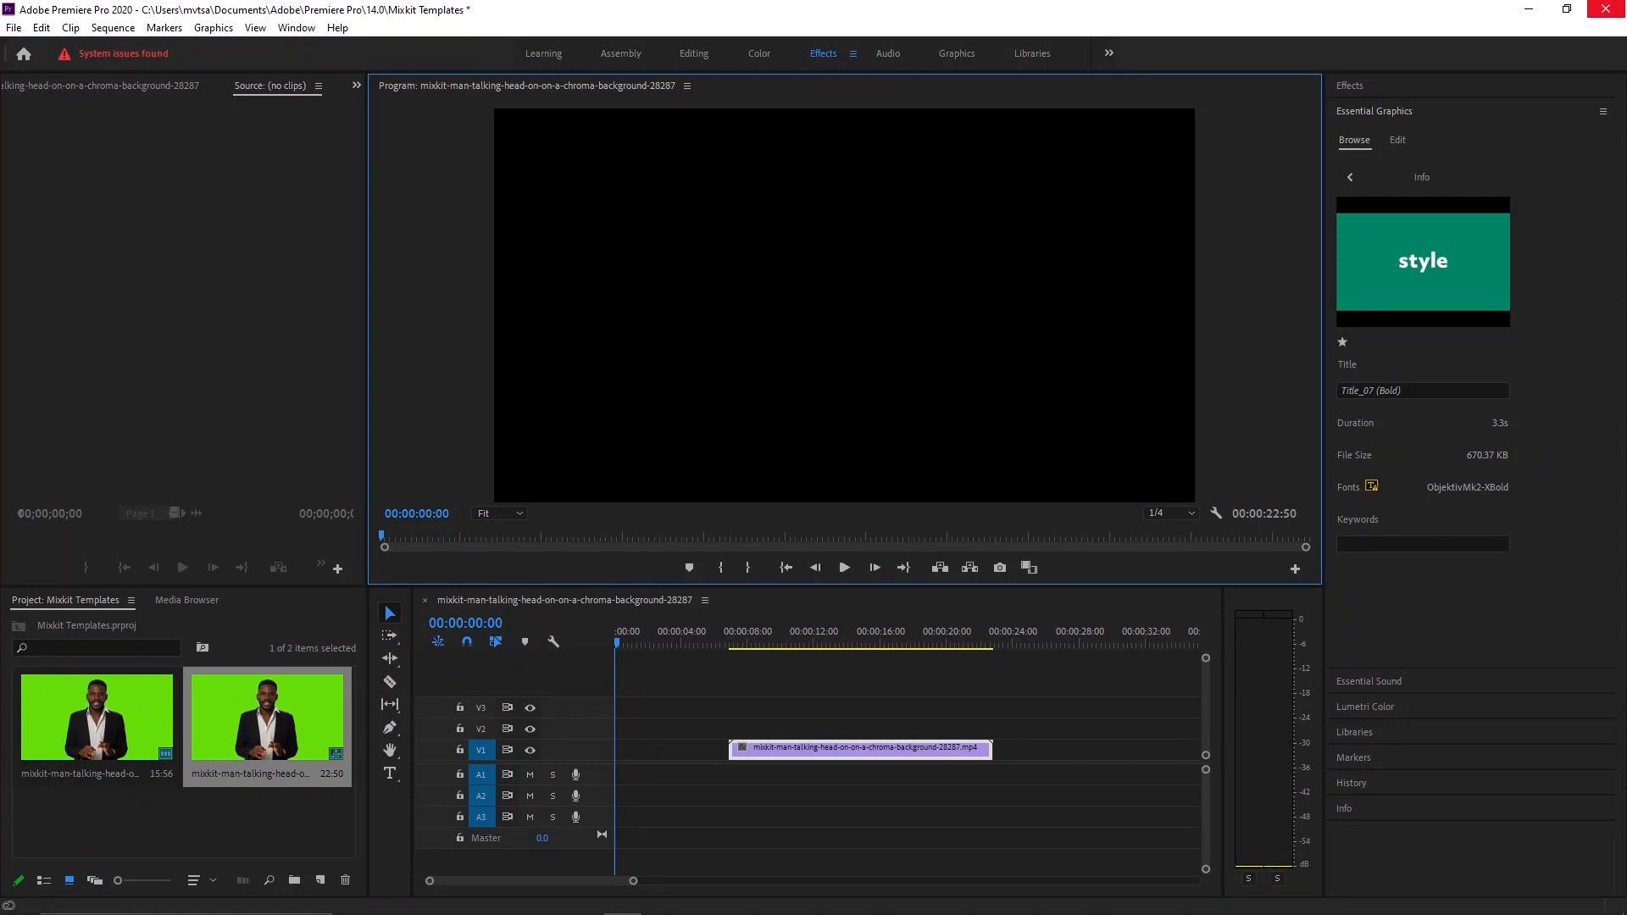
pyautogui.click(1349, 176)
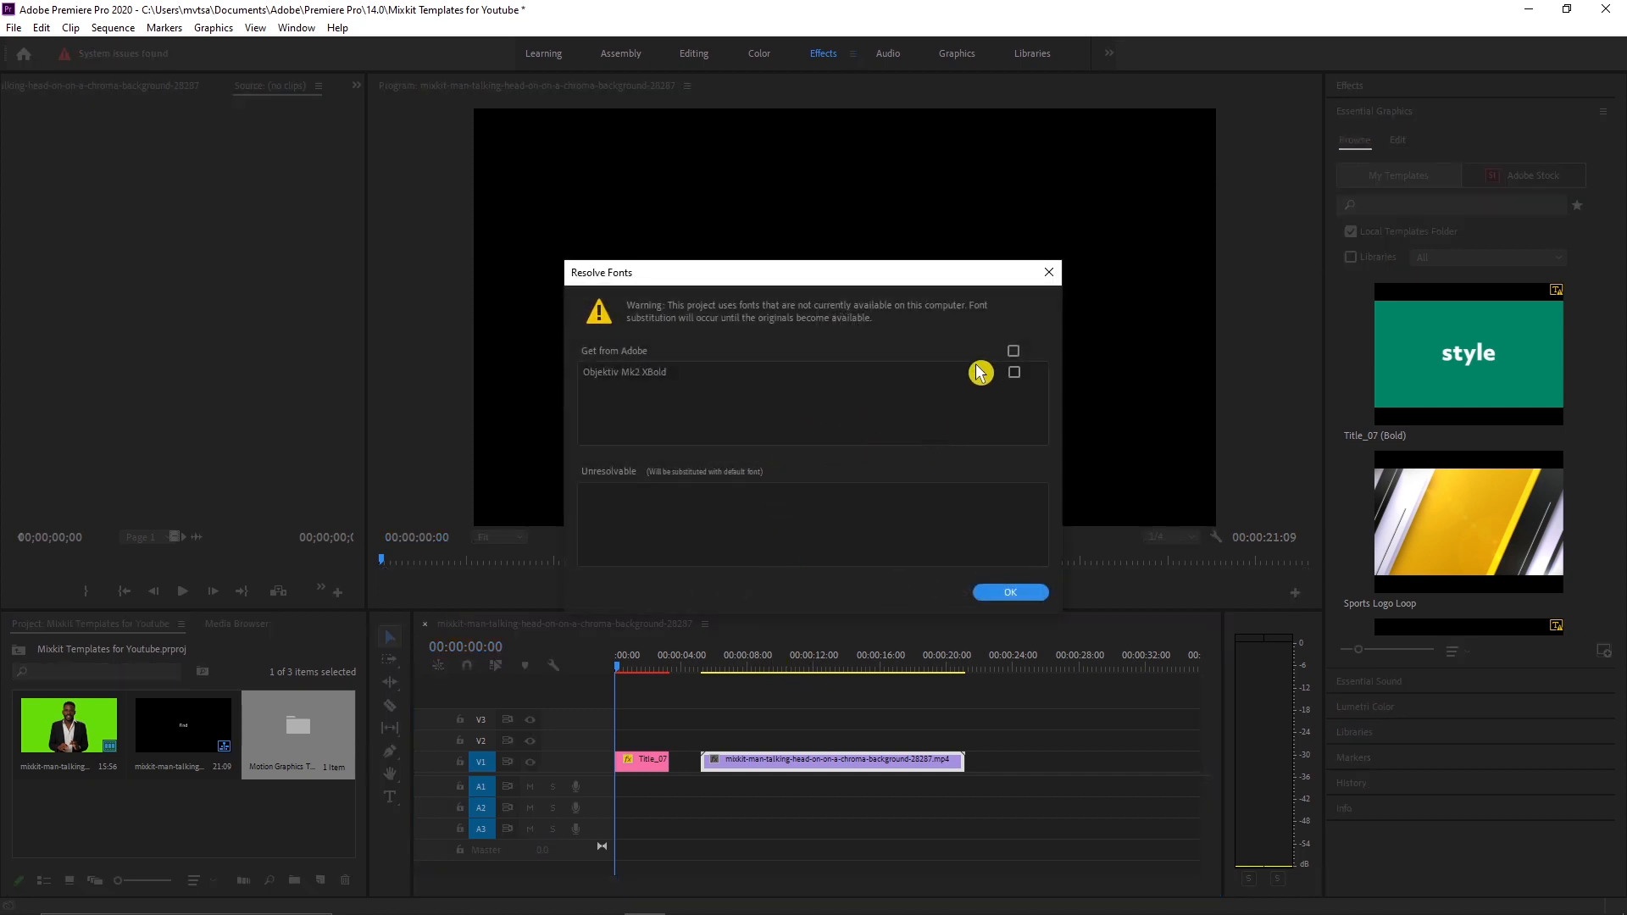
# - Fetch the missing Objektiv Mk2 XBold font from Adobe Fonts and select the title clip
pyautogui.click(1014, 351)
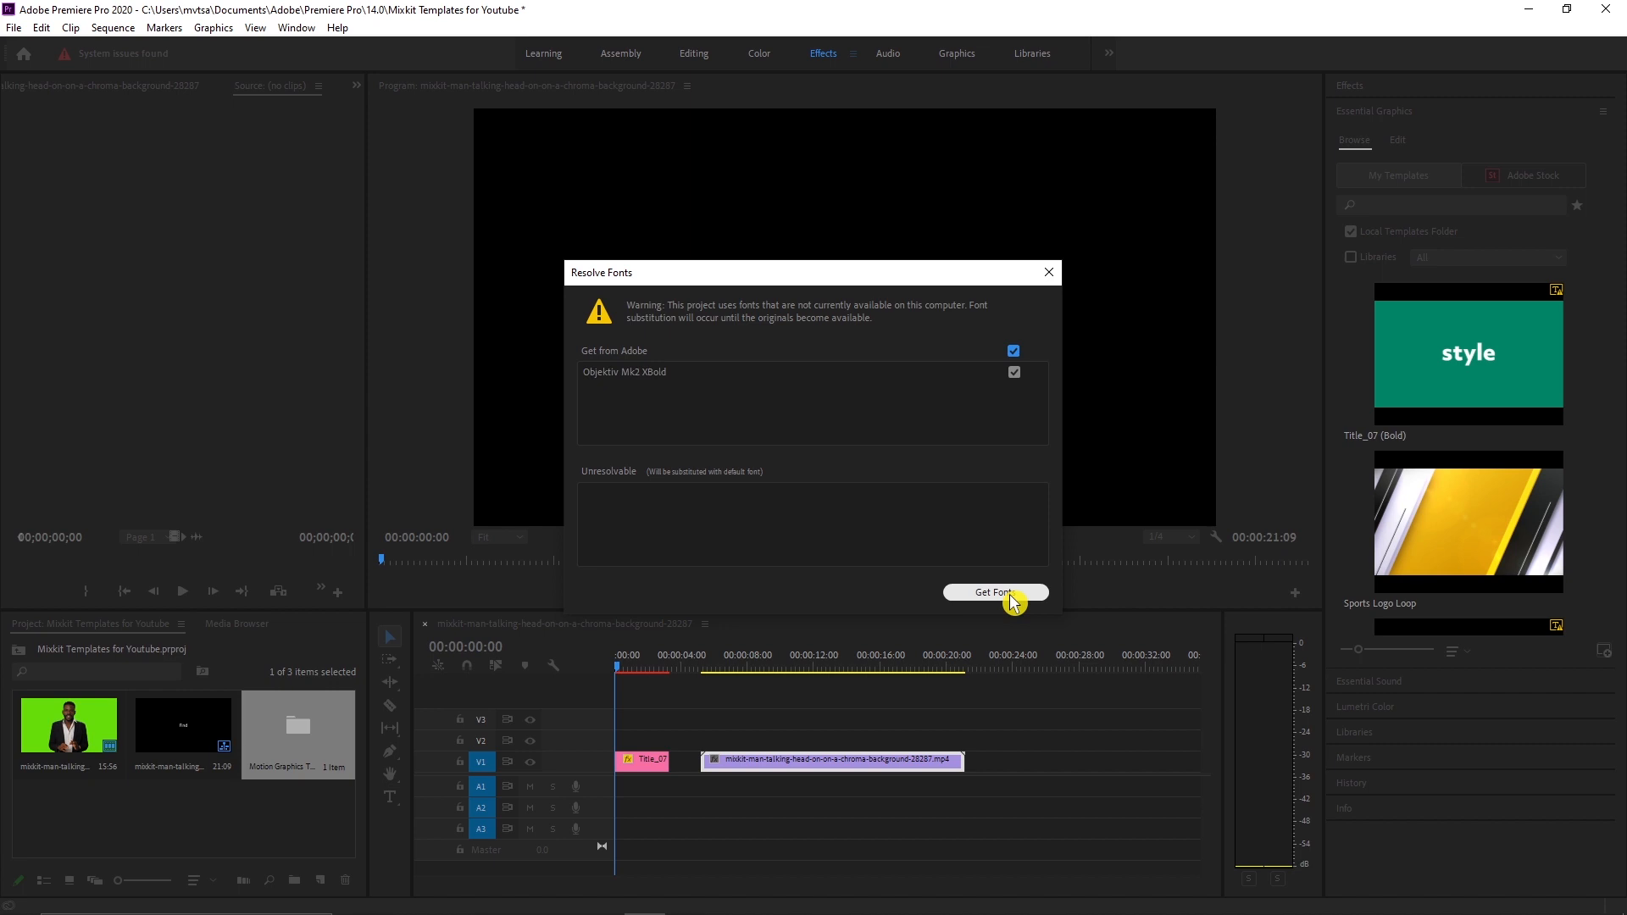
pyautogui.moveTo(803, 330)
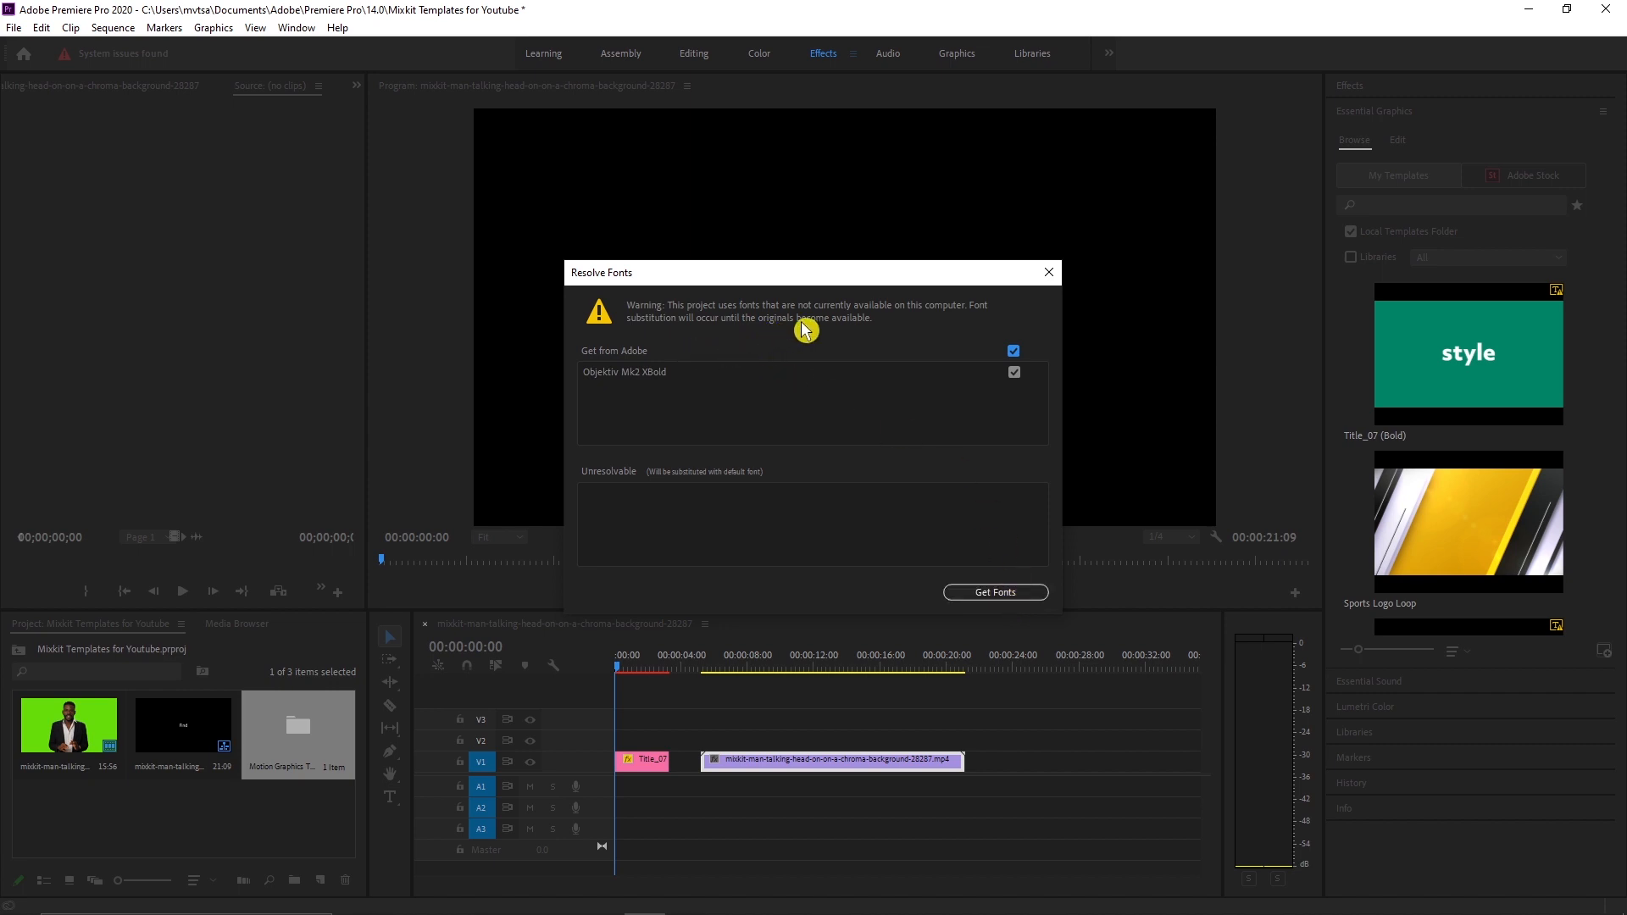
pyautogui.moveTo(976, 432)
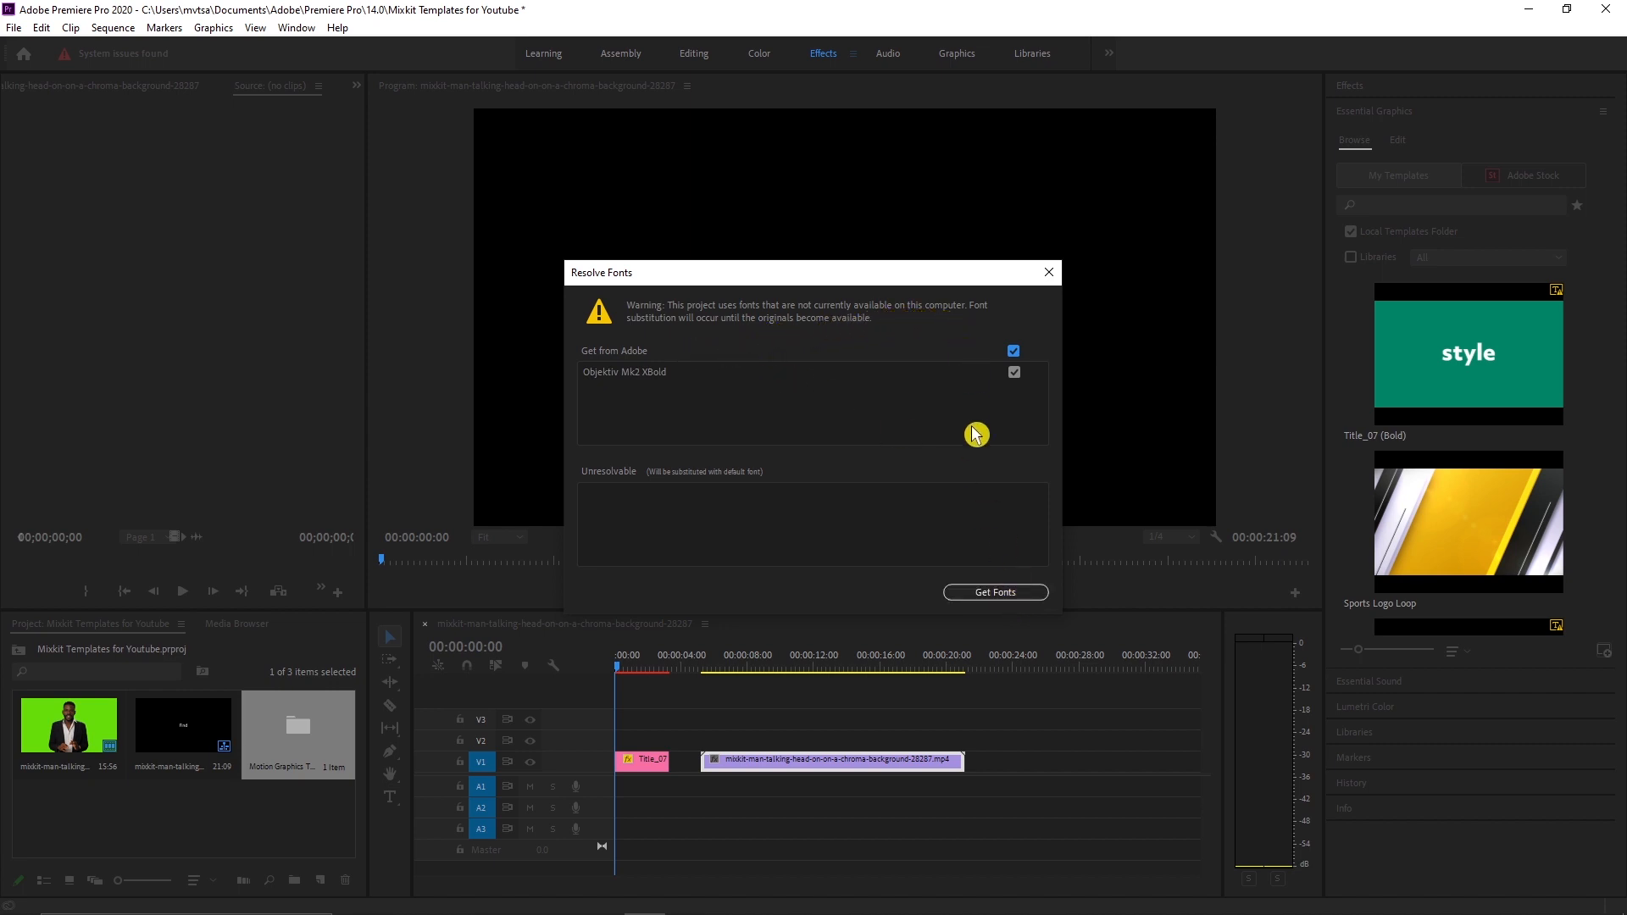
pyautogui.click(993, 591)
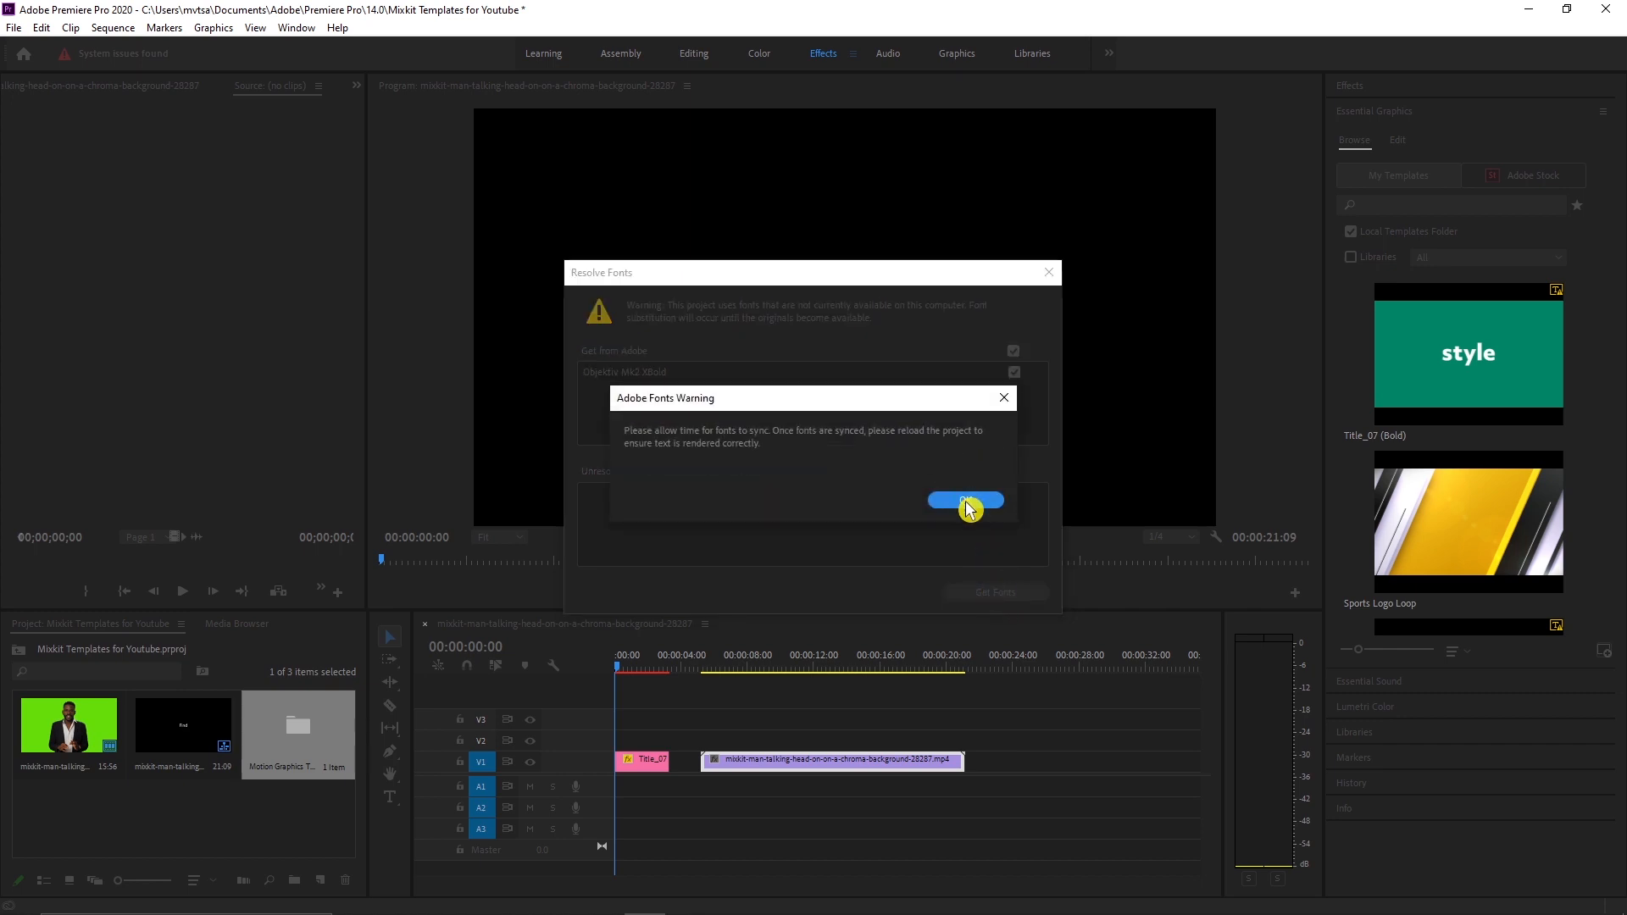
pyautogui.click(964, 500)
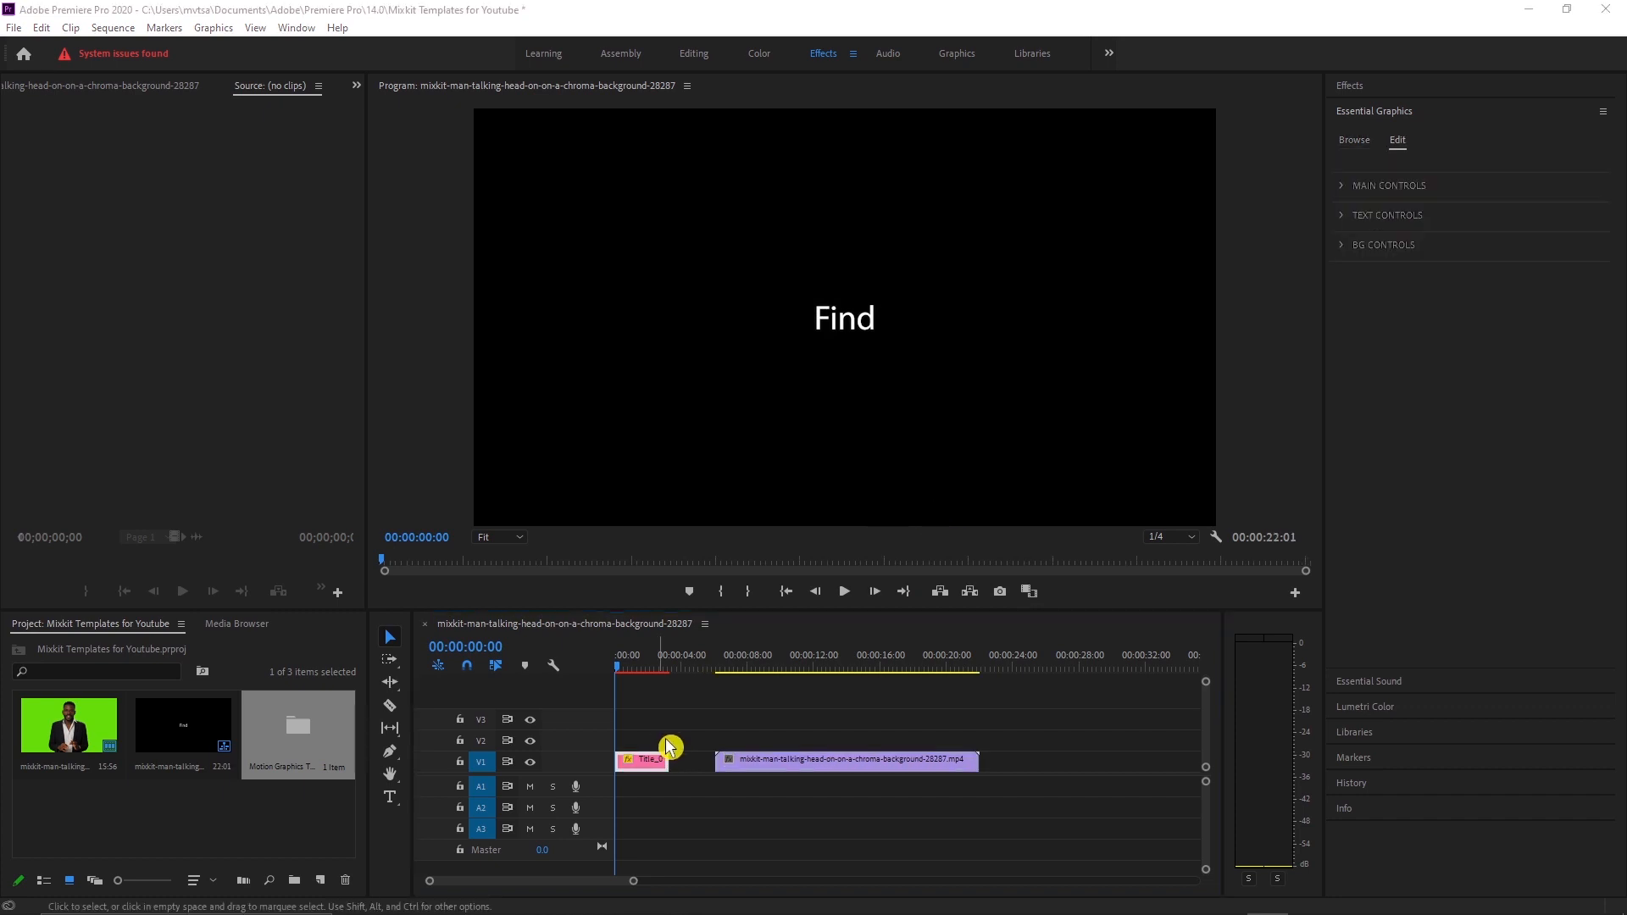
pyautogui.moveTo(1349, 194)
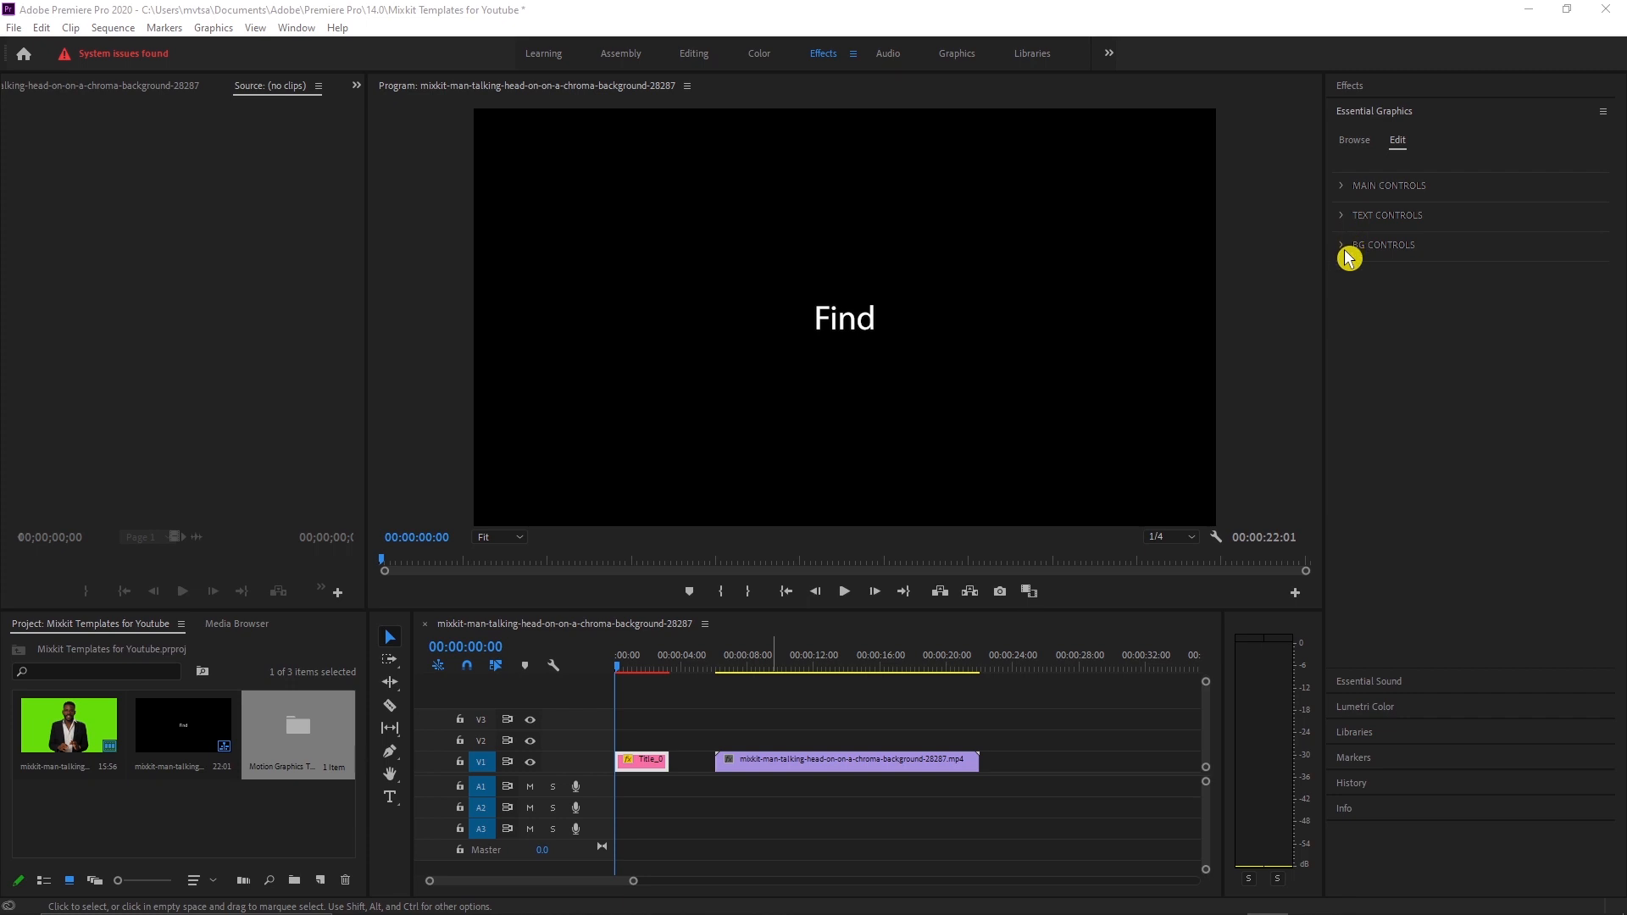
pyautogui.moveTo(1345, 193)
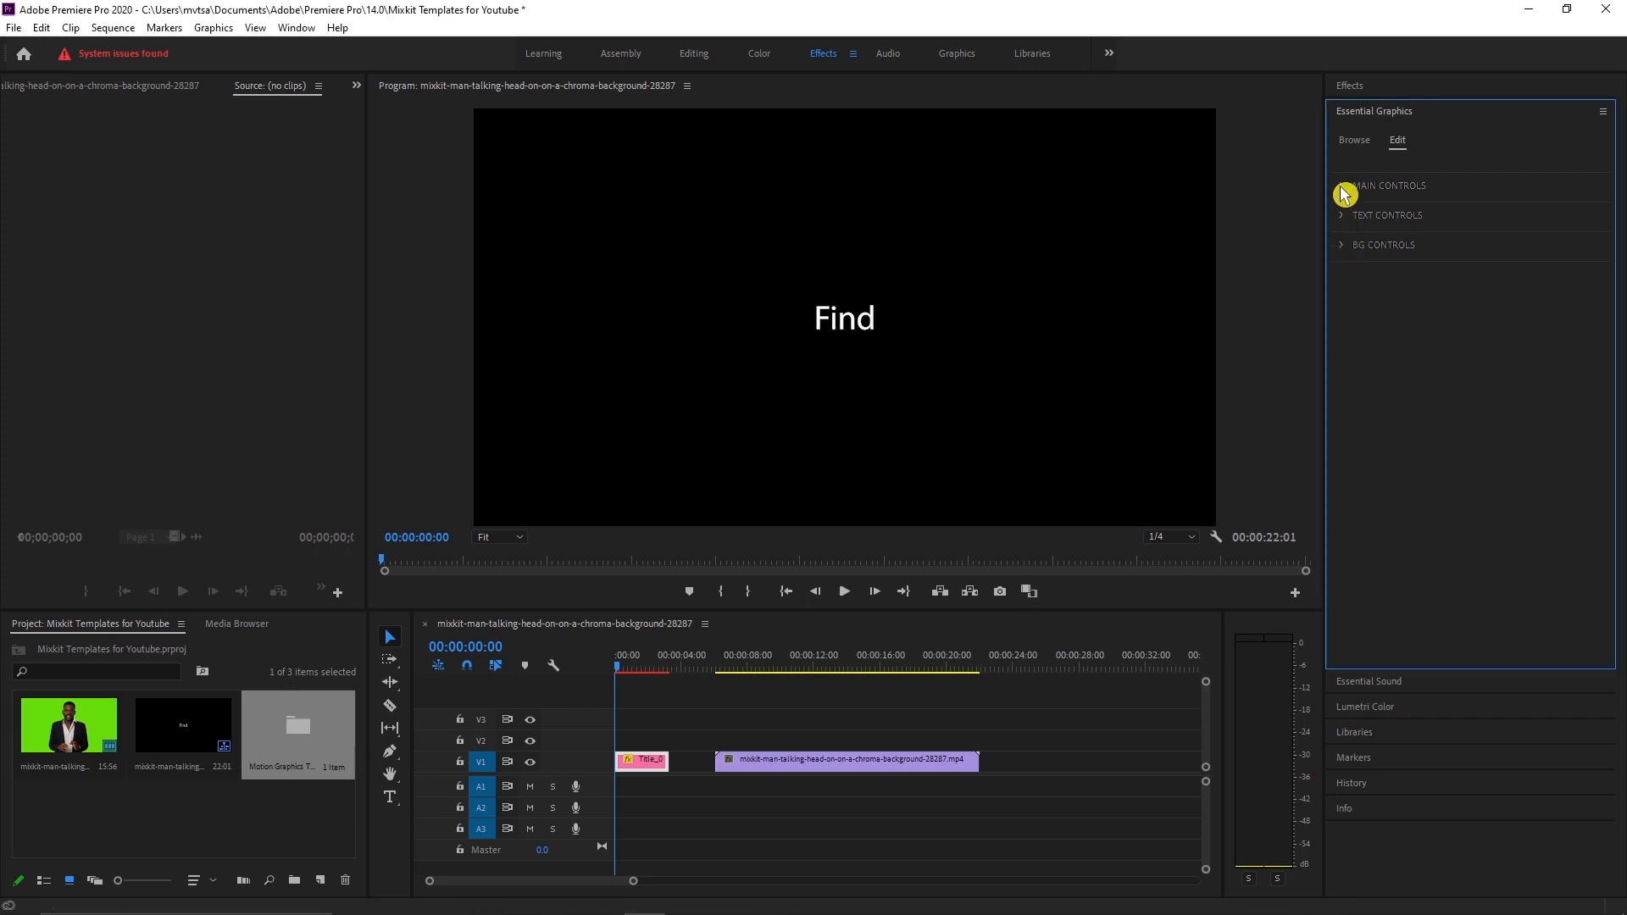
# - Shift the Find title to the right by increasing its X Position in Main Controls
pyautogui.click(1342, 185)
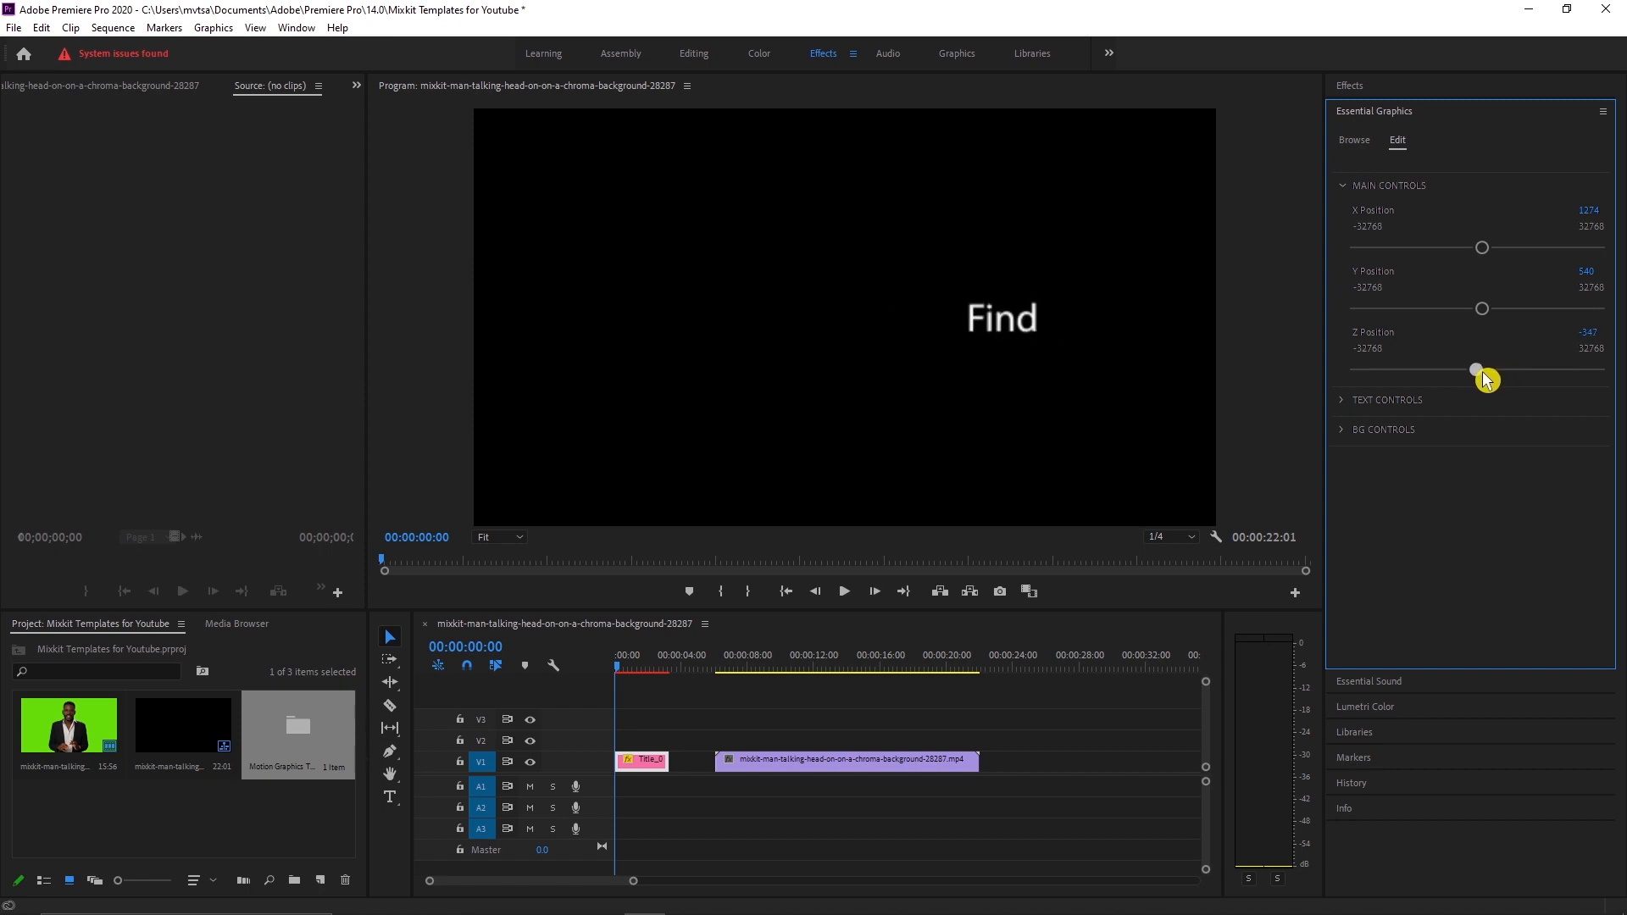
pyautogui.click(1342, 185)
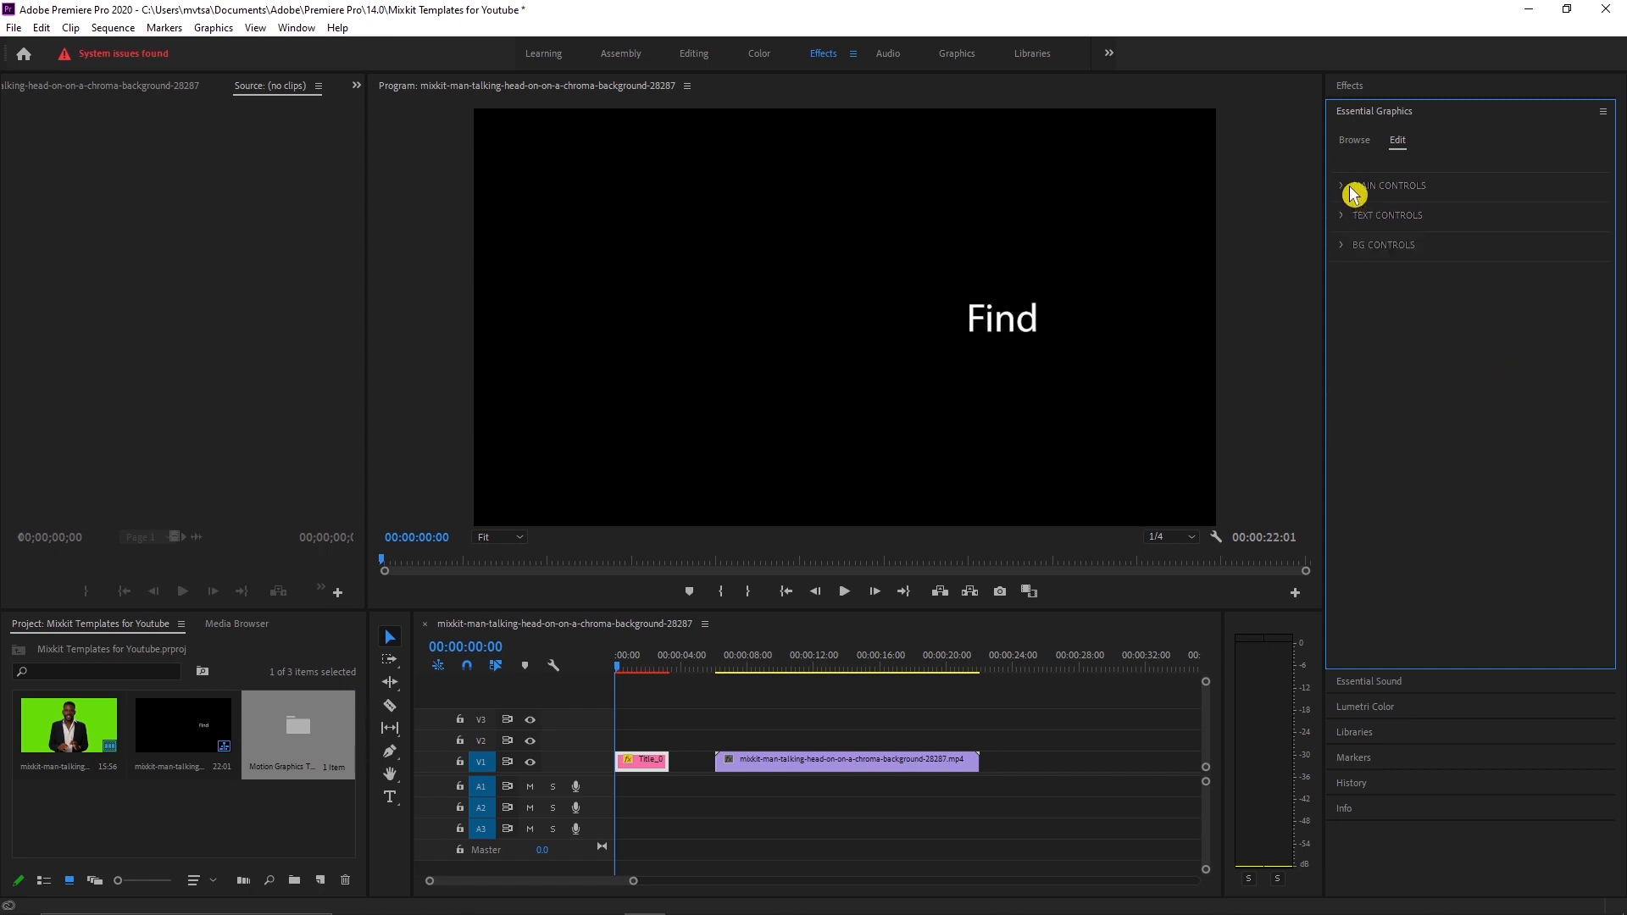
# - Replace Text_01 with 'Welcome' and review the Text_04 and Text_07 lines
pyautogui.click(1342, 215)
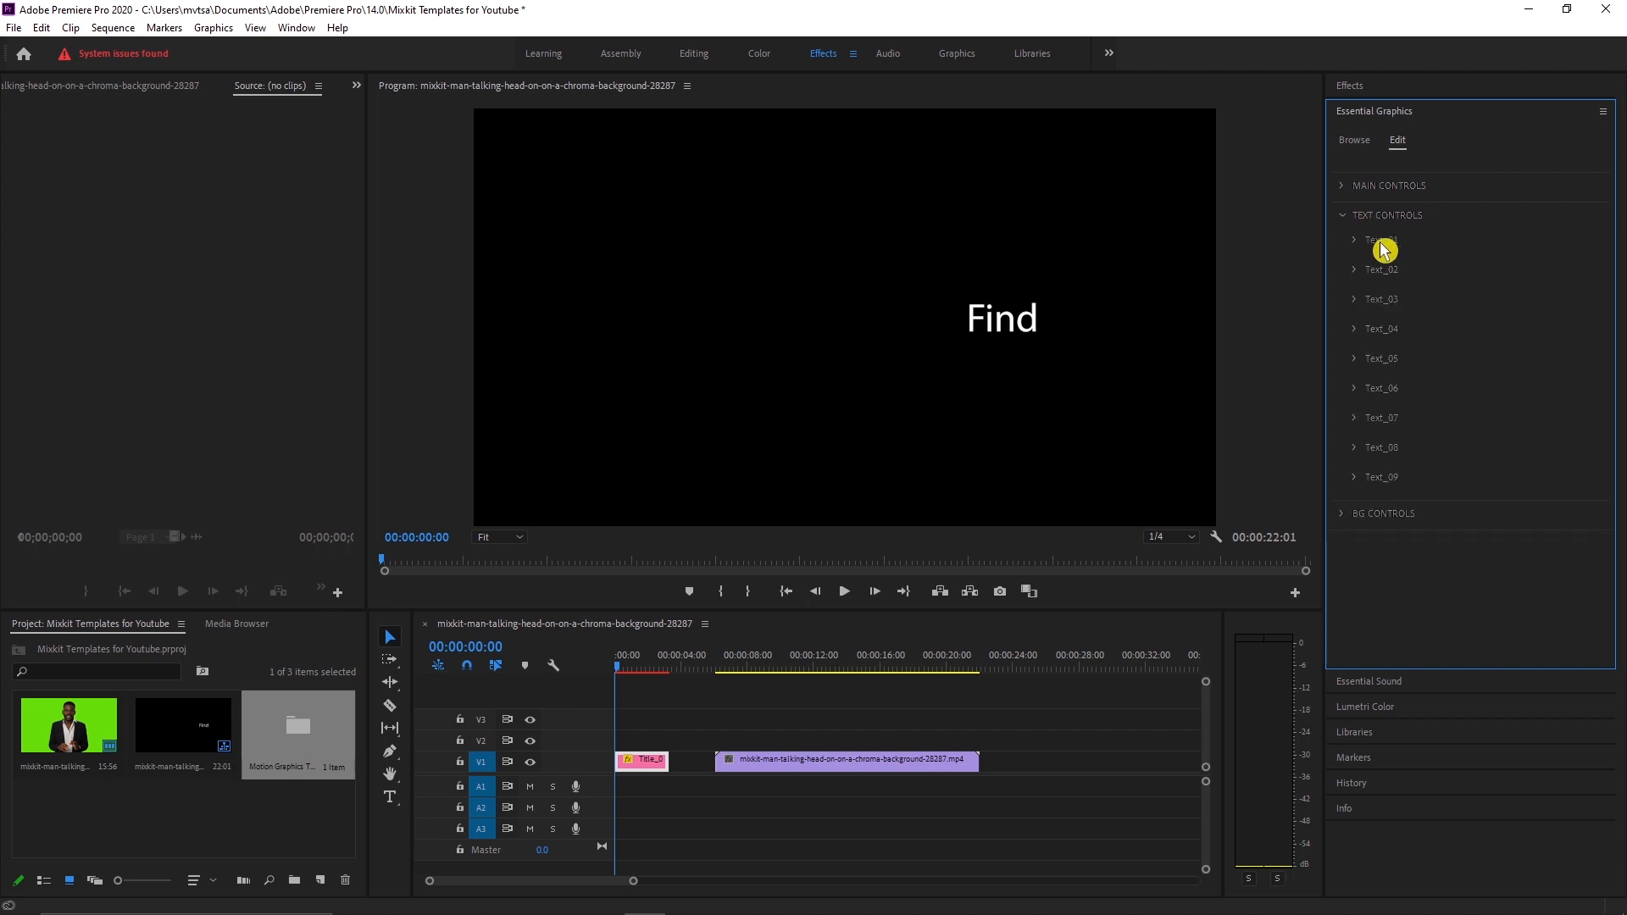
pyautogui.click(1356, 239)
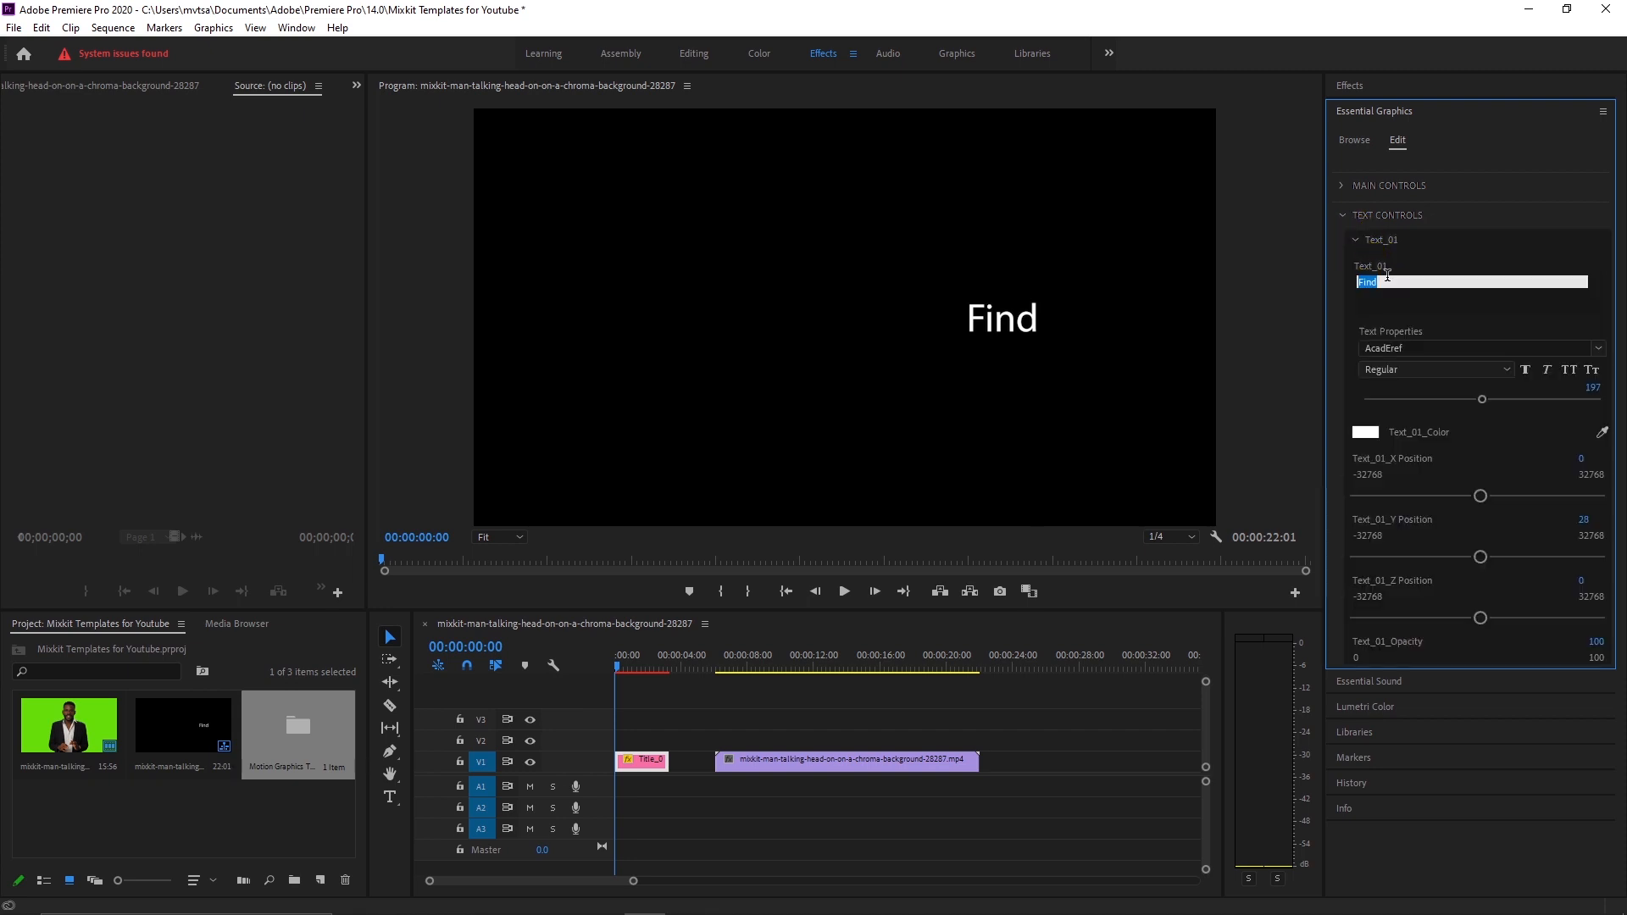
pyautogui.write('Wel')
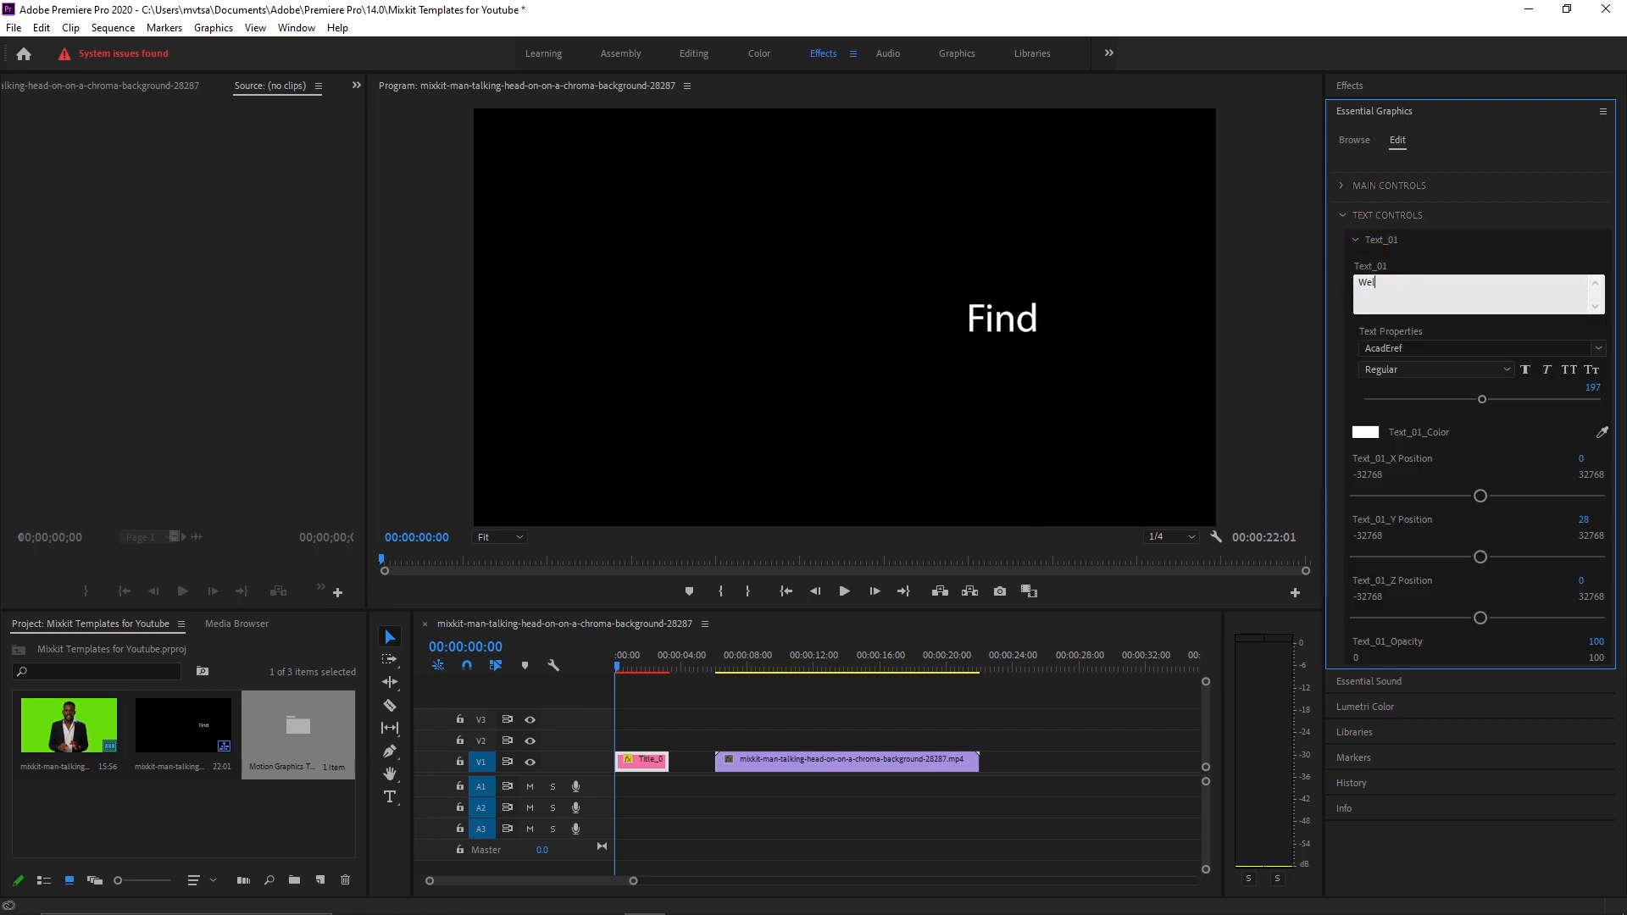
pyautogui.write('come')
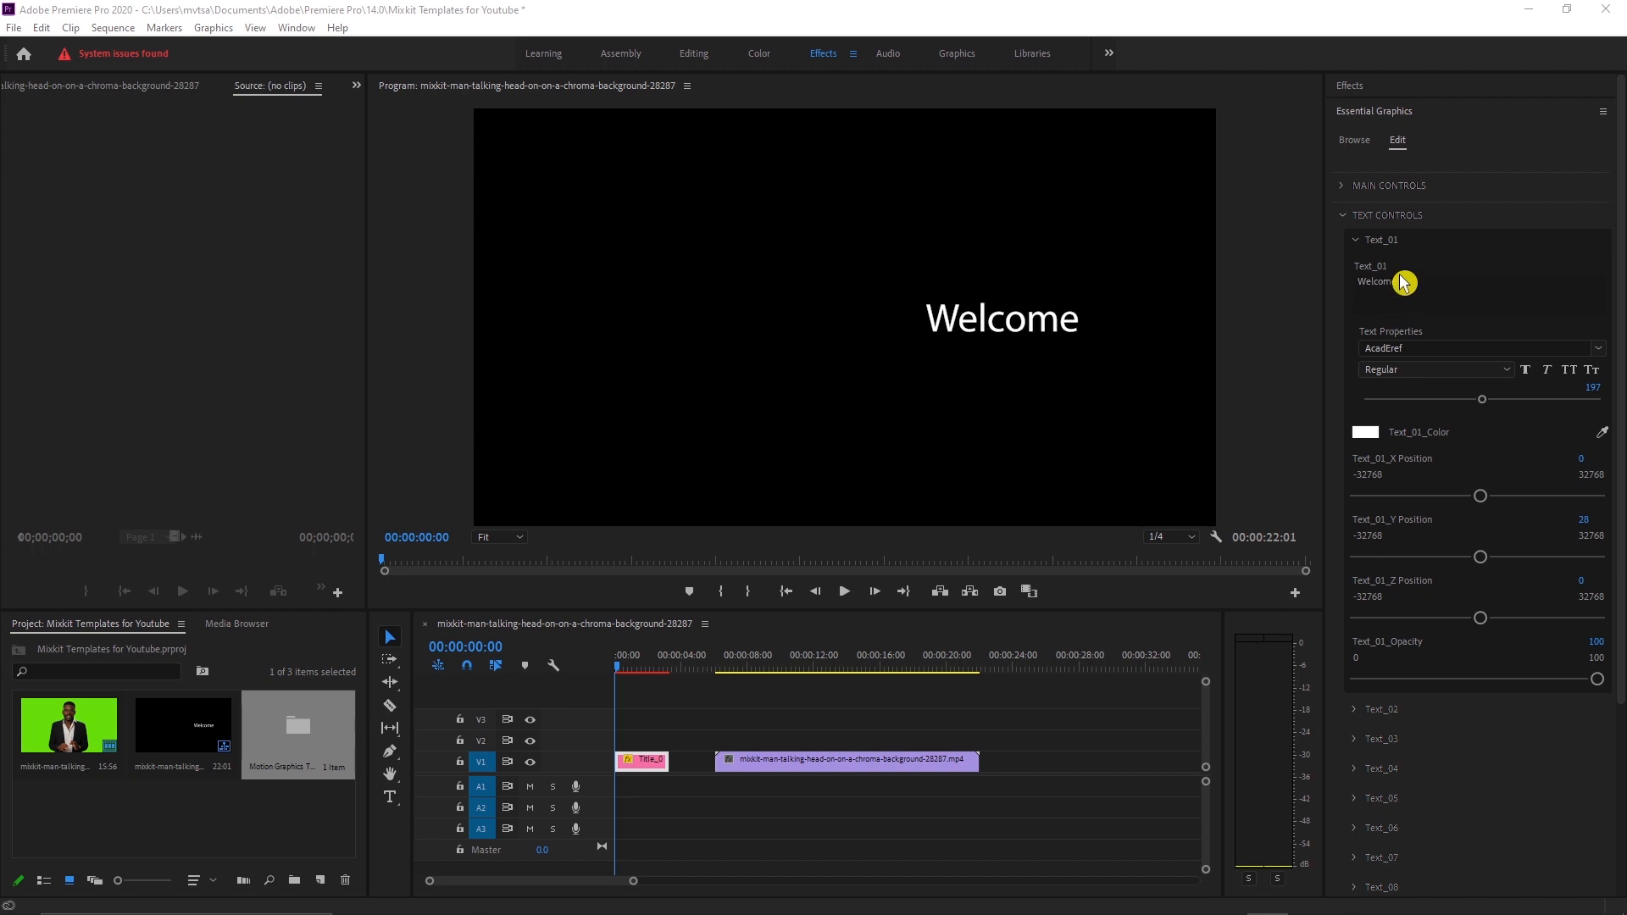
pyautogui.click(1383, 327)
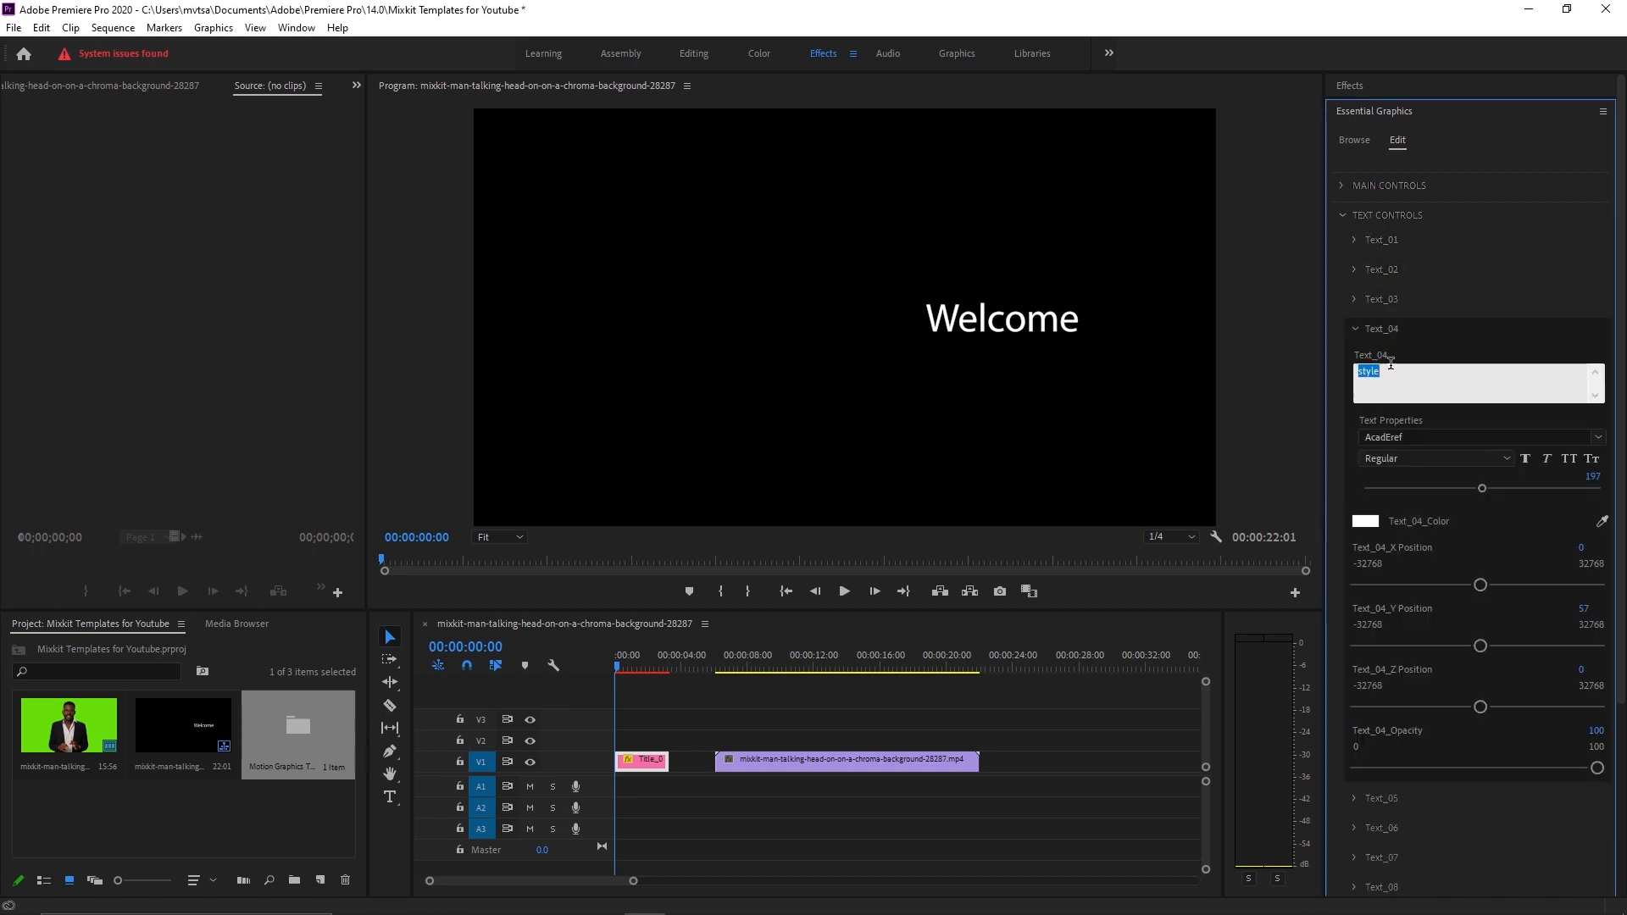
pyautogui.click(1381, 417)
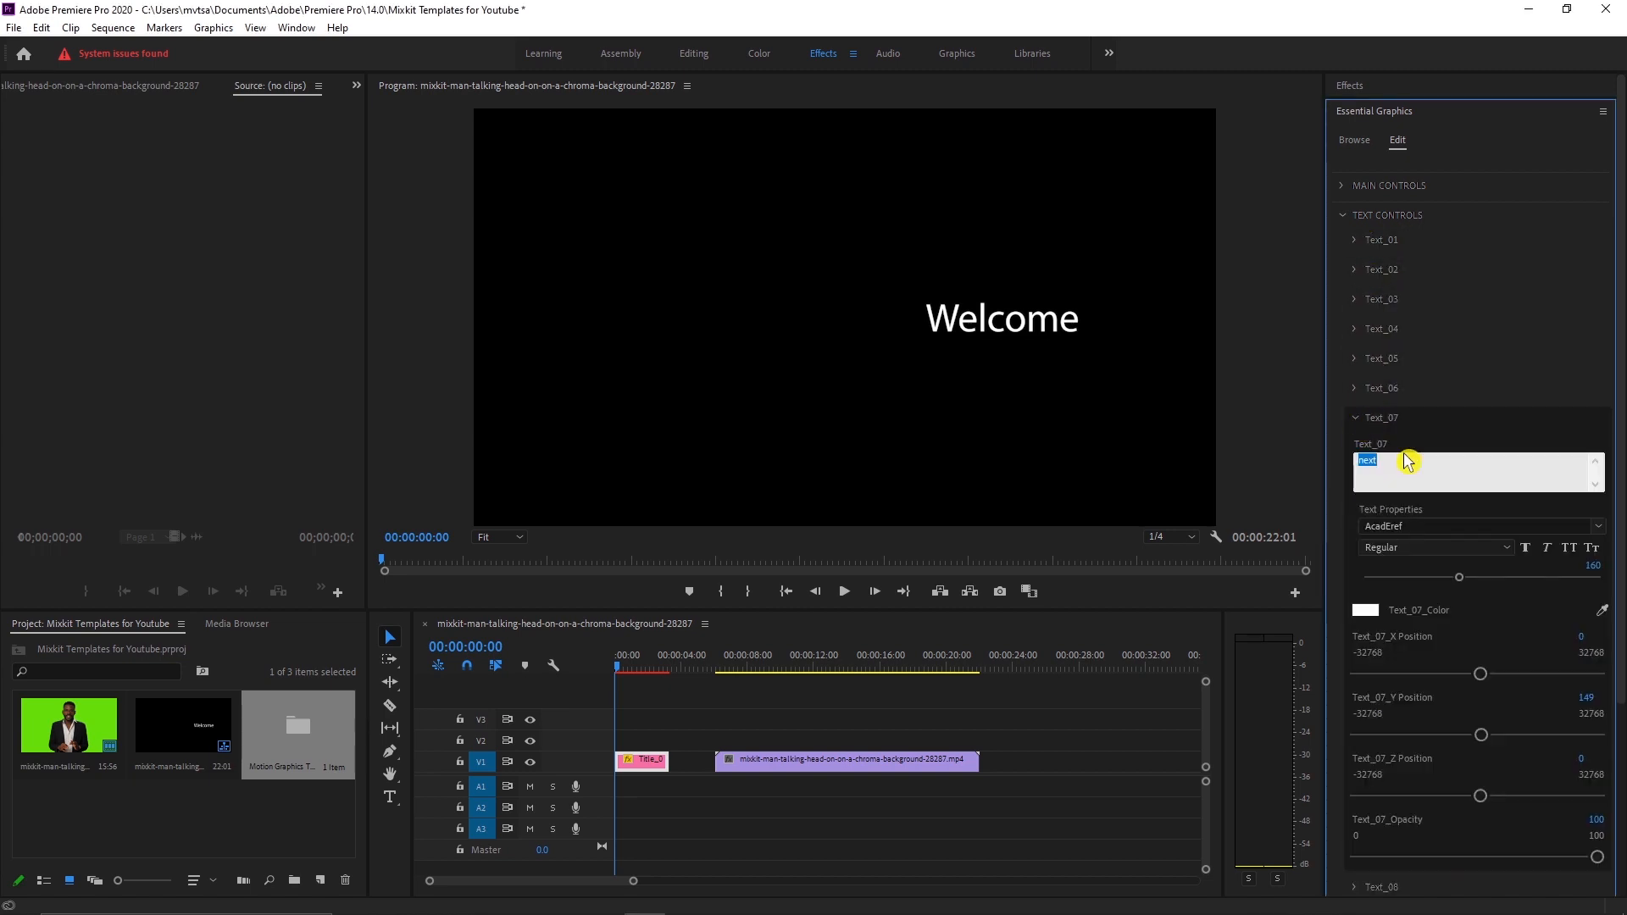
pyautogui.click(1356, 416)
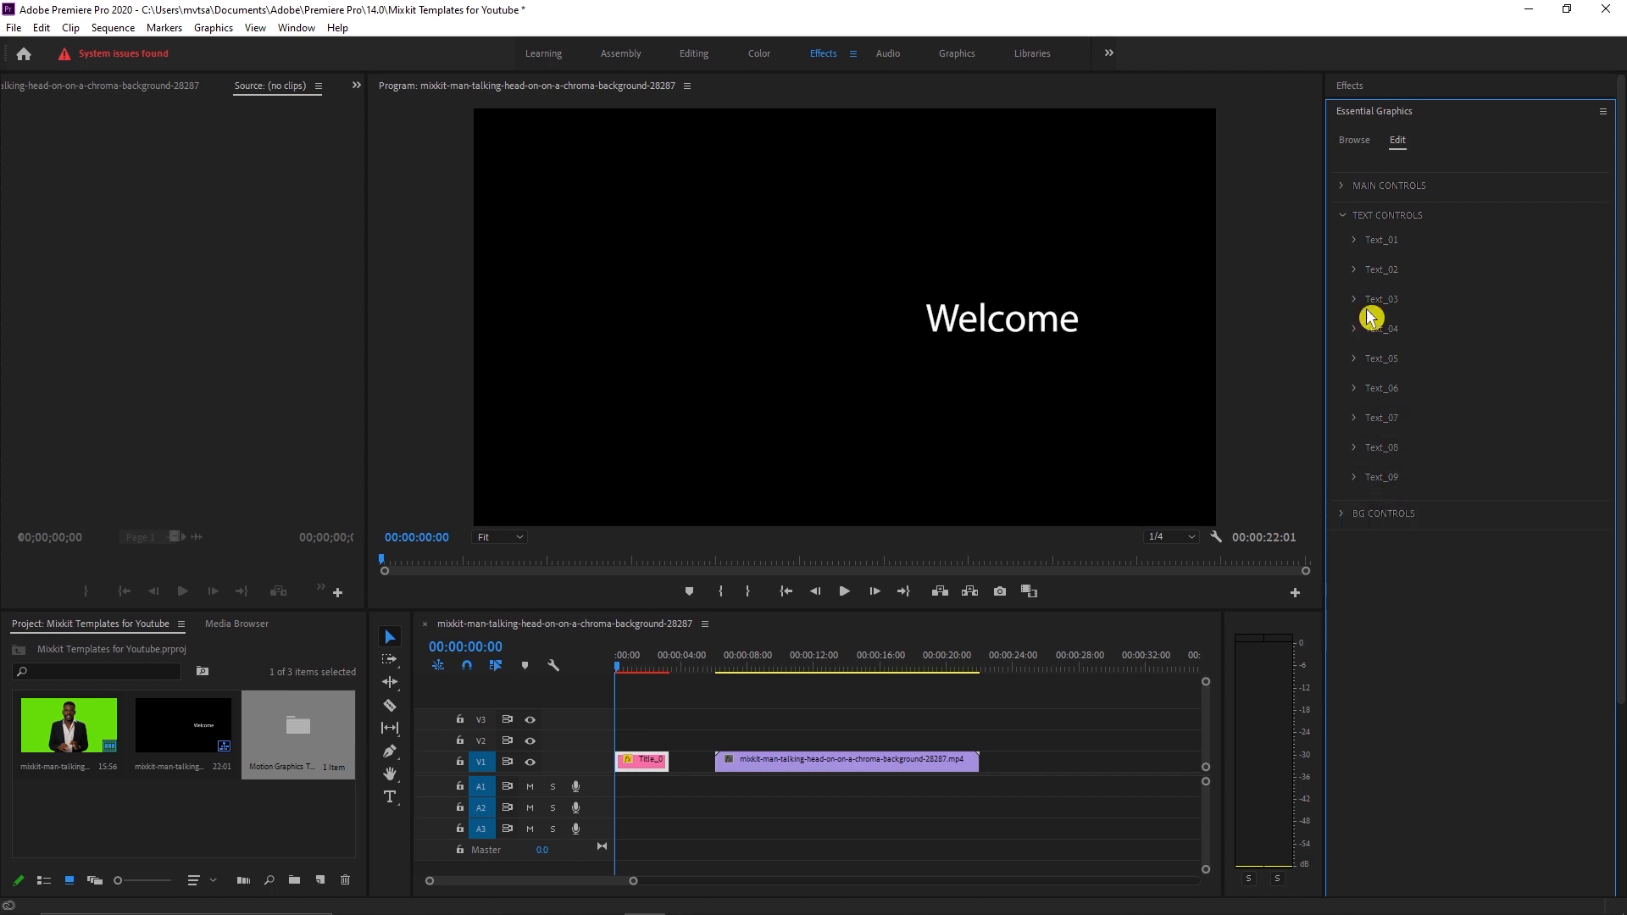
pyautogui.click(1388, 184)
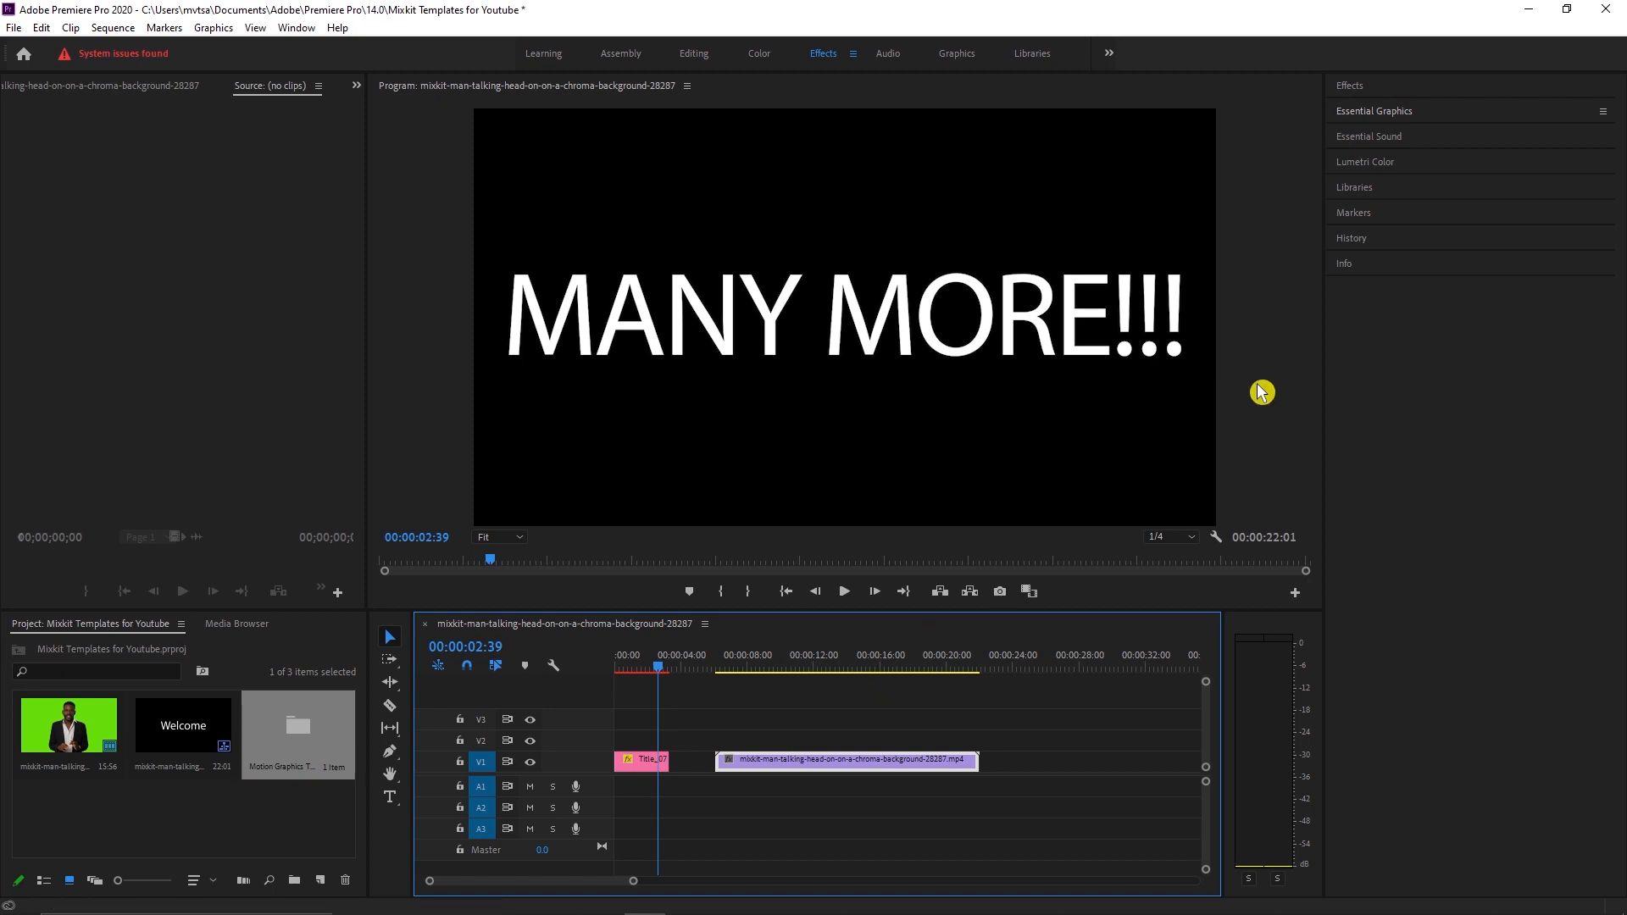
pyautogui.moveTo(1323, 137)
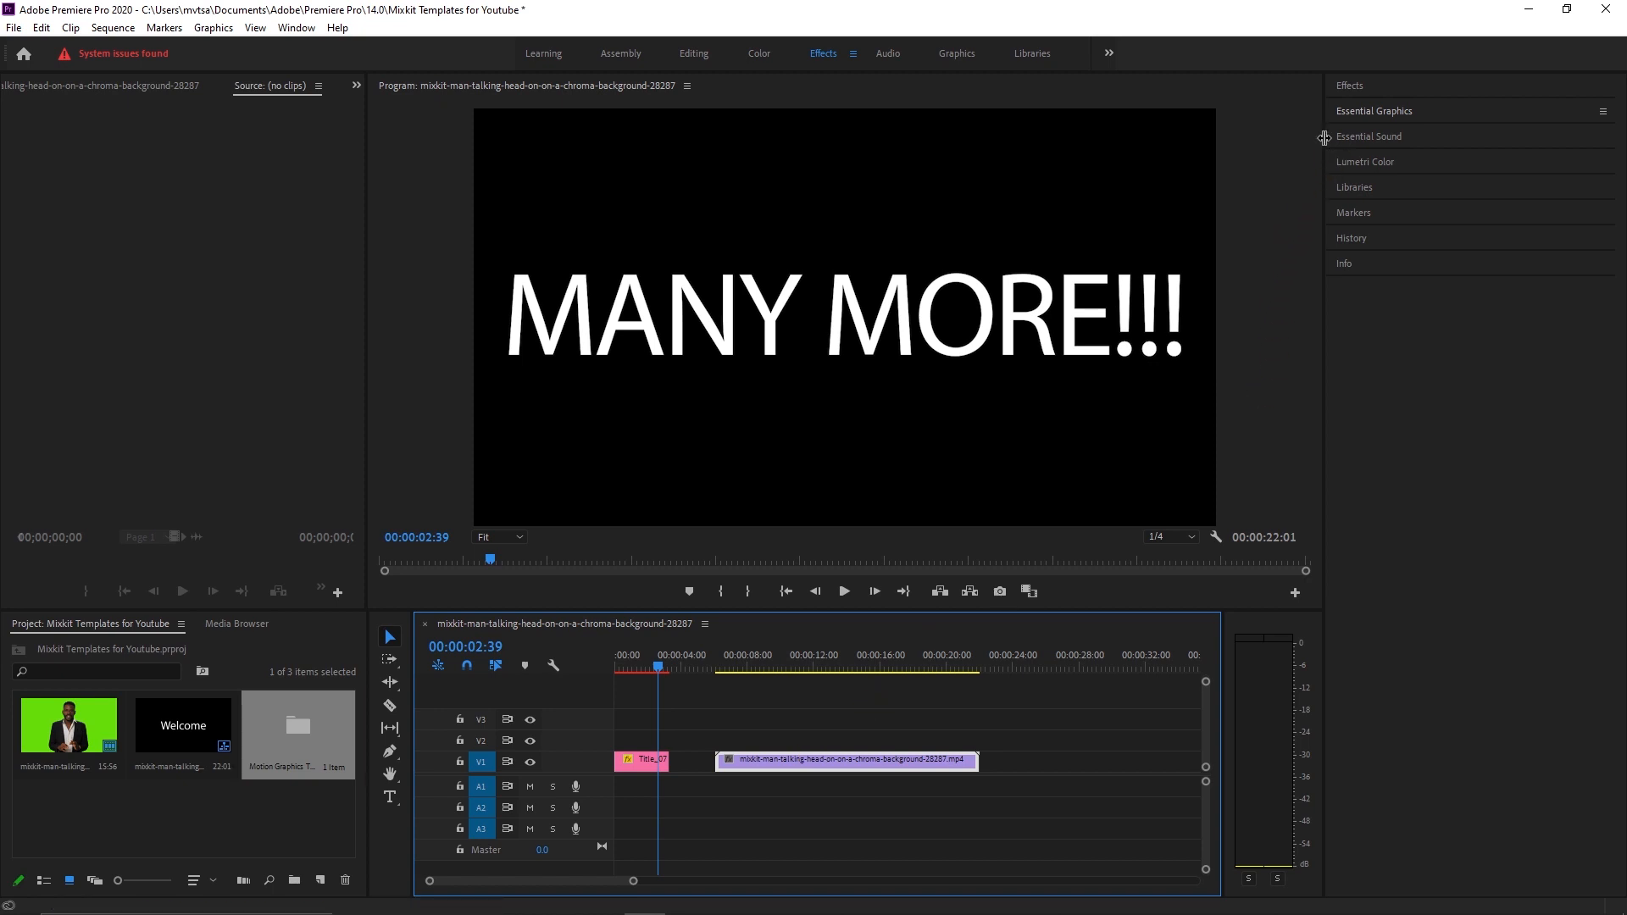
pyautogui.moveTo(1378, 117)
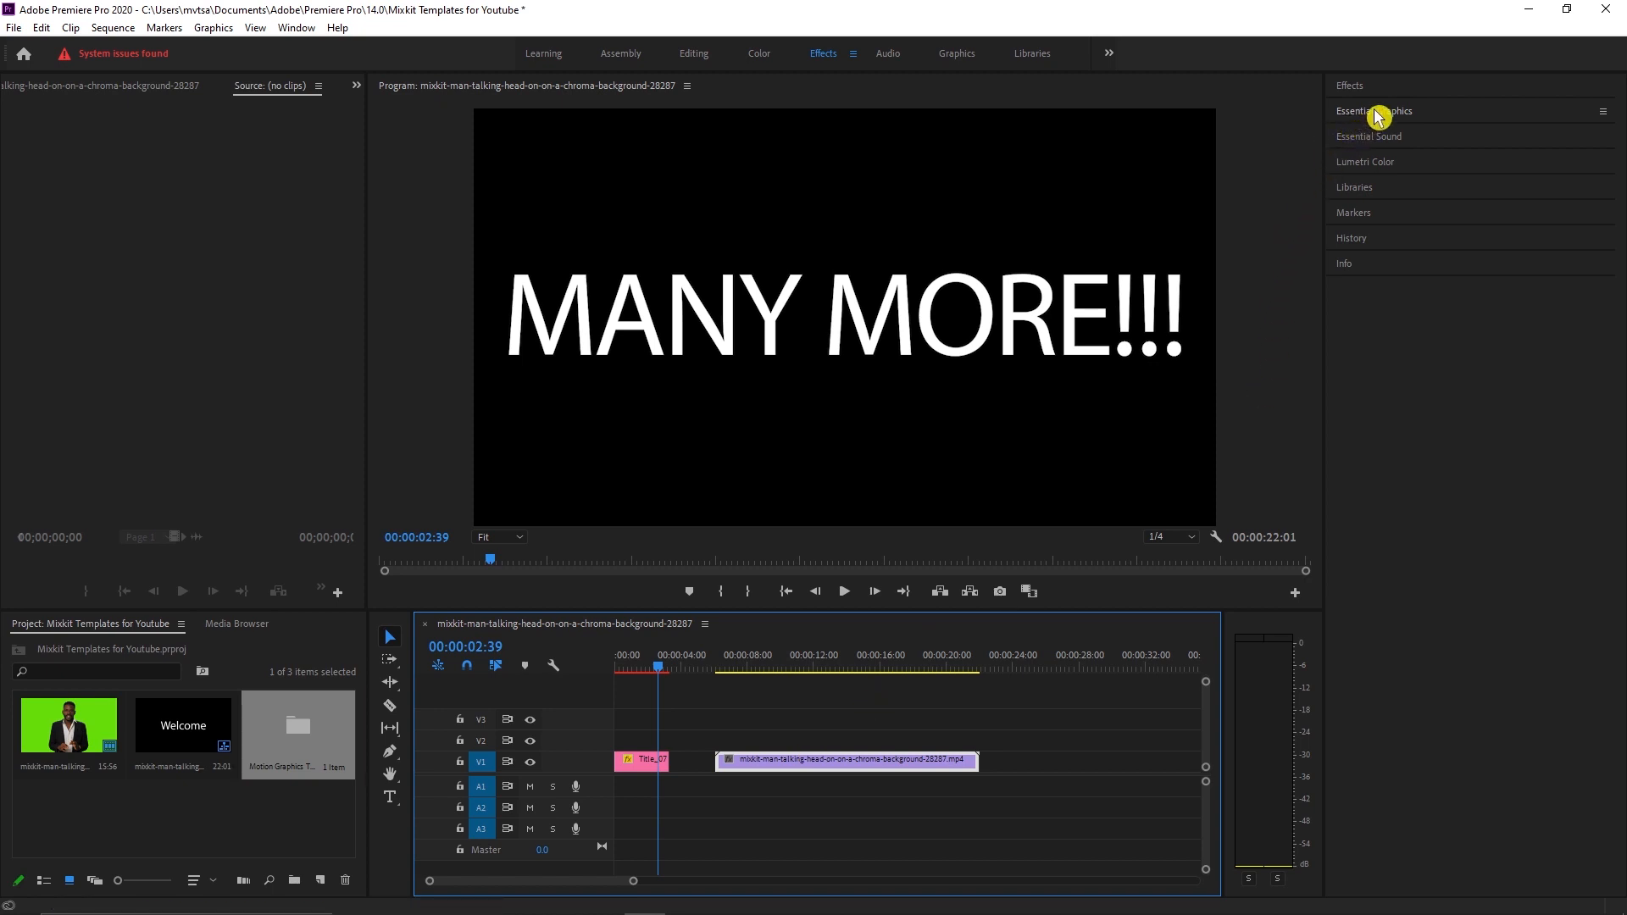
# - Install Mixkit lower-third mixkit-311.mogrt and place it on V2 above the video
pyautogui.click(1374, 110)
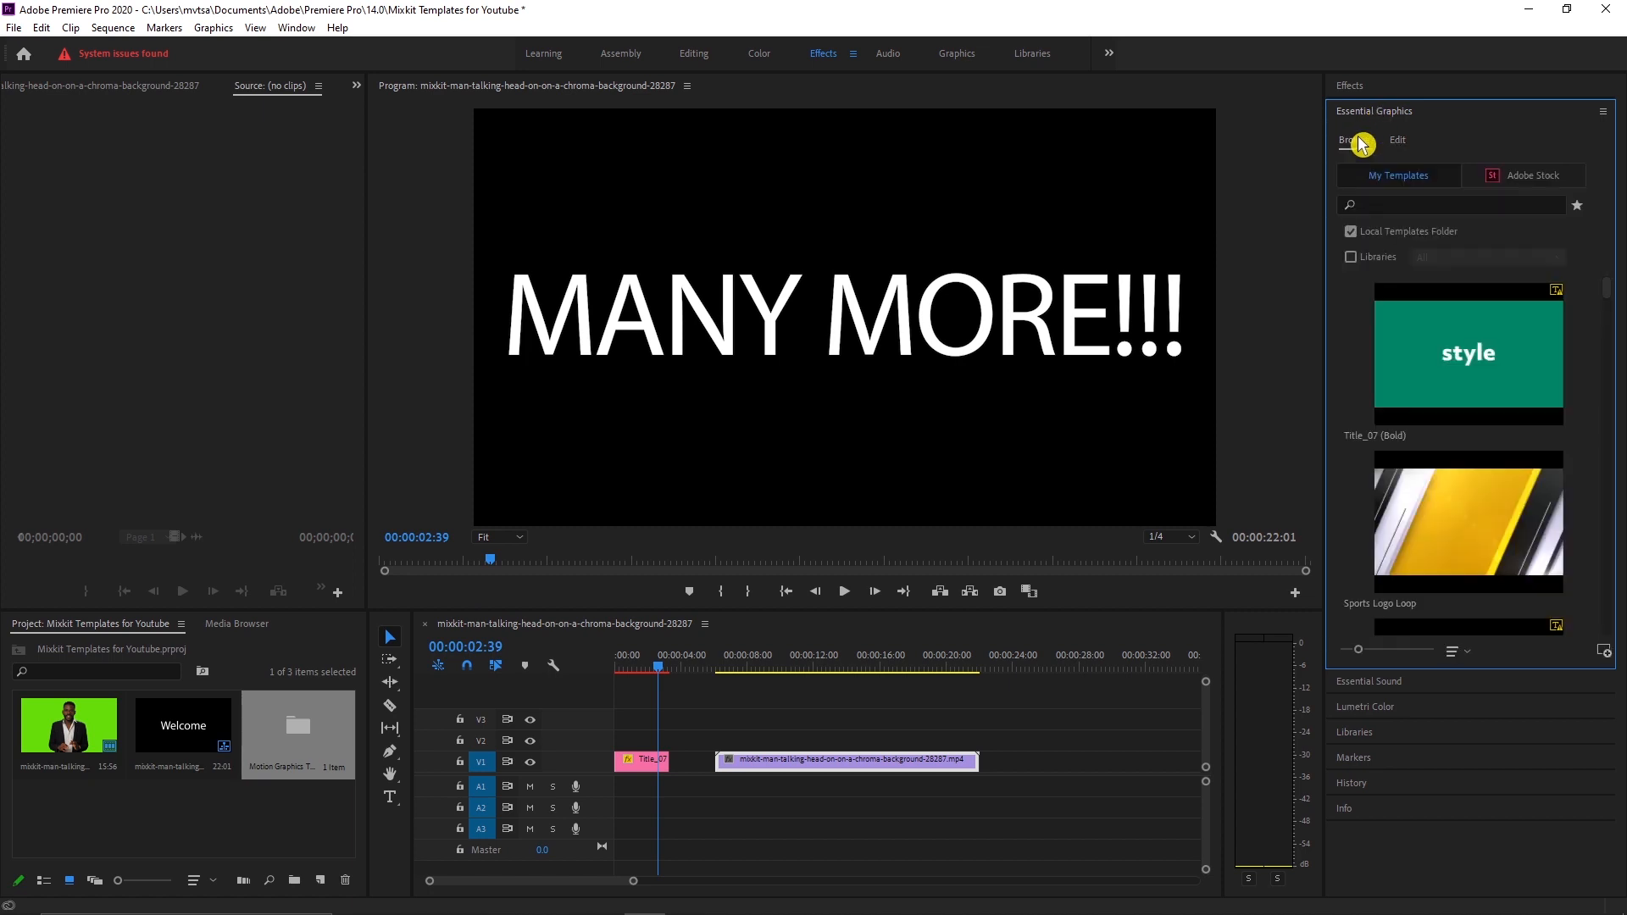
pyautogui.click(1605, 651)
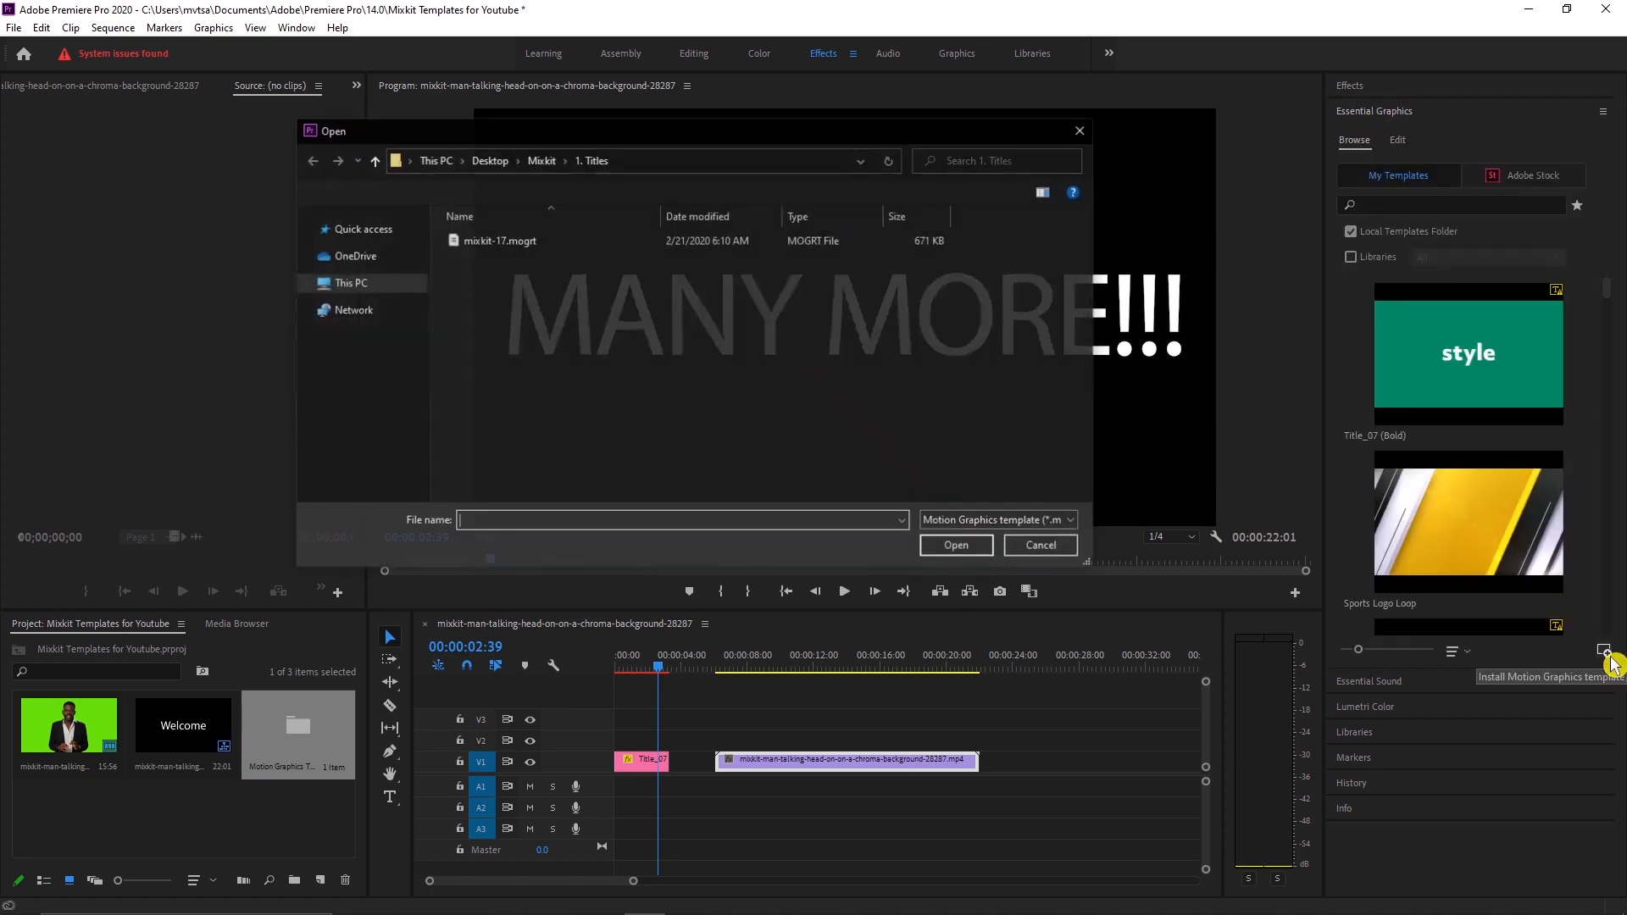
pyautogui.click(541, 159)
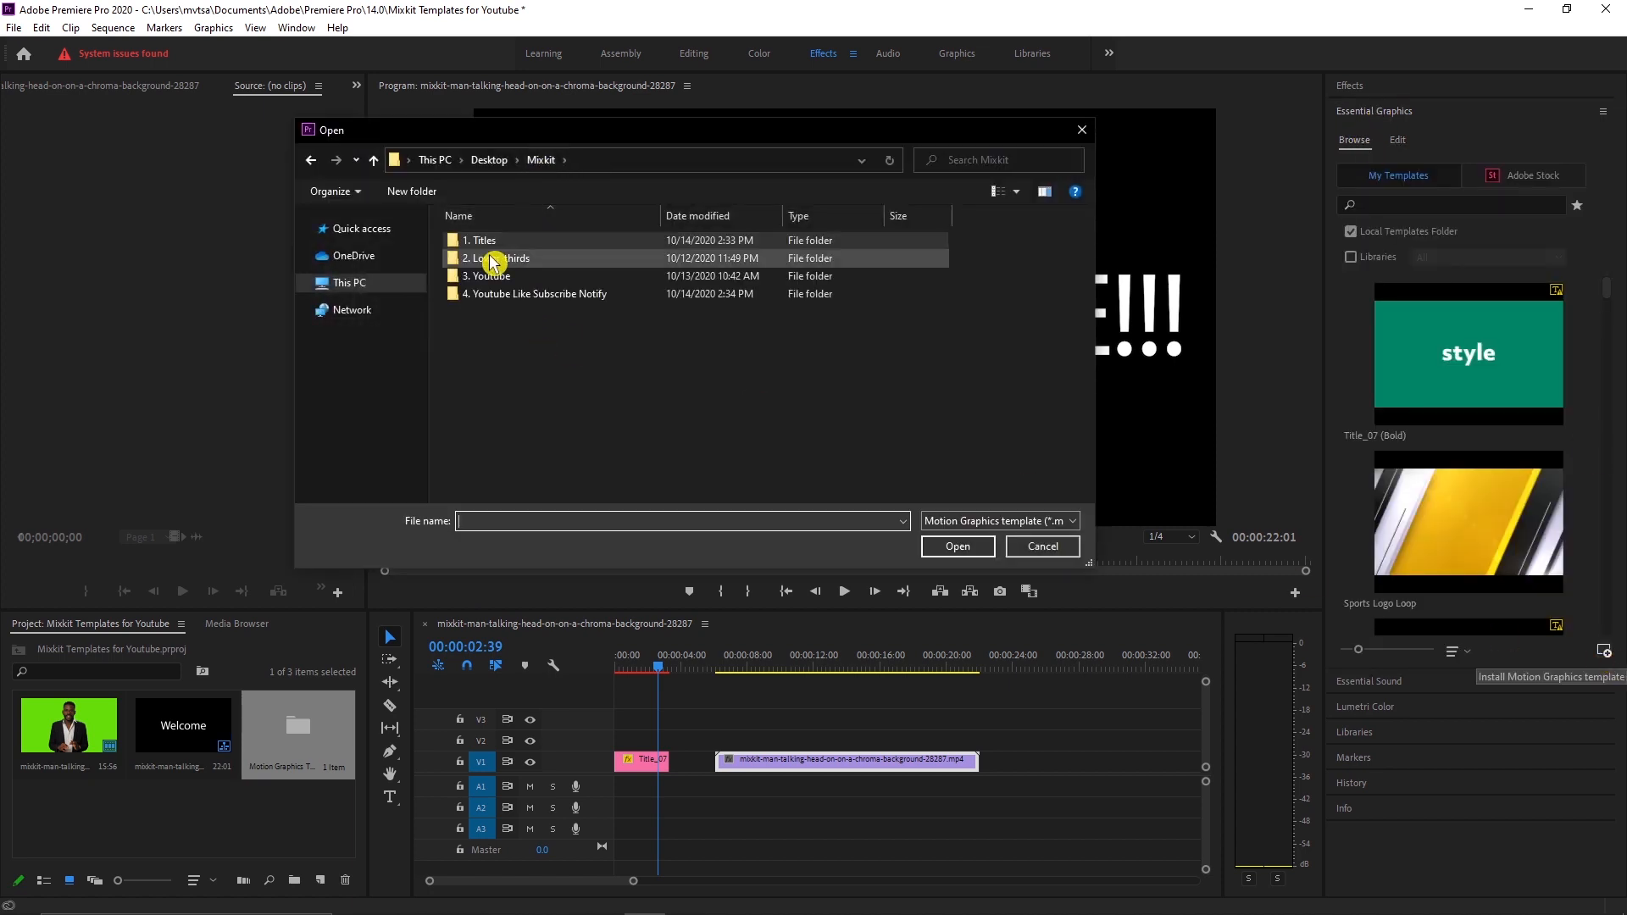
pyautogui.doubleClick(508, 258)
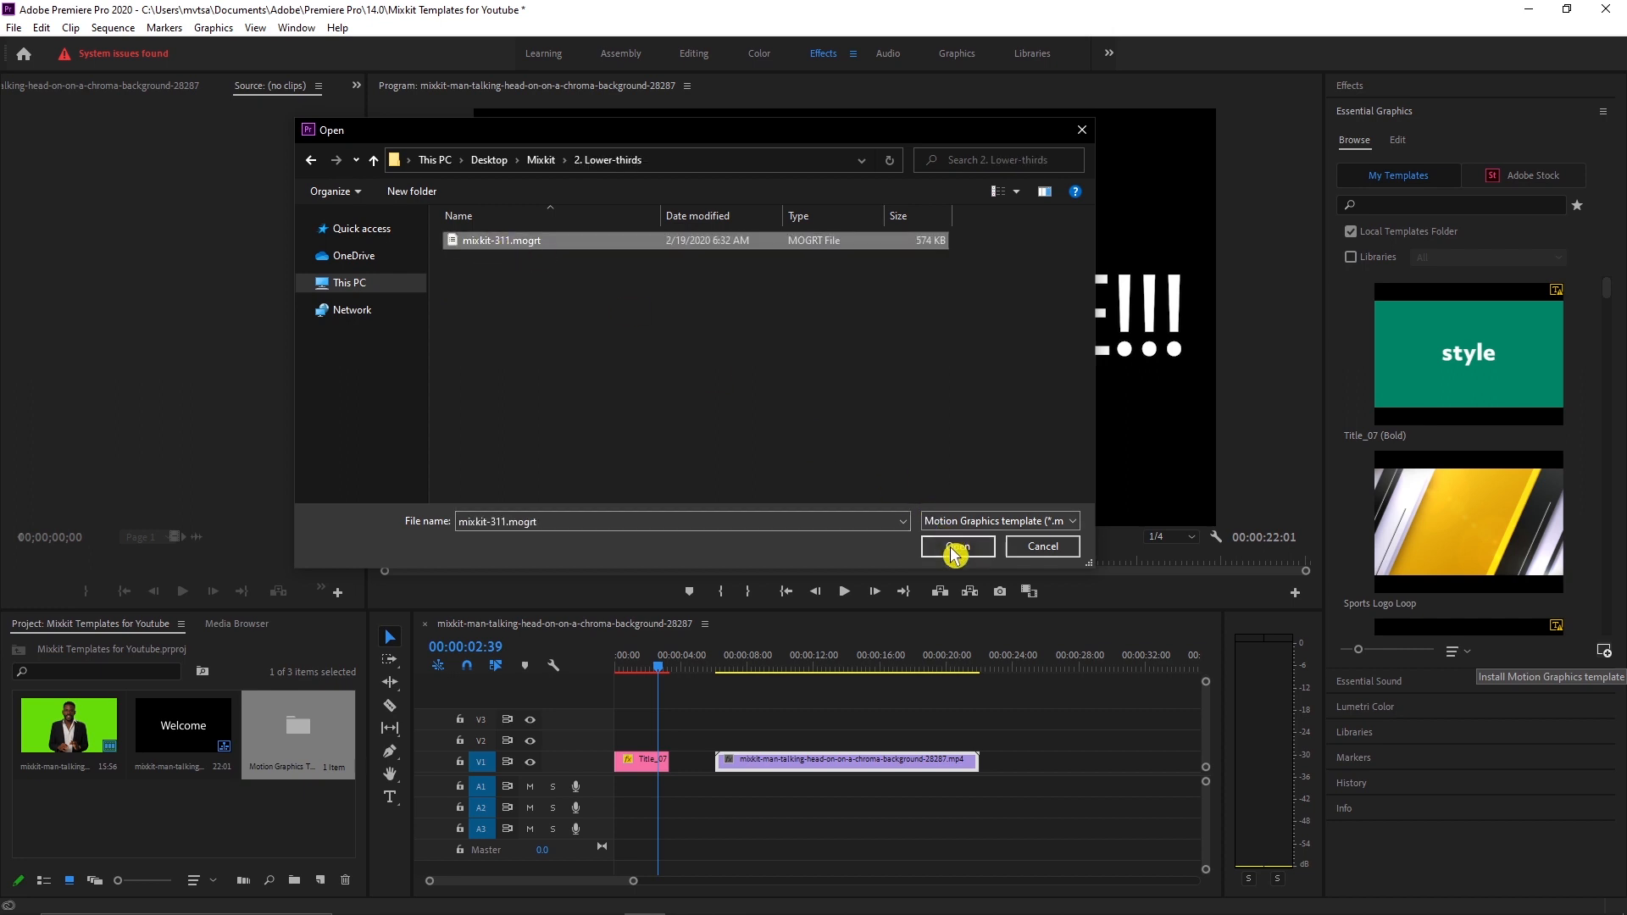
pyautogui.click(956, 547)
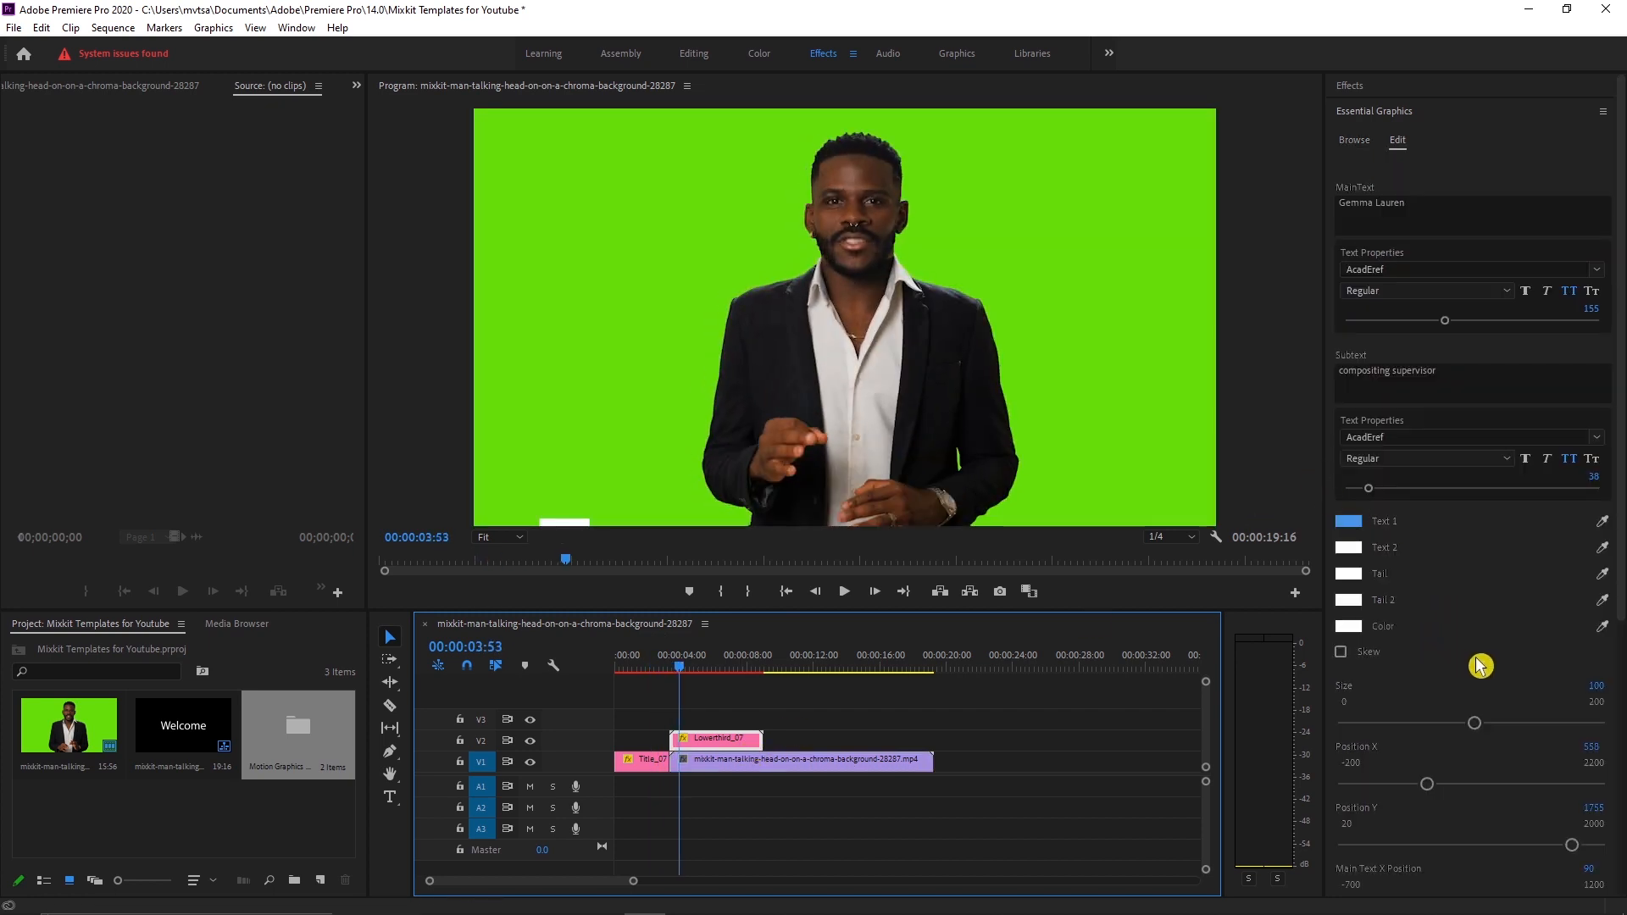
pyautogui.scroll(-3)
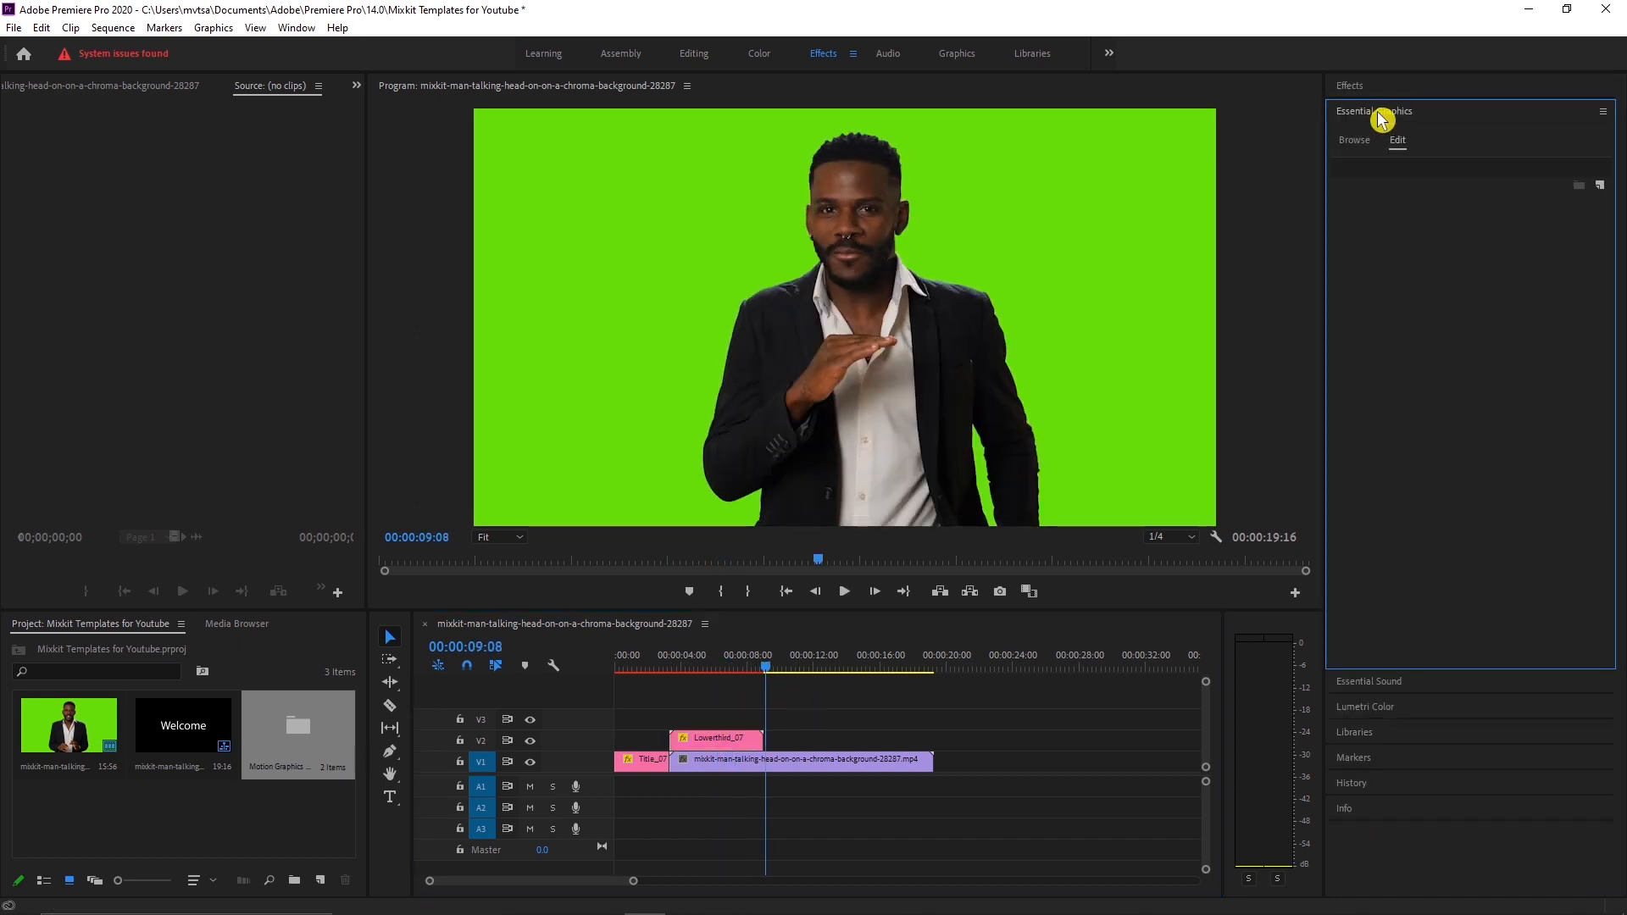
# - Install Mixkit YouTube mixkit-463.mogrt and place Opener 3 on V1 after the video
pyautogui.click(1353, 140)
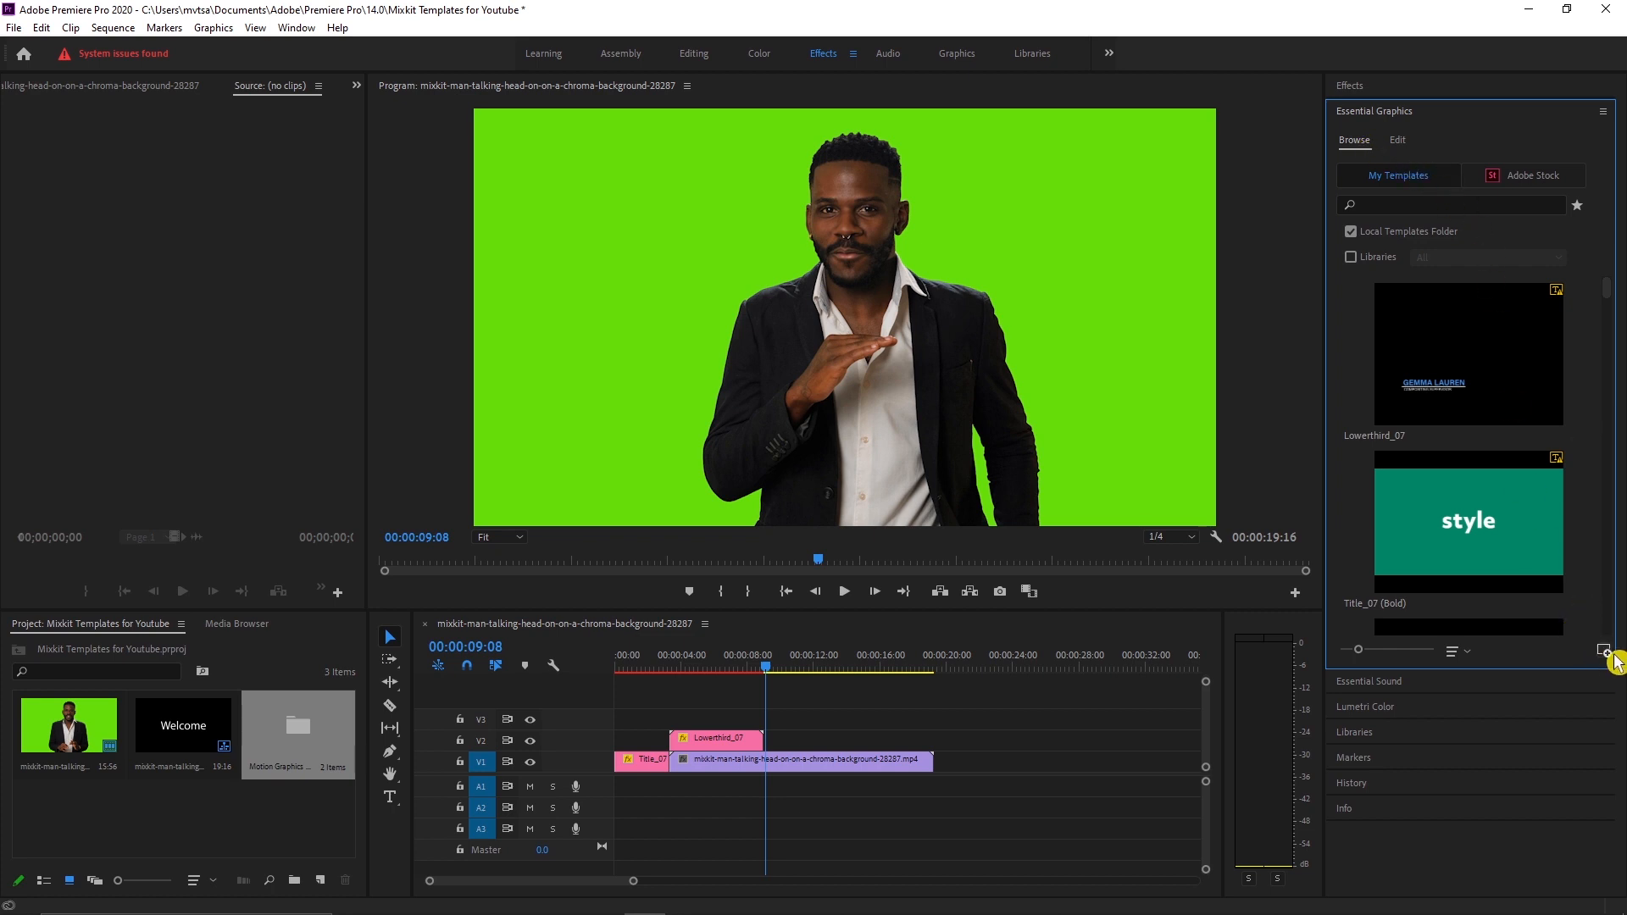
pyautogui.click(1606, 651)
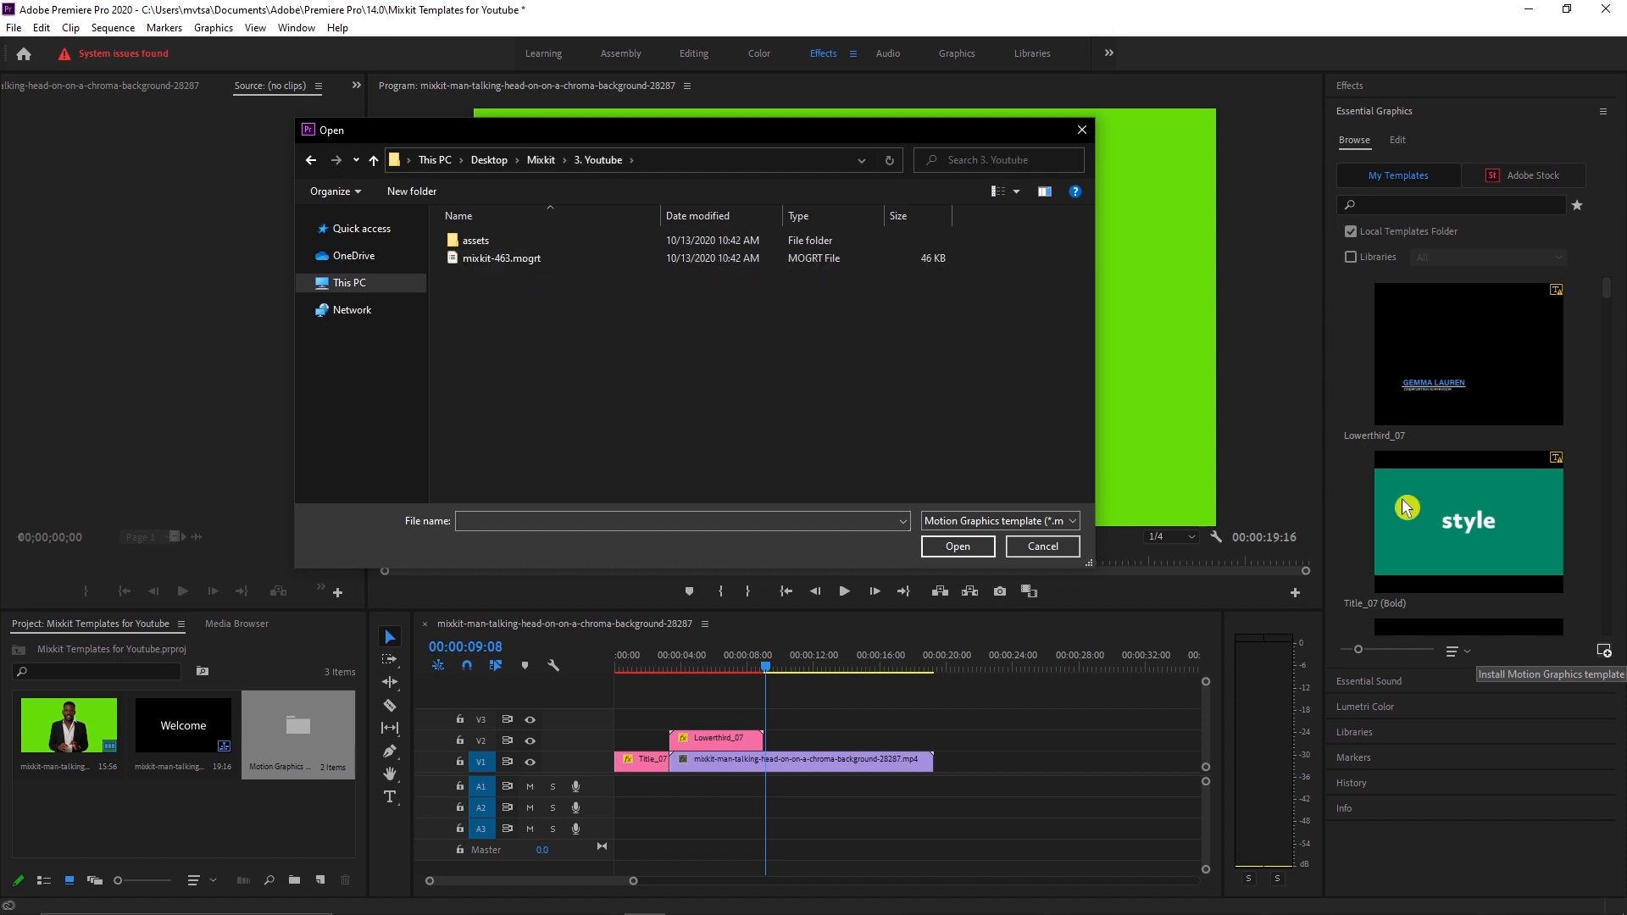
pyautogui.click(501, 257)
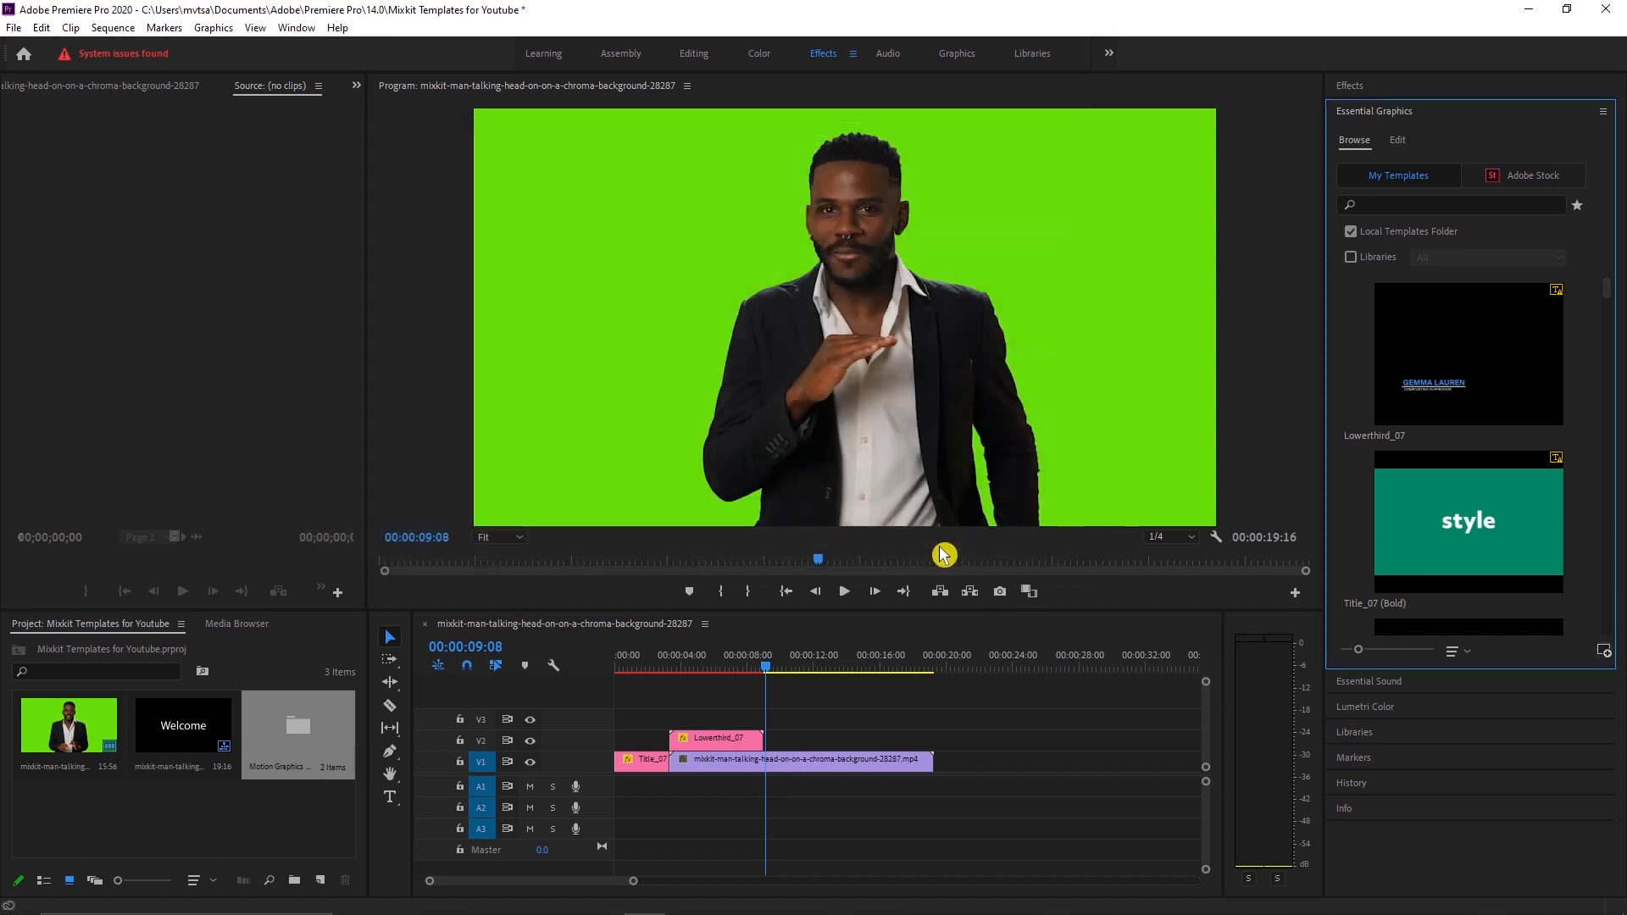
pyautogui.scroll(-3)
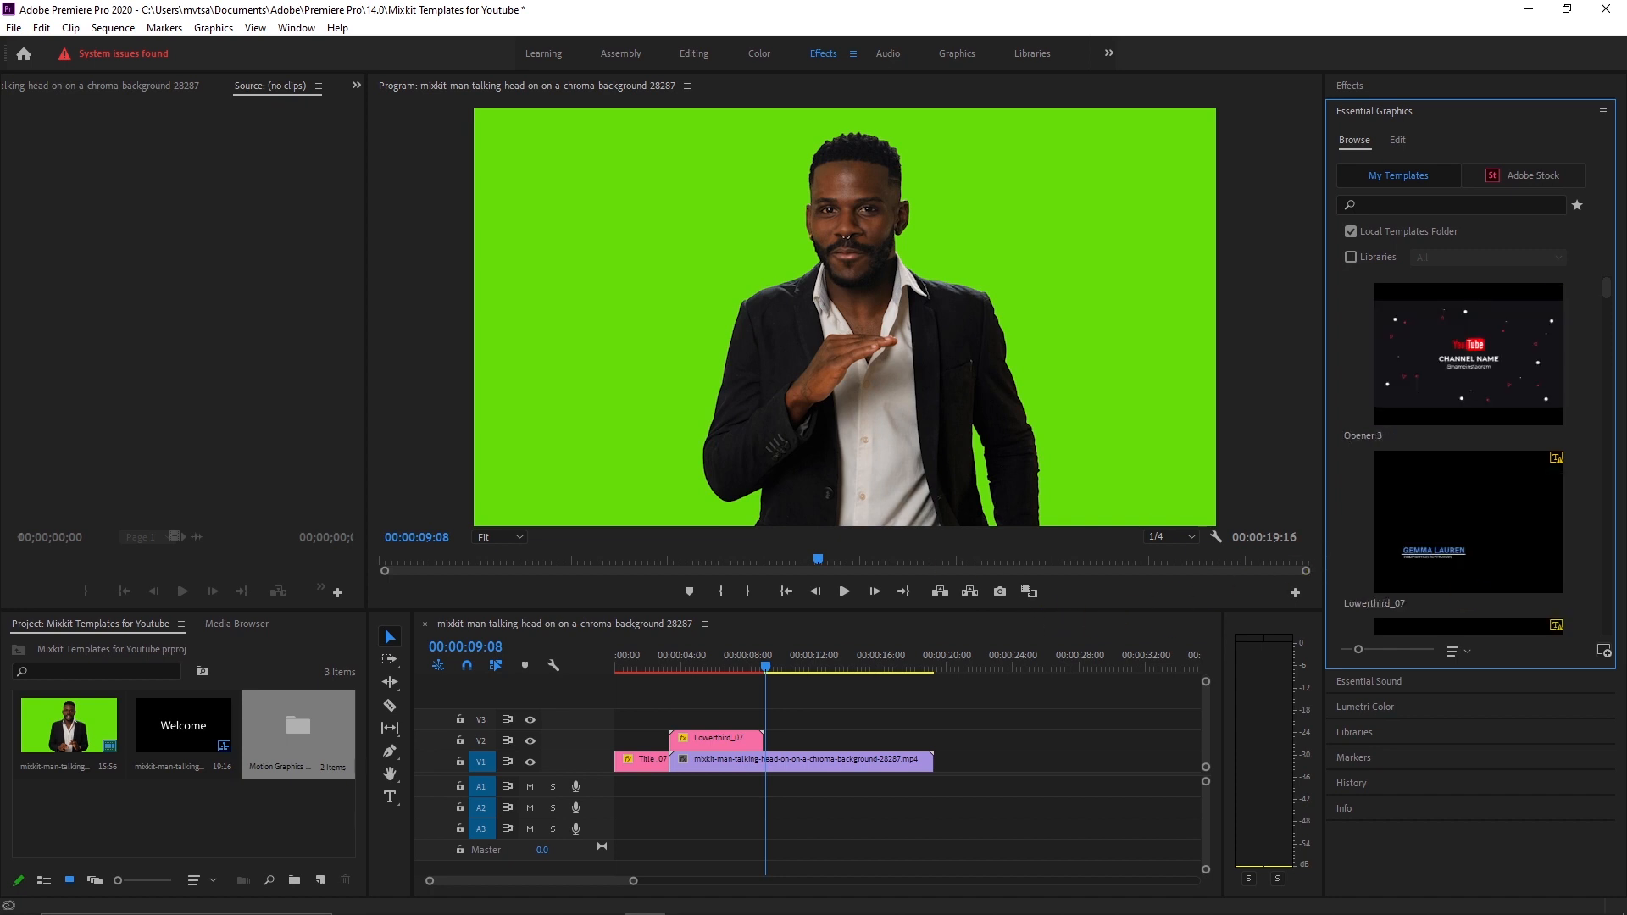
pyautogui.moveTo(1515, 349)
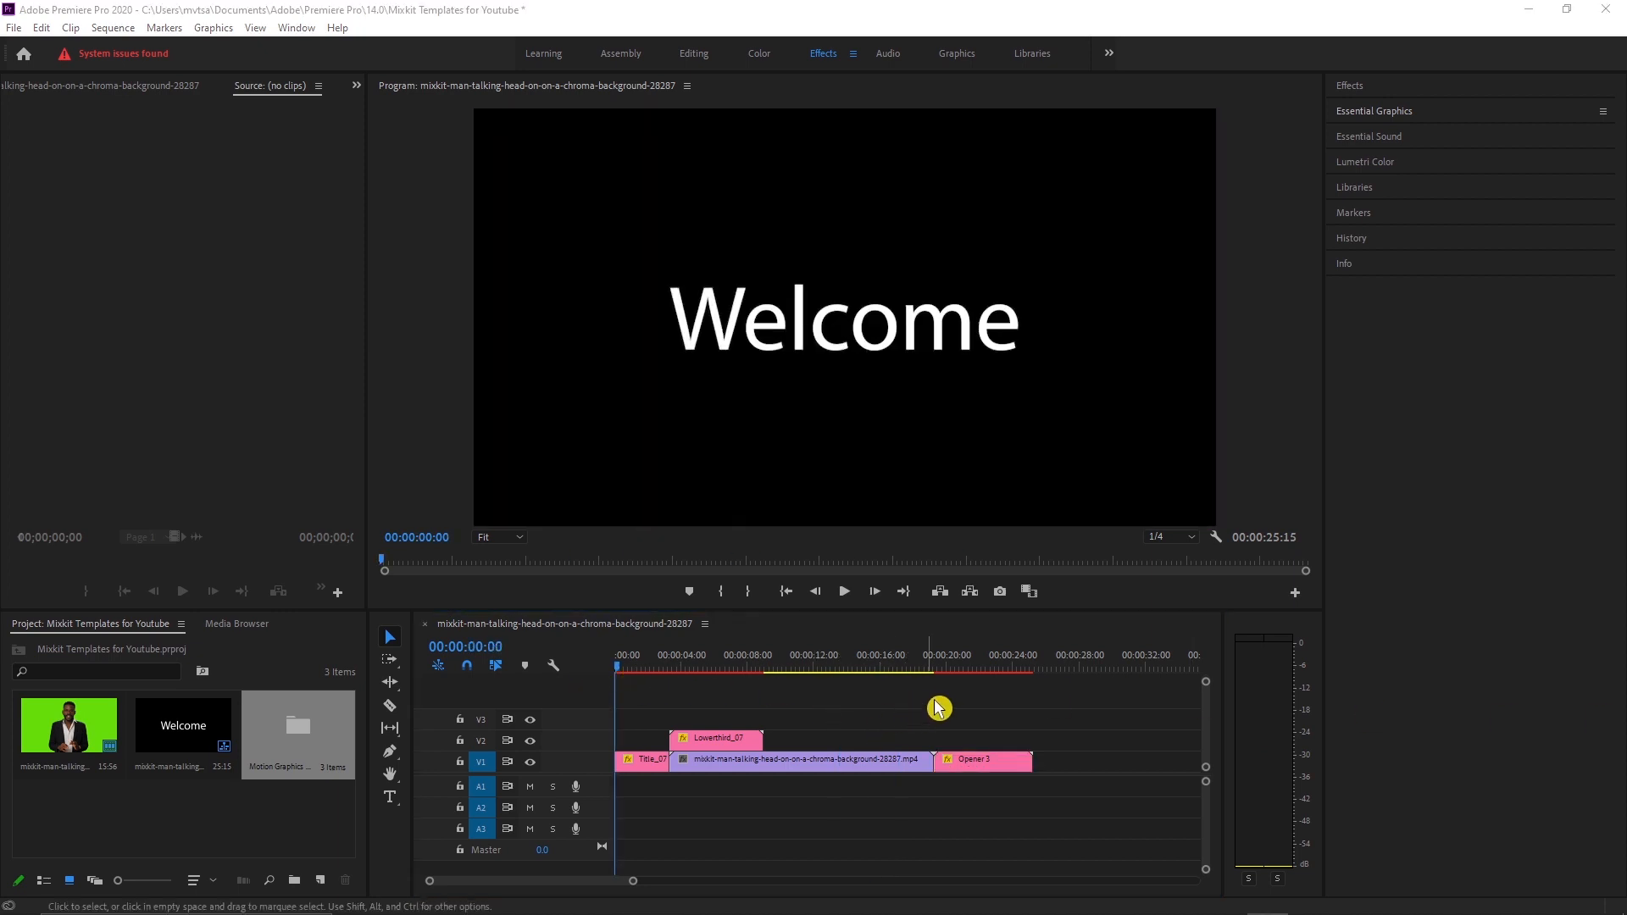
pyautogui.moveTo(942, 703)
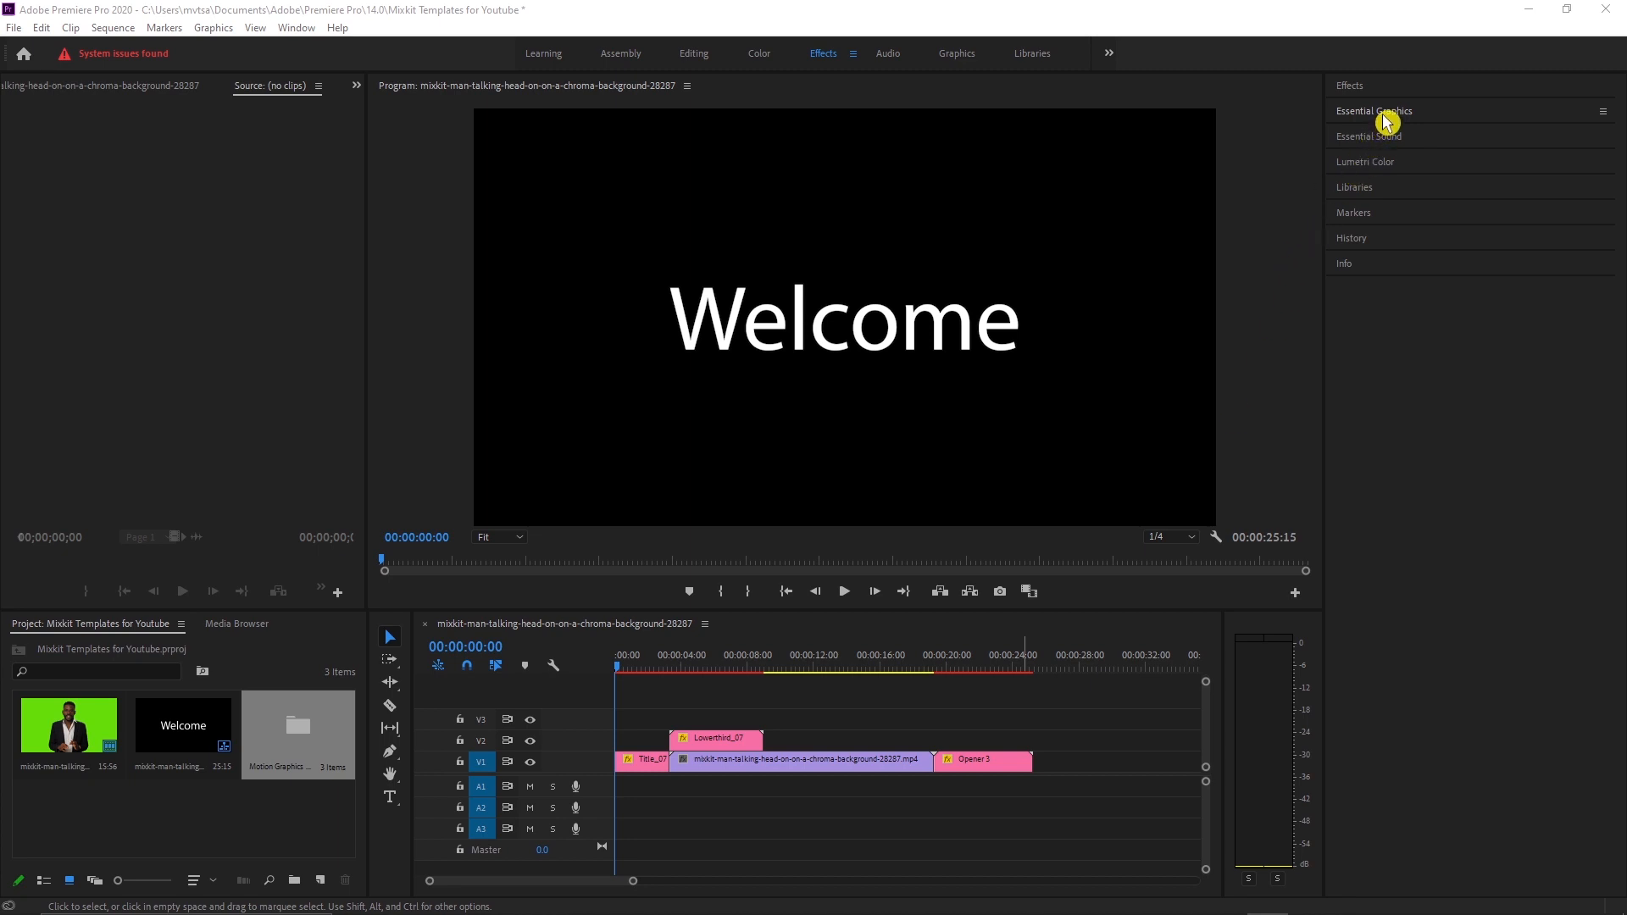
# - Install mixkit-301.mogrt and place Youtube_Subscribe_2 on V2 after Lowerthird_07
pyautogui.click(1374, 111)
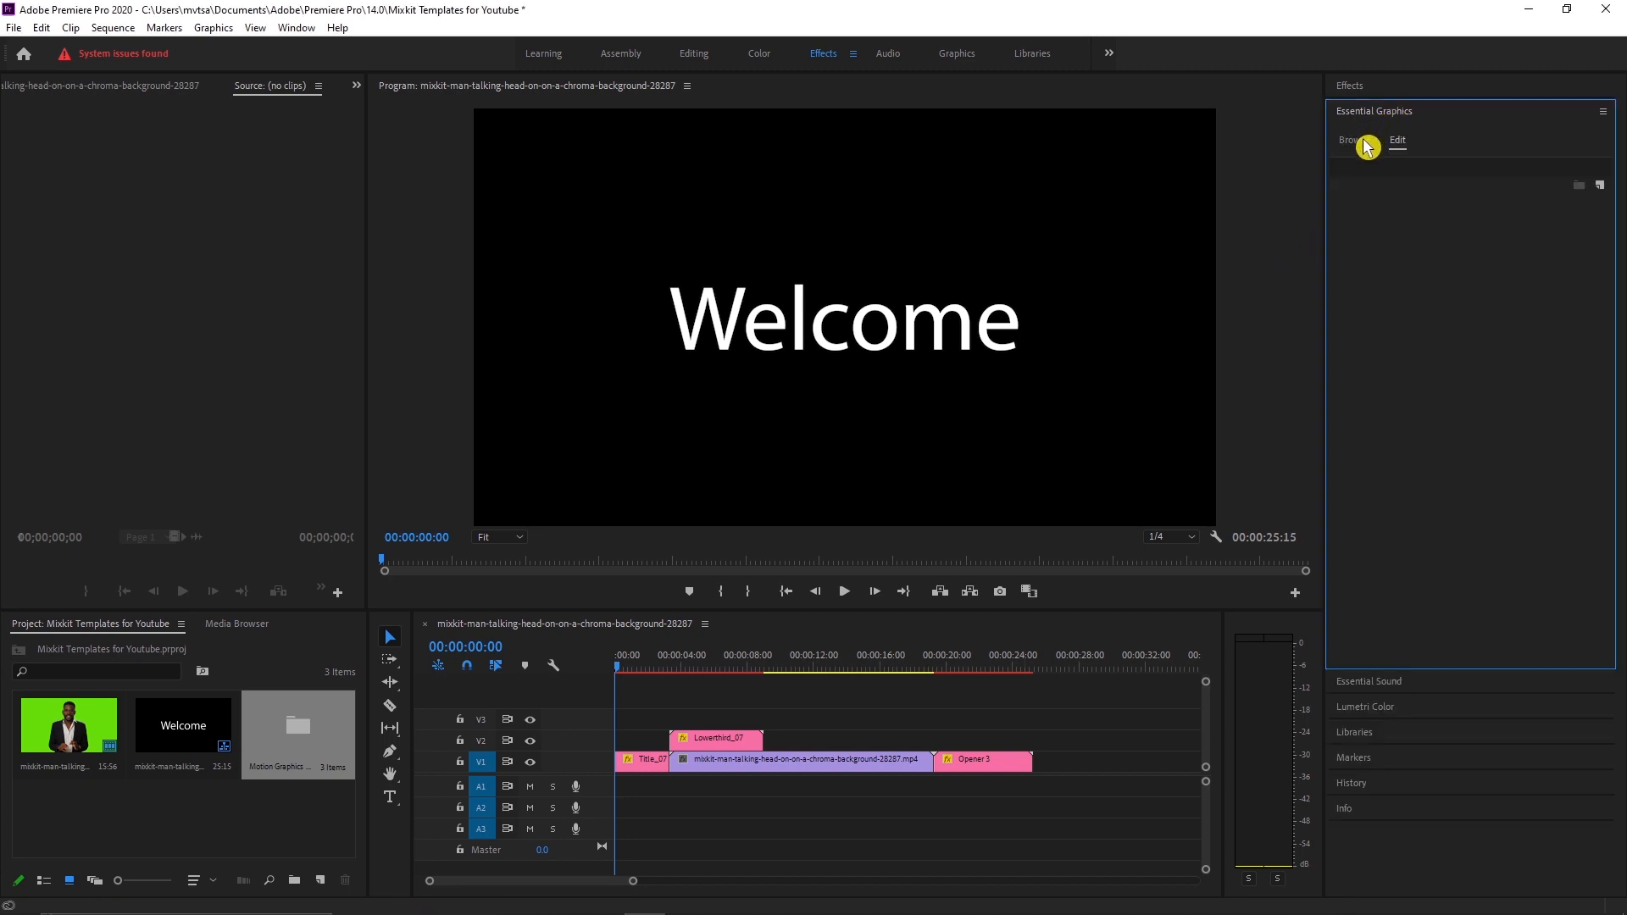
pyautogui.click(1352, 141)
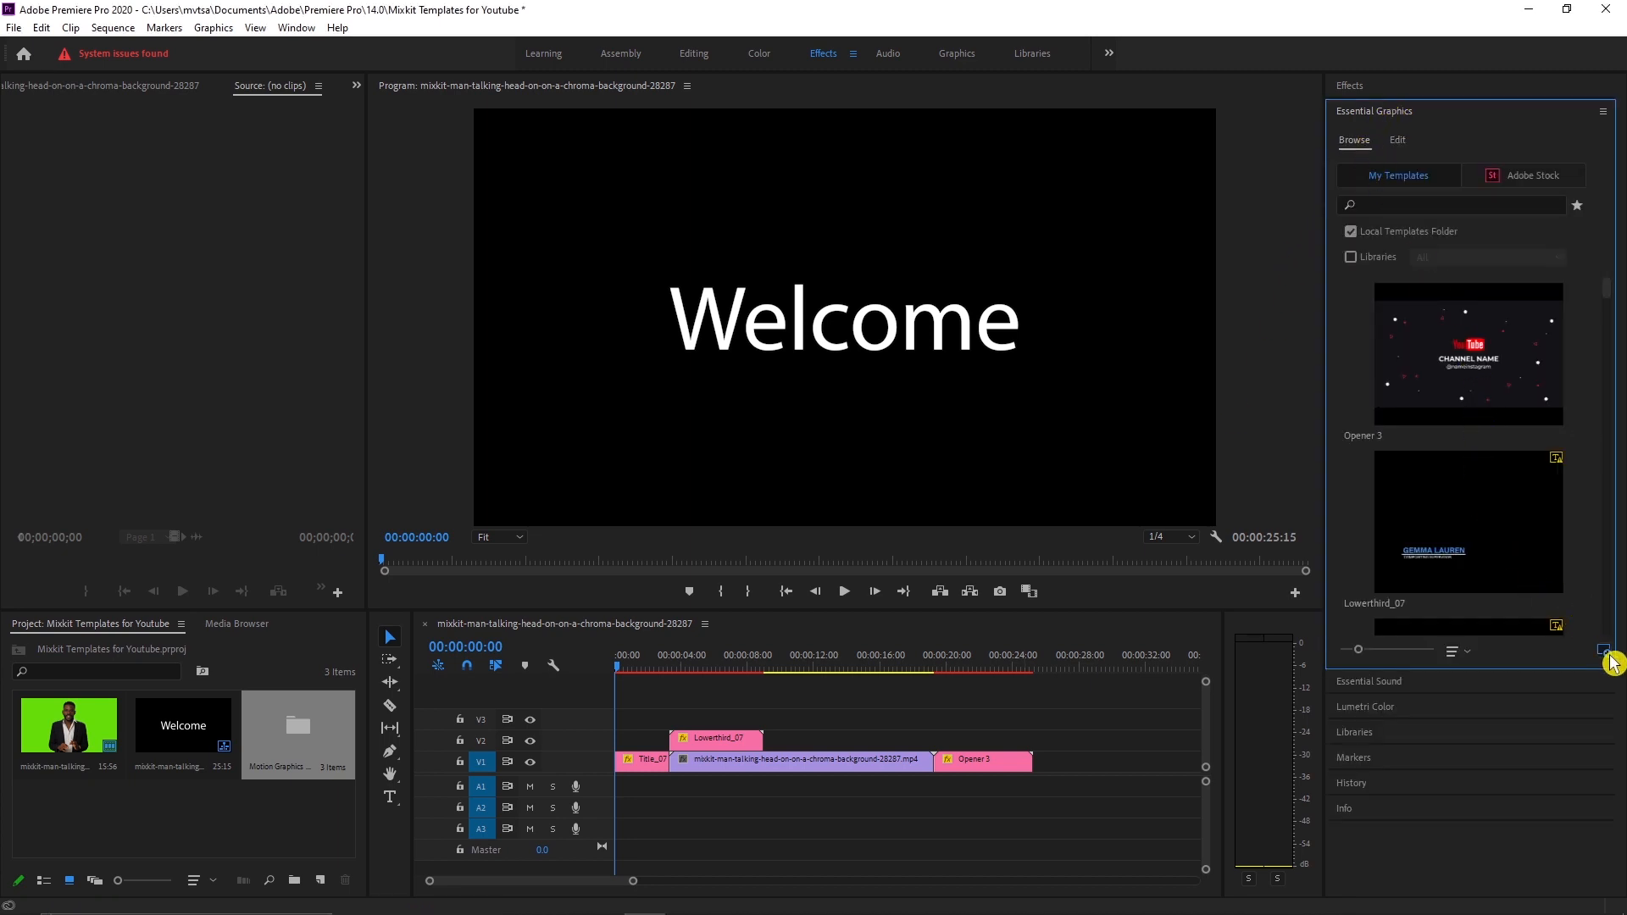
pyautogui.click(1604, 651)
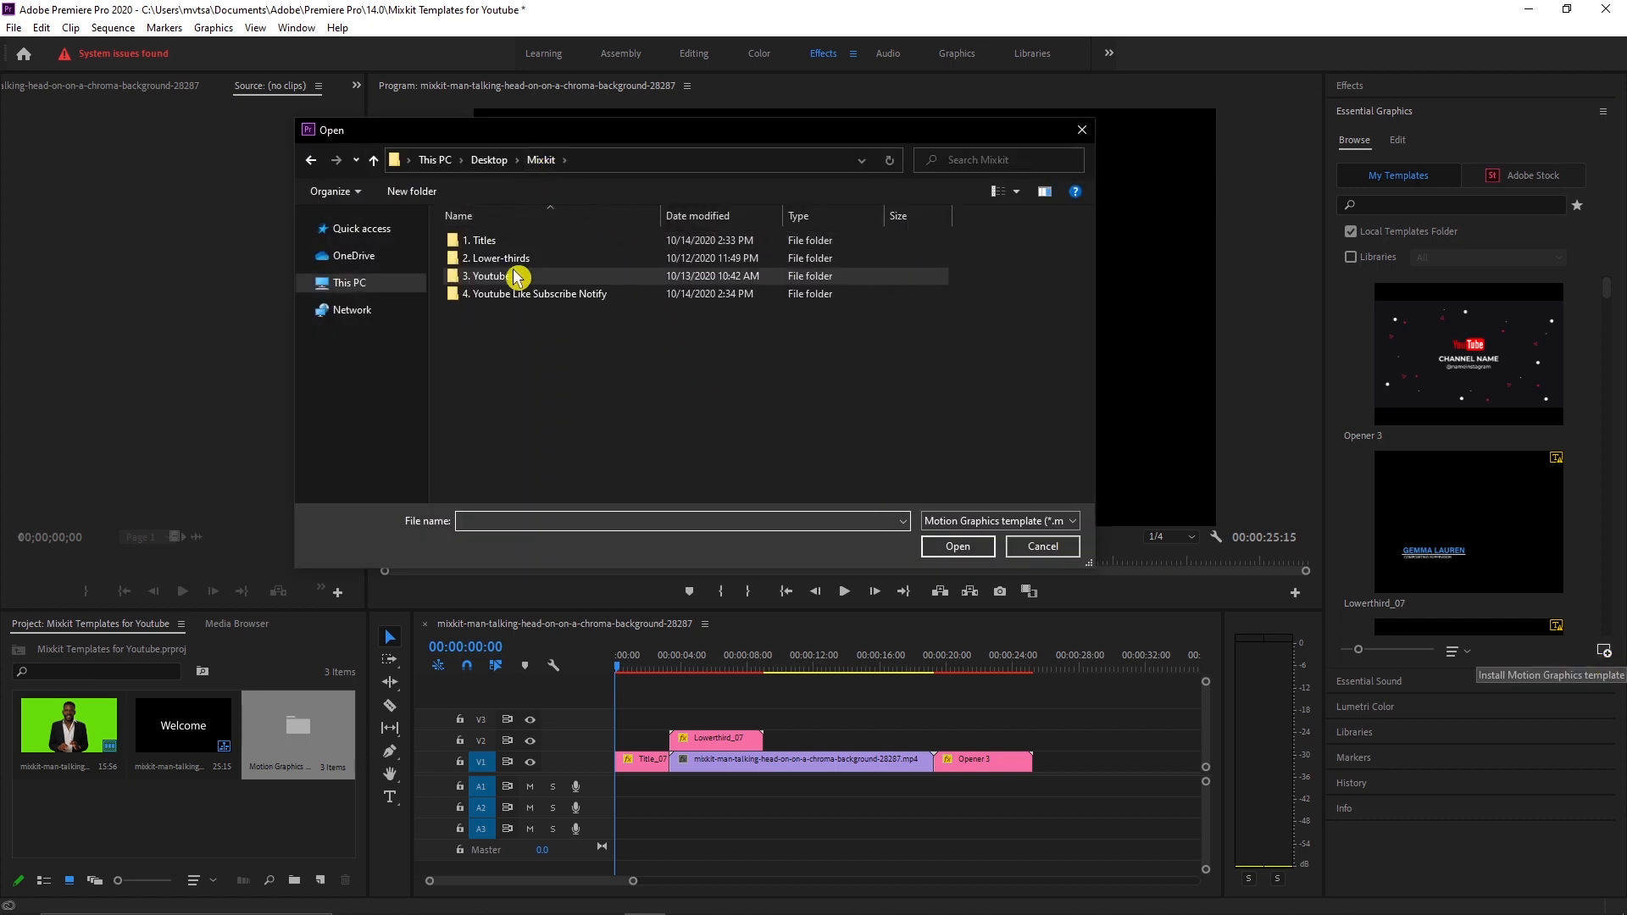
pyautogui.doubleClick(534, 293)
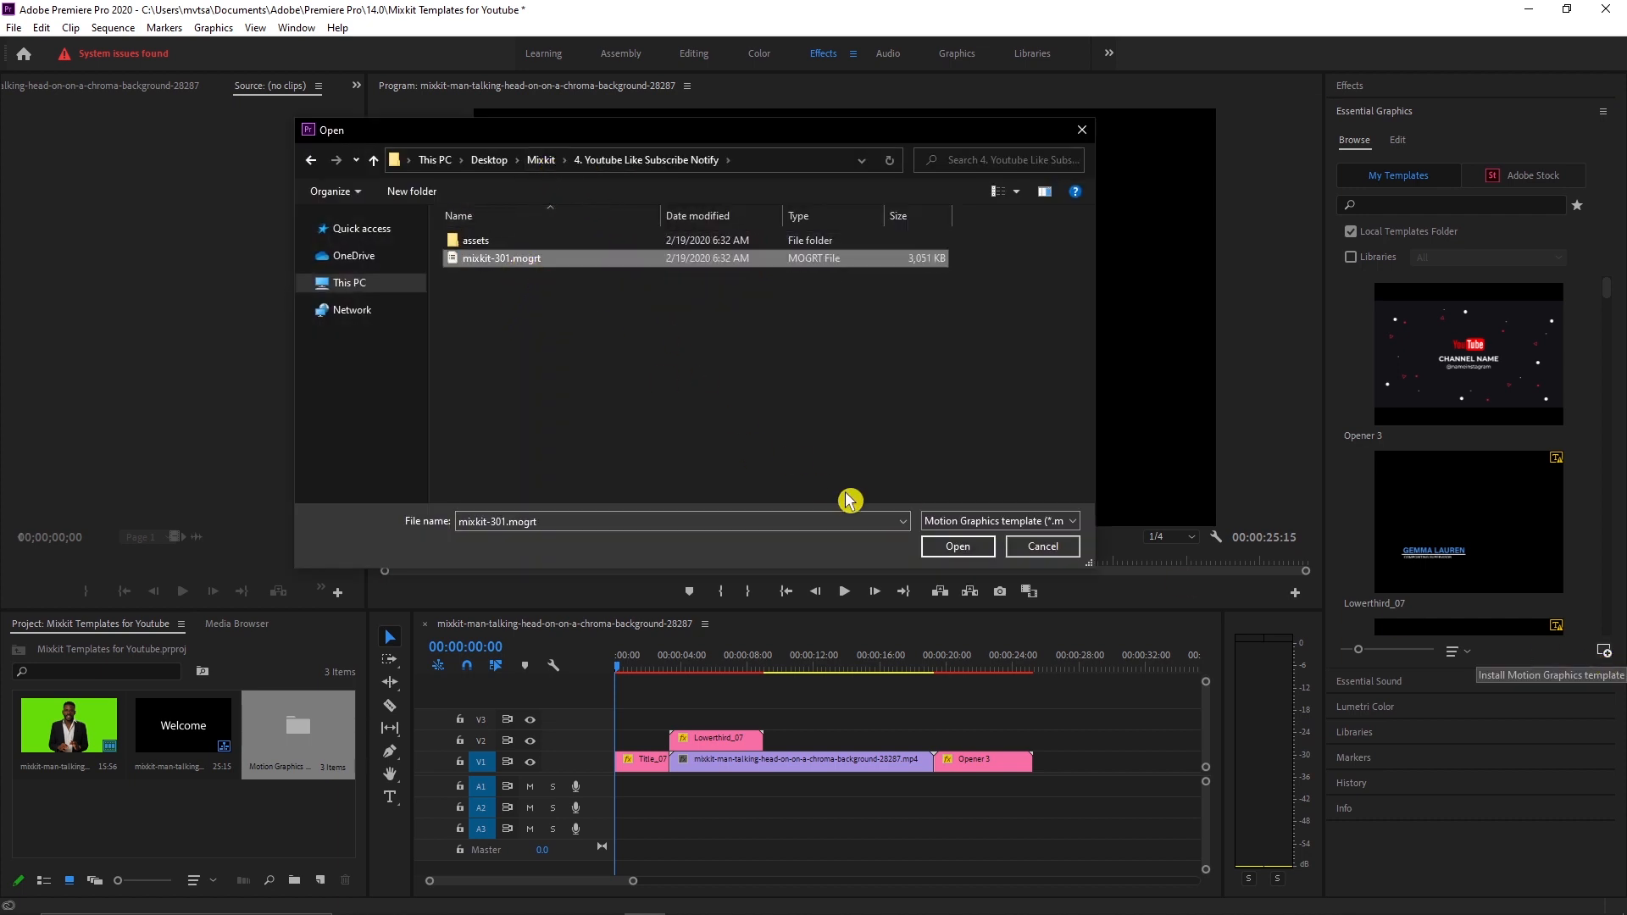
pyautogui.click(956, 545)
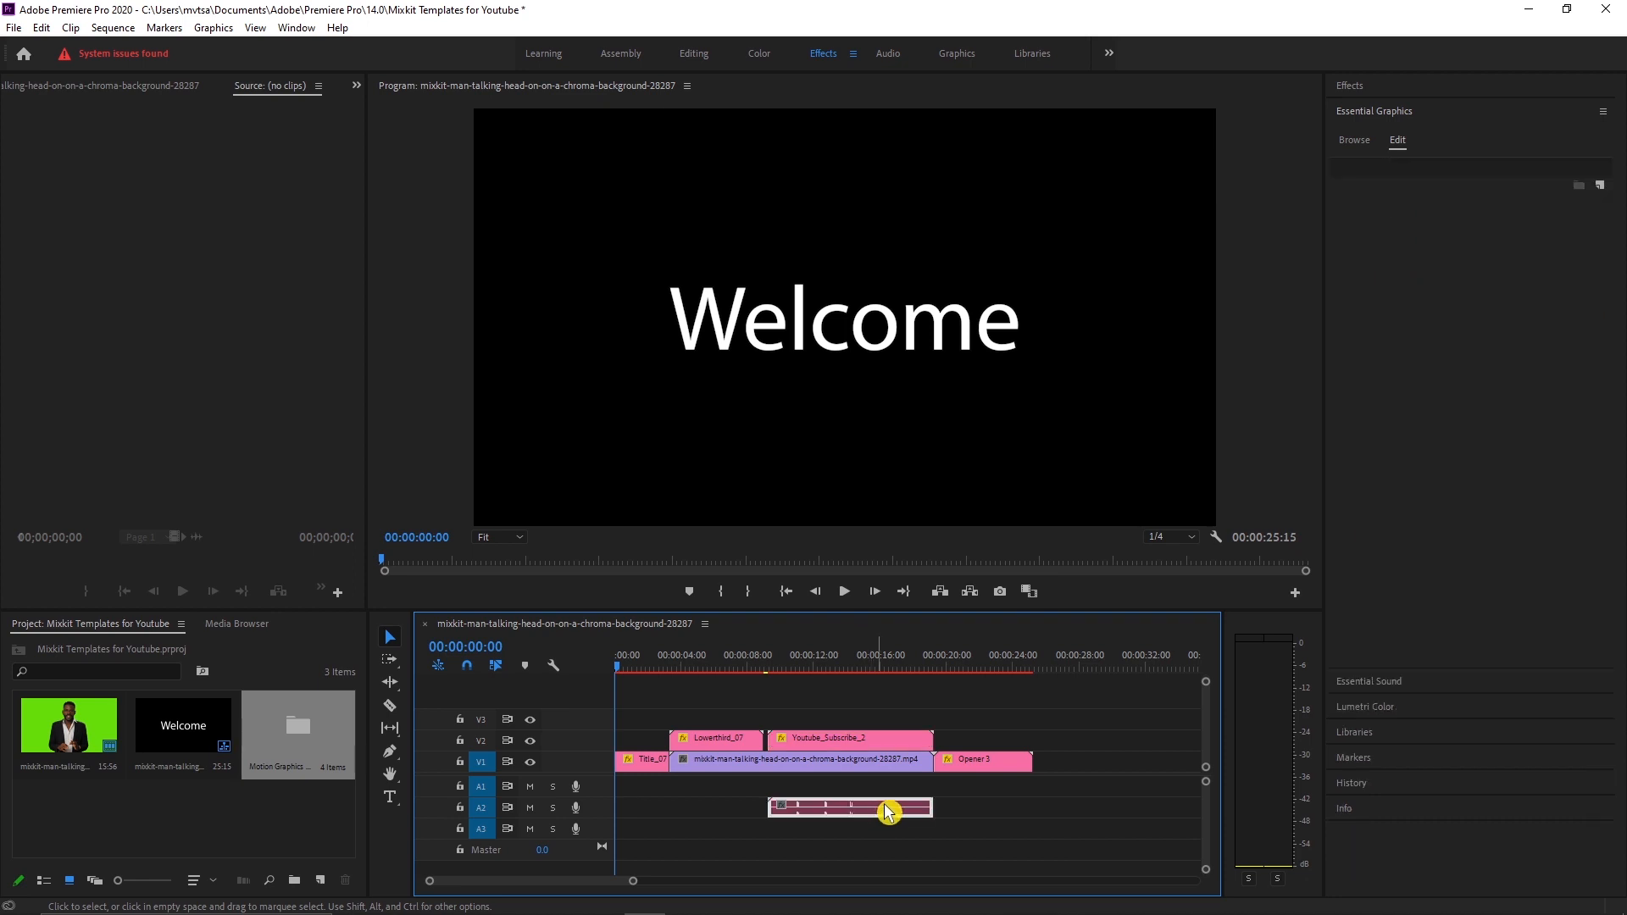
pyautogui.click(886, 806)
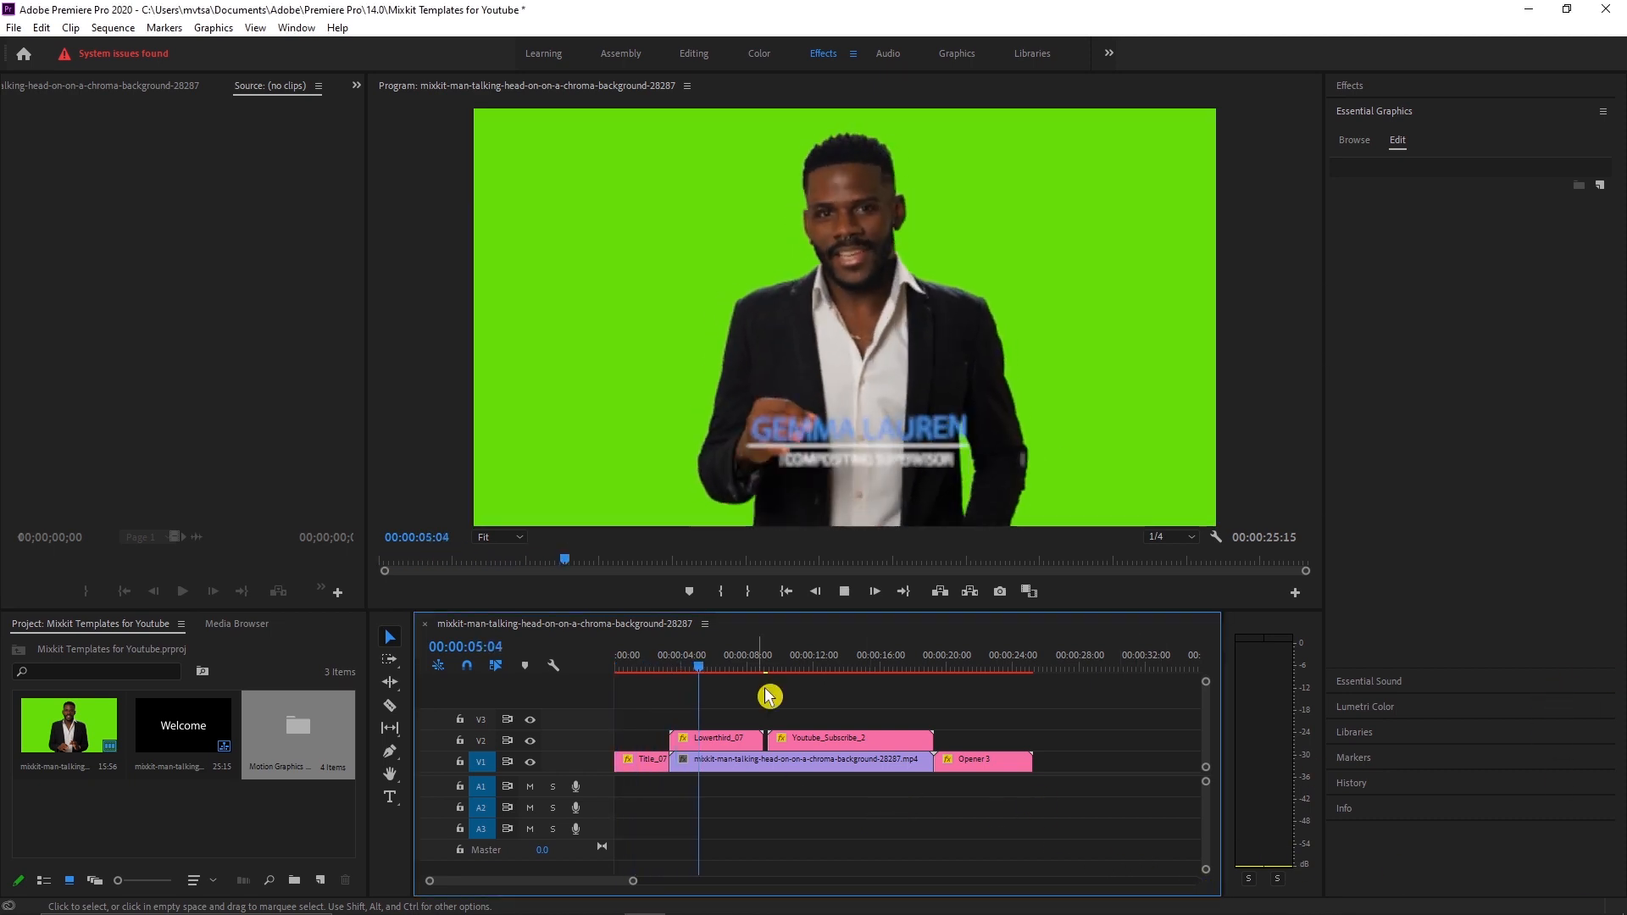
pyautogui.click(864, 668)
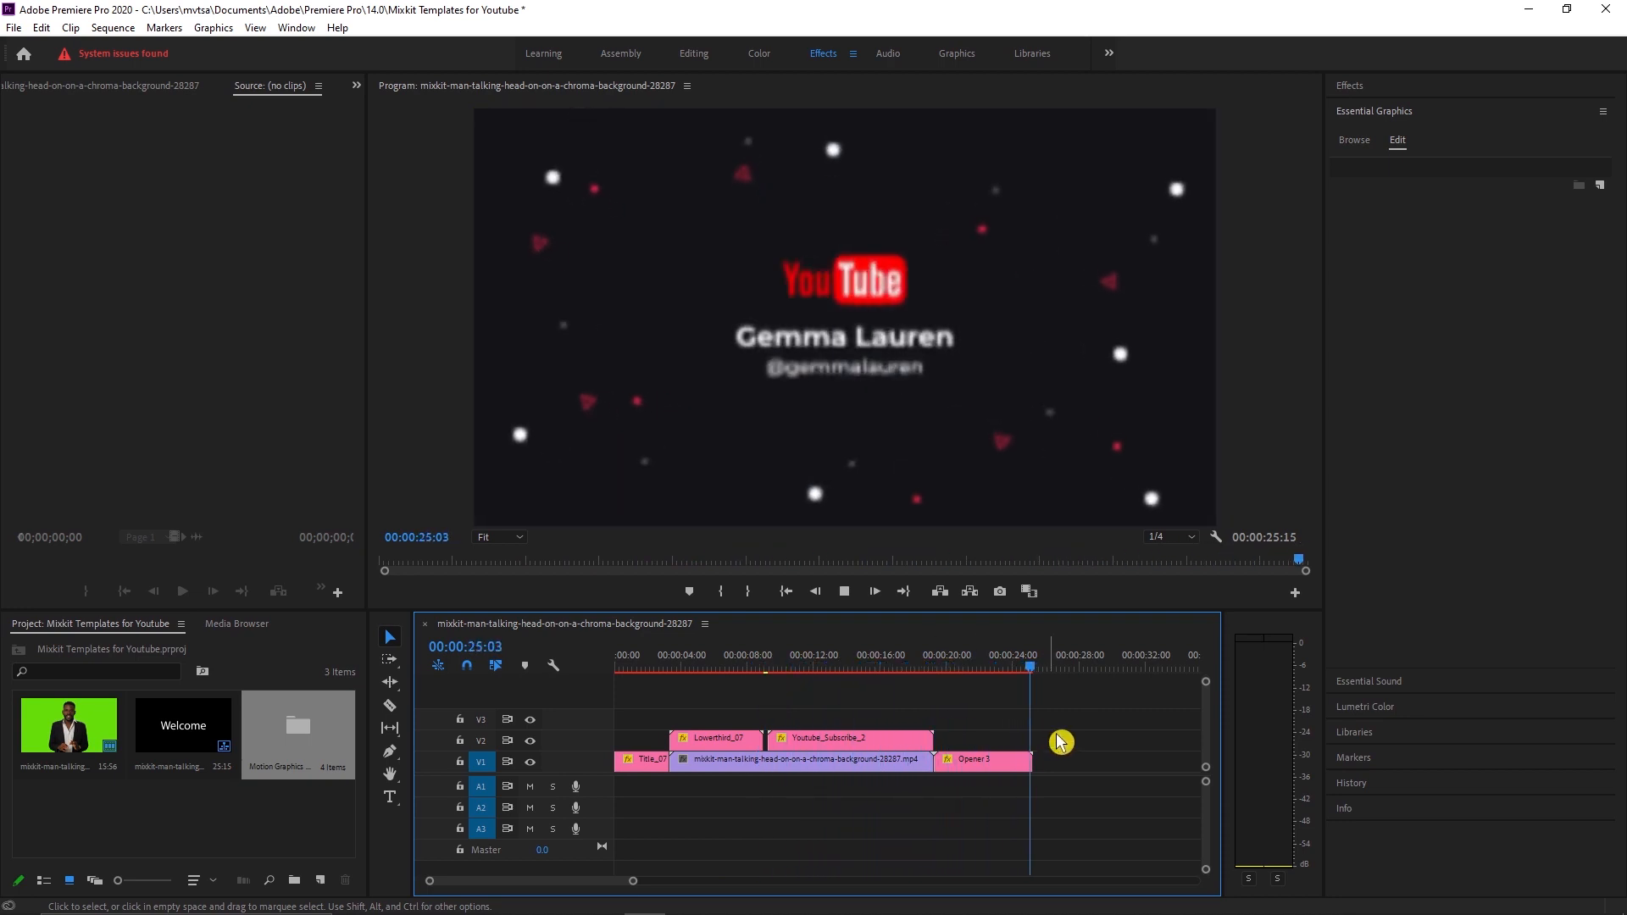
pyautogui.click(1031, 664)
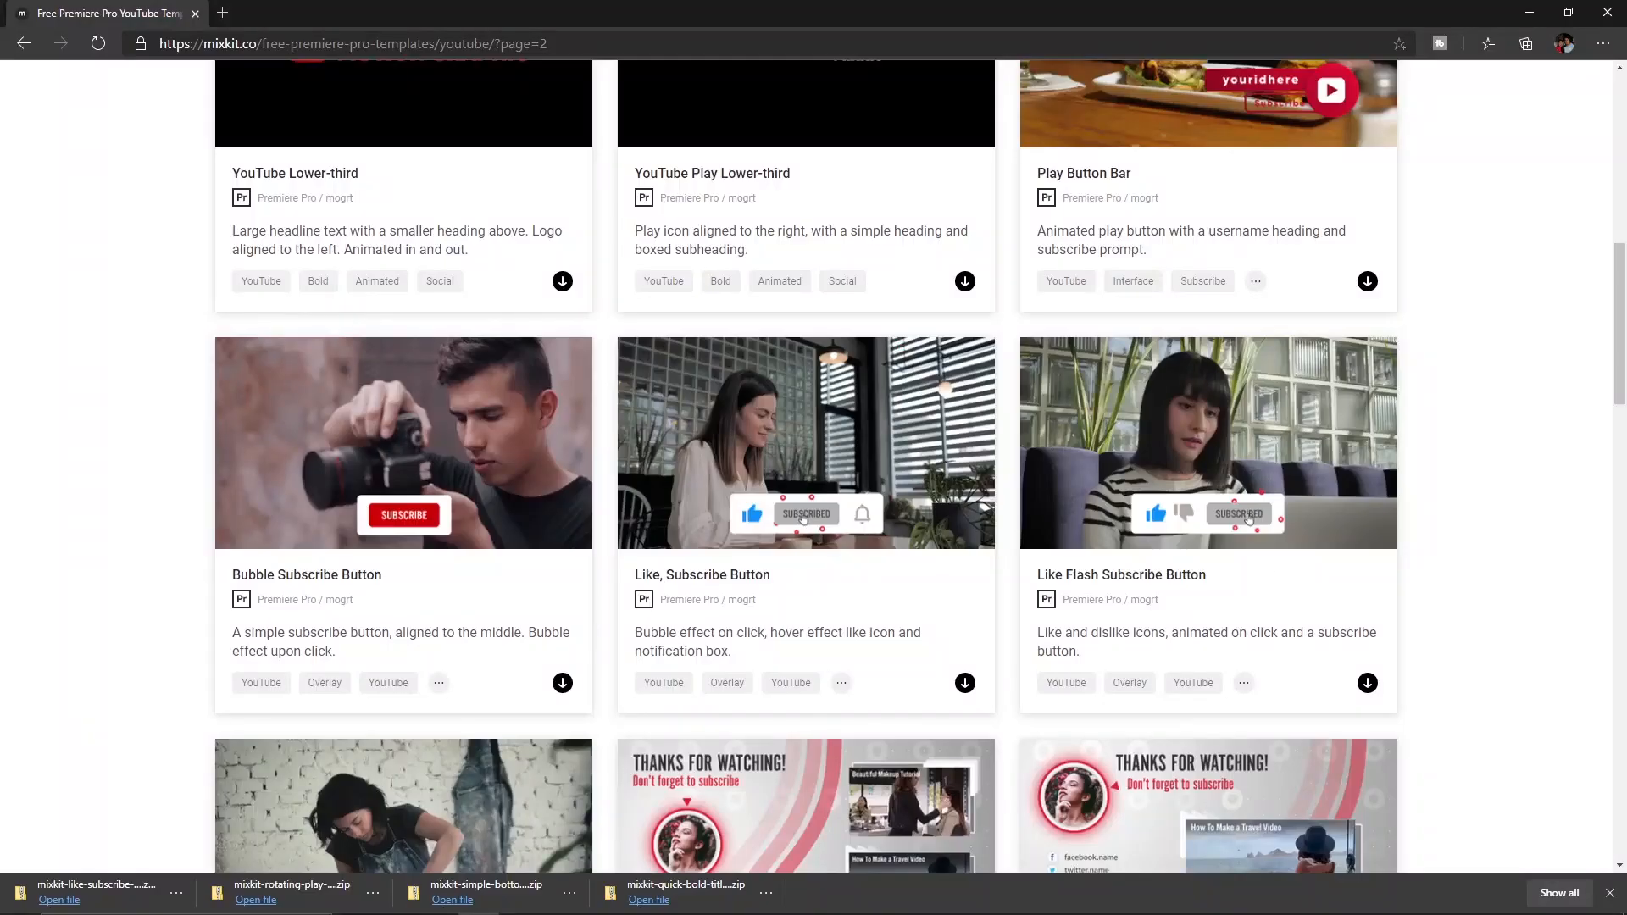
# - In Epidemic Sound effects, download Mouse Click 1, then search 'bell ding' and download a result
pyautogui.click(424, 11)
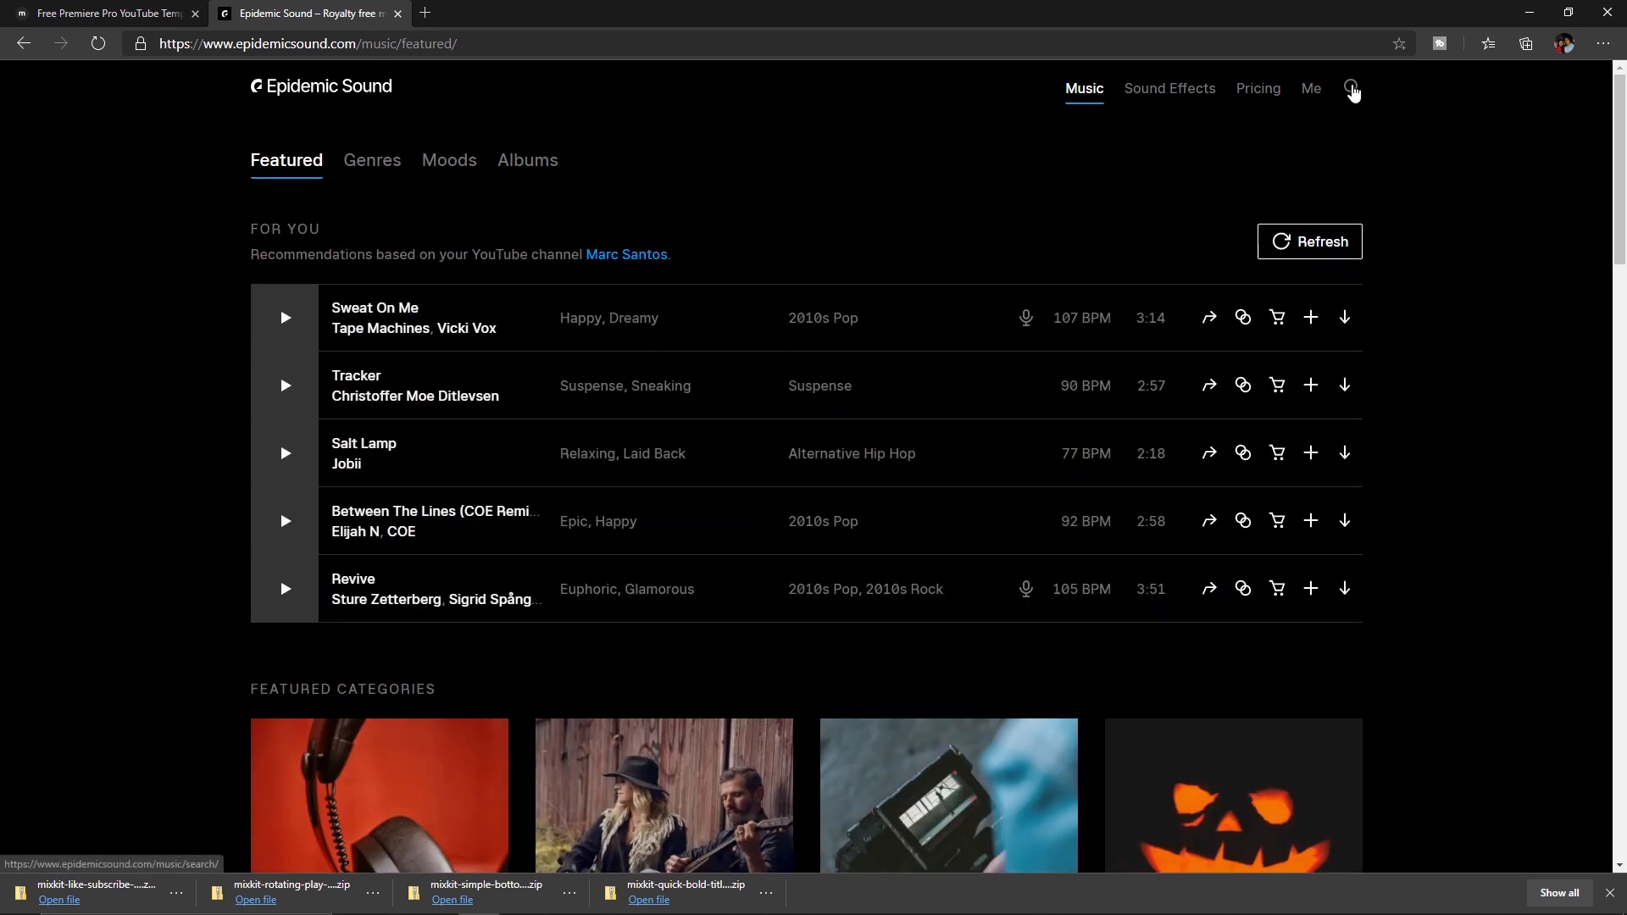
pyautogui.moveTo(1378, 118)
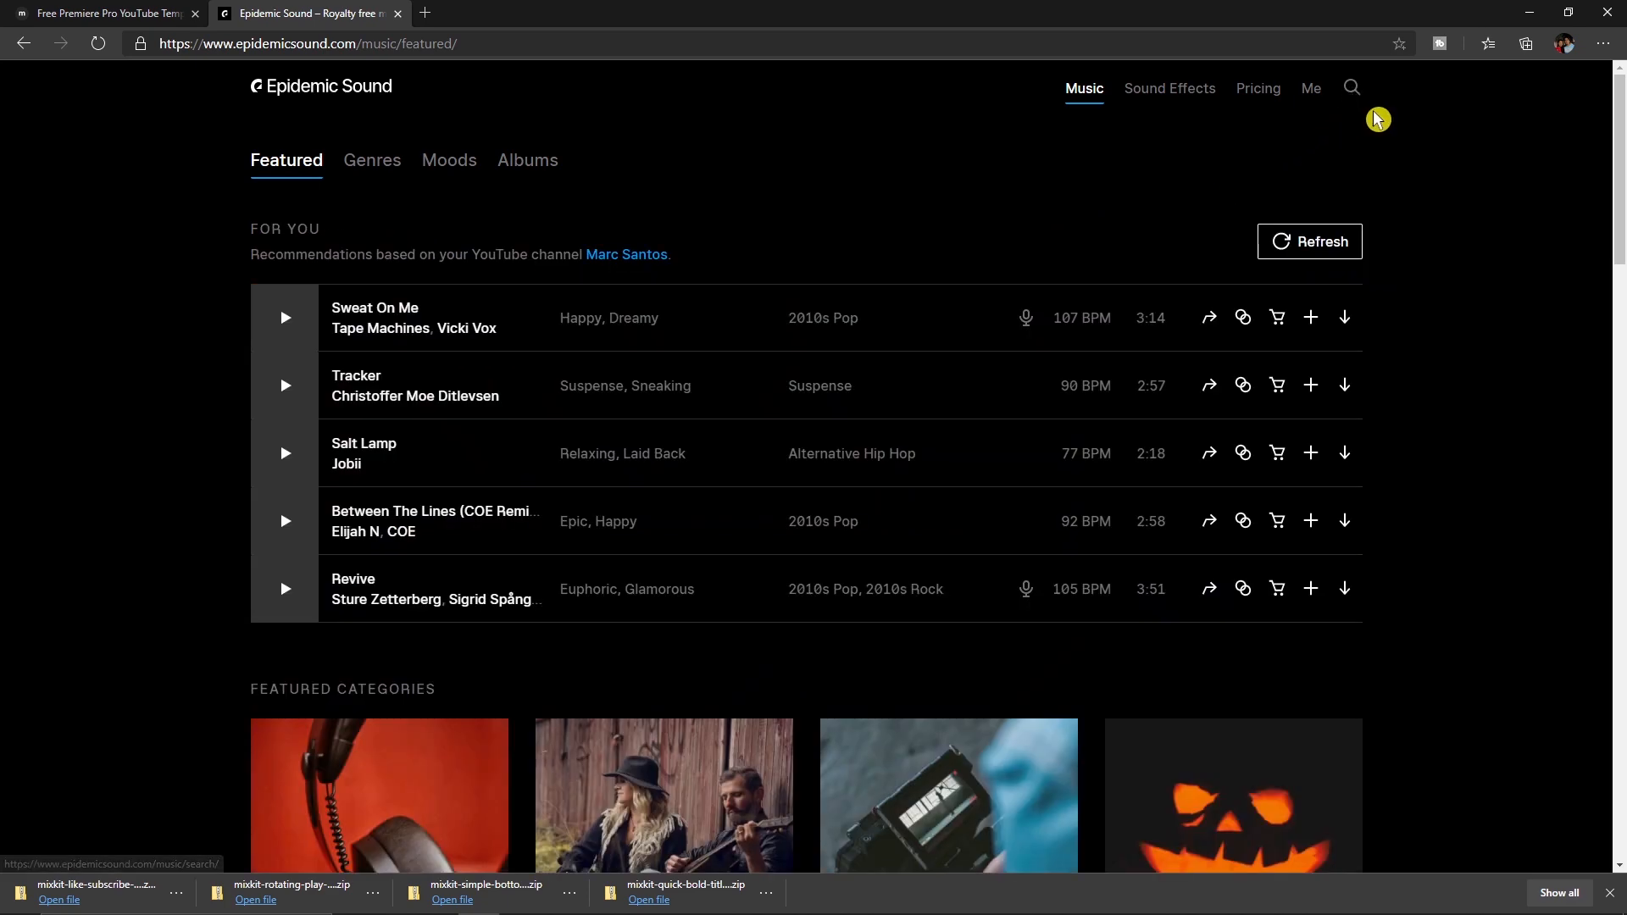
pyautogui.click(1351, 86)
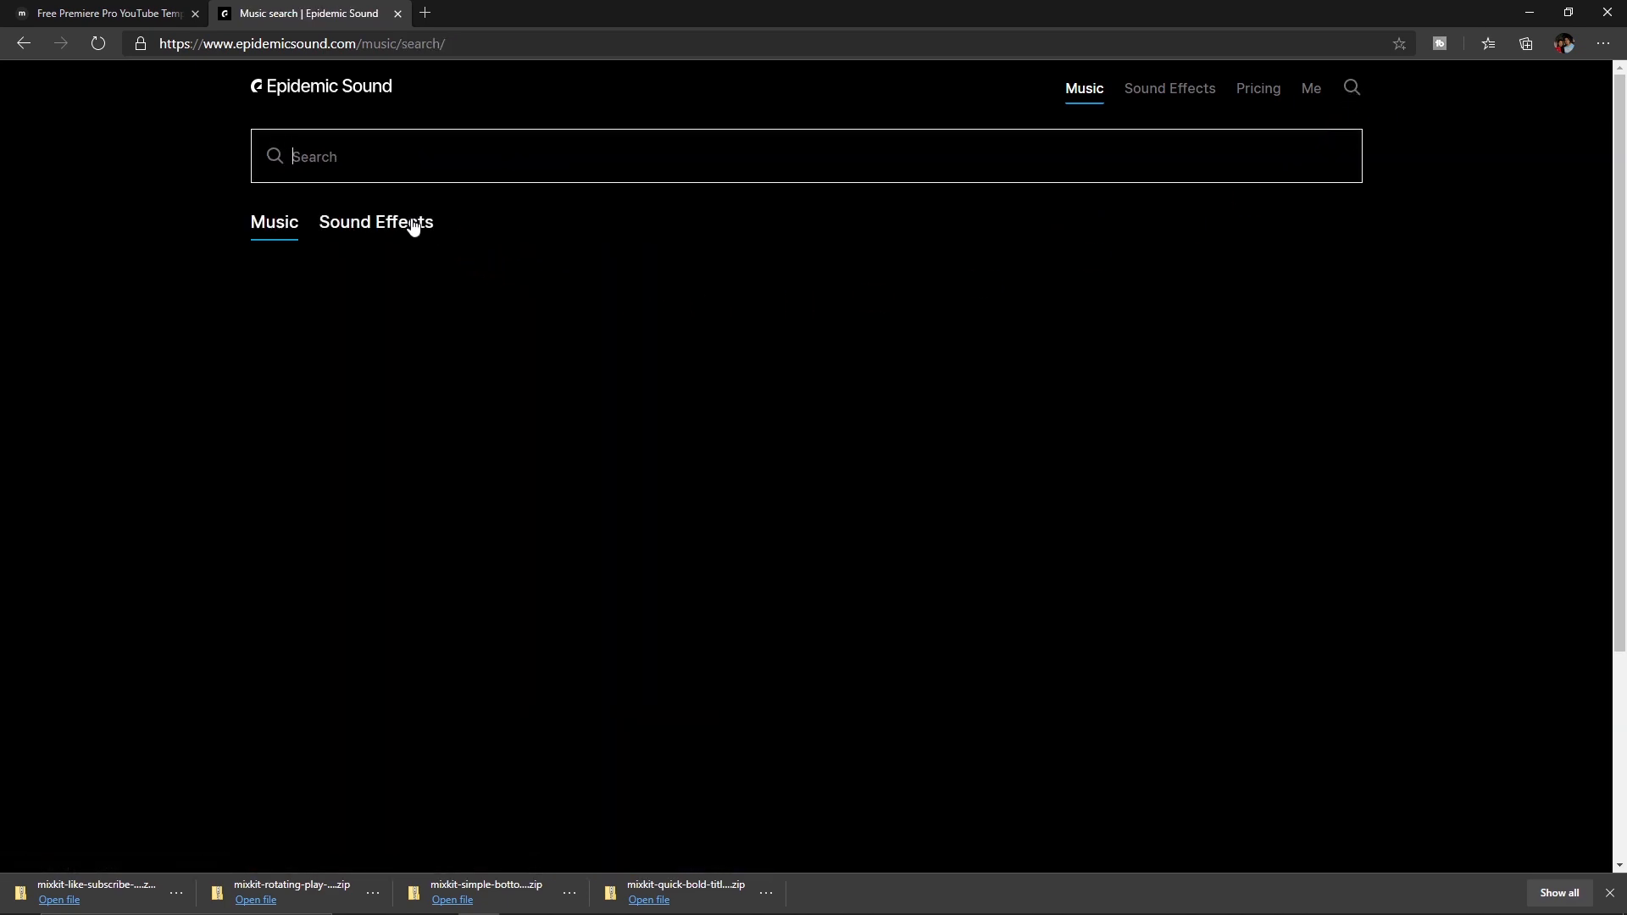
pyautogui.click(374, 222)
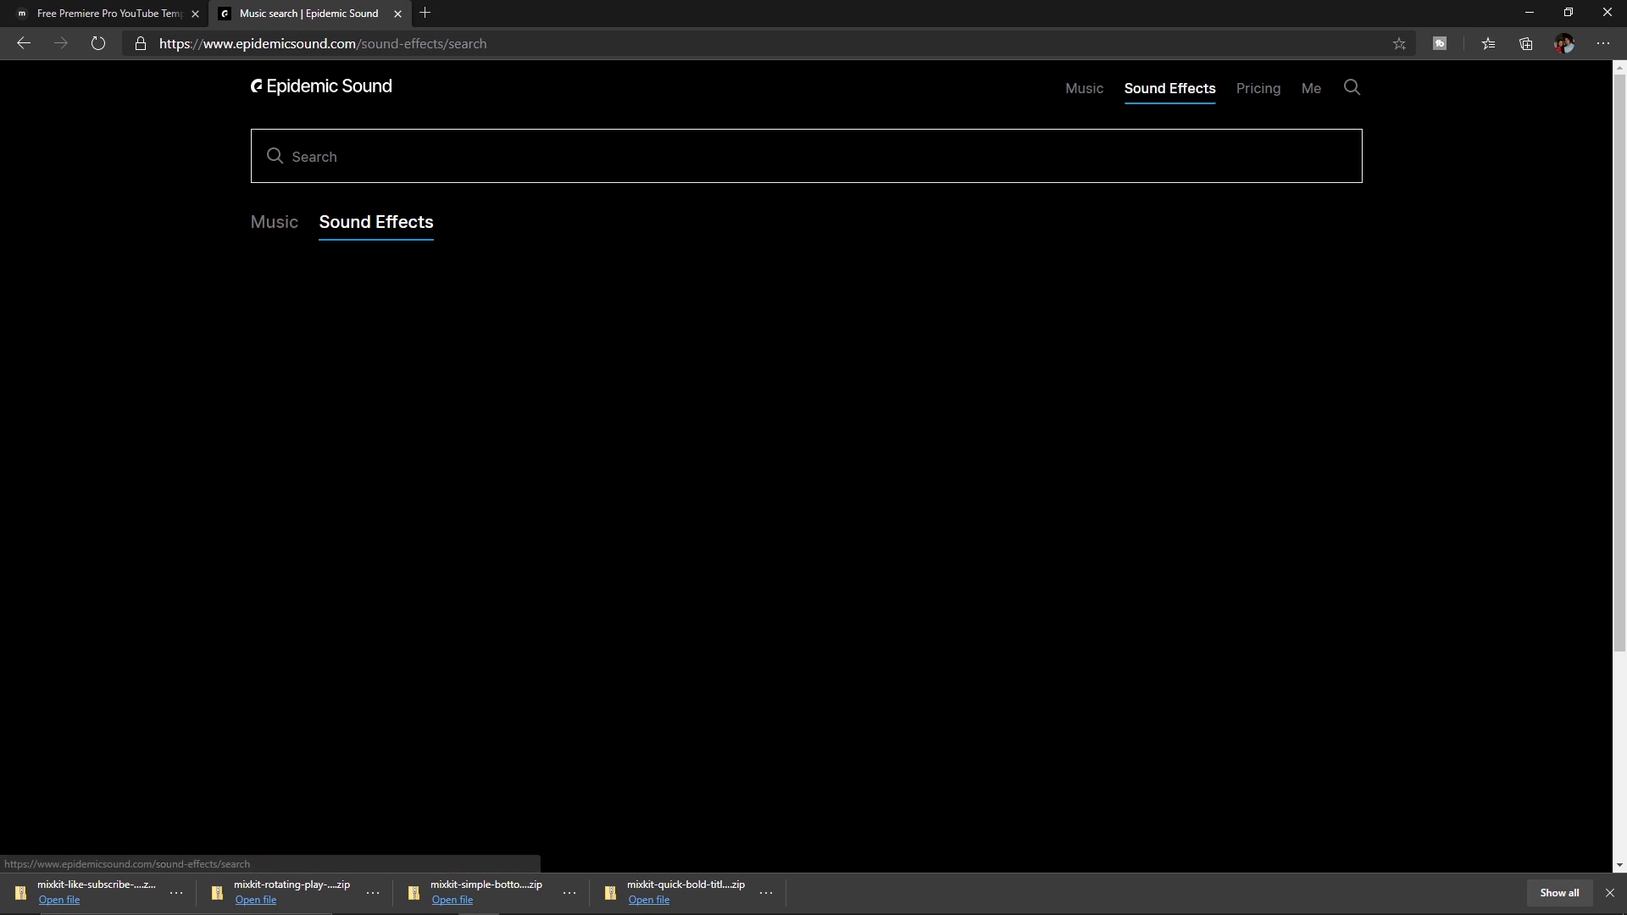
pyautogui.write('mous')
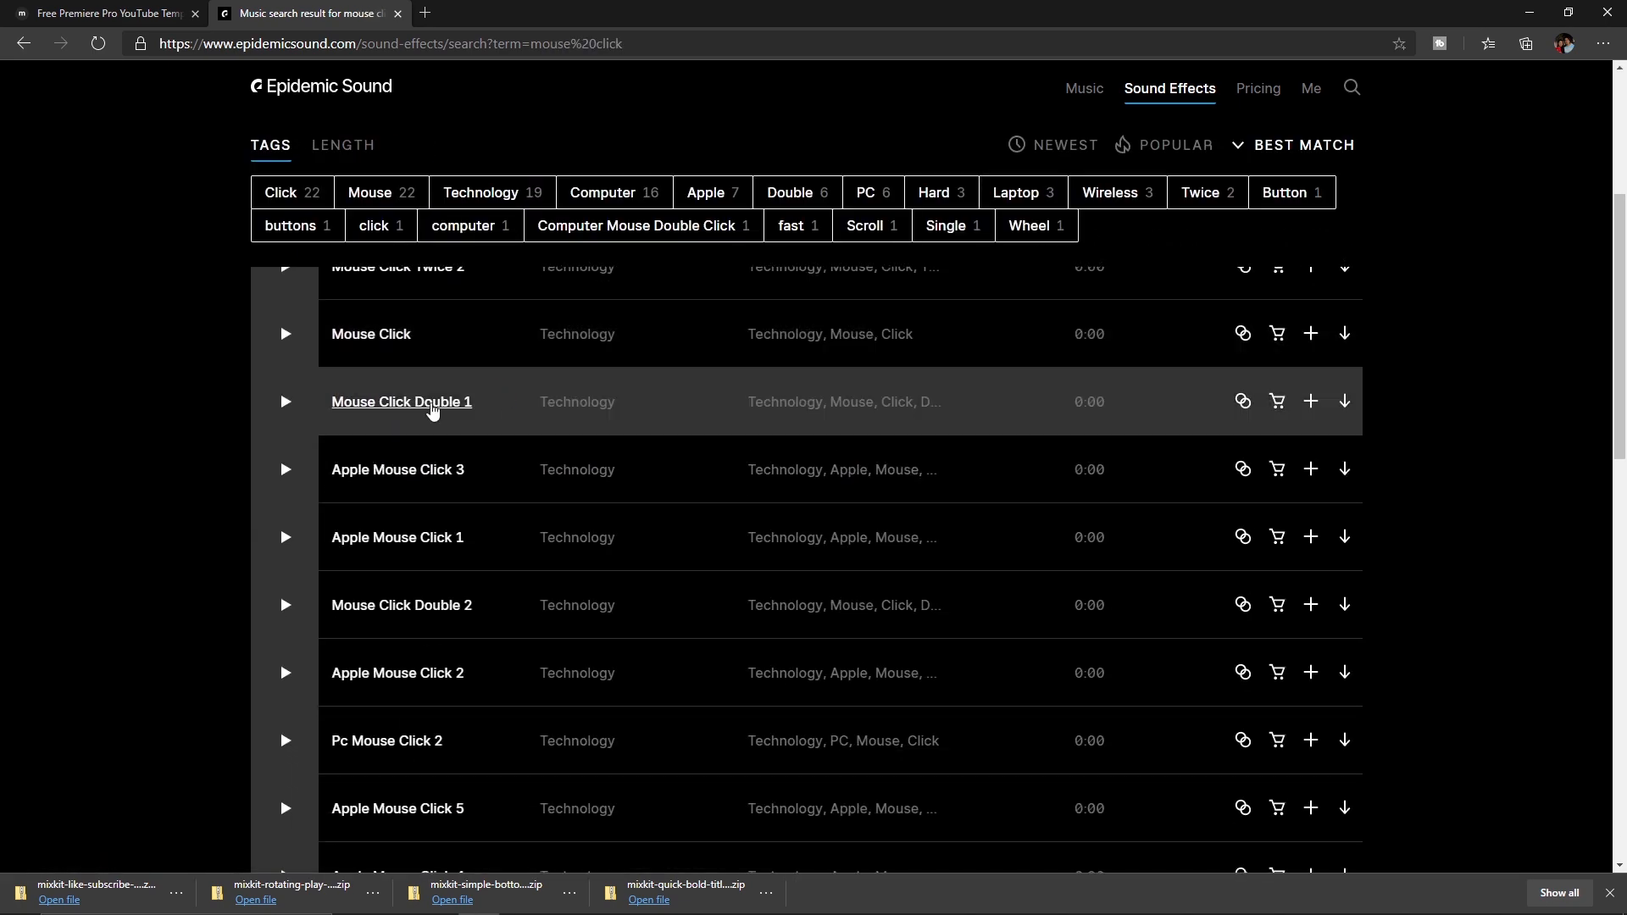
pyautogui.scroll(-3)
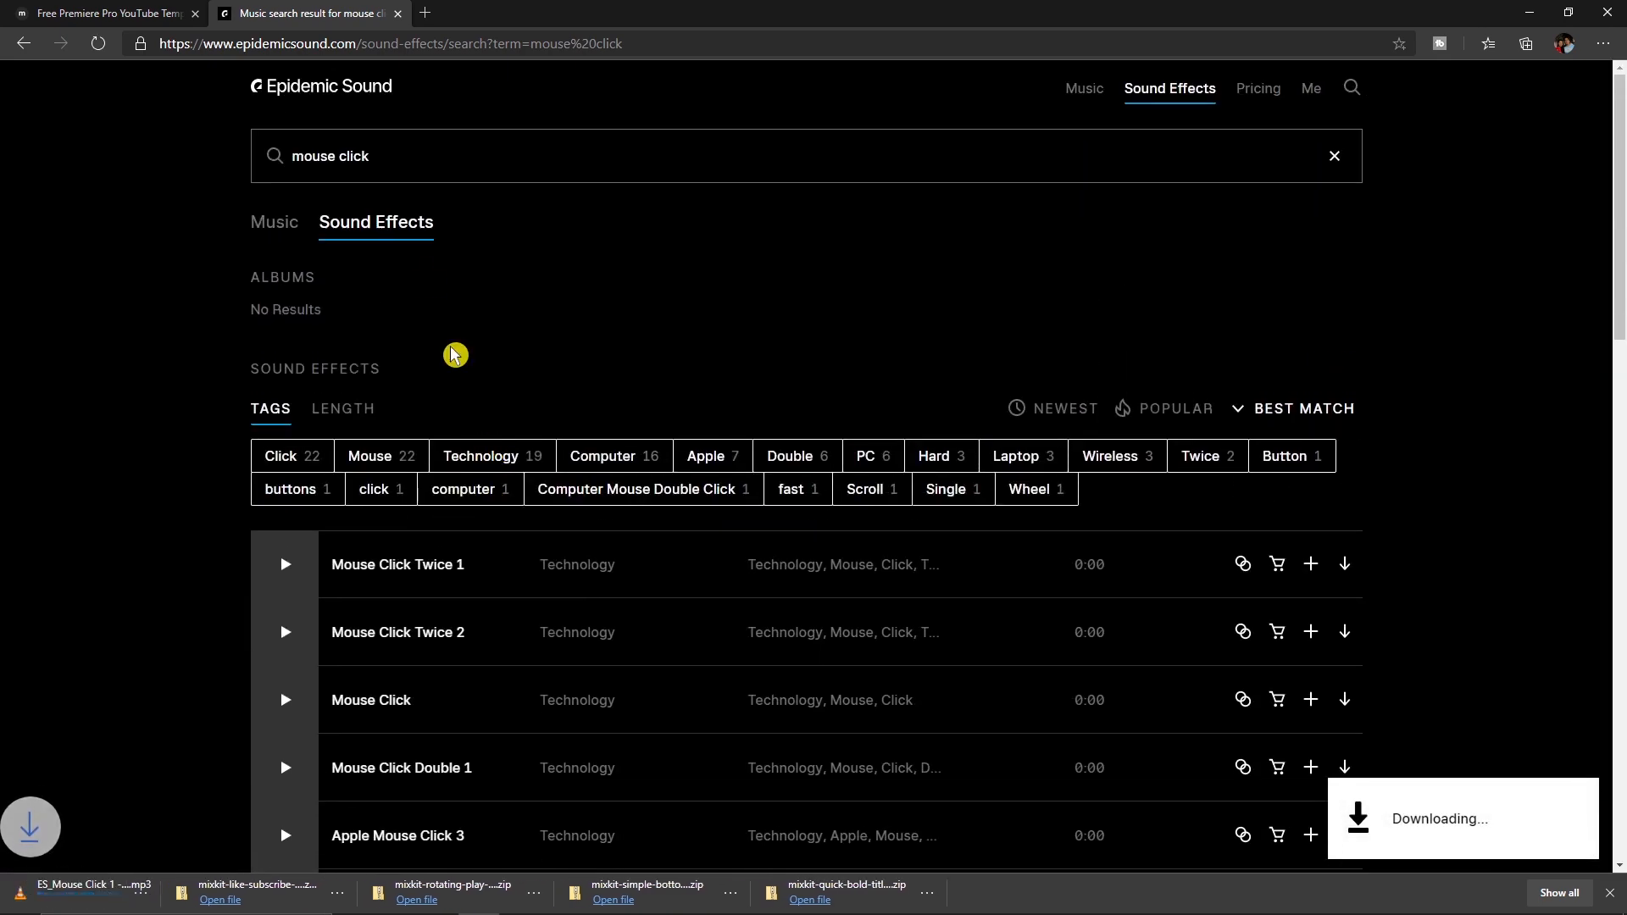
pyautogui.write('bell ding')
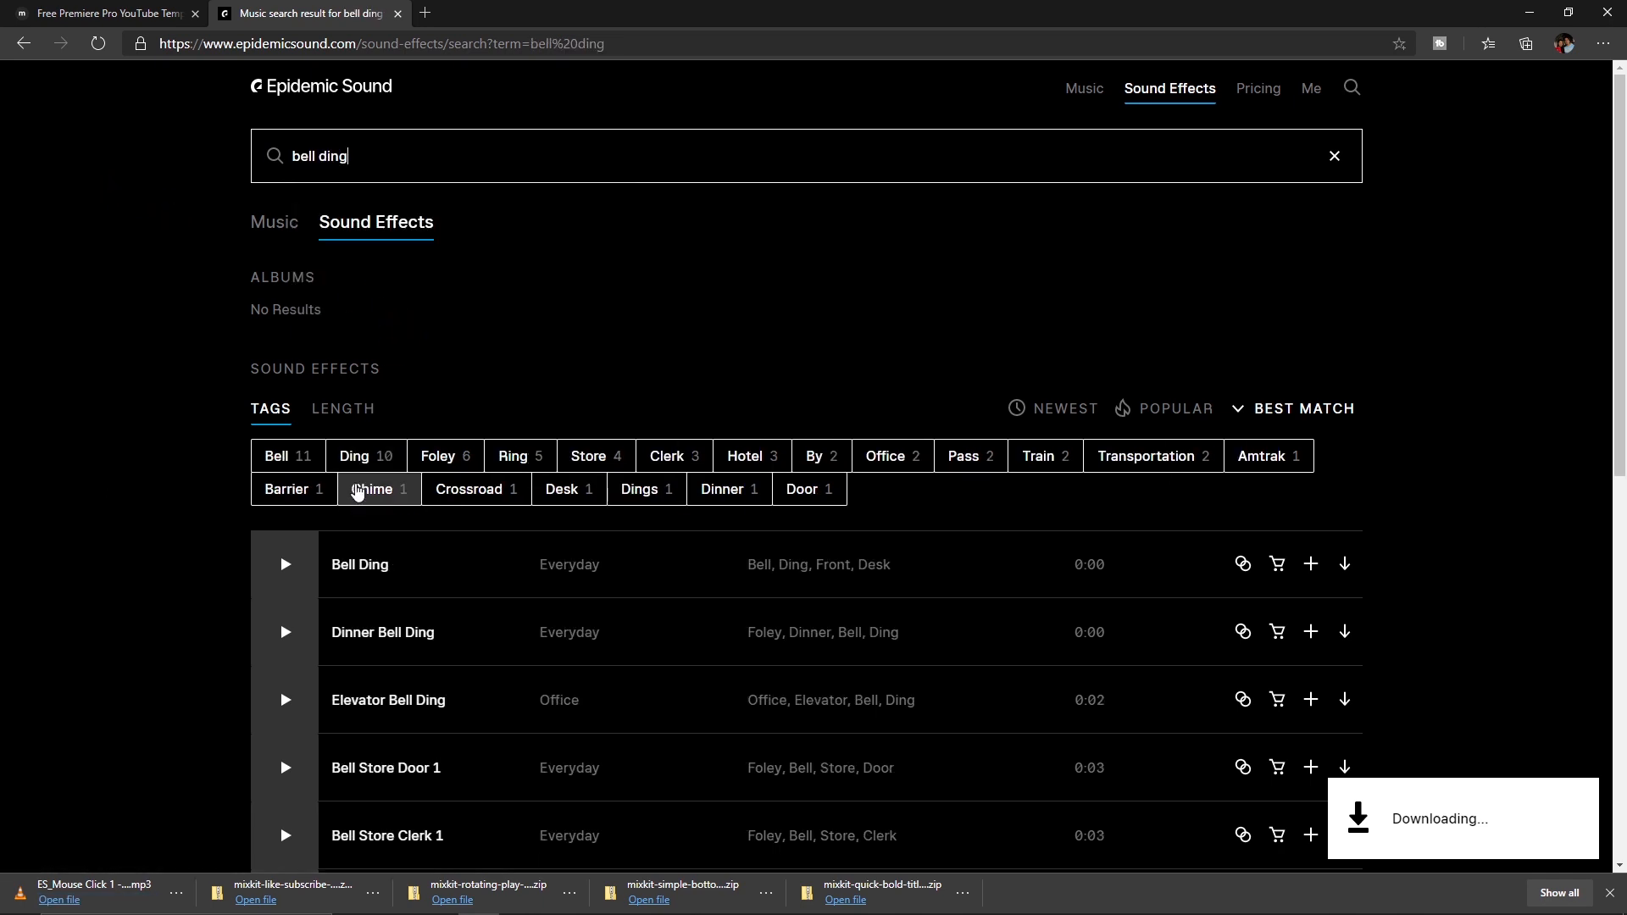
pyautogui.click(1343, 563)
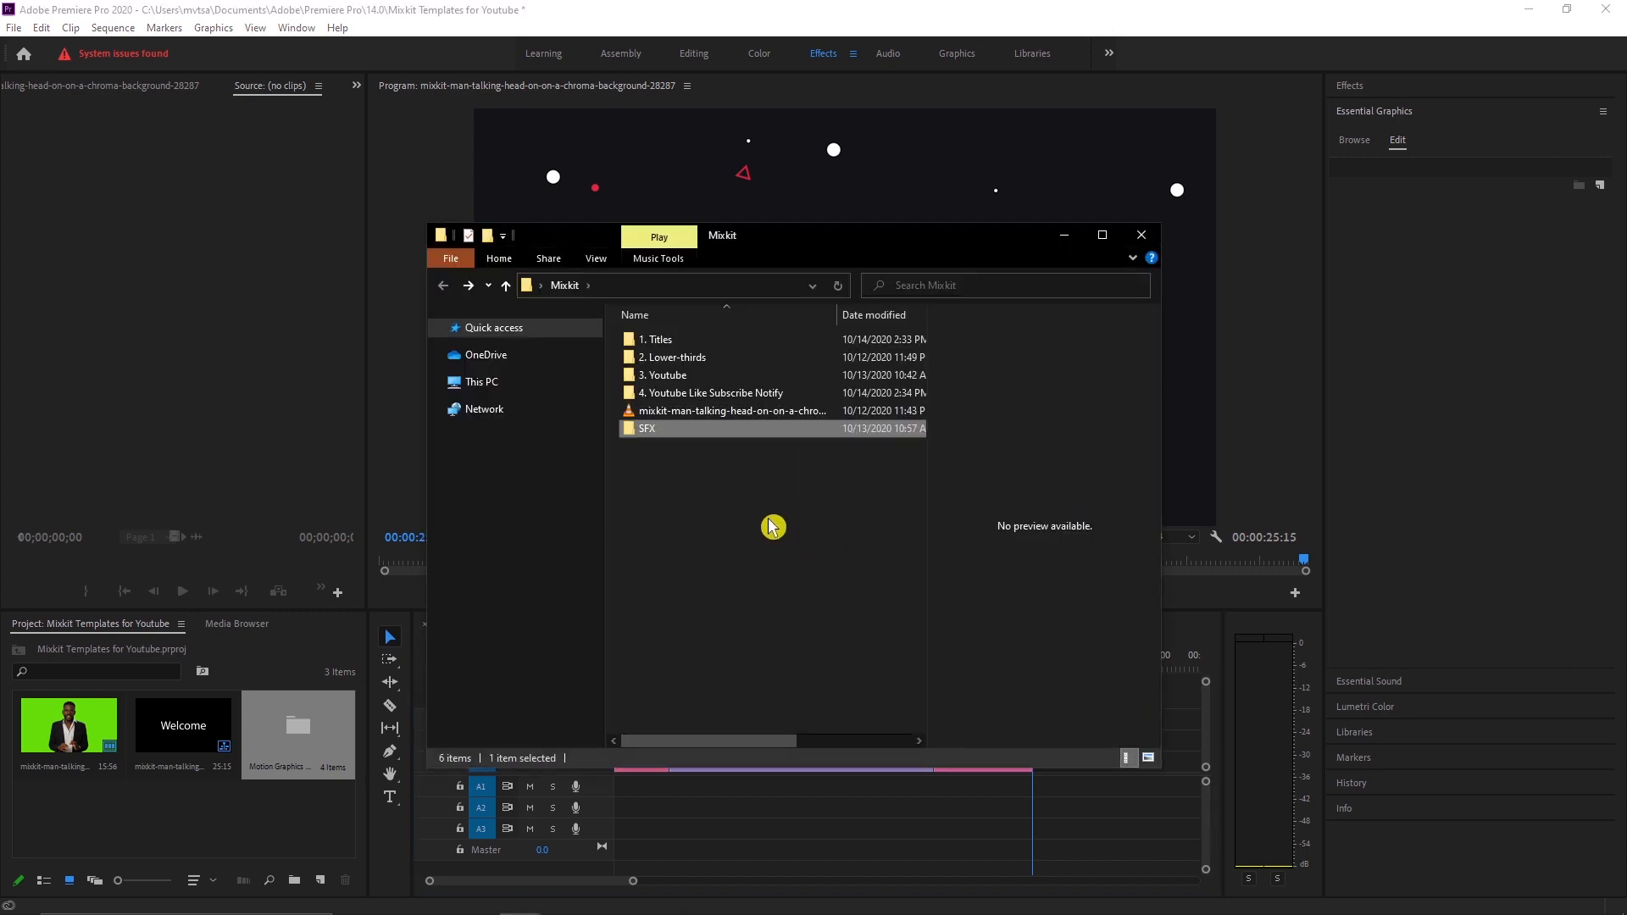
# - Check the SFX folder's files and bring it into the Project panel as an SFX bin
pyautogui.doubleClick(646, 429)
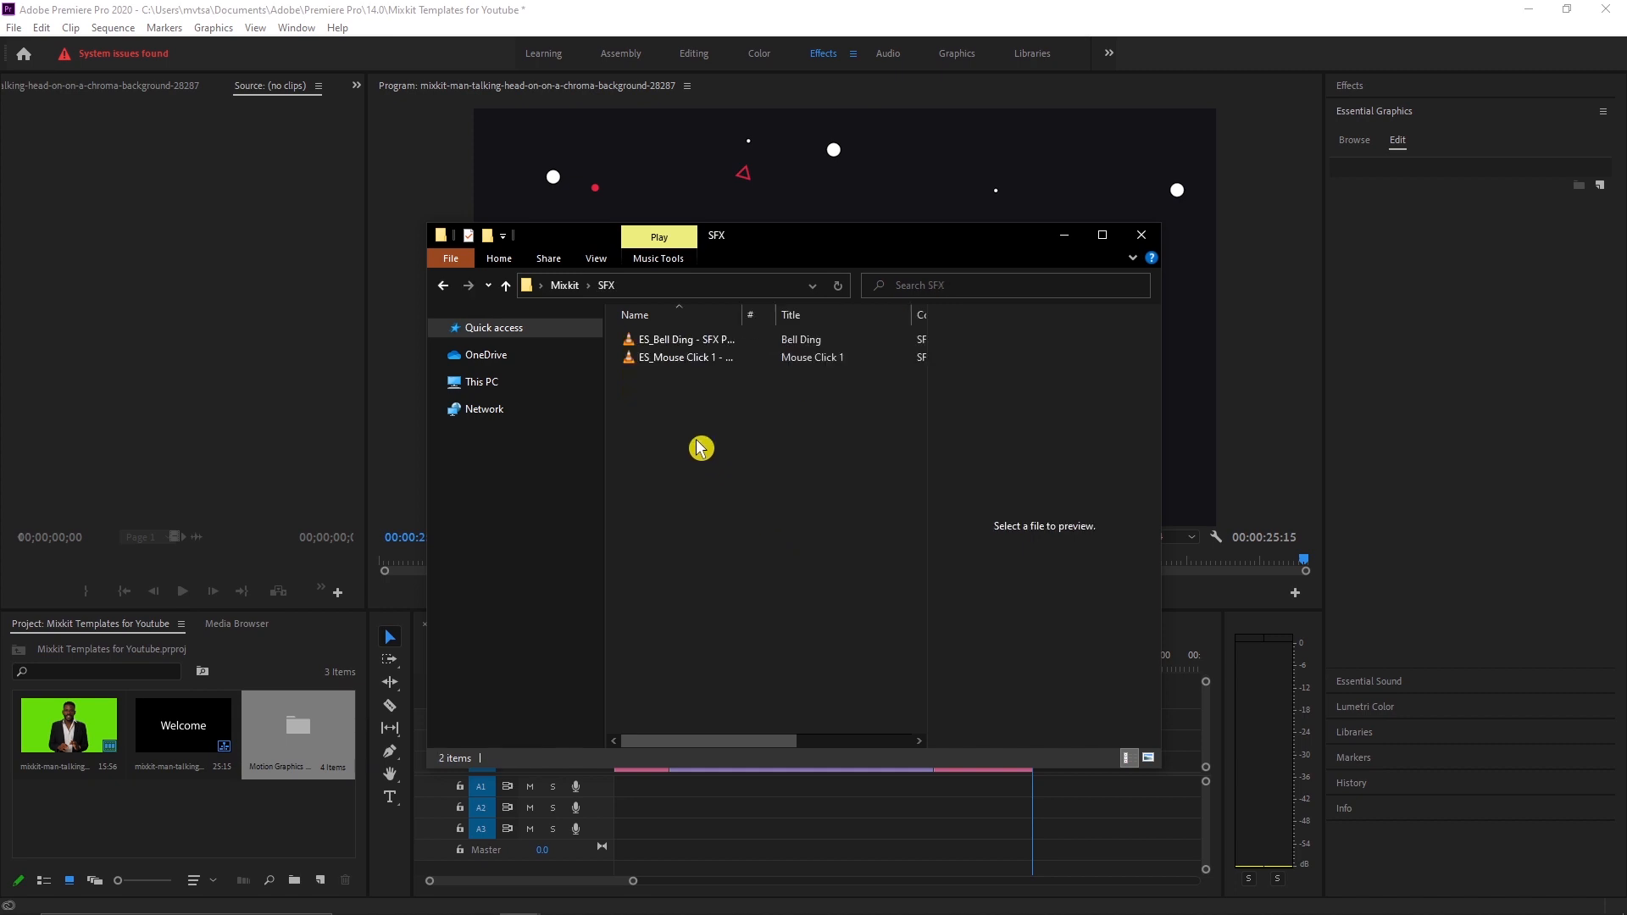
pyautogui.click(504, 284)
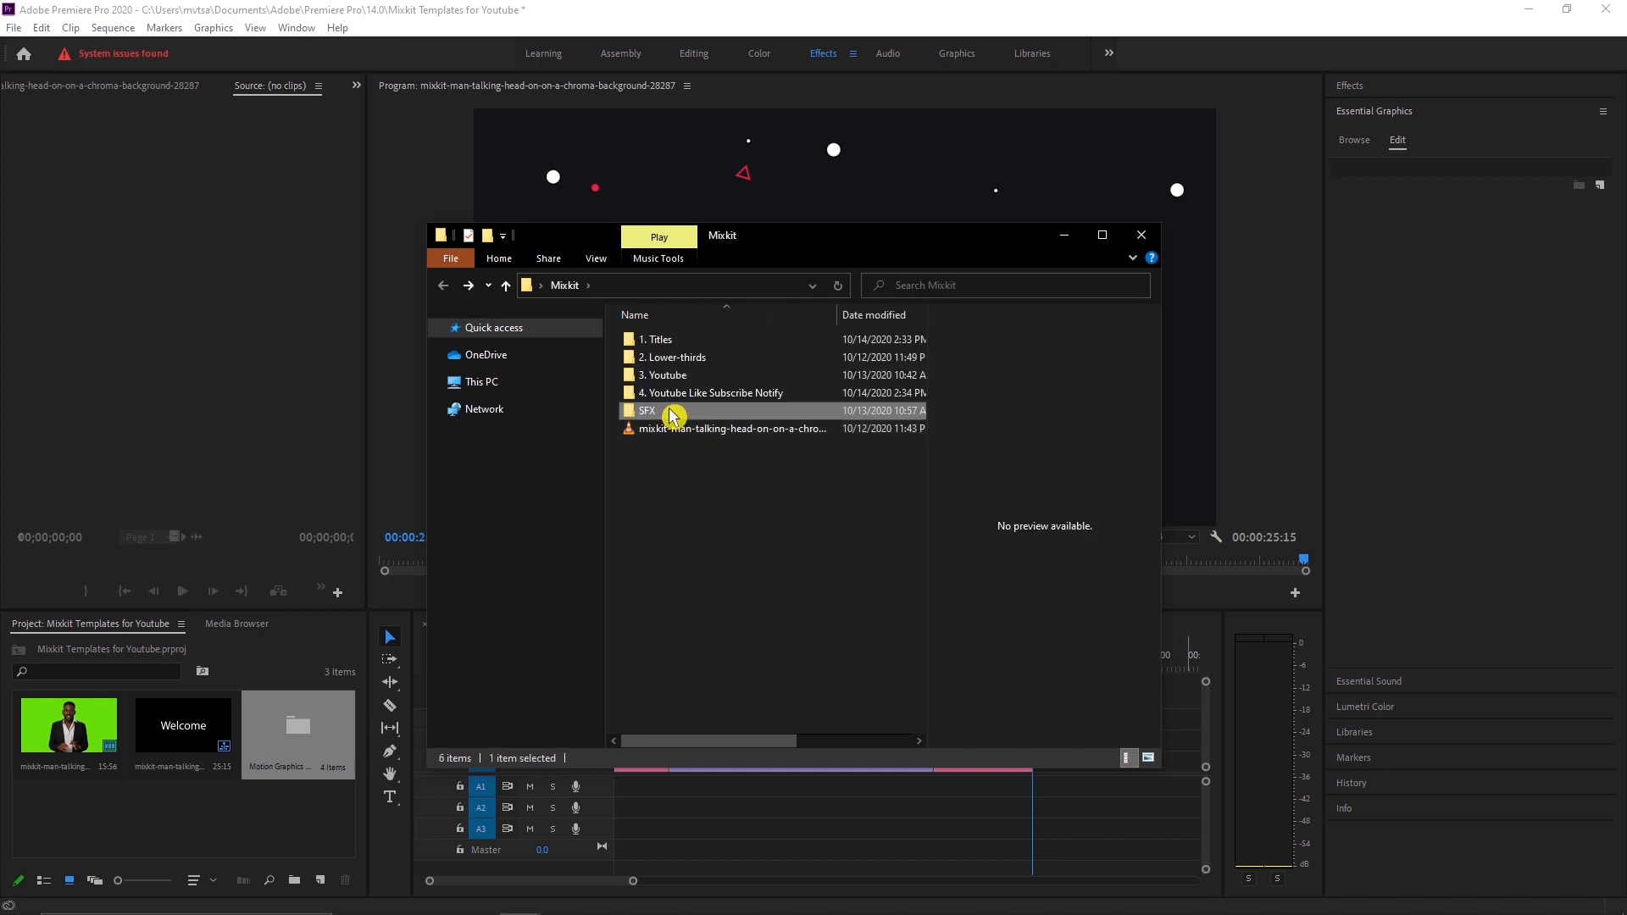
pyautogui.moveTo(202, 847)
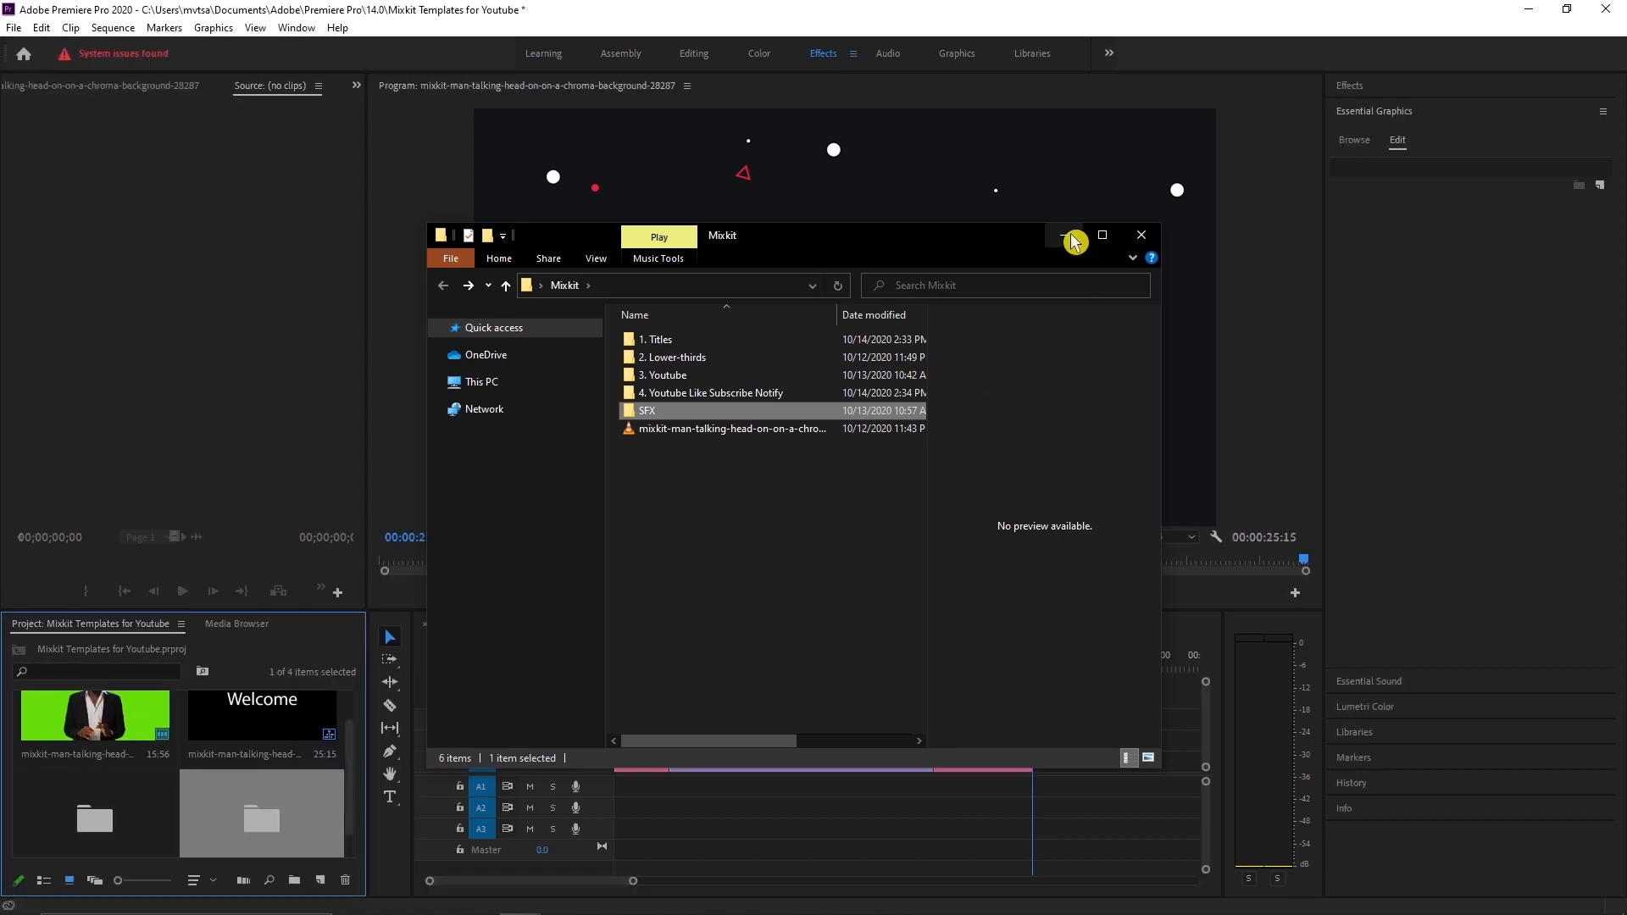
pyautogui.click(1141, 234)
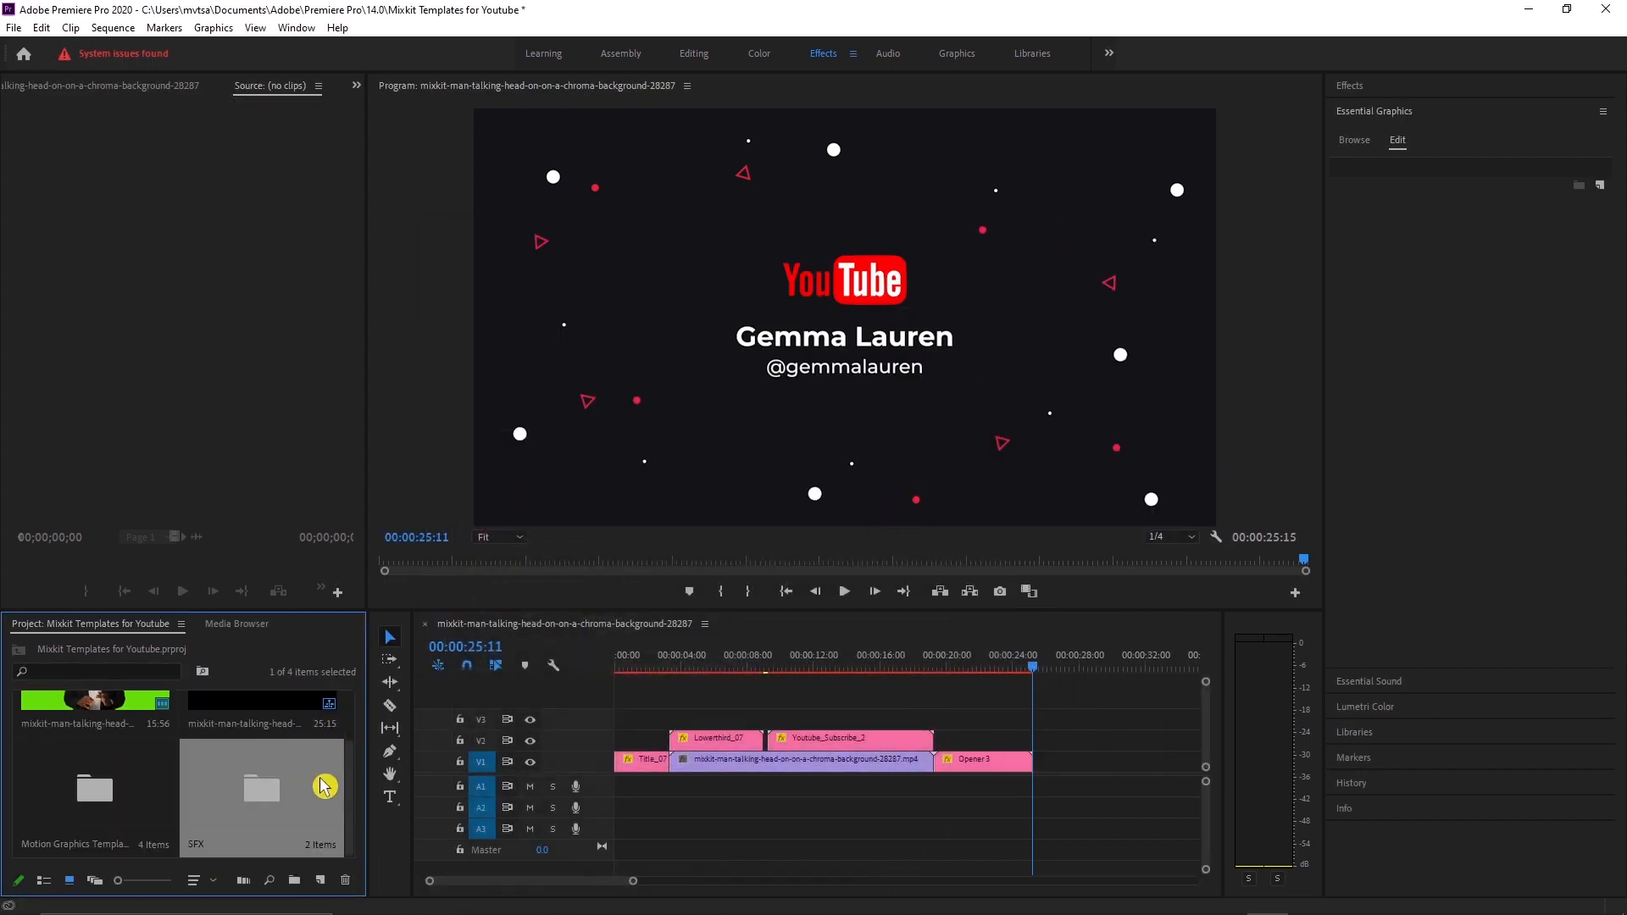
pyautogui.doubleClick(261, 787)
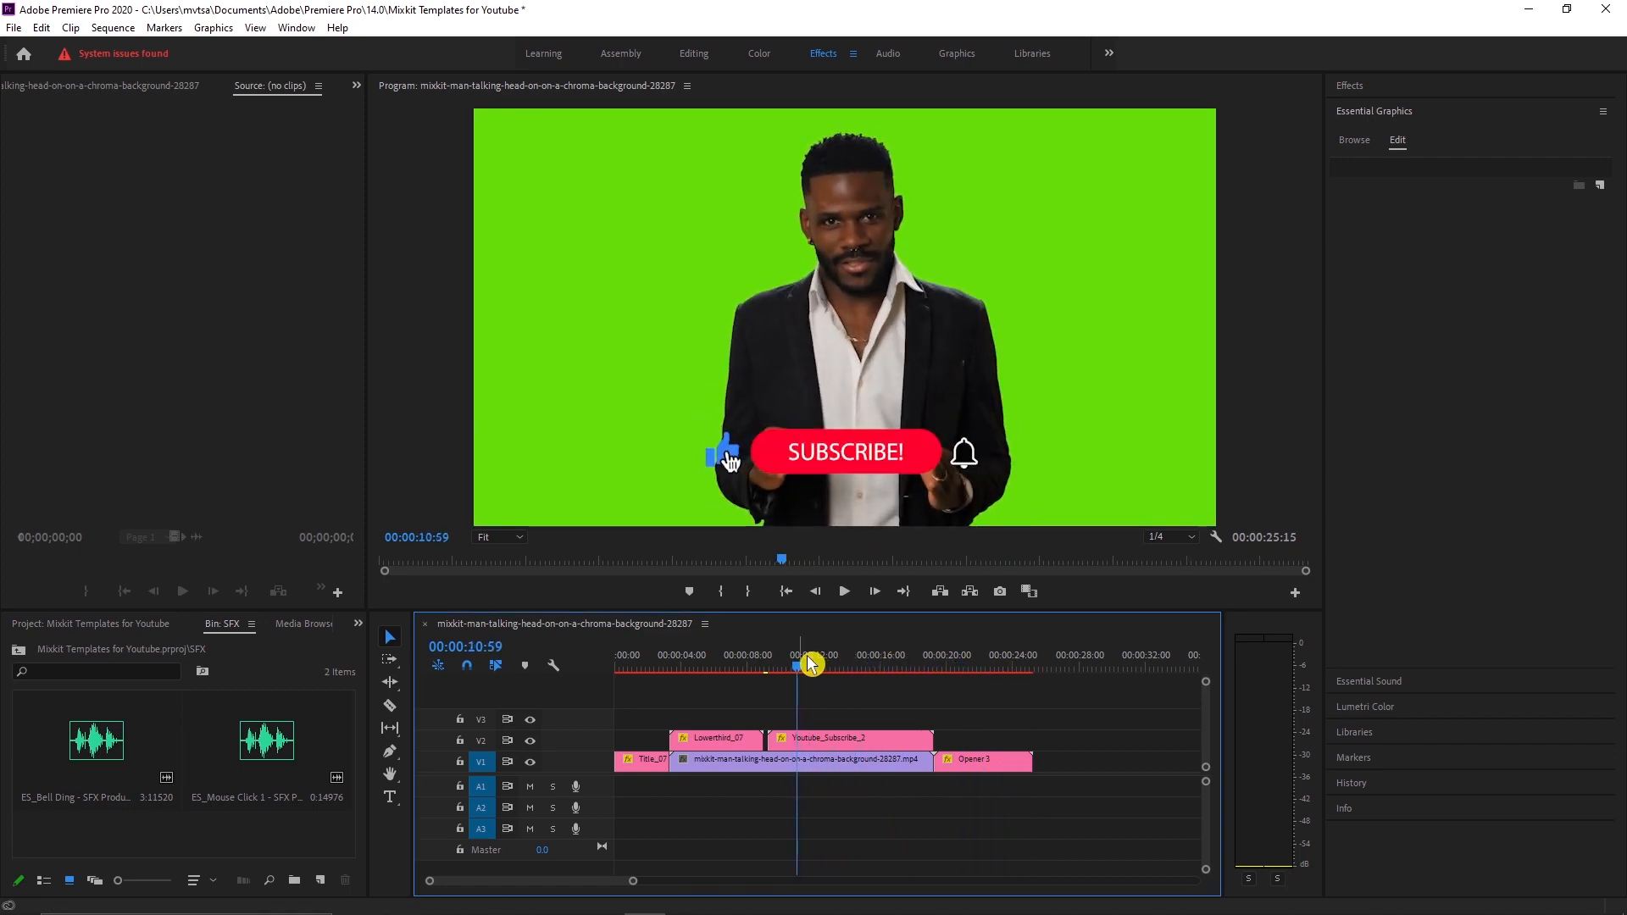
# - Place ES_Mouse Click 1 on A1 timed to the subscribe button press
pyautogui.click(266, 738)
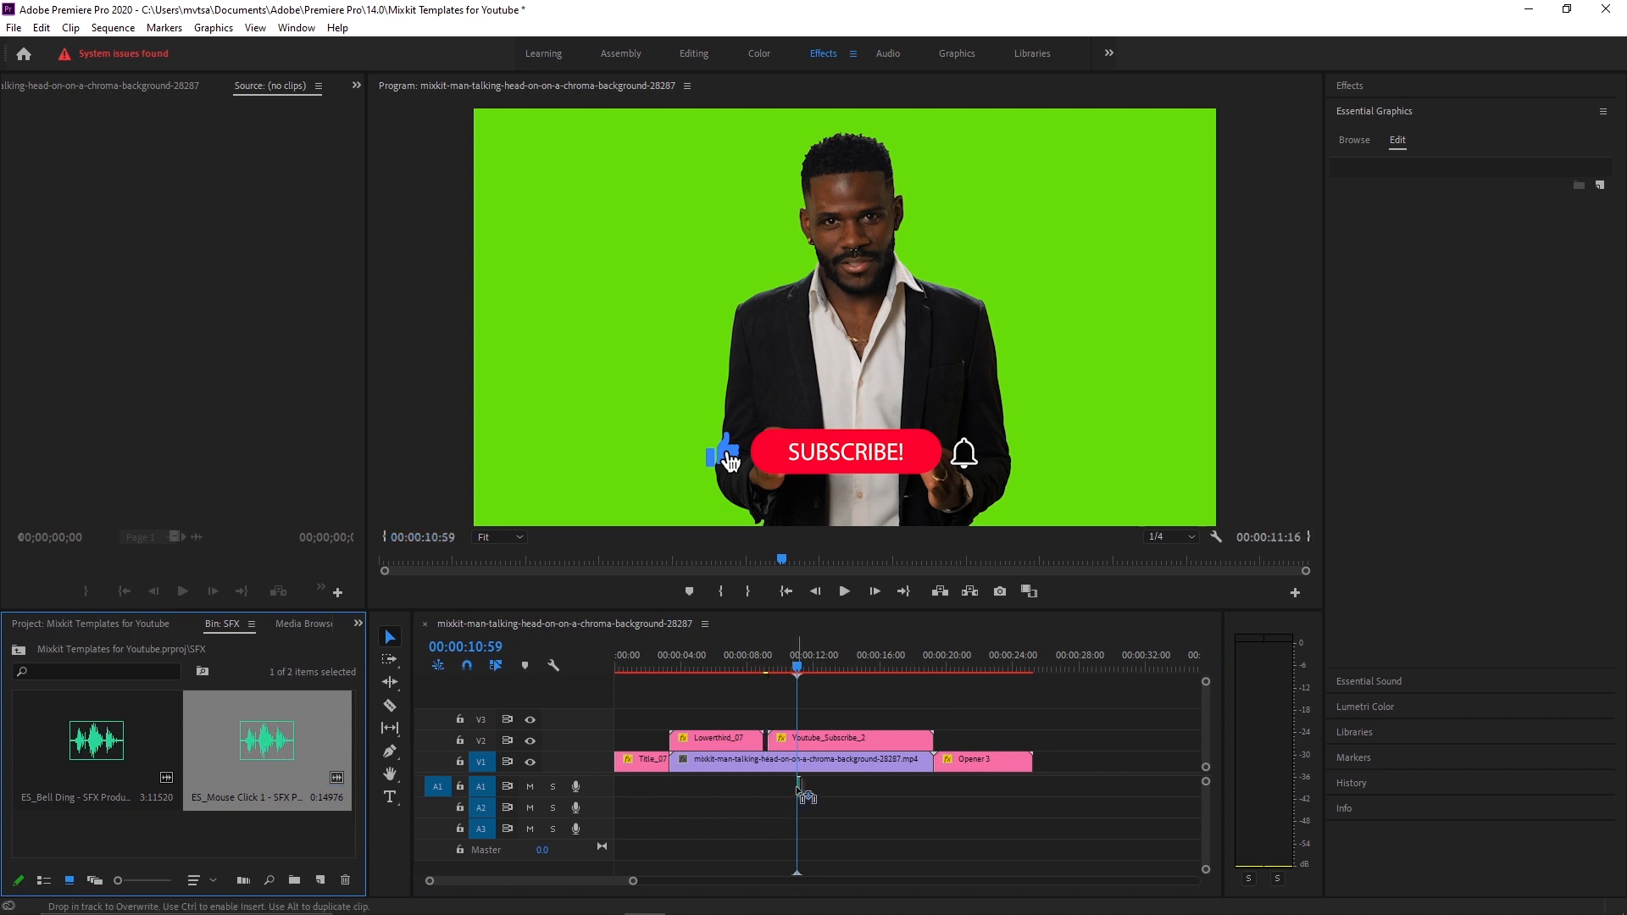
pyautogui.click(798, 672)
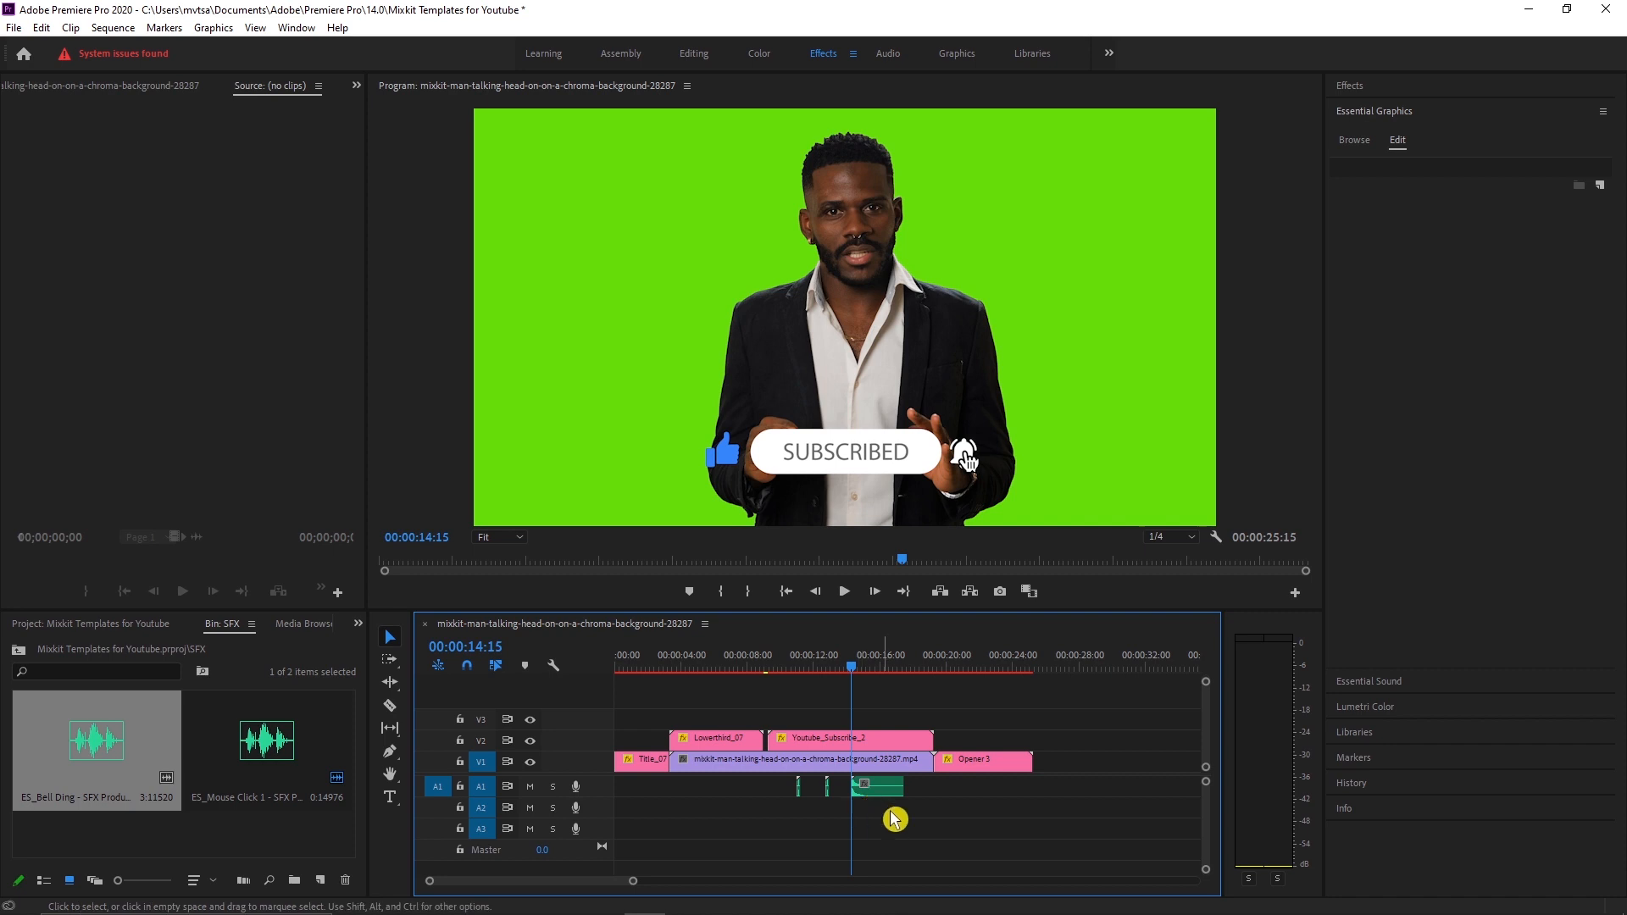
pyautogui.moveTo(1238, 796)
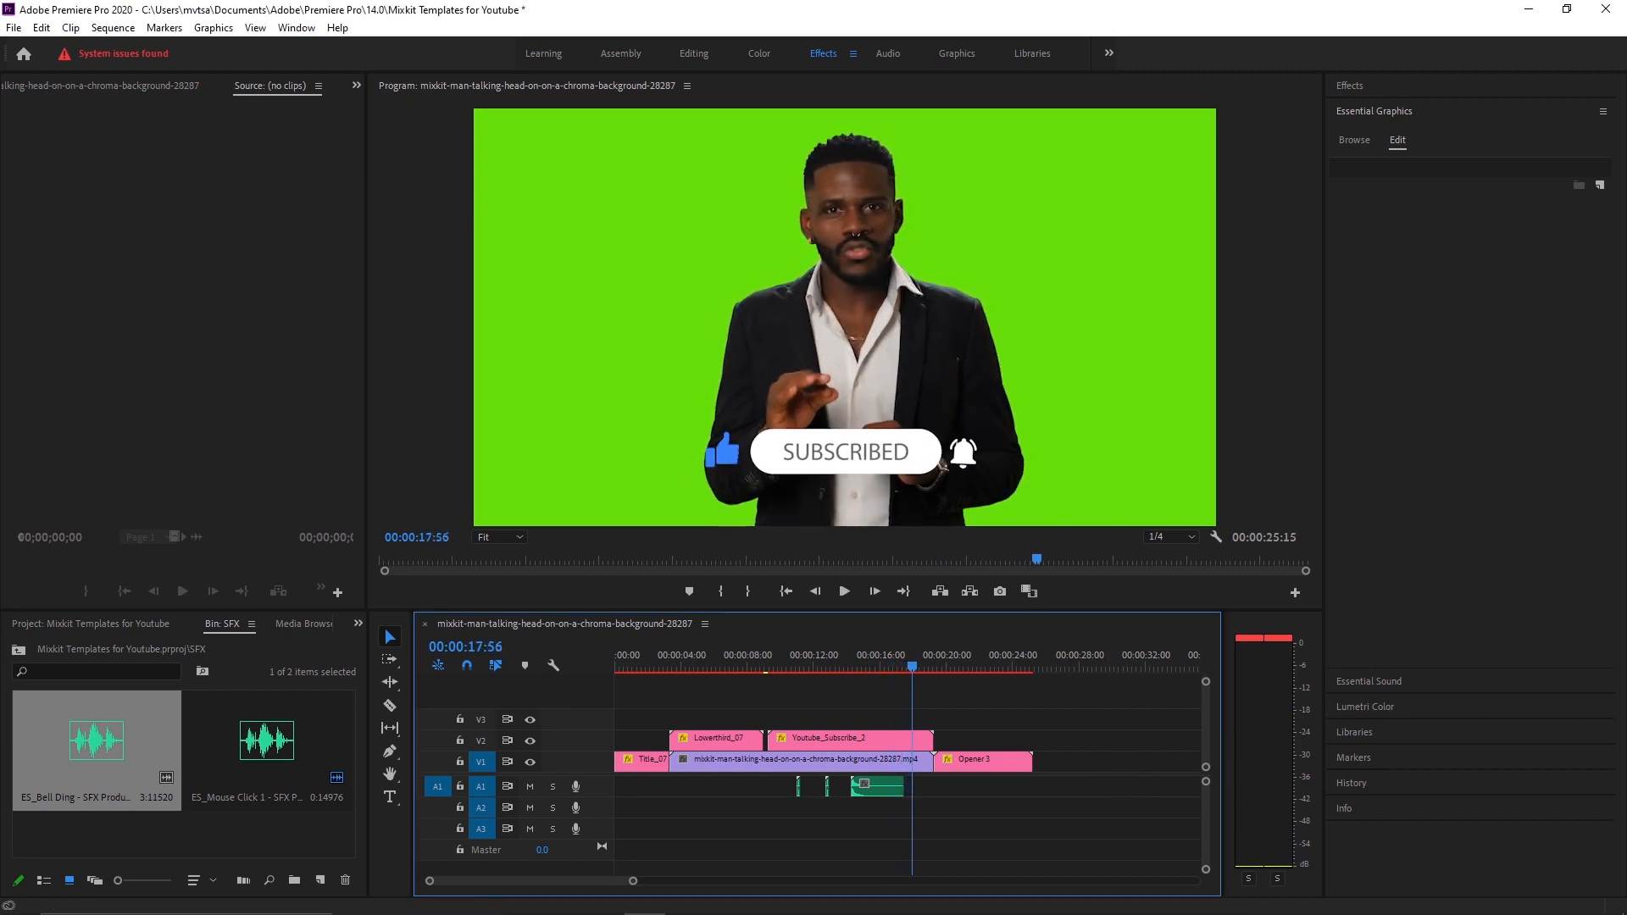
pyautogui.moveTo(1027, 810)
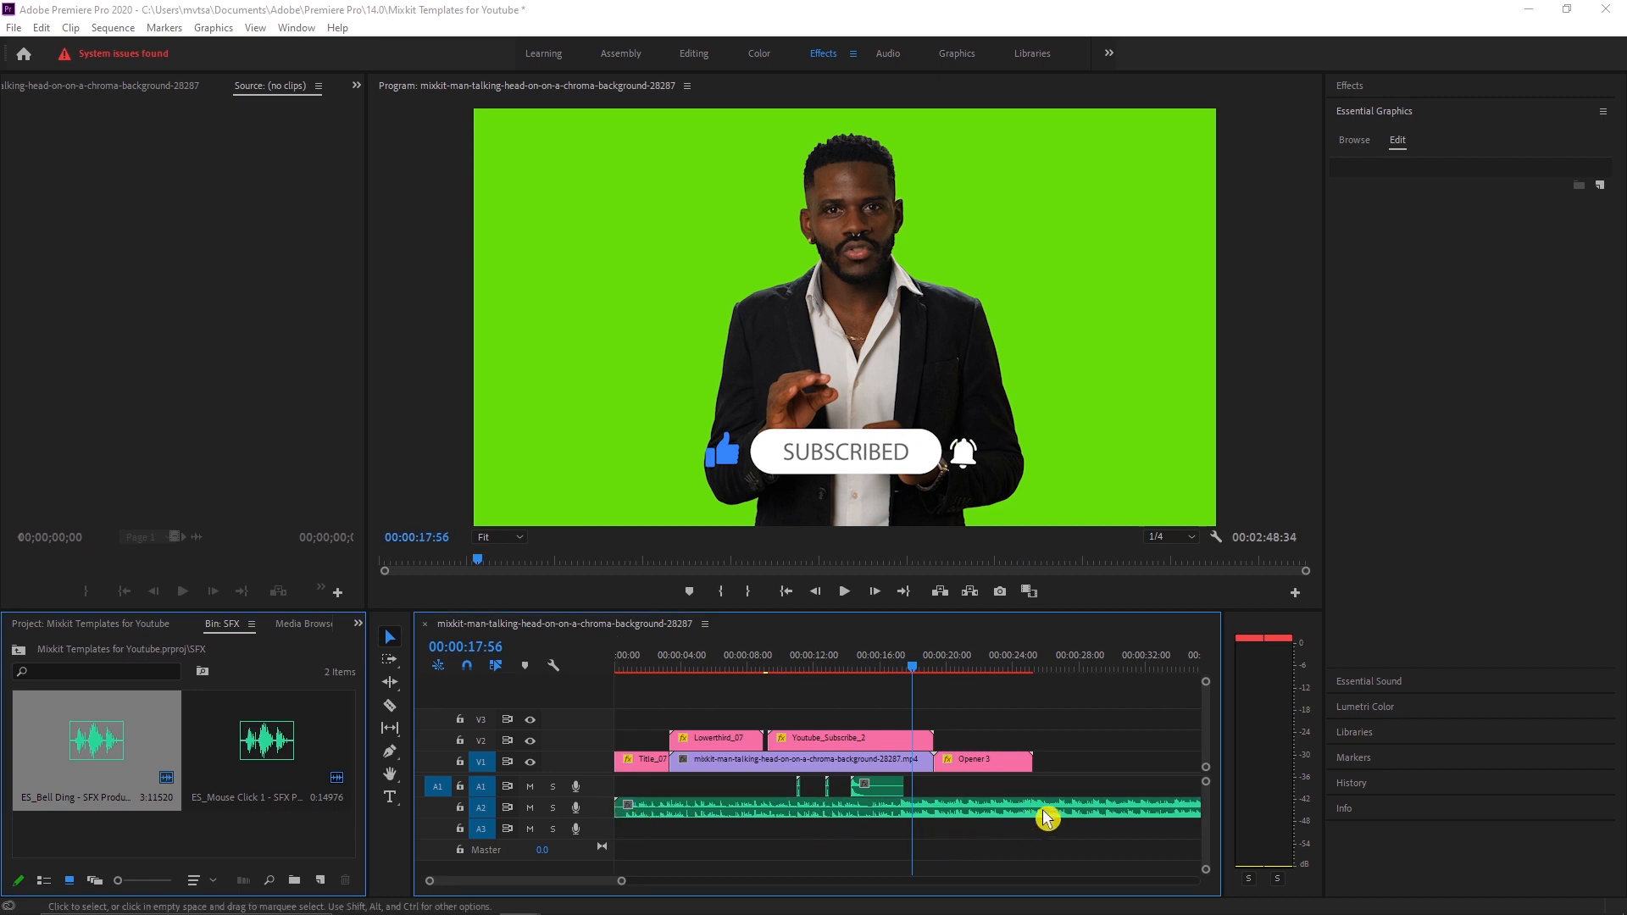
pyautogui.moveTo(1047, 791)
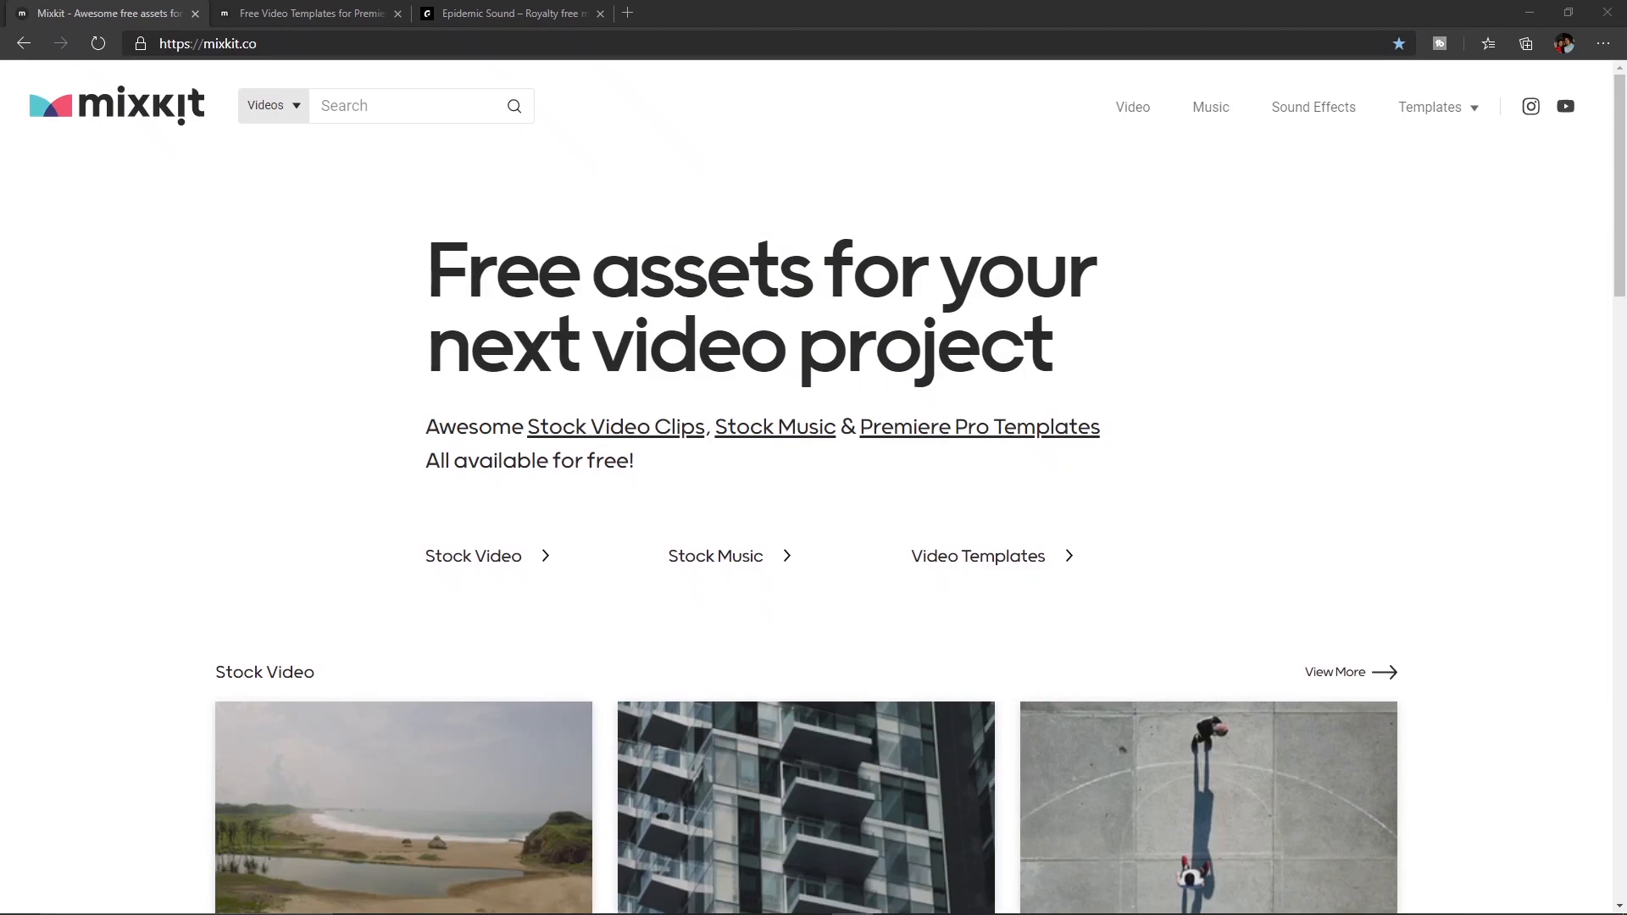
pyautogui.click(307, 12)
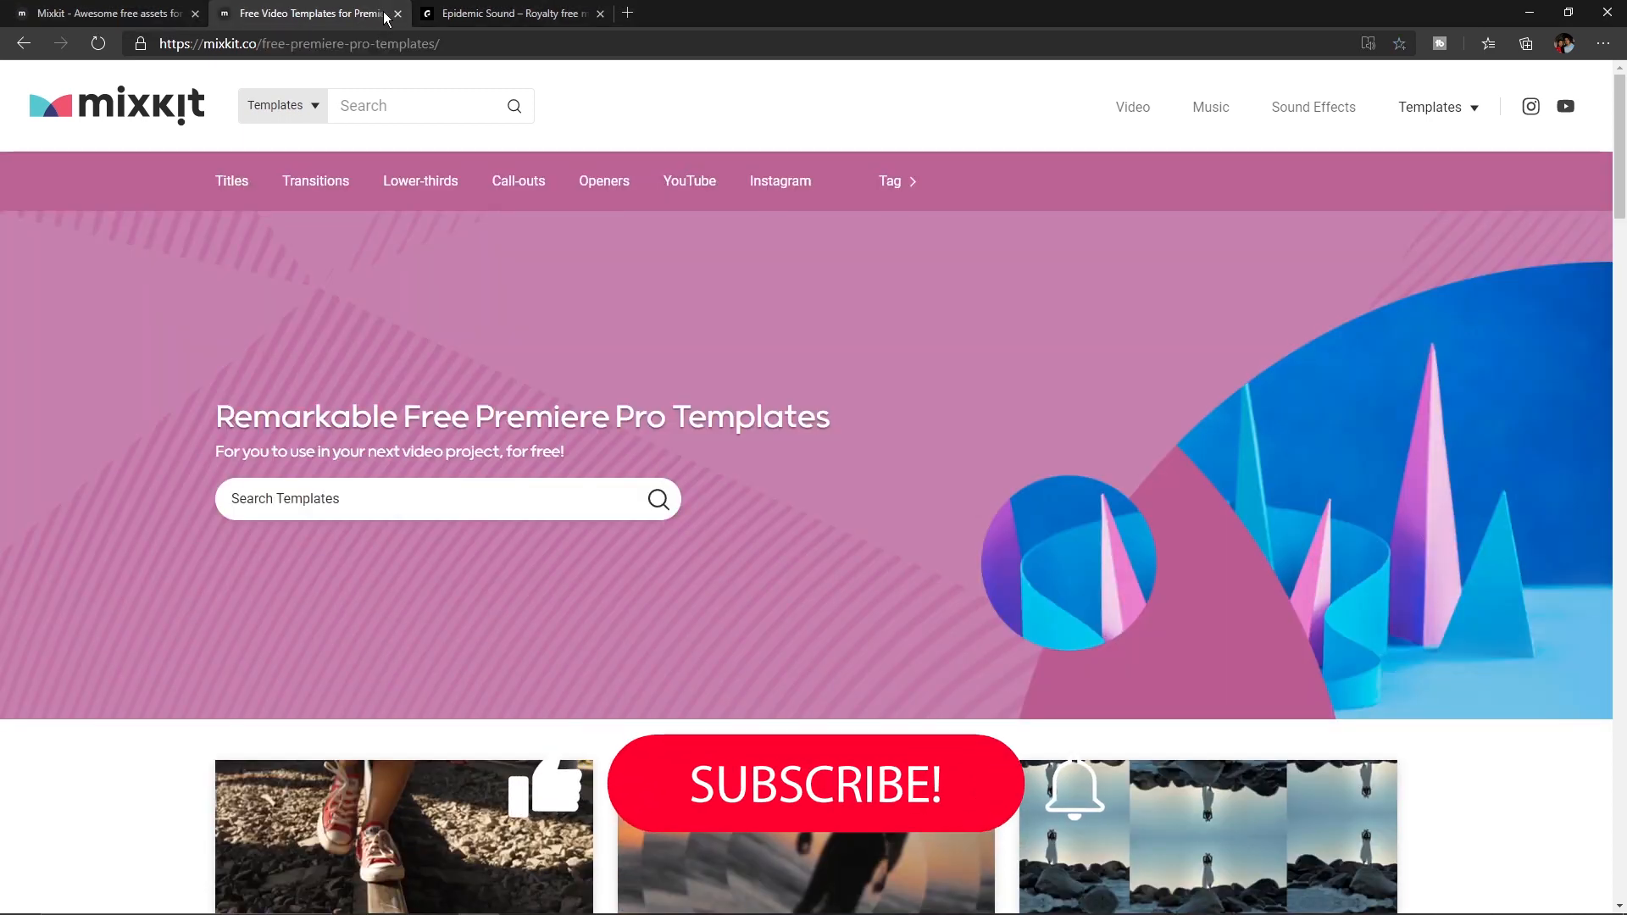
pyautogui.moveTo(397, 13)
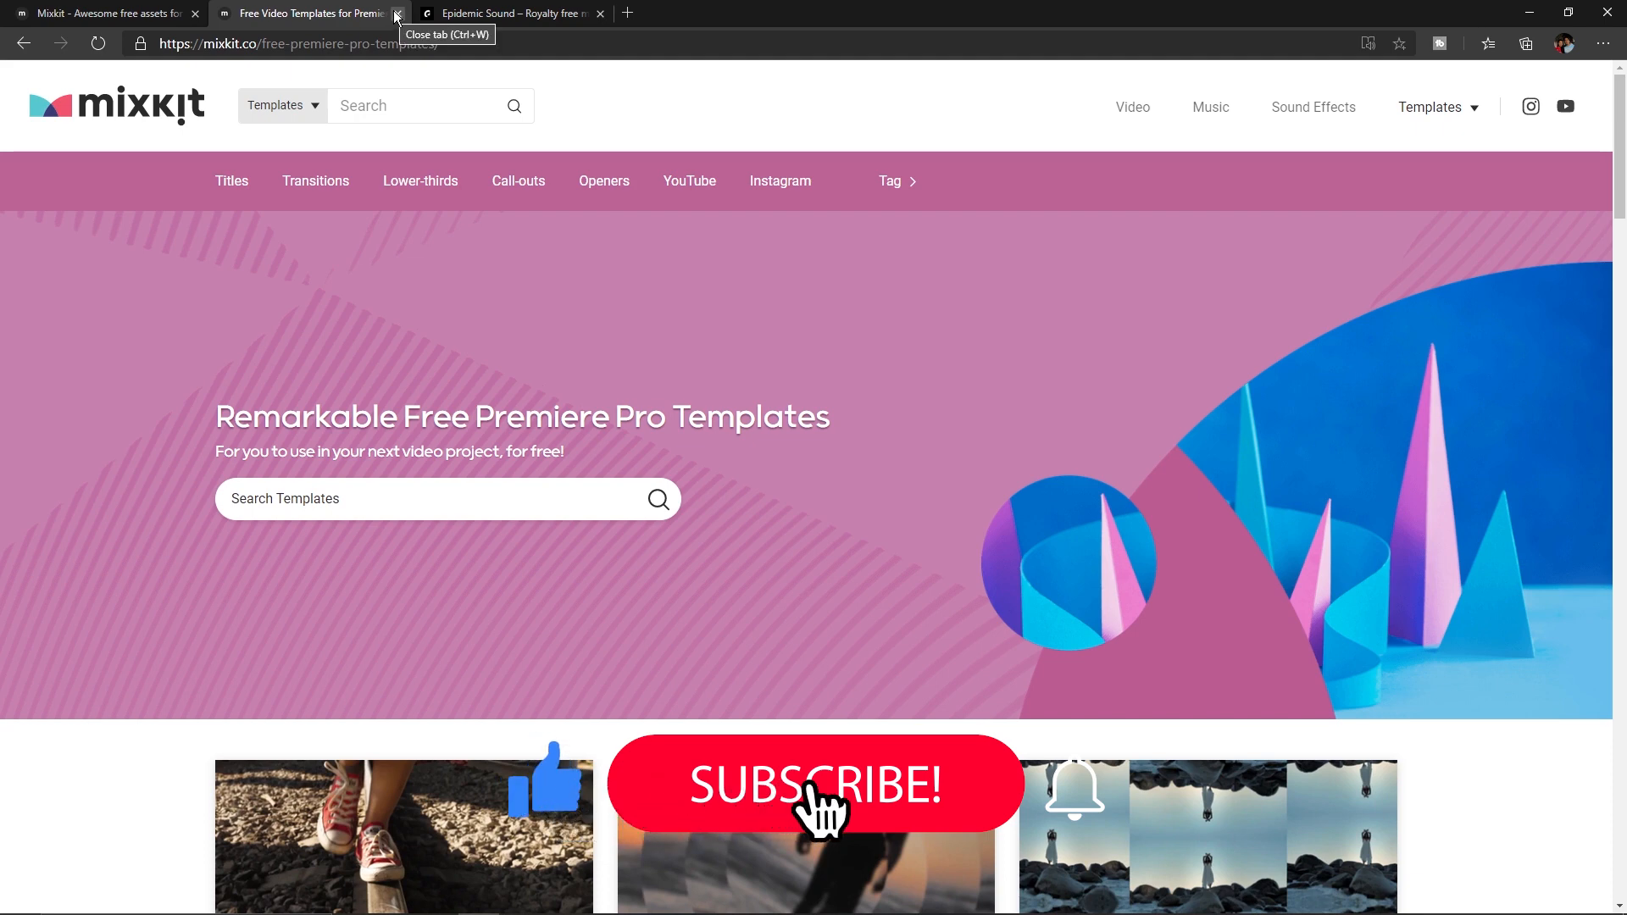
pyautogui.click(508, 14)
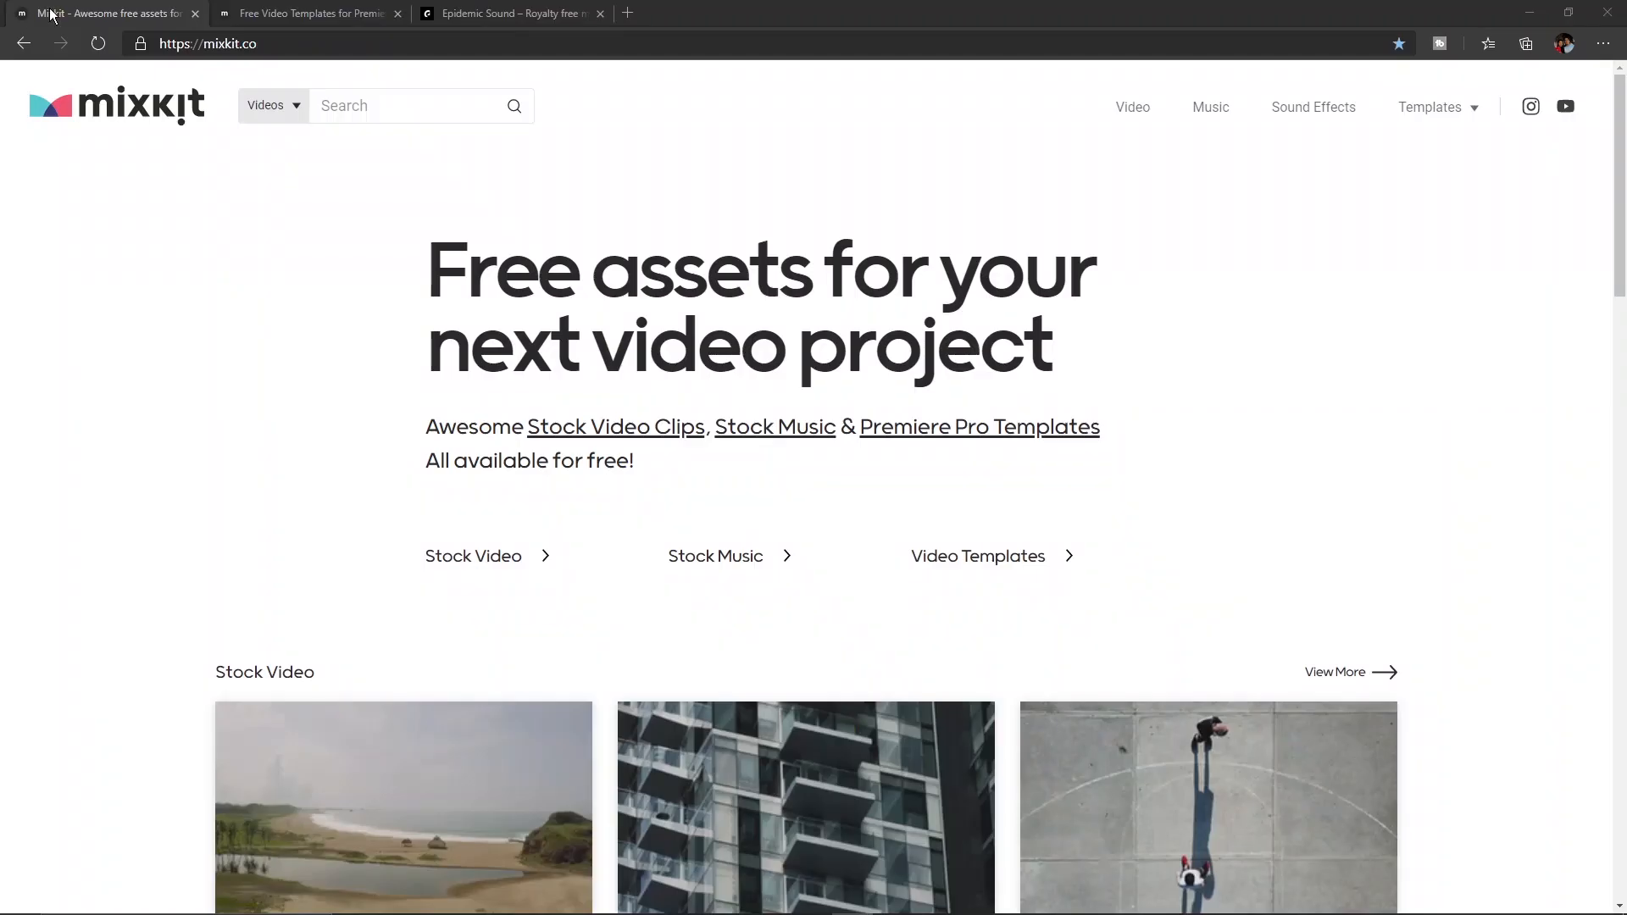
pyautogui.moveTo(98, 13)
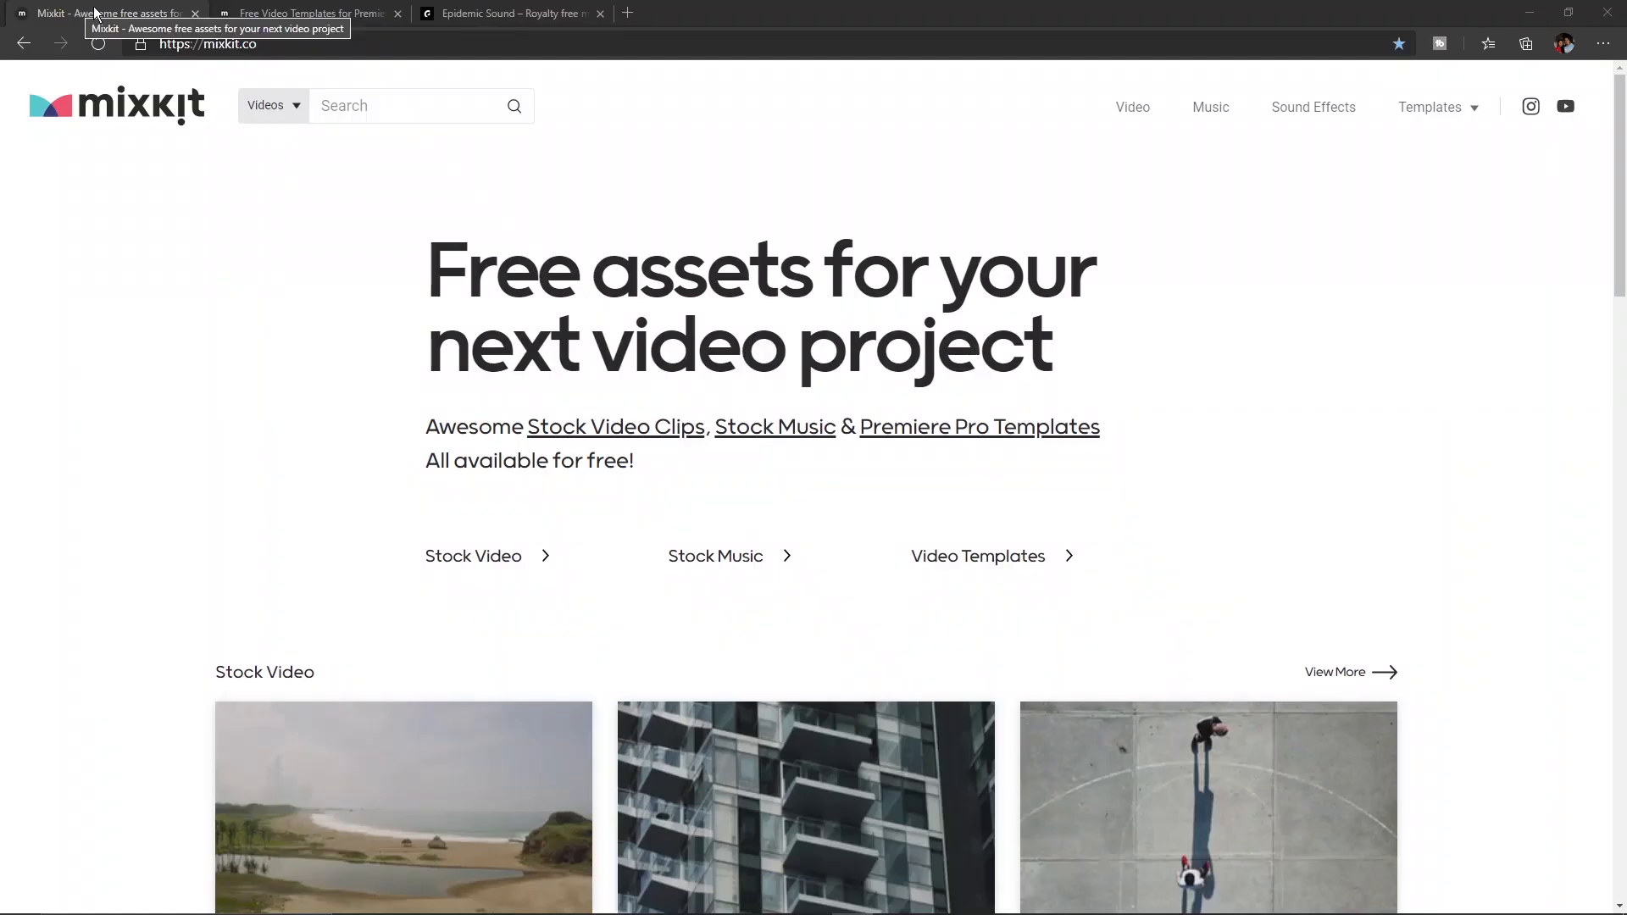